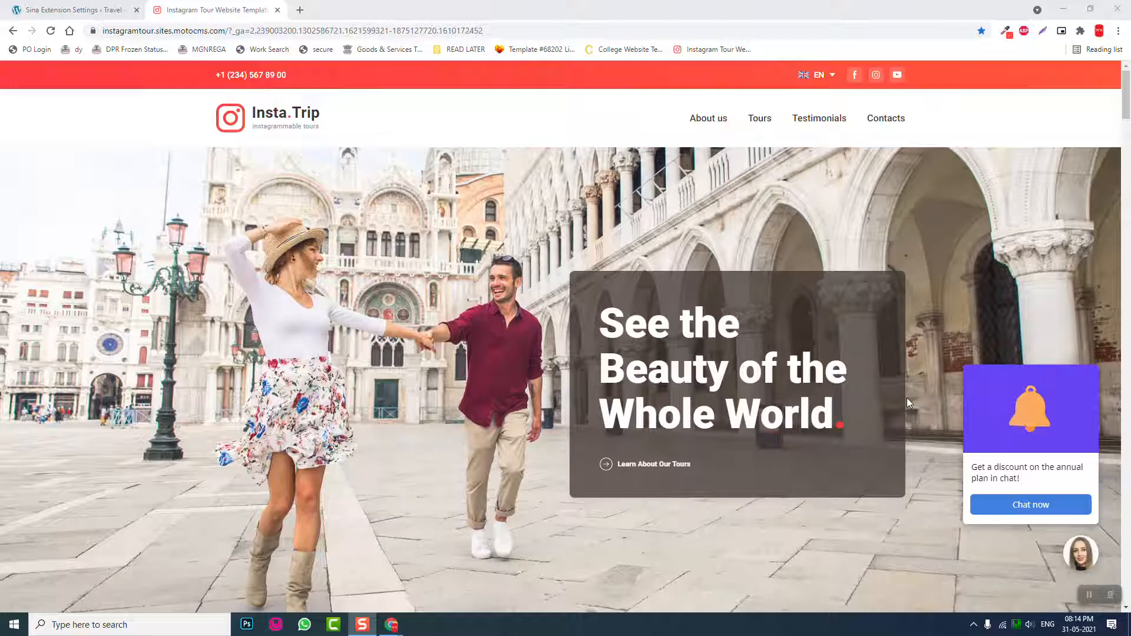
mouse_move(655, 213)
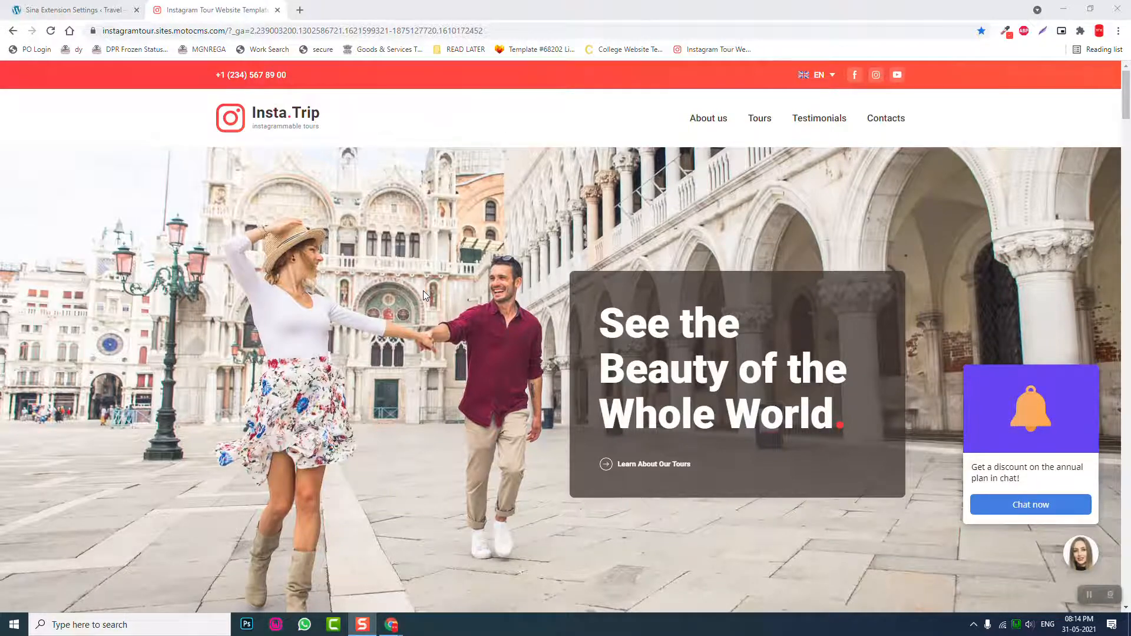
- Scroll the Insta.Trip demo to 'Only the Most Beautiful Places', then return to WordPress admin
scroll("down", 3)
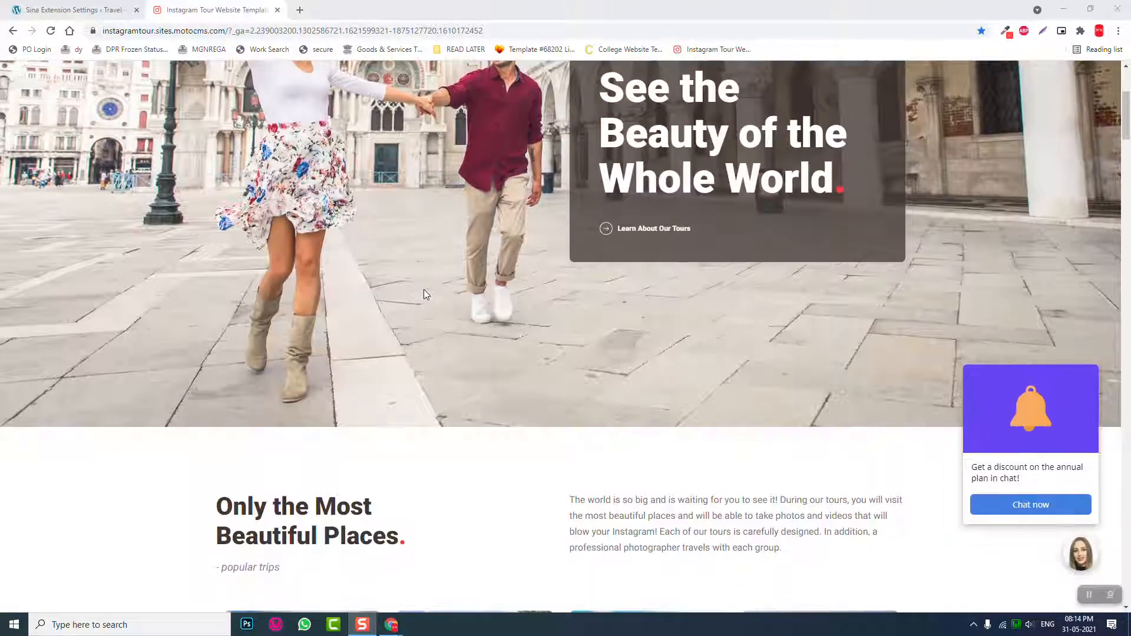
left_click(68, 10)
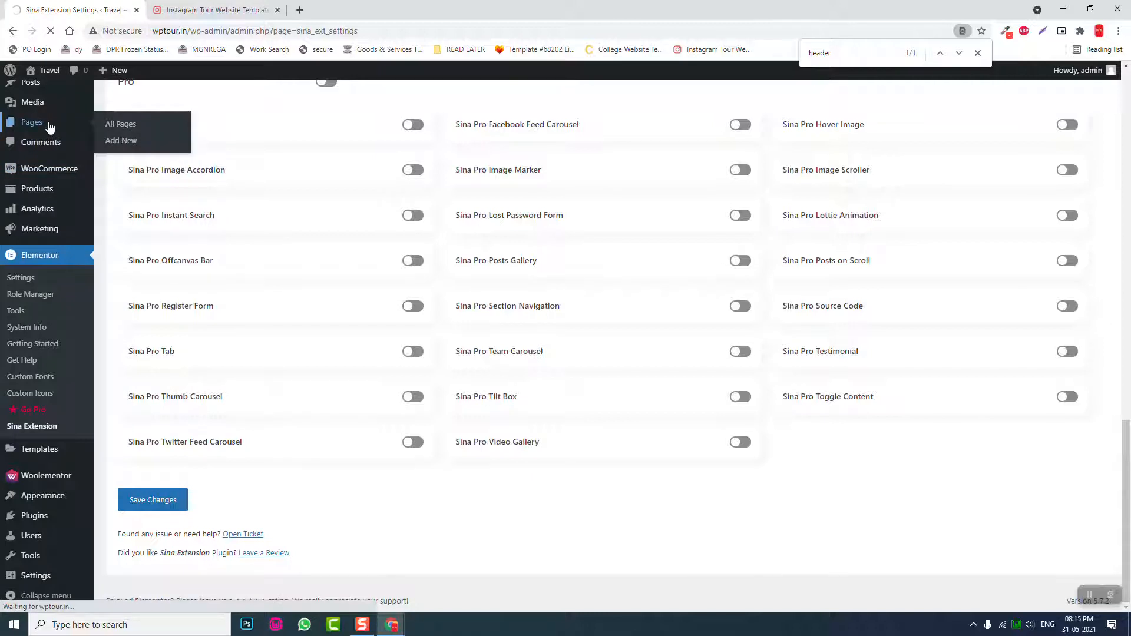
- From Pages > All Pages, edit the Home page and launch it in Elementor
left_click(119, 123)
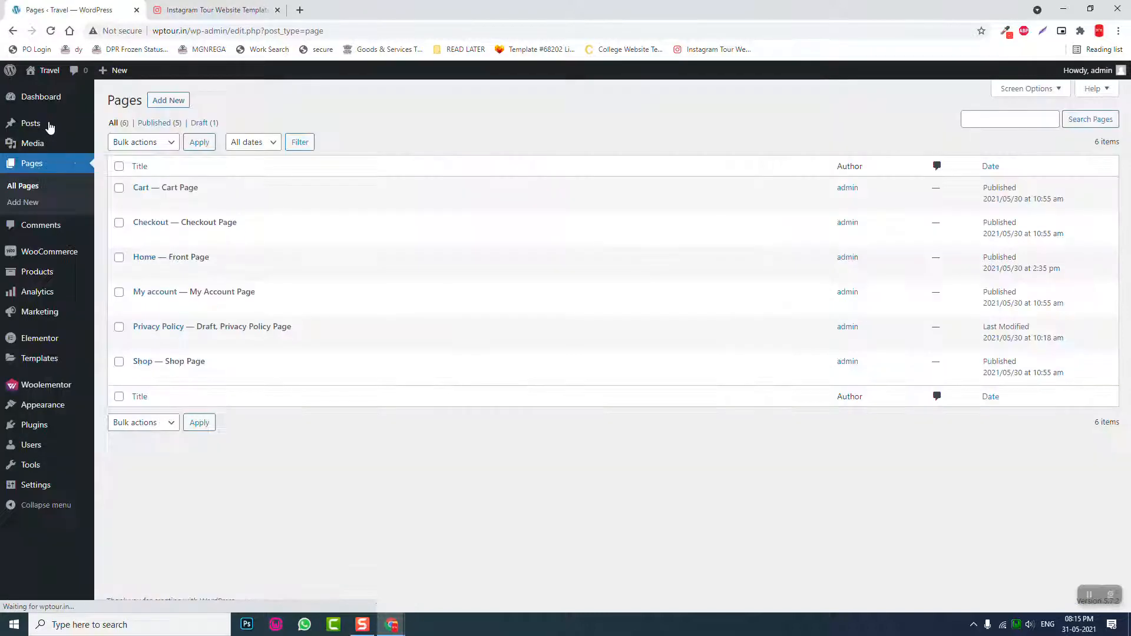
left_click(138, 271)
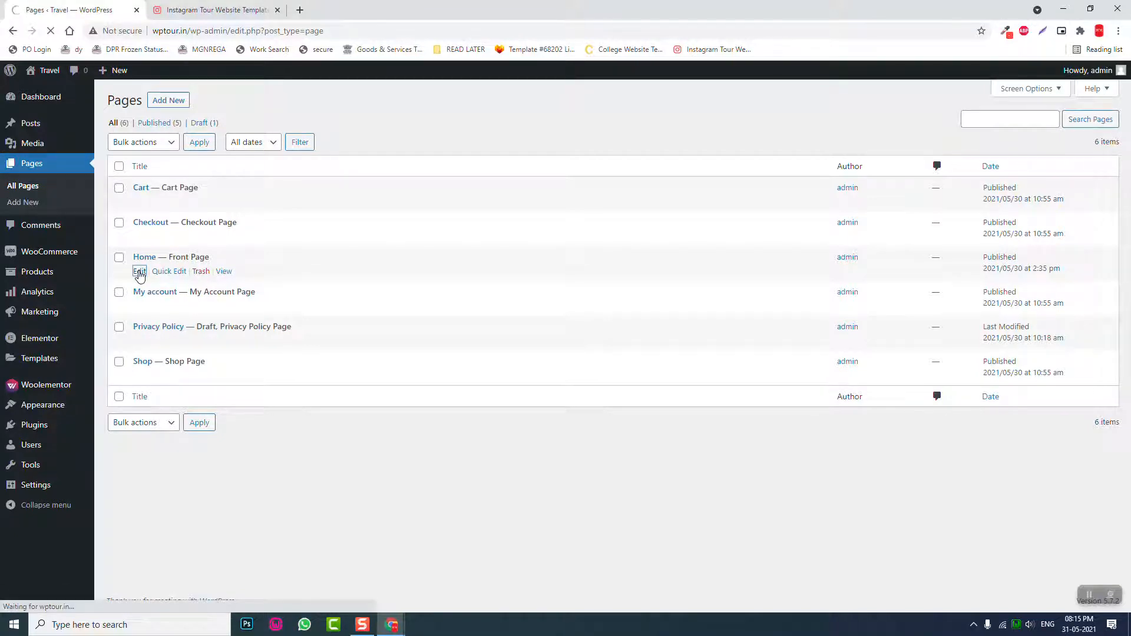
left_click(139, 271)
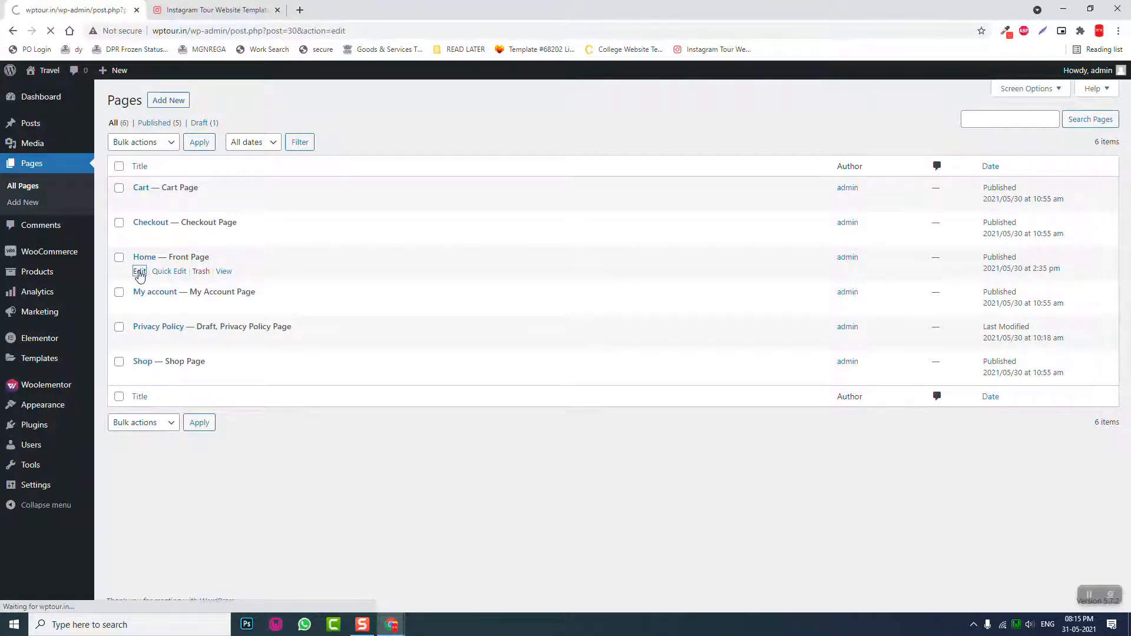
left_click(138, 271)
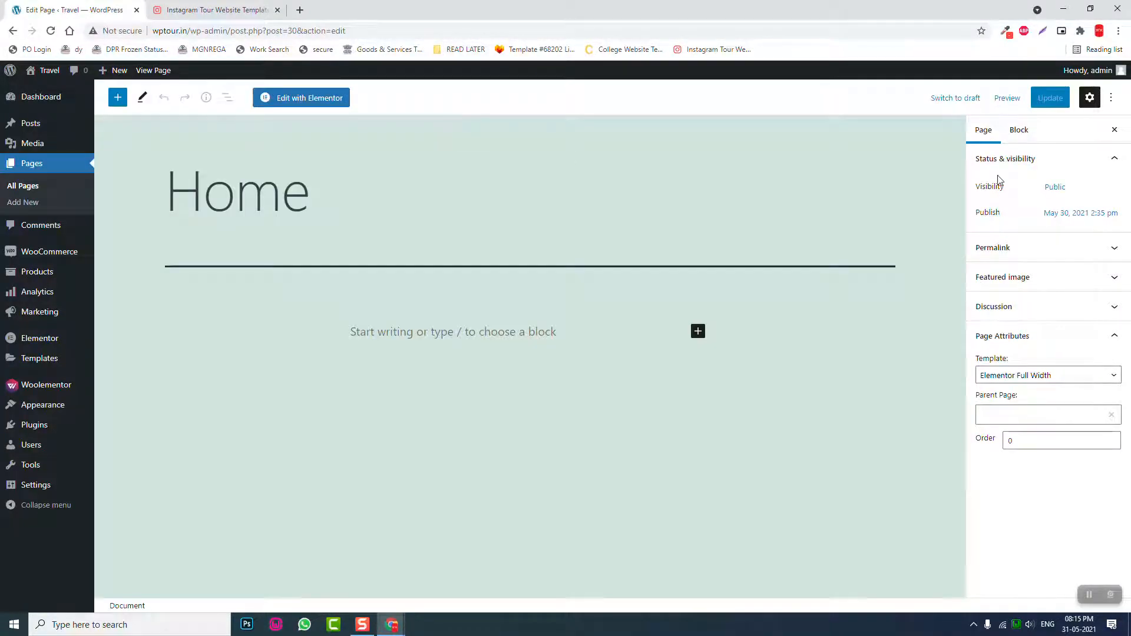
mouse_move(977, 178)
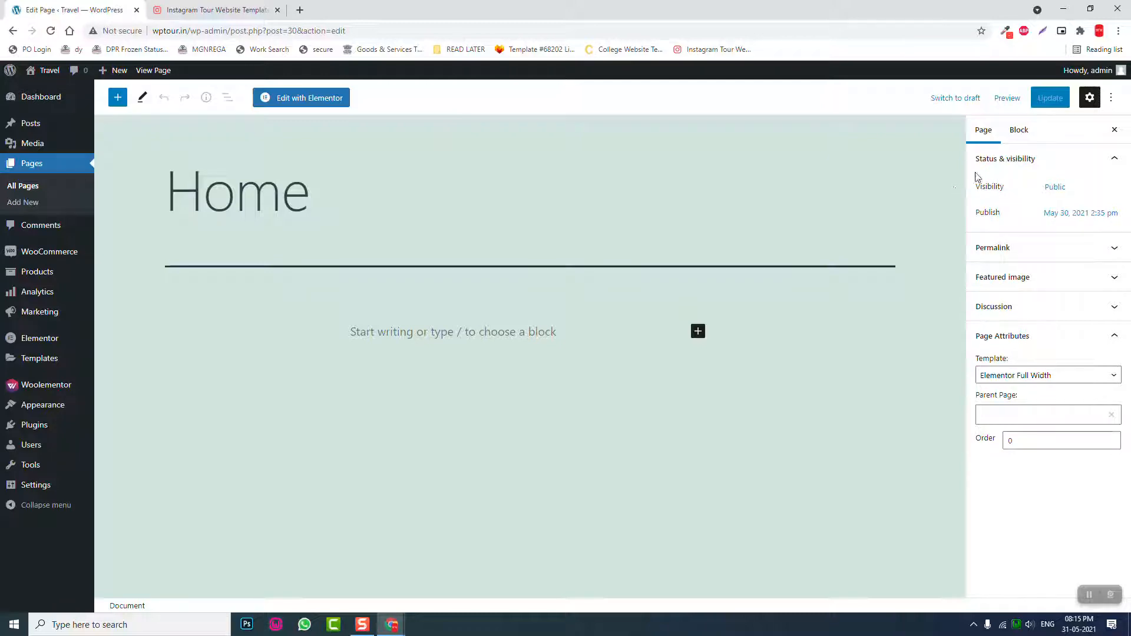
left_click(301, 97)
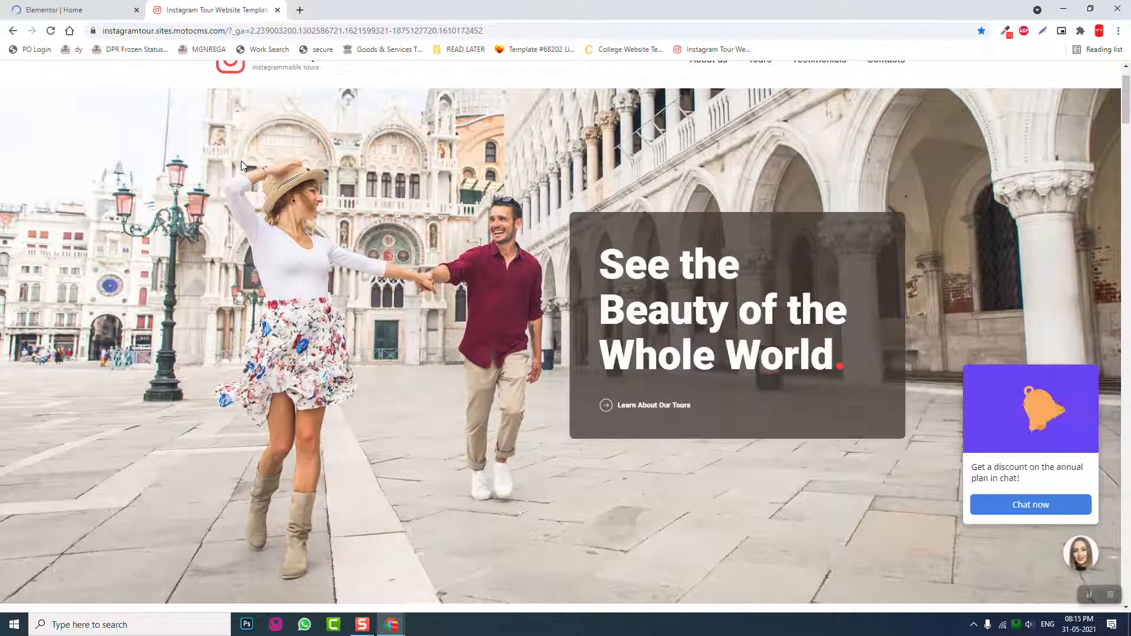
- Add a two-column section with Vertical Align set to Middle
scroll("up", 3)
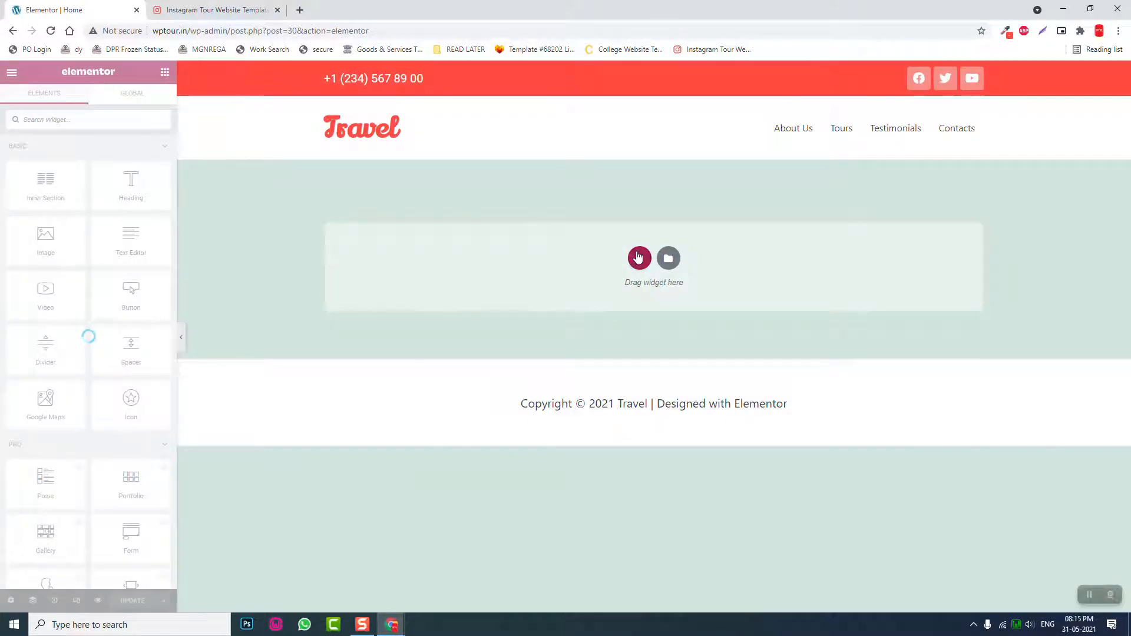
left_click(637, 258)
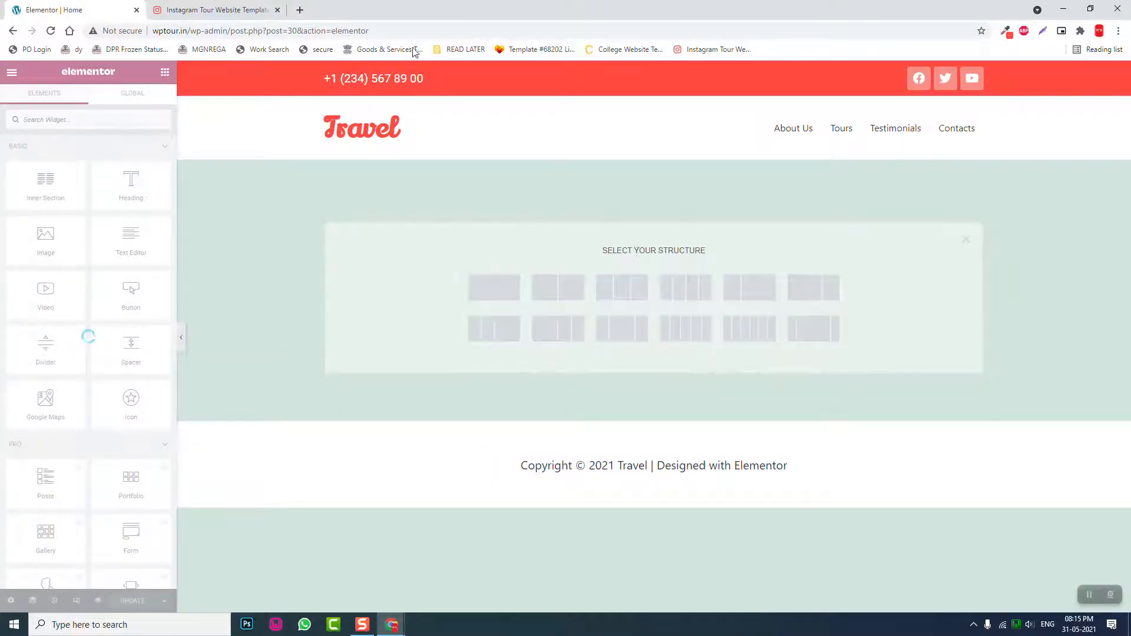
left_click(214, 9)
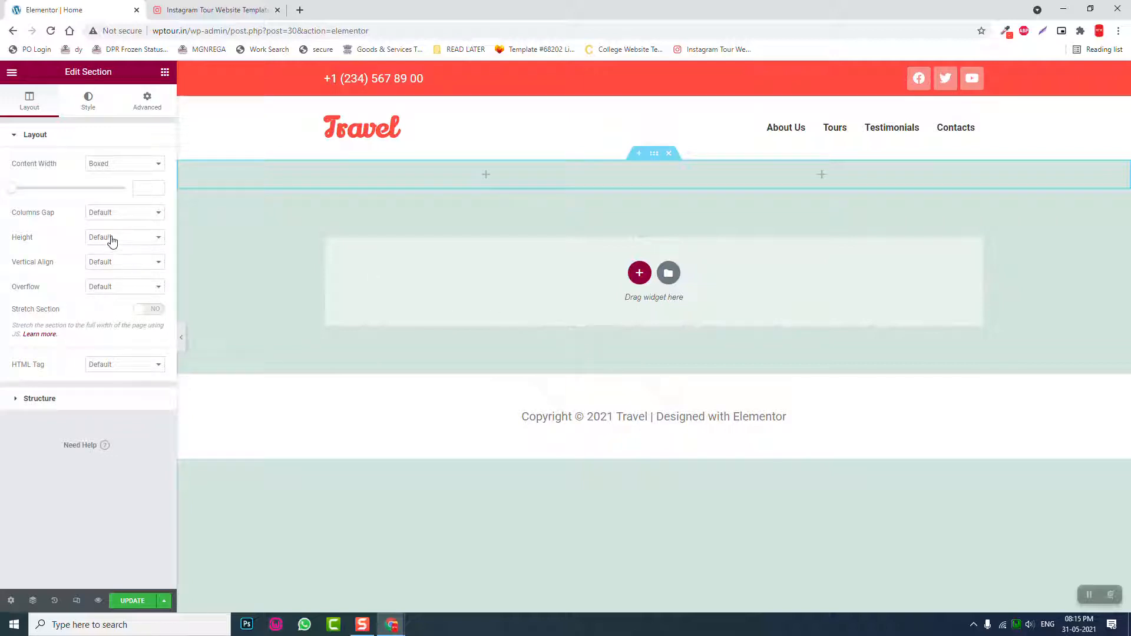
left_click(125, 261)
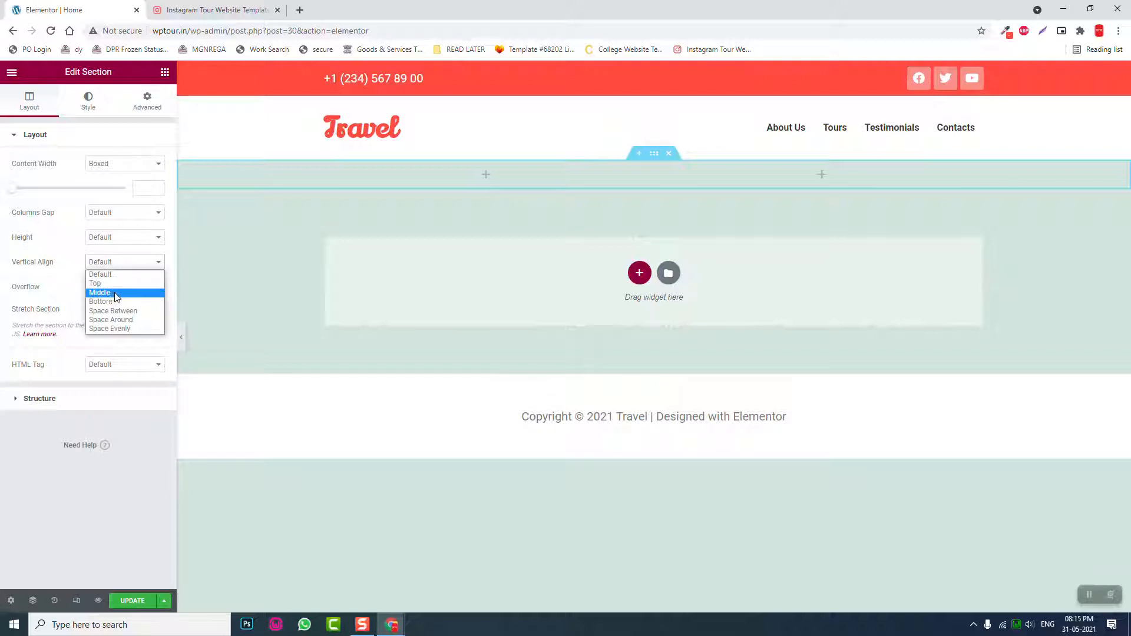
left_click(99, 292)
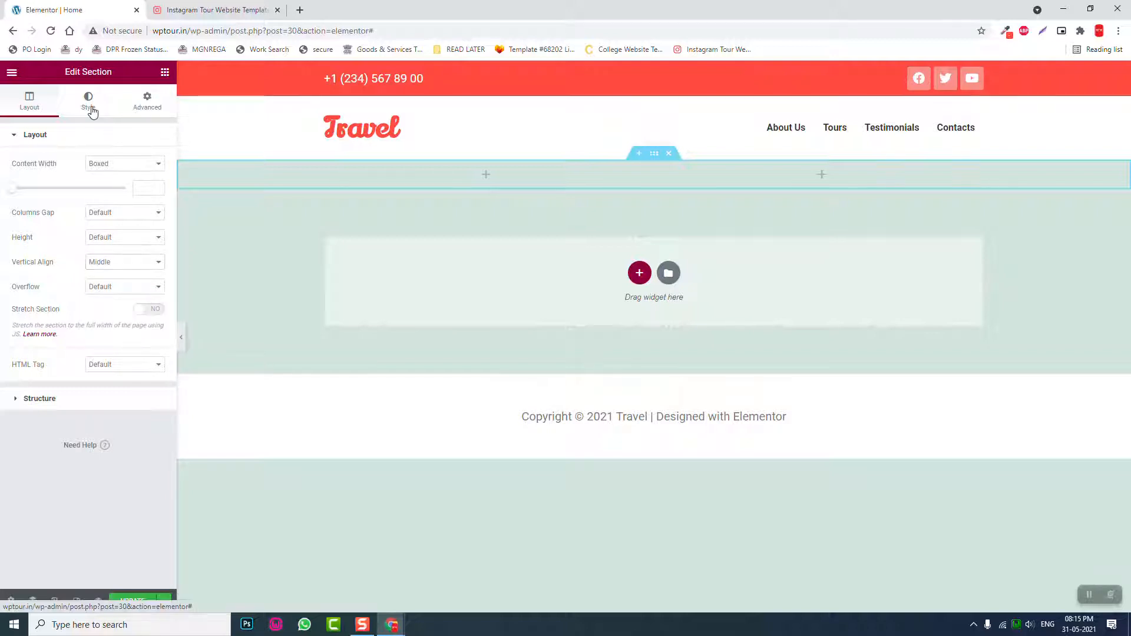
left_click(88, 100)
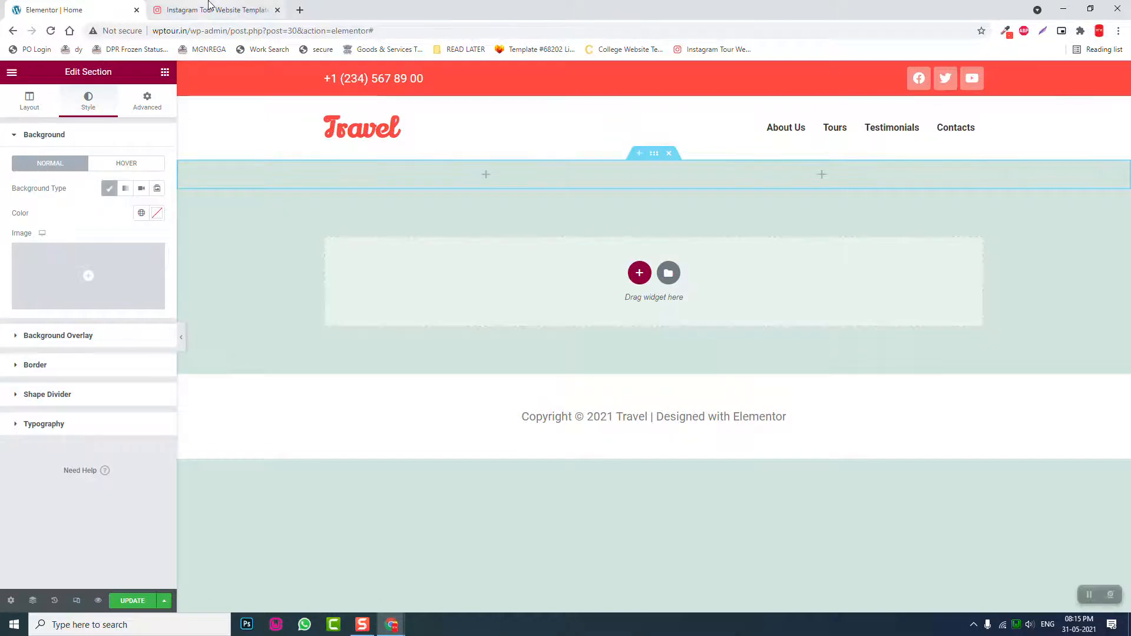
left_click(215, 9)
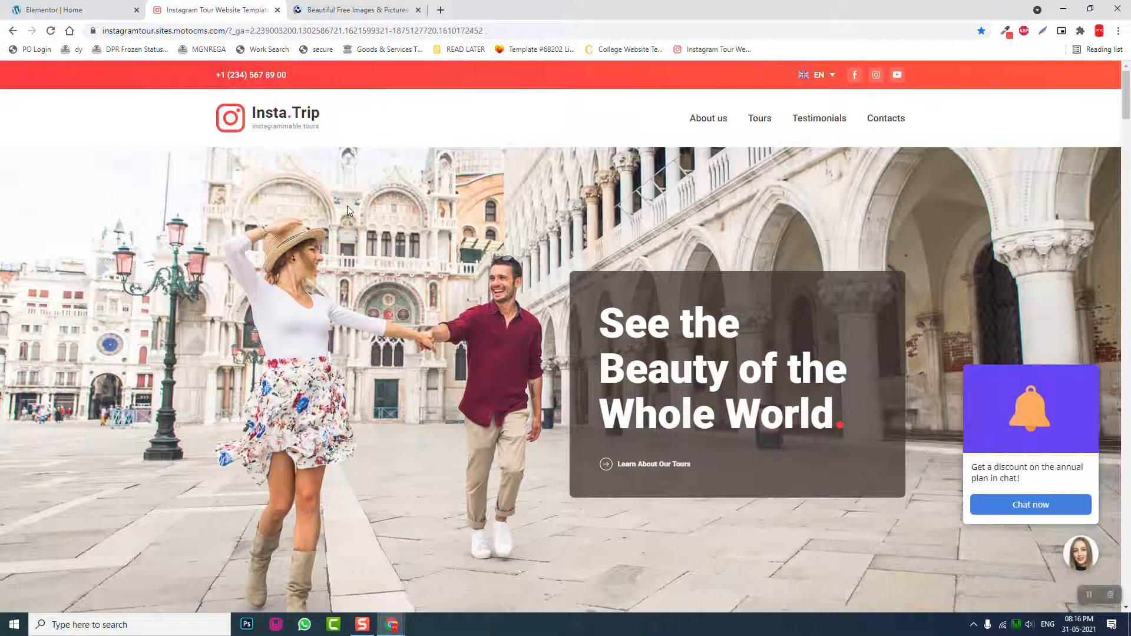
- Search Unsplash for 'travel' and scroll the results to the yellow van desert photo
left_click(354, 10)
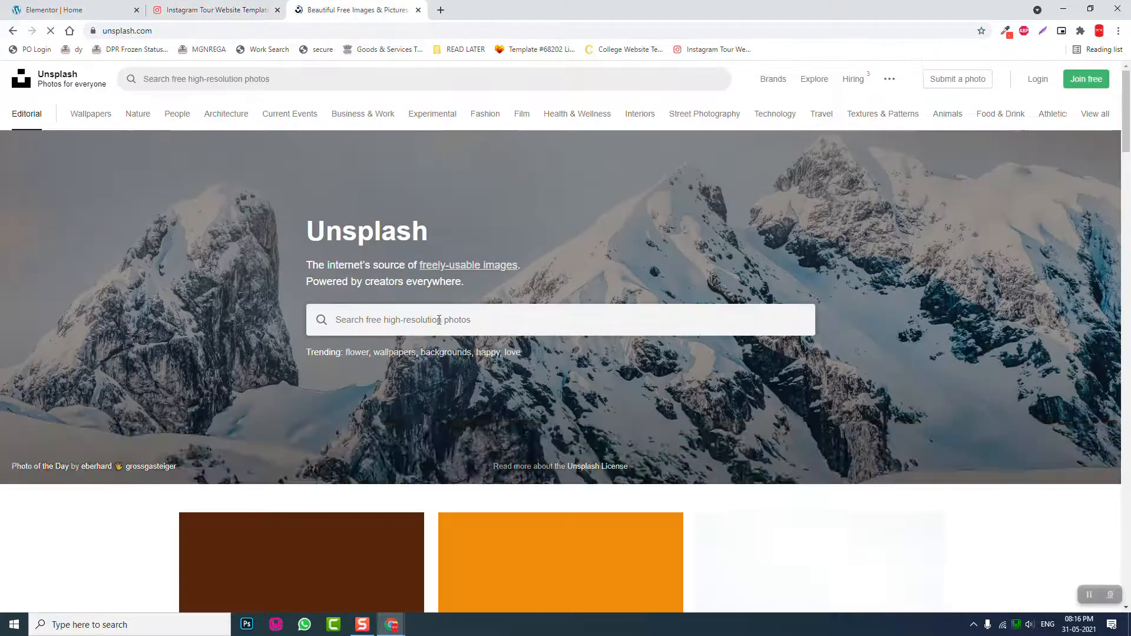
left_click(215, 9)
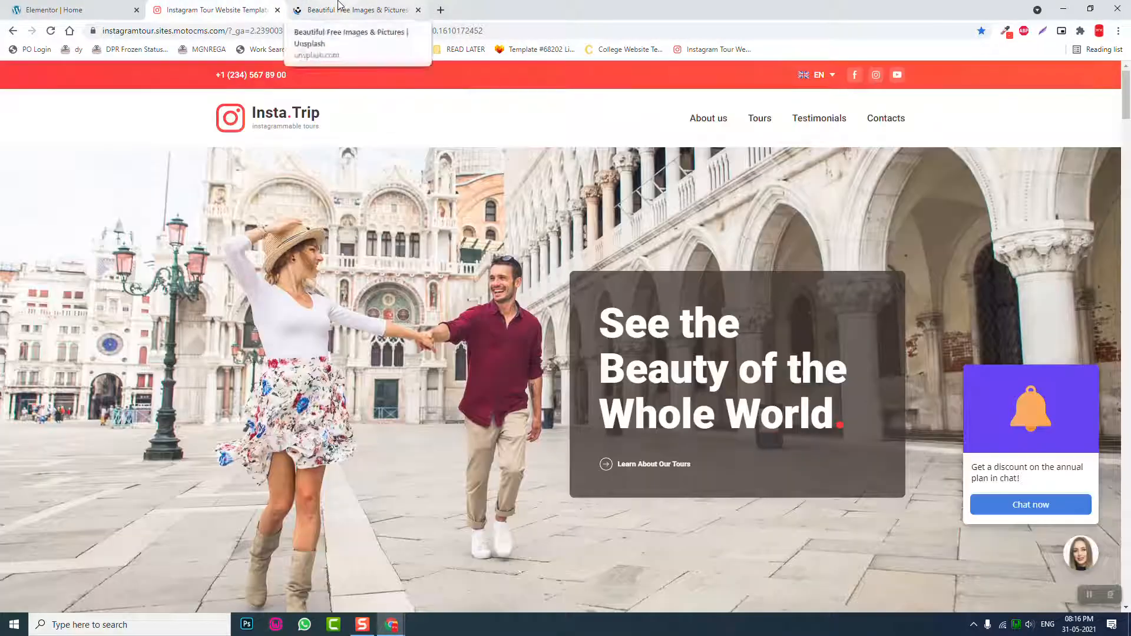
left_click(353, 9)
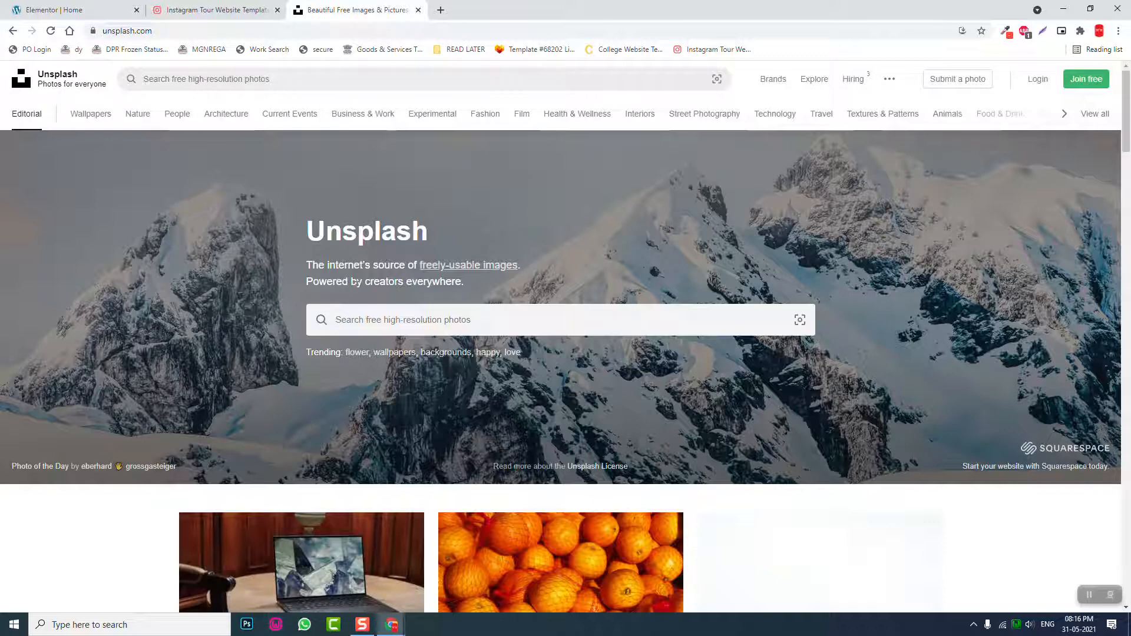
mouse_move(231, 222)
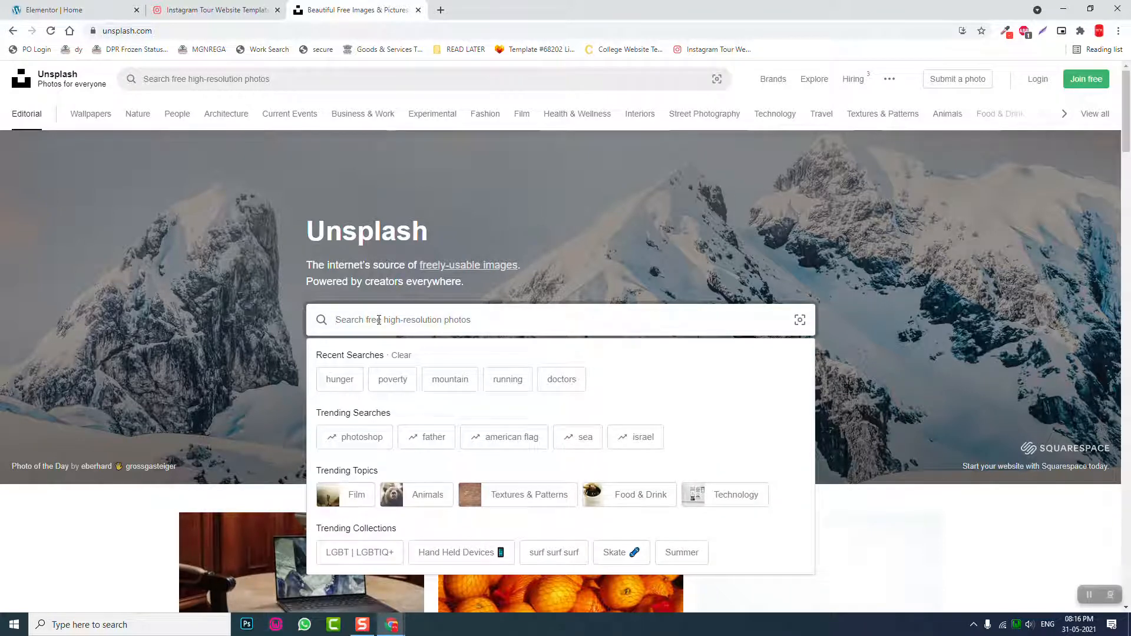
type("travel")
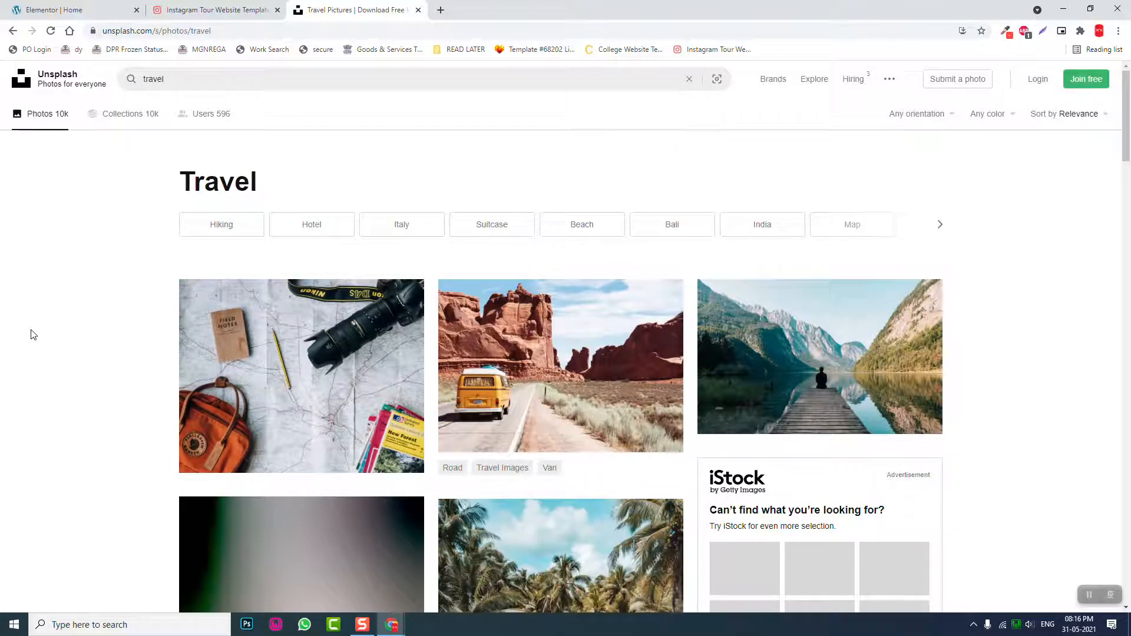
scroll("down", 3)
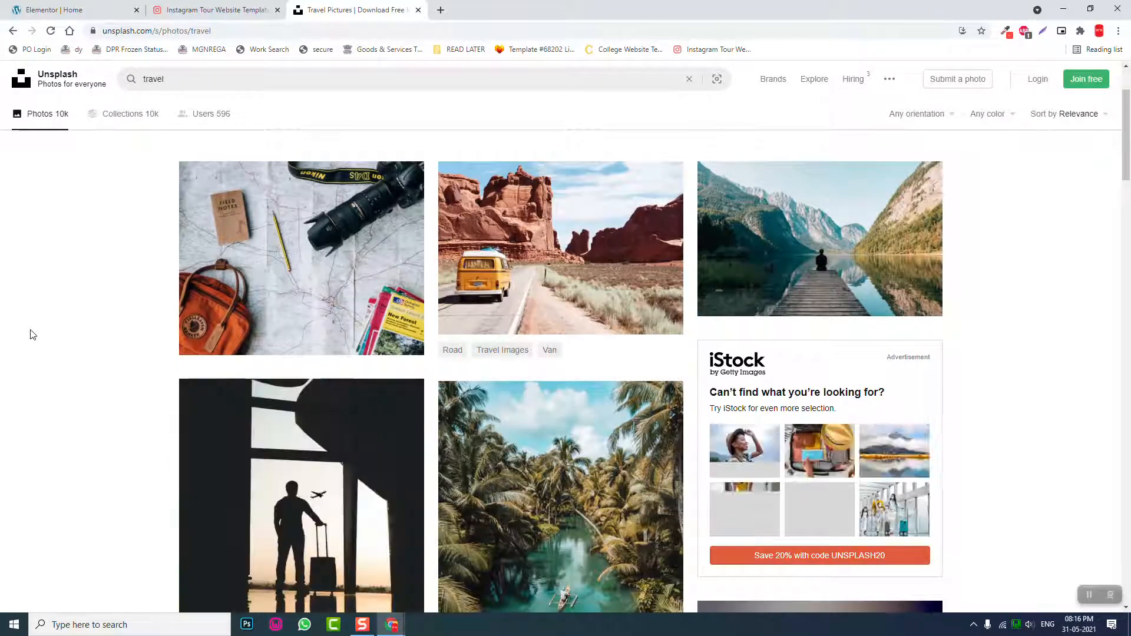
mouse_move(561, 247)
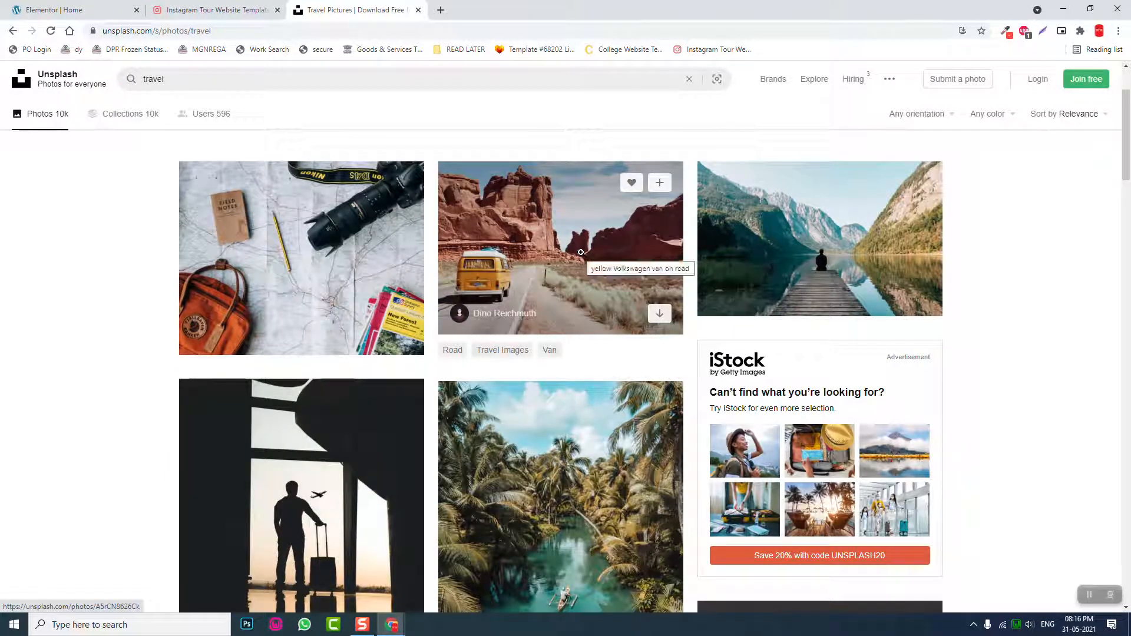
scroll("down", 3)
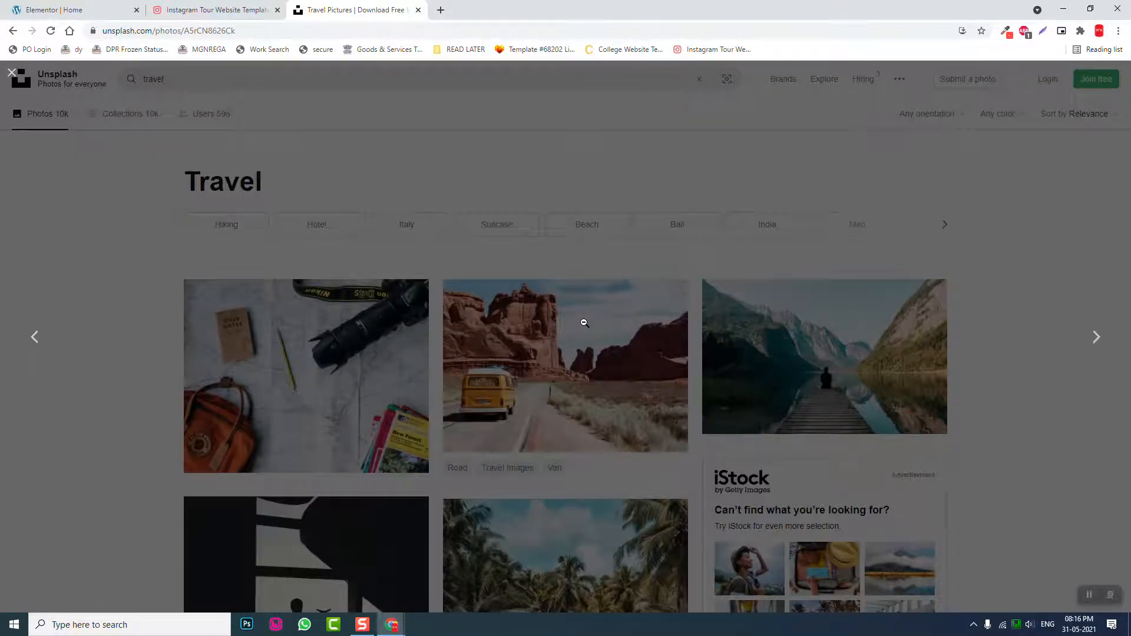
- Download the medium-size yellow van photo and save it to Downloads as bg-hero.jpg
left_click(565, 367)
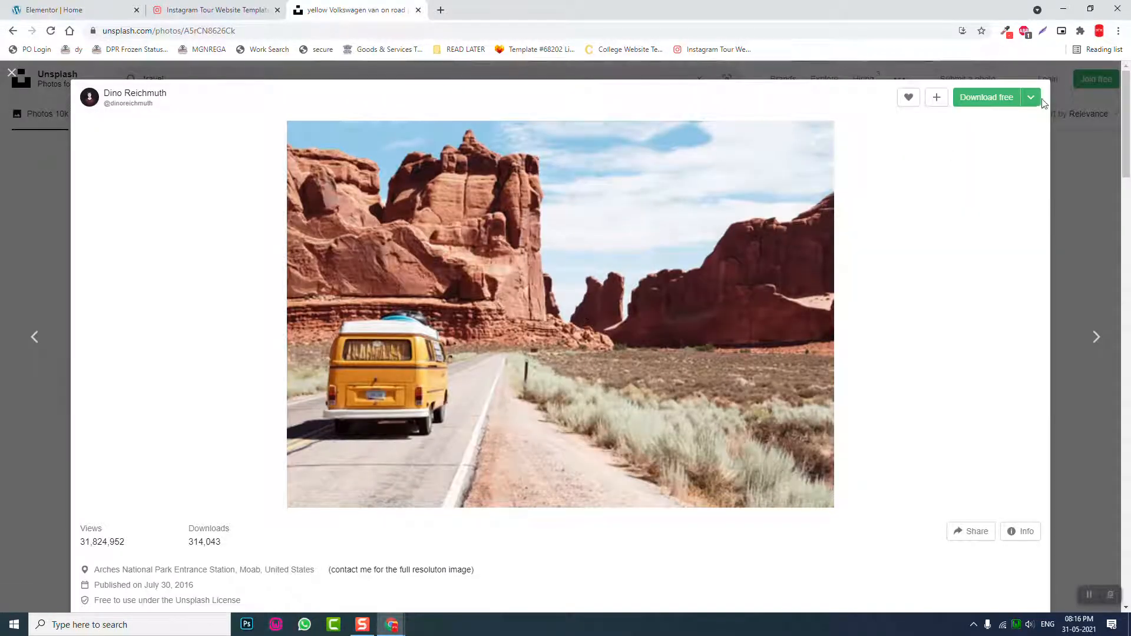
left_click(1030, 97)
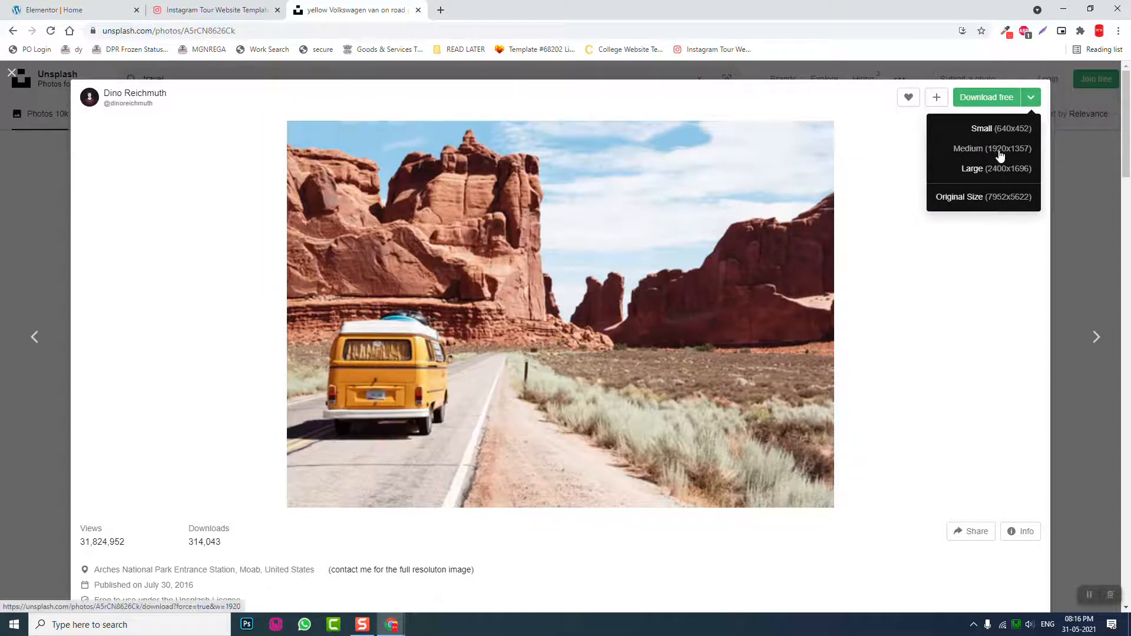
left_click(992, 148)
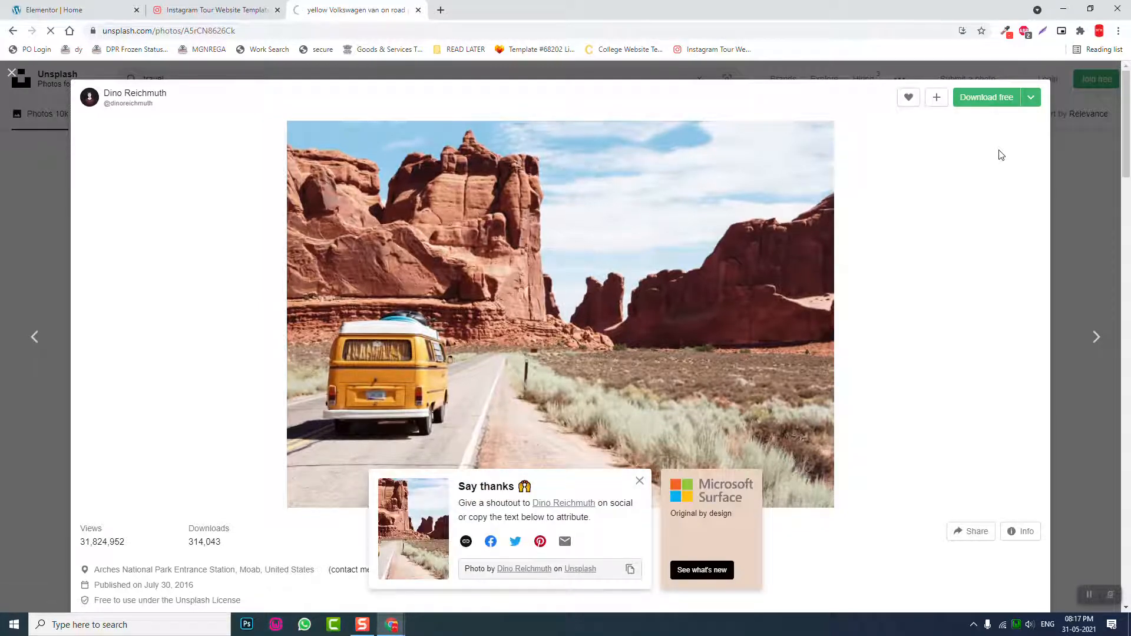
left_click(986, 96)
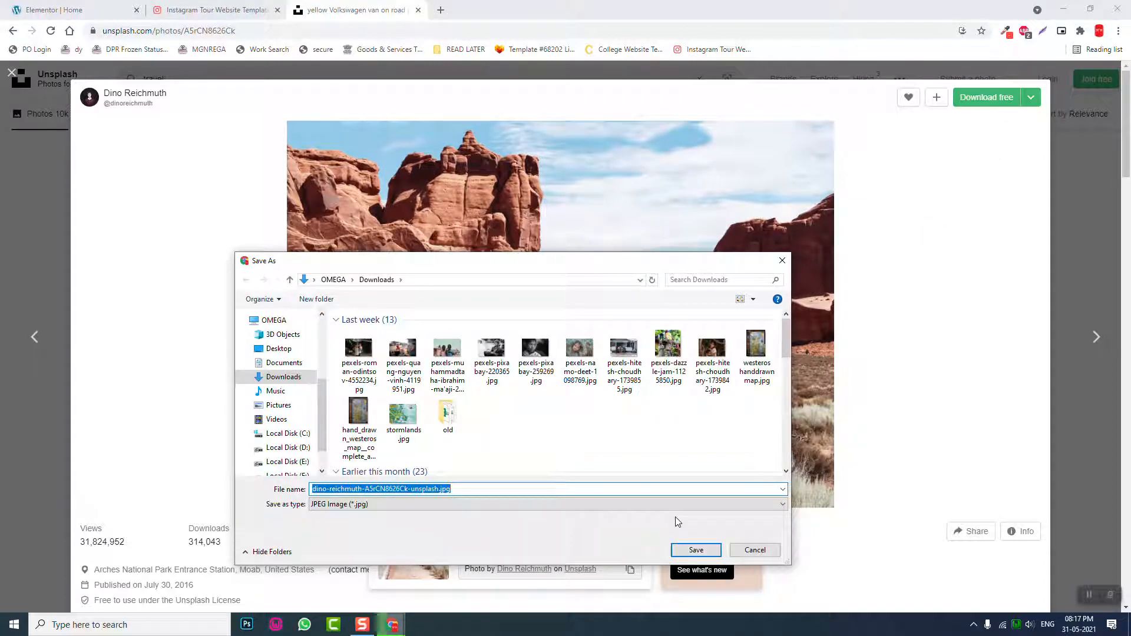
type("bg-")
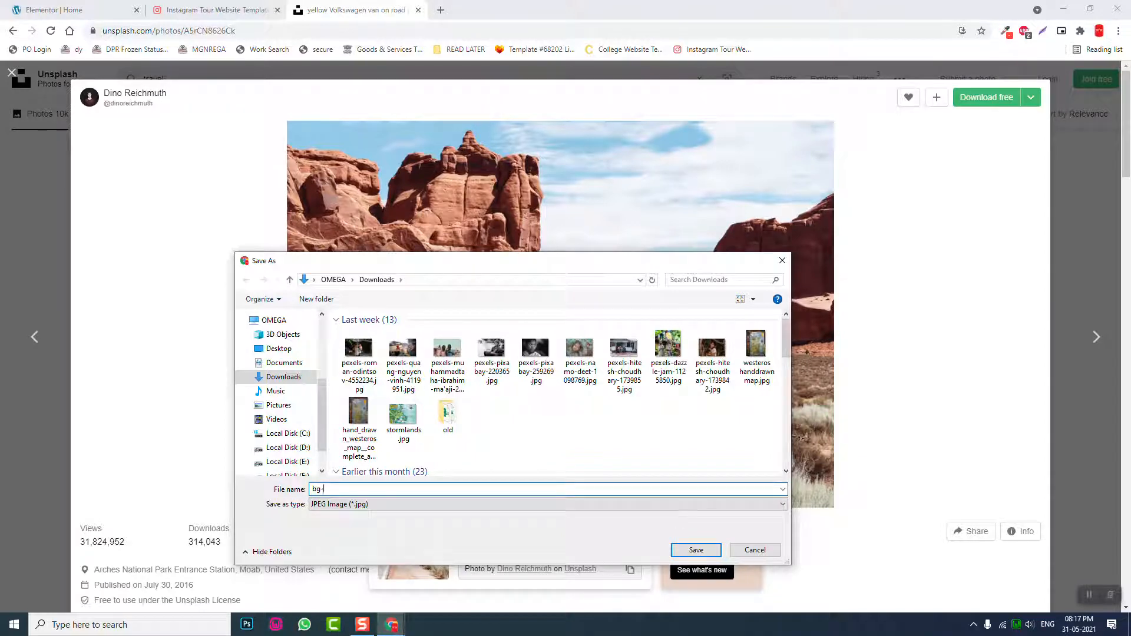
type("hero")
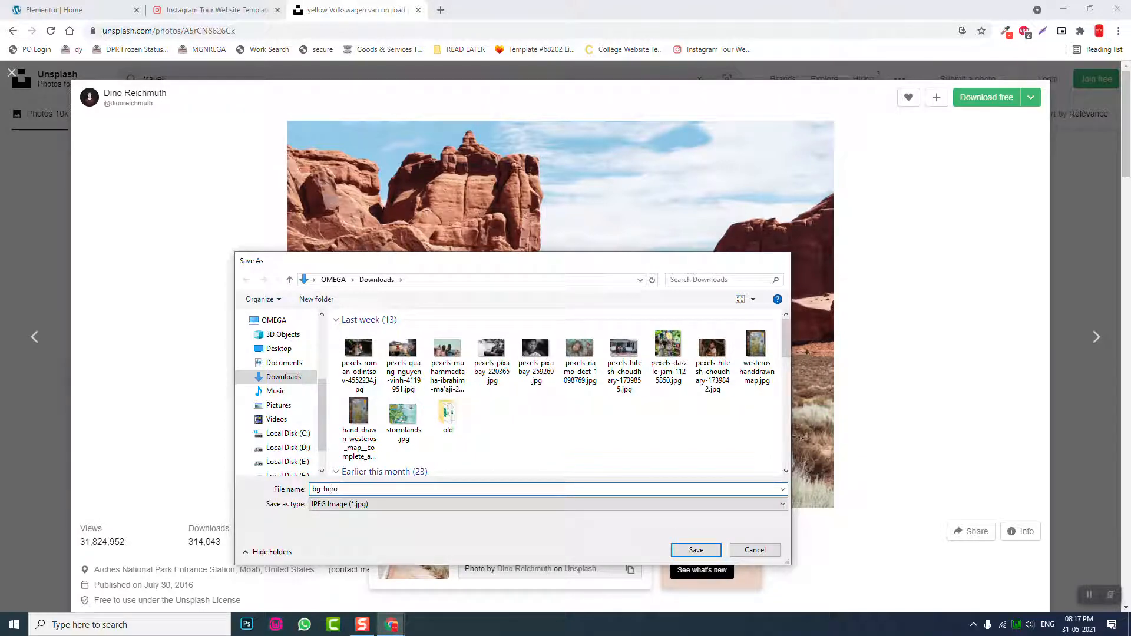
left_click(694, 550)
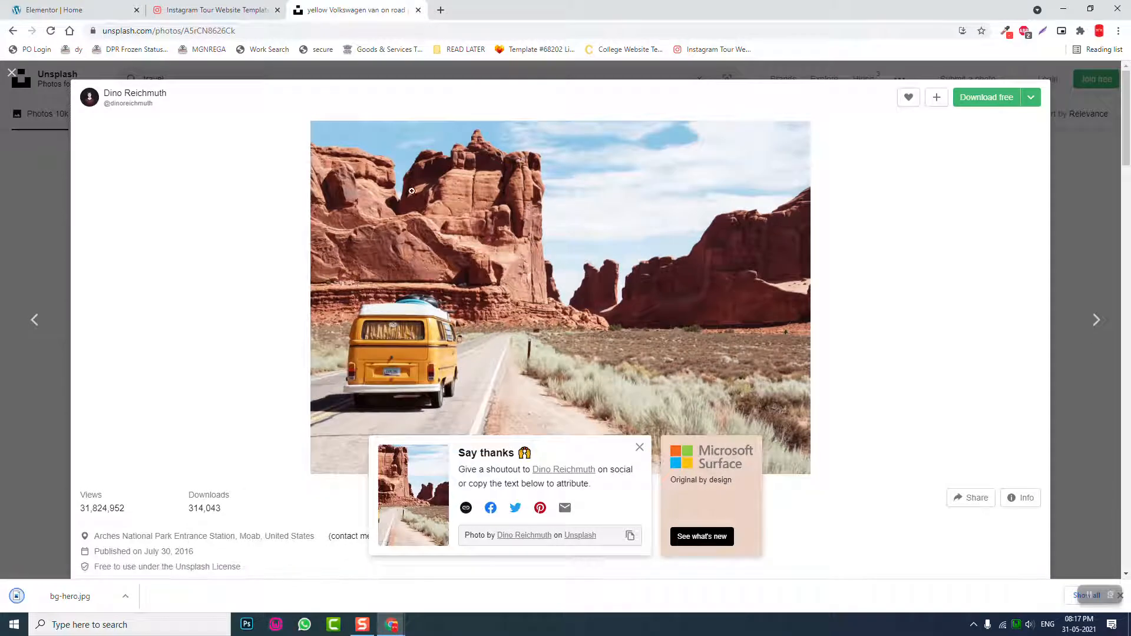
- Set bg-hero.jpg as the section background with Size Cover and Repeat No-repeat
left_click(72, 9)
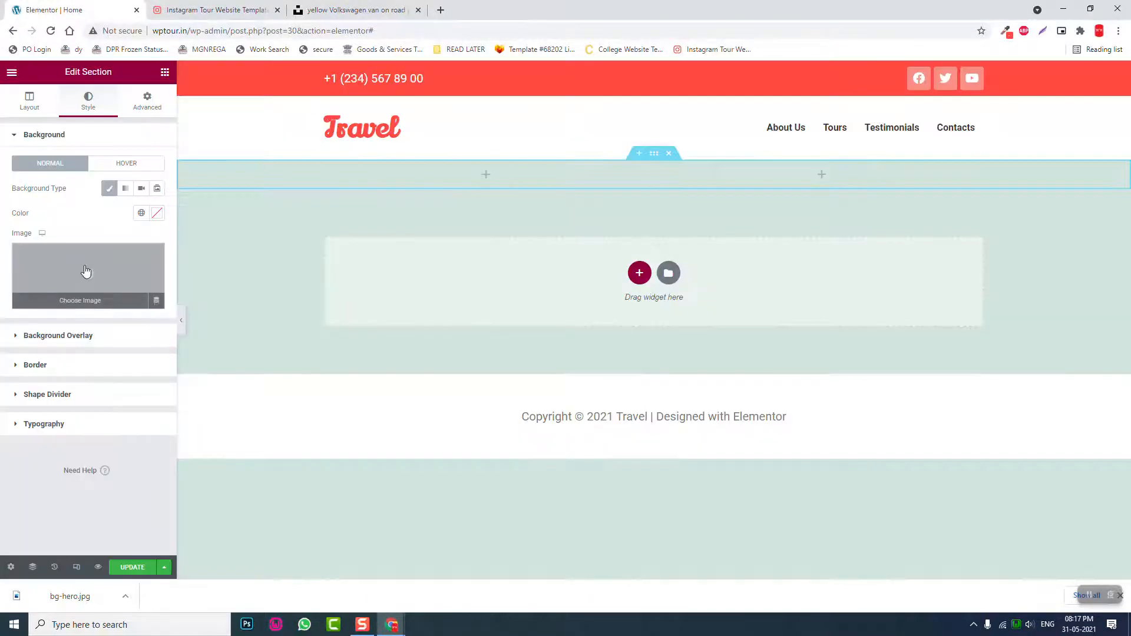
left_click(86, 270)
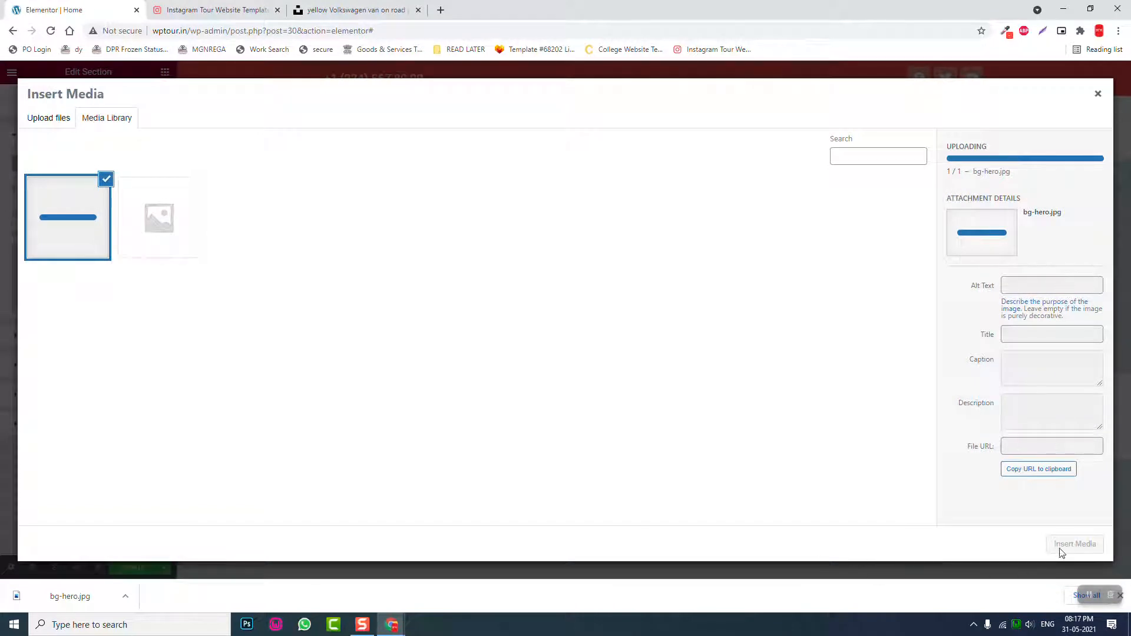
left_click(1073, 543)
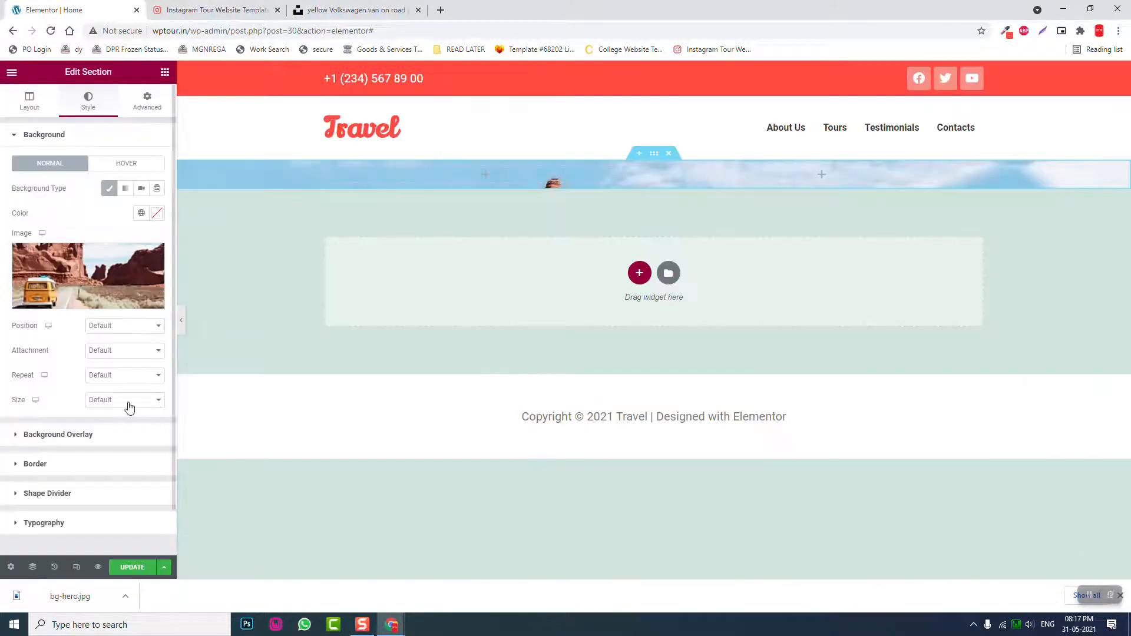
left_click(122, 400)
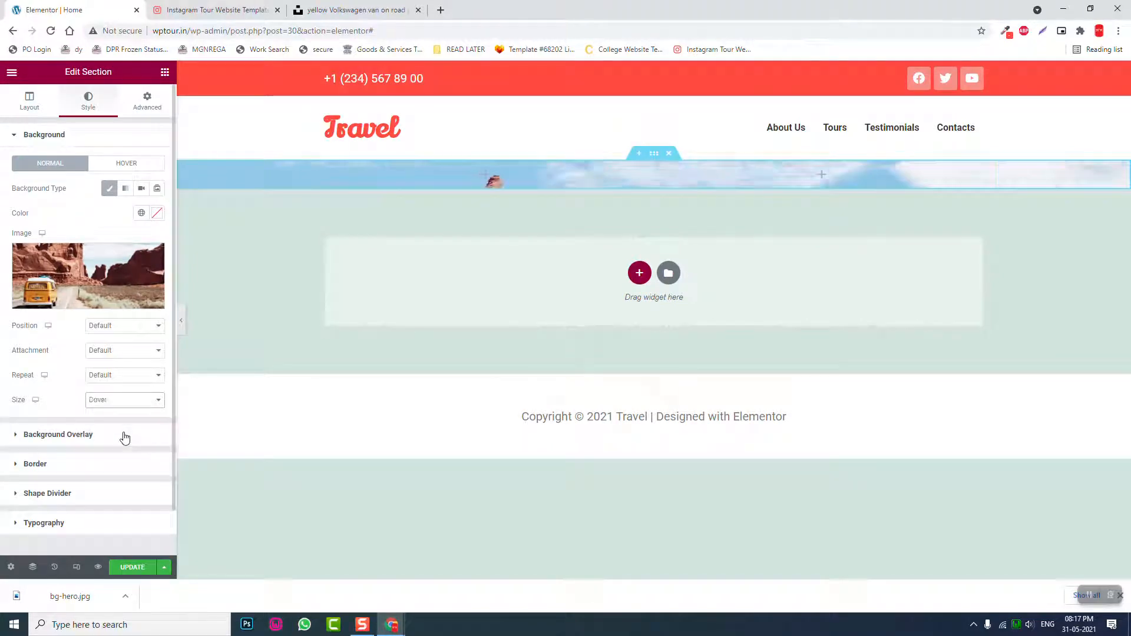
left_click(215, 10)
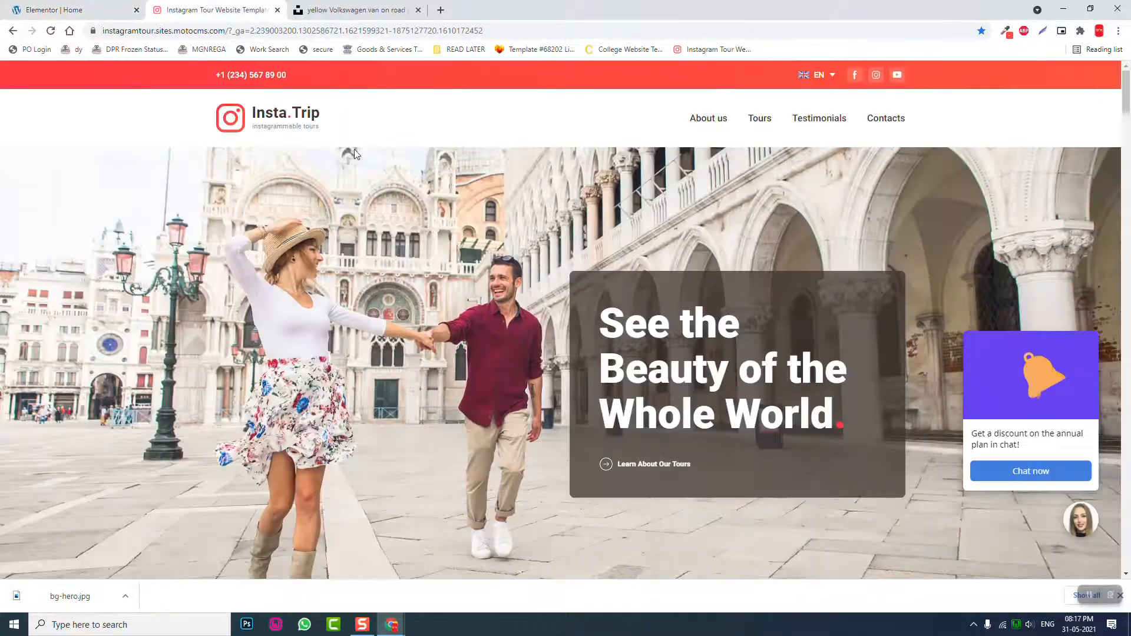
scroll("down", 3)
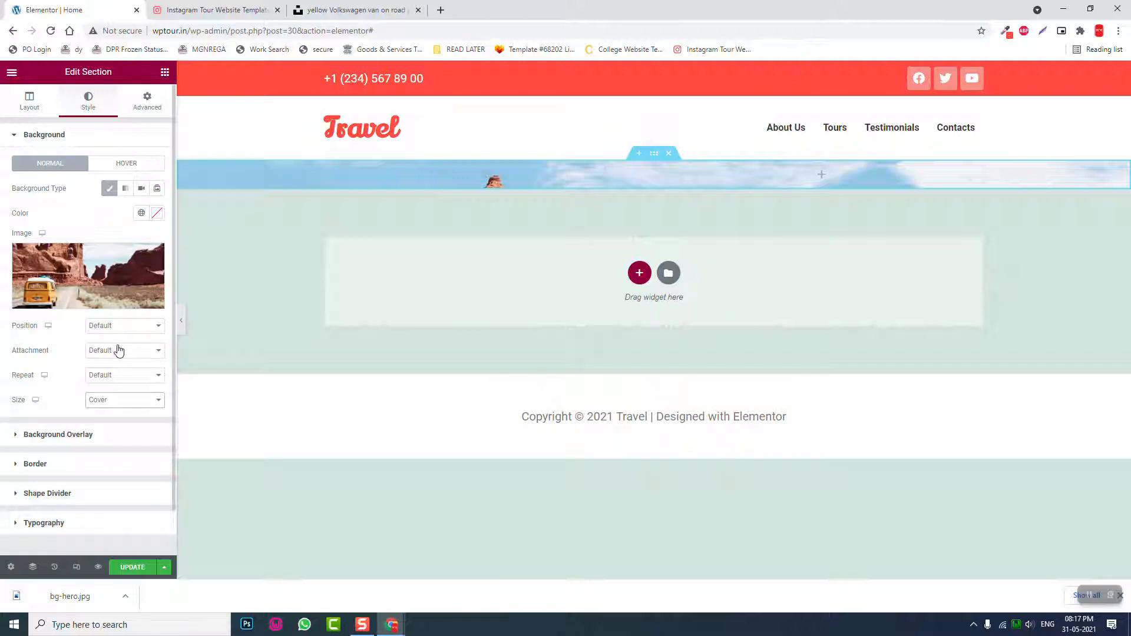
left_click(122, 375)
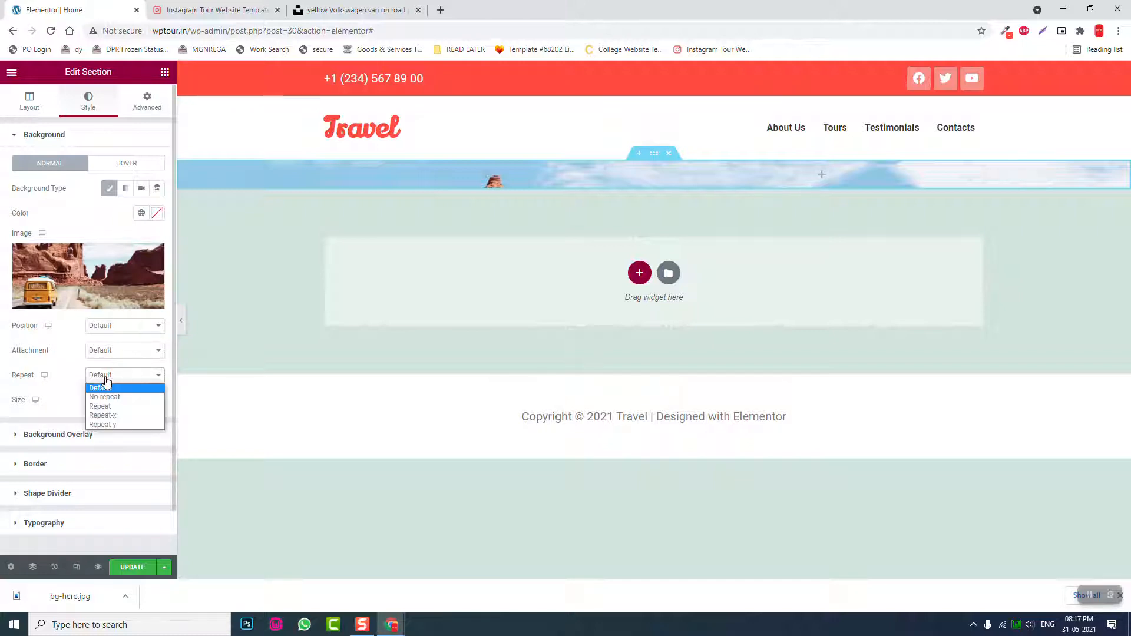
left_click(104, 396)
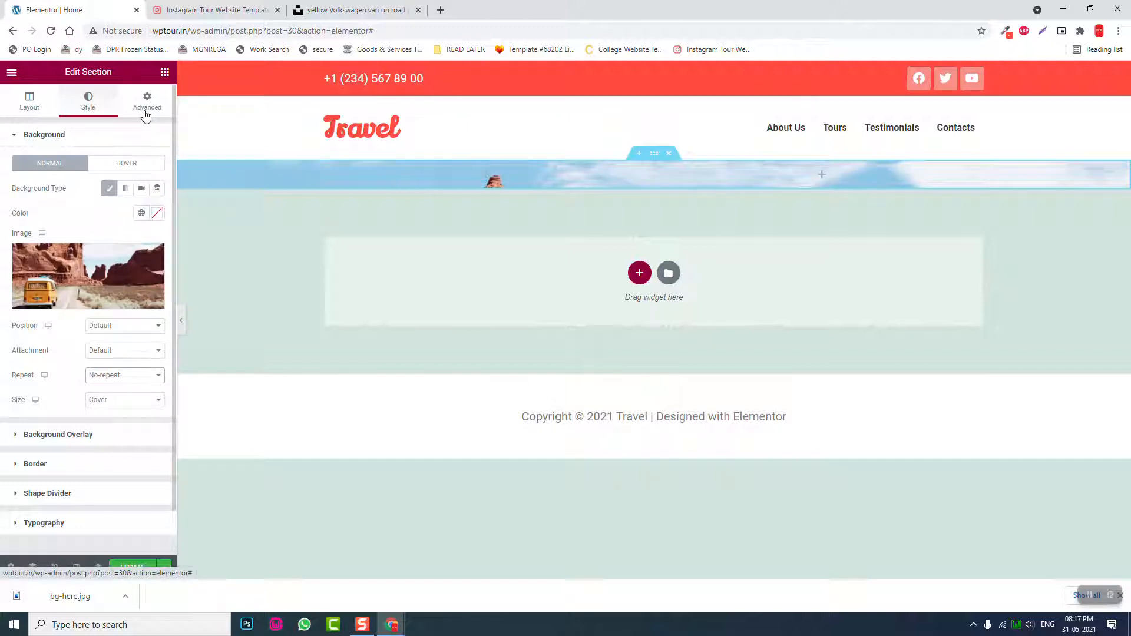
- Unlink the section padding and set top and bottom padding to 200 px
left_click(146, 100)
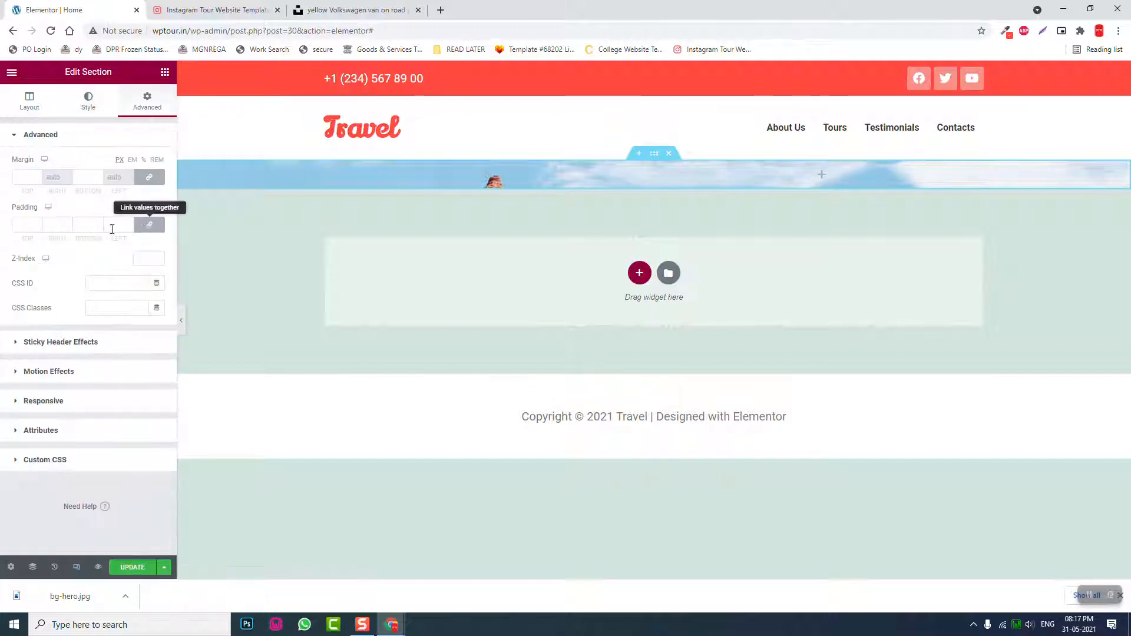
left_click(27, 225)
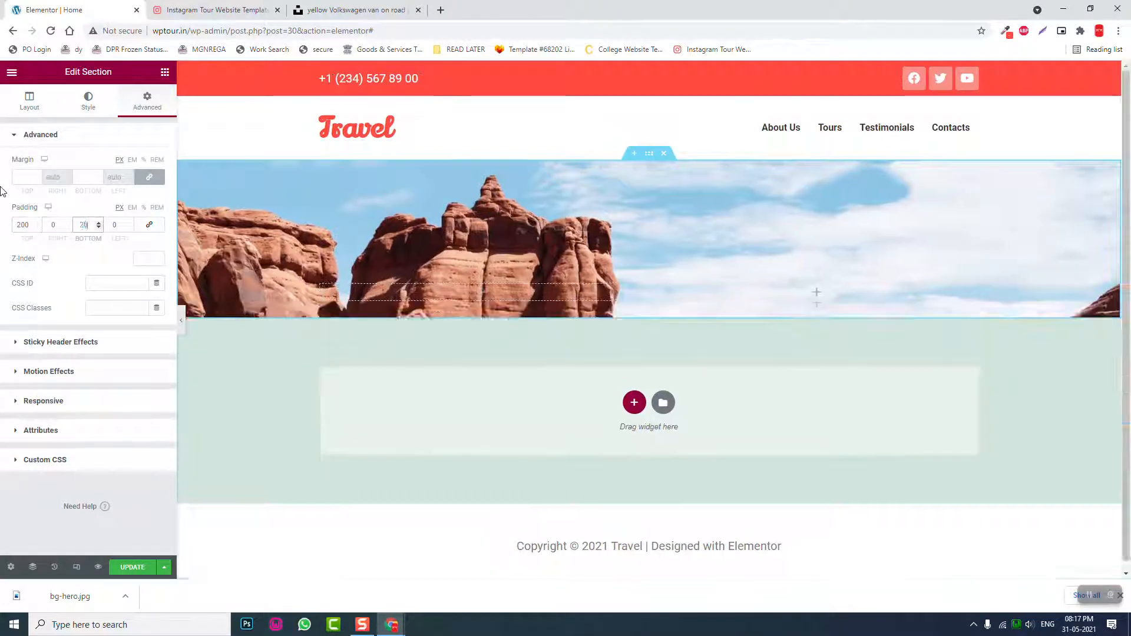
type("200")
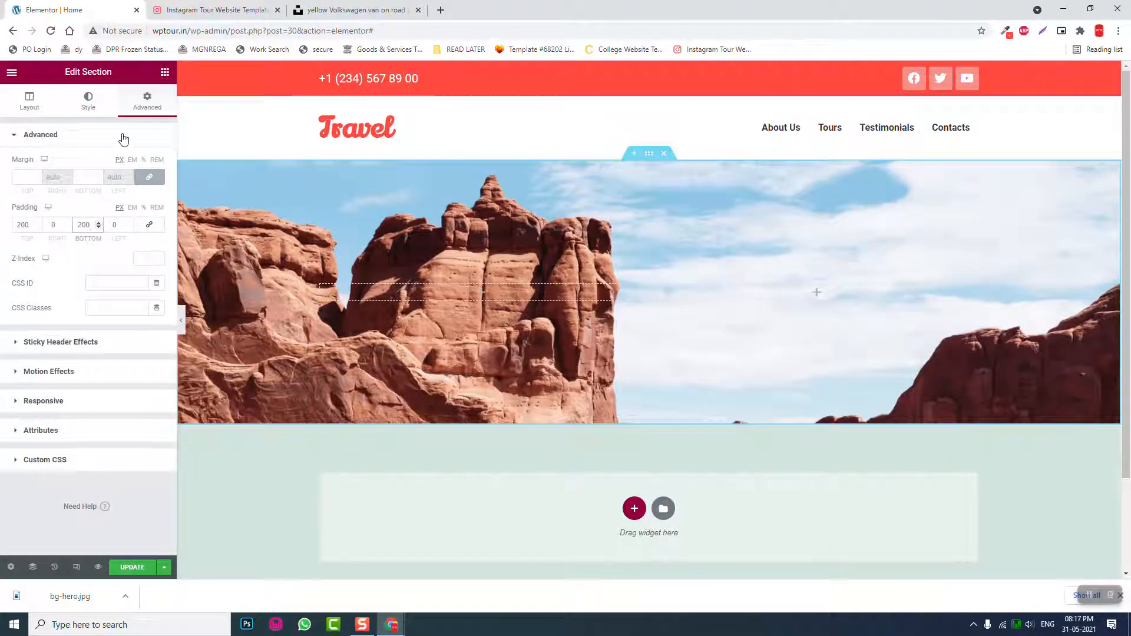
left_click(214, 10)
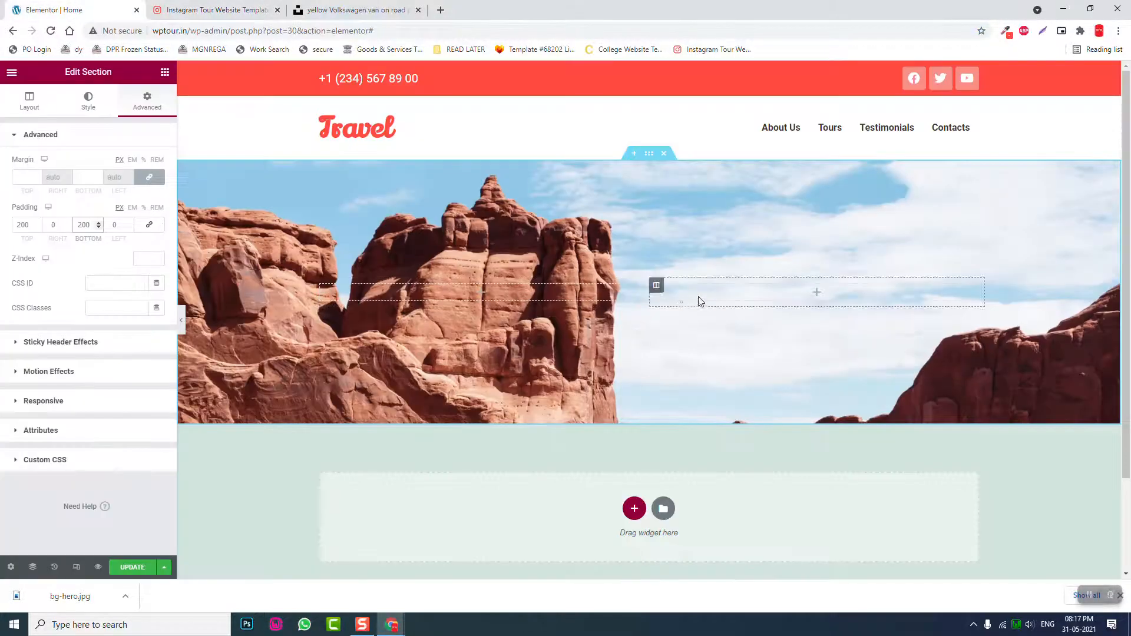
- Give the right hero column a classic translucent dark background, #1514149C
left_click(656, 284)
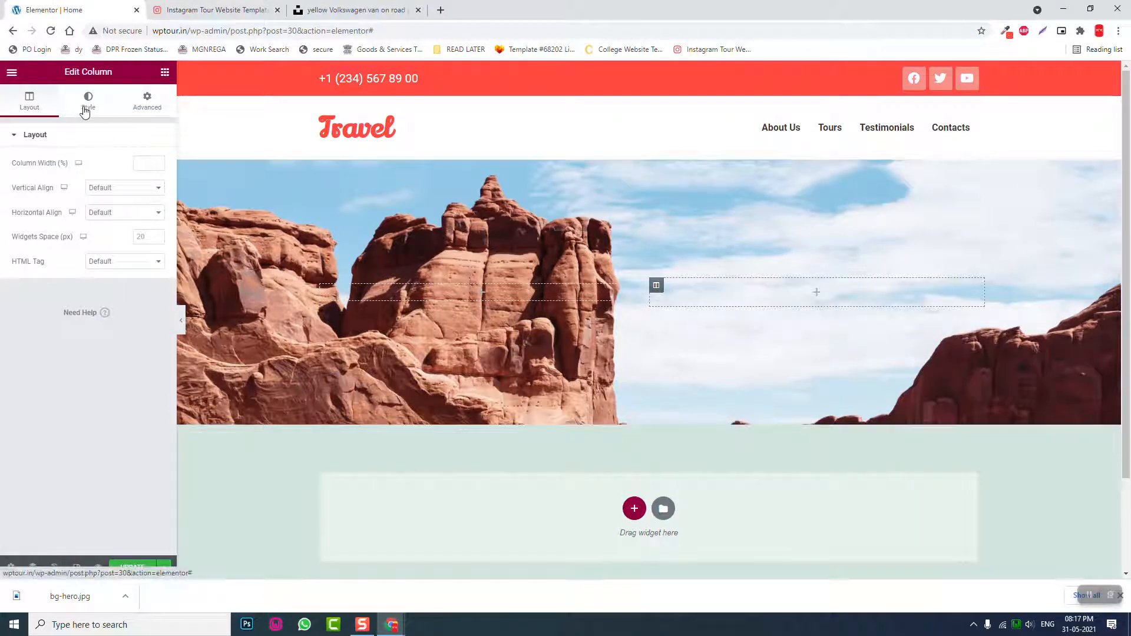
left_click(87, 101)
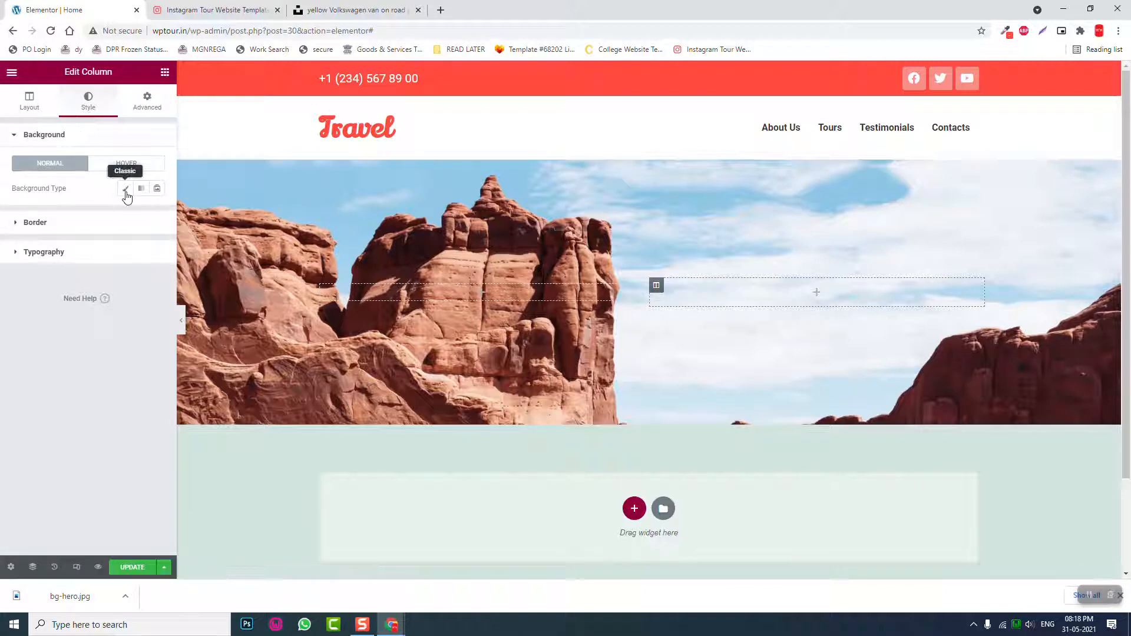
left_click(125, 188)
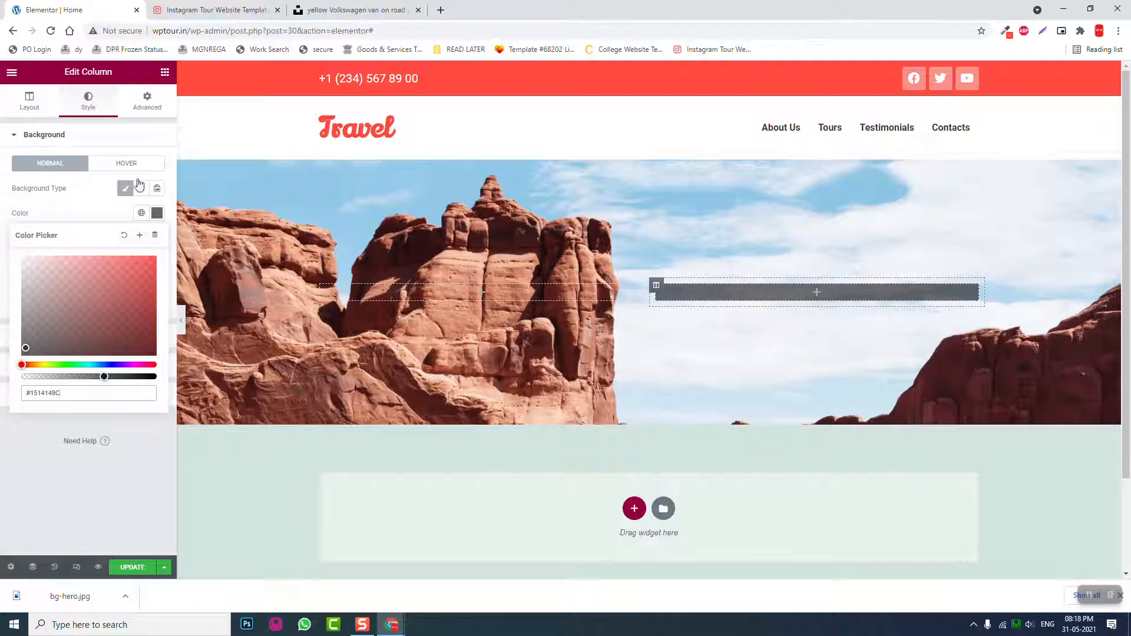
- Set the column padding to 40 px on all sides and add a Heading widget
left_click(147, 101)
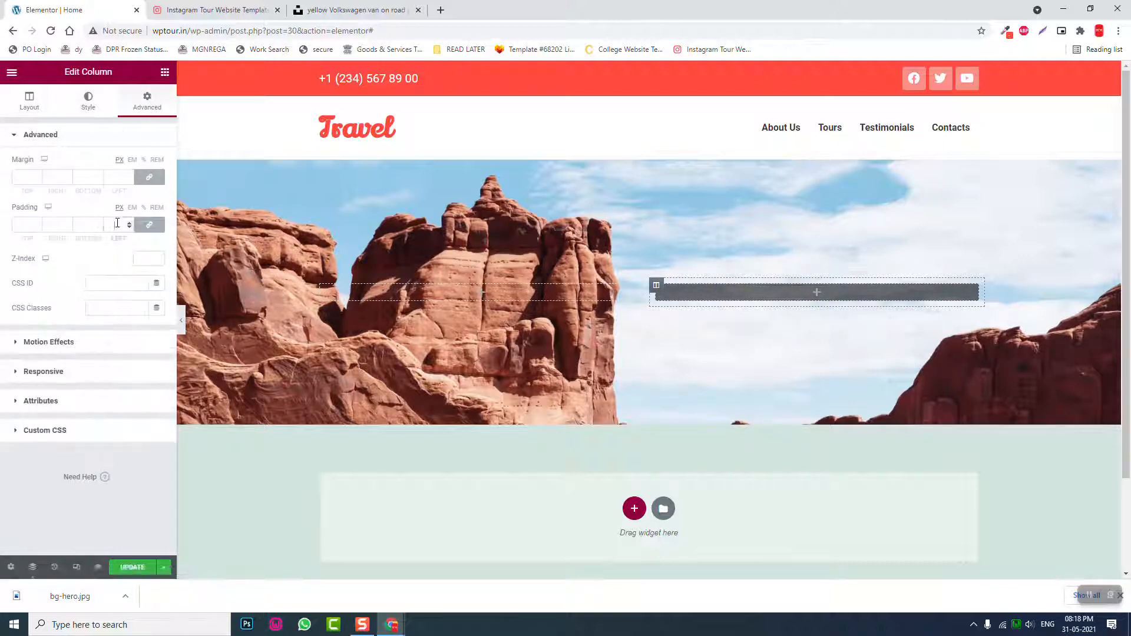
type("40")
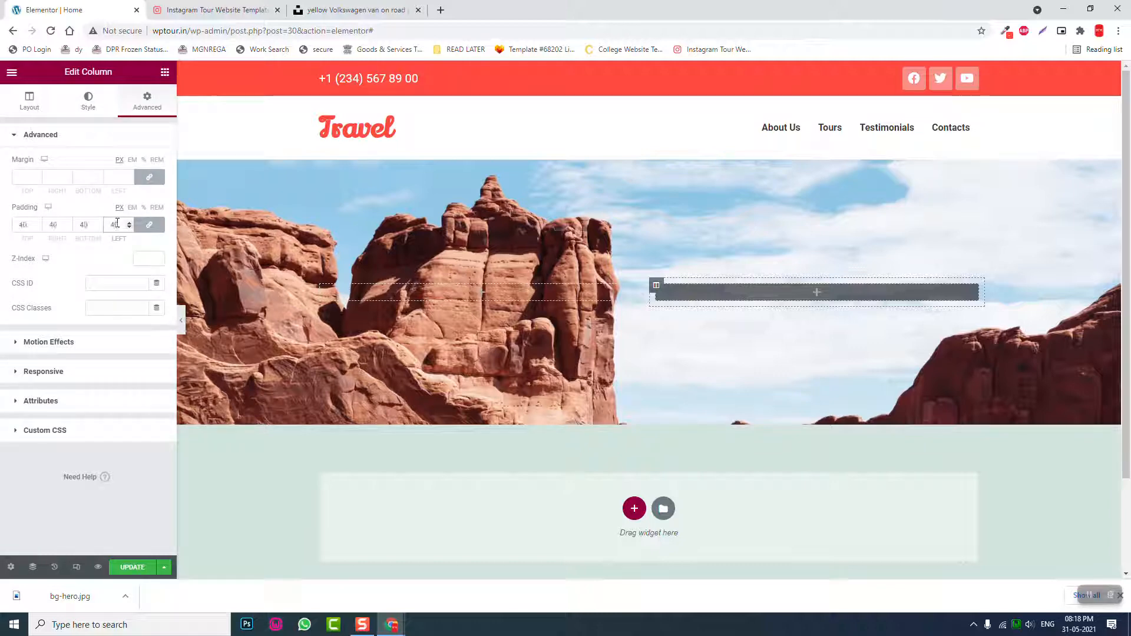
left_click(213, 10)
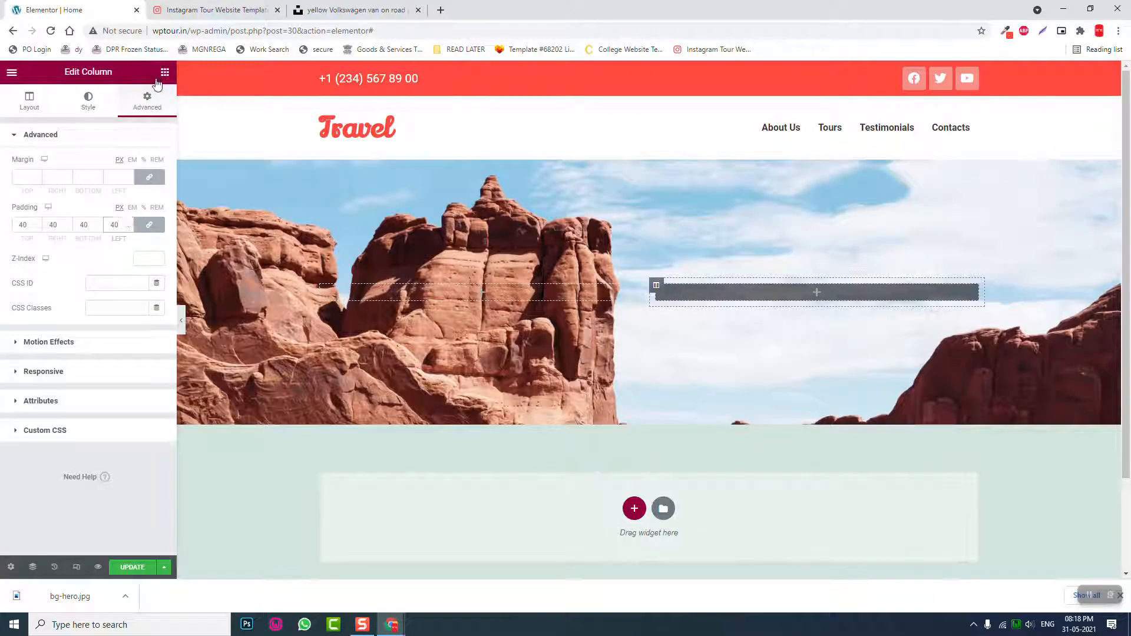
left_click(165, 72)
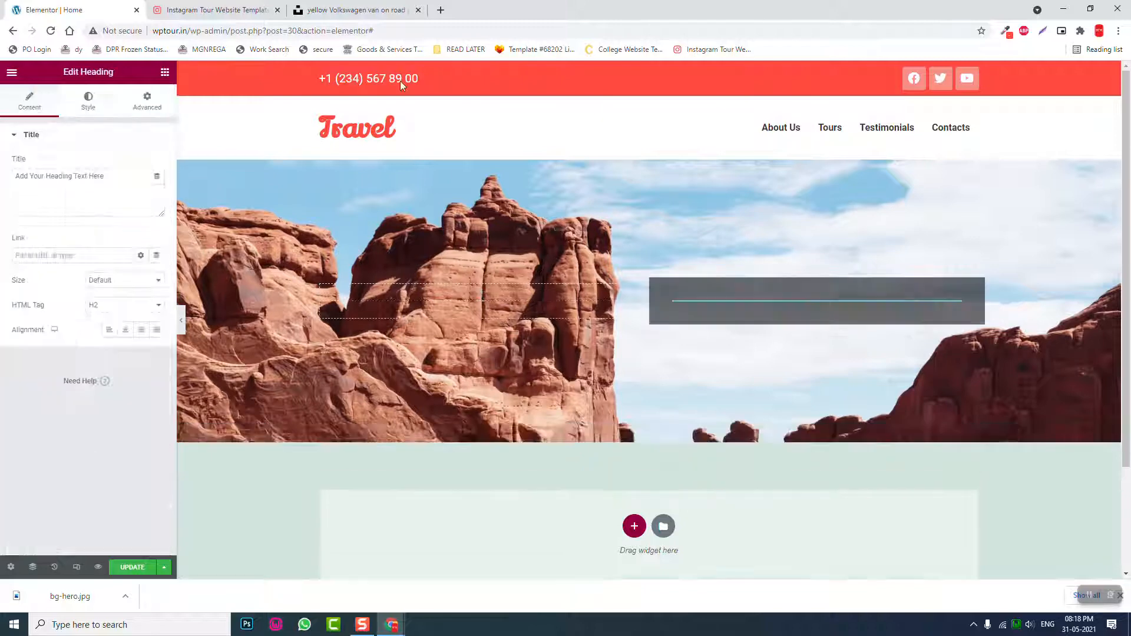
- Select the demo's 'See the Beauty of the Whole World.' headline to copy it
left_click(213, 10)
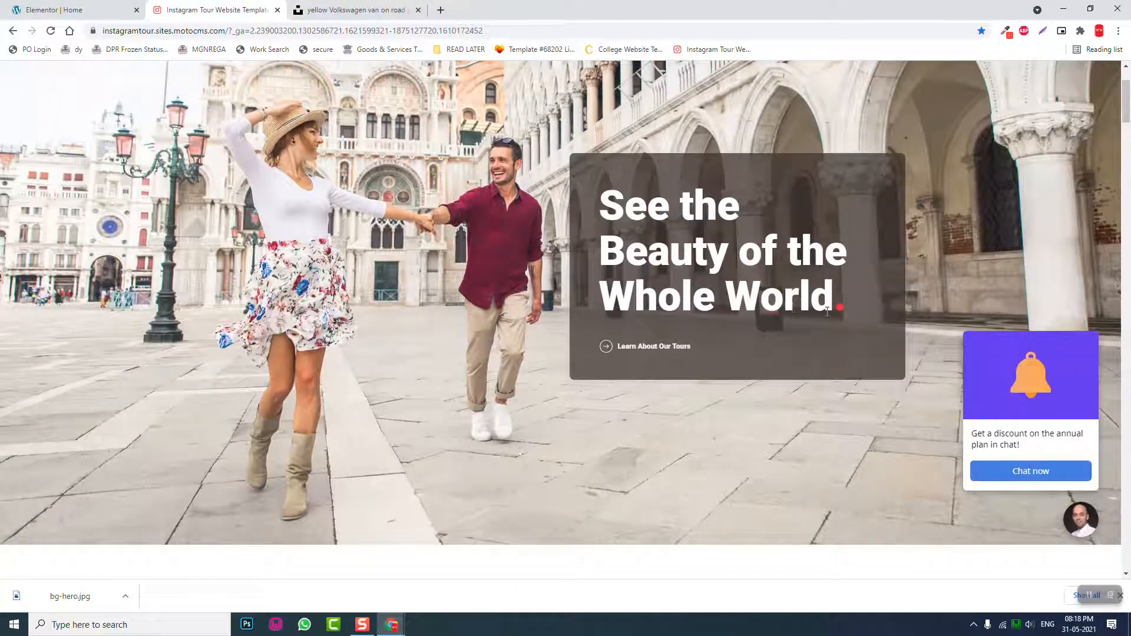
left_click_drag(608, 206, 836, 314)
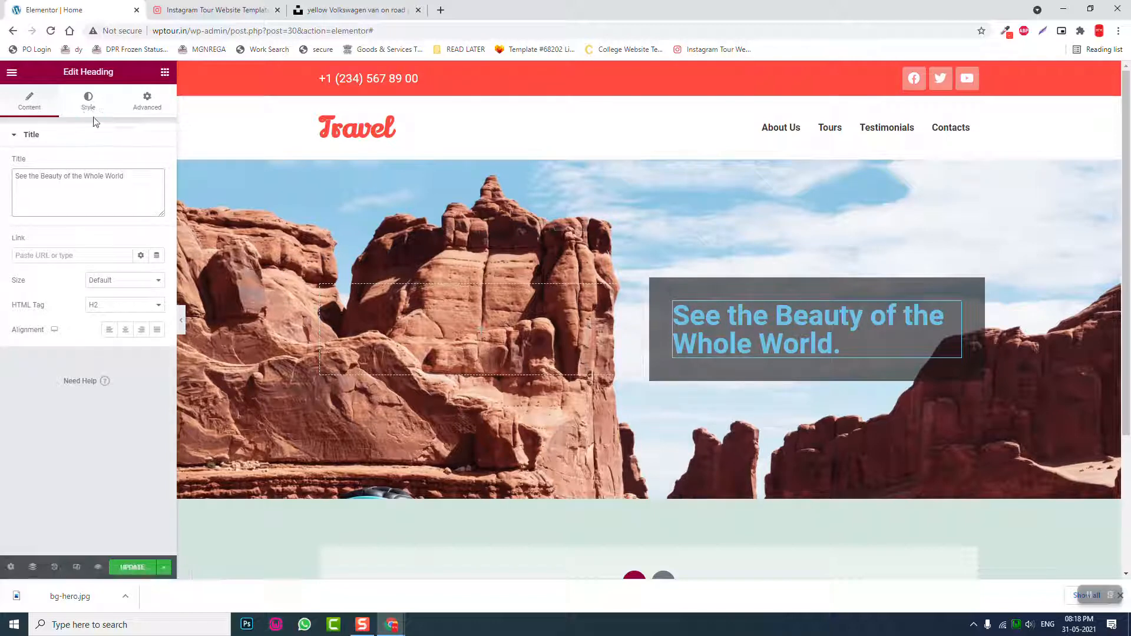
- Clear the heading's blue text colour so it shows white
left_click(87, 100)
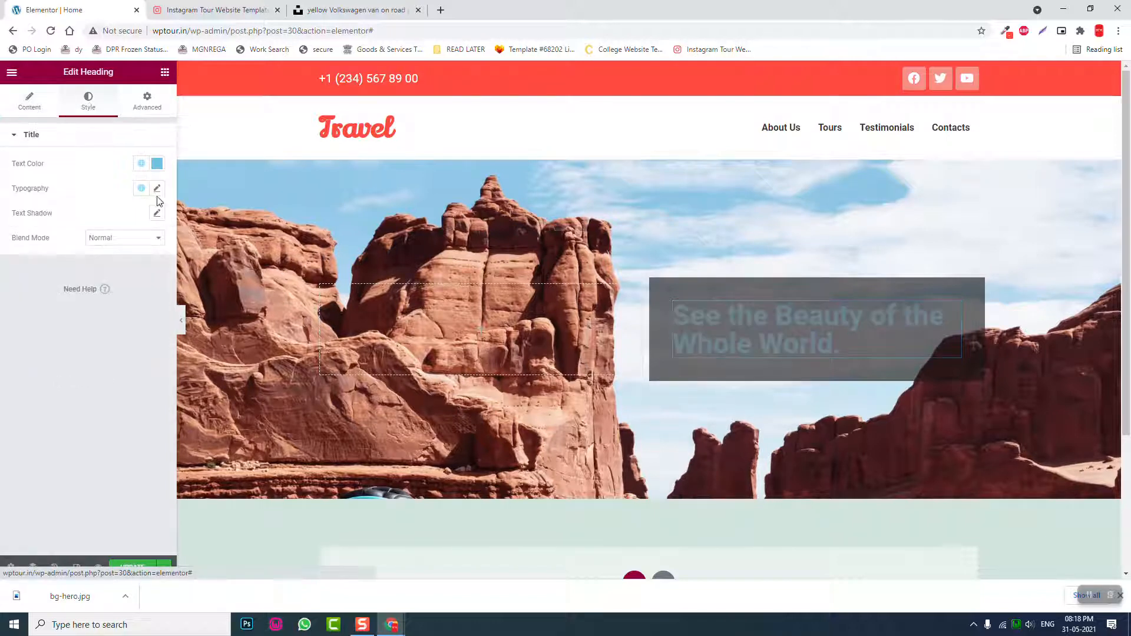
left_click(213, 10)
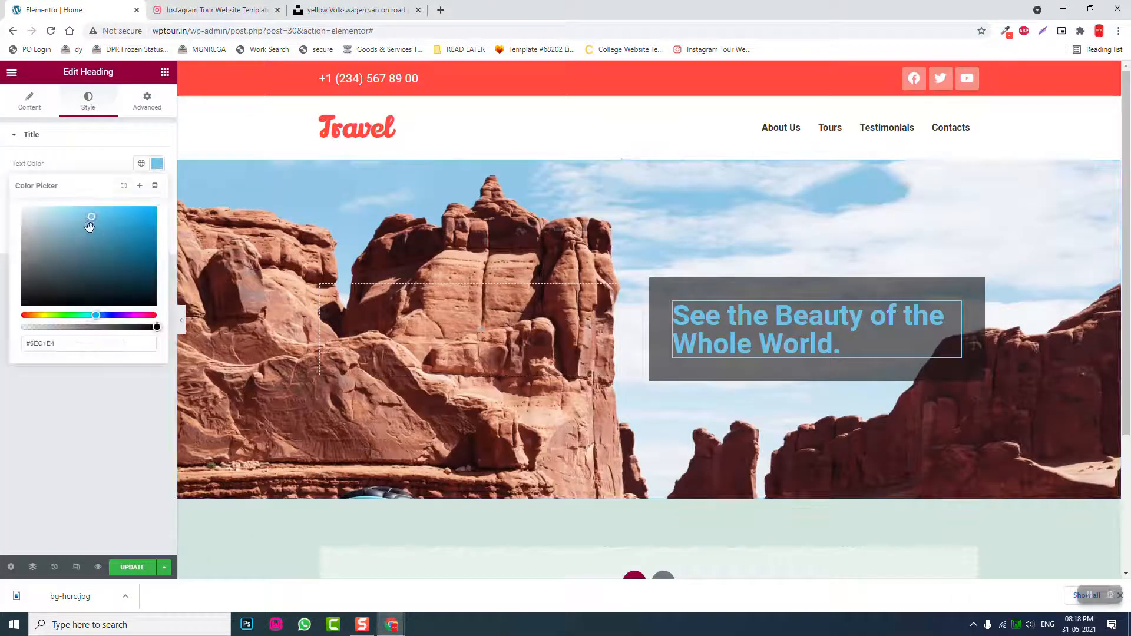
left_click(141, 163)
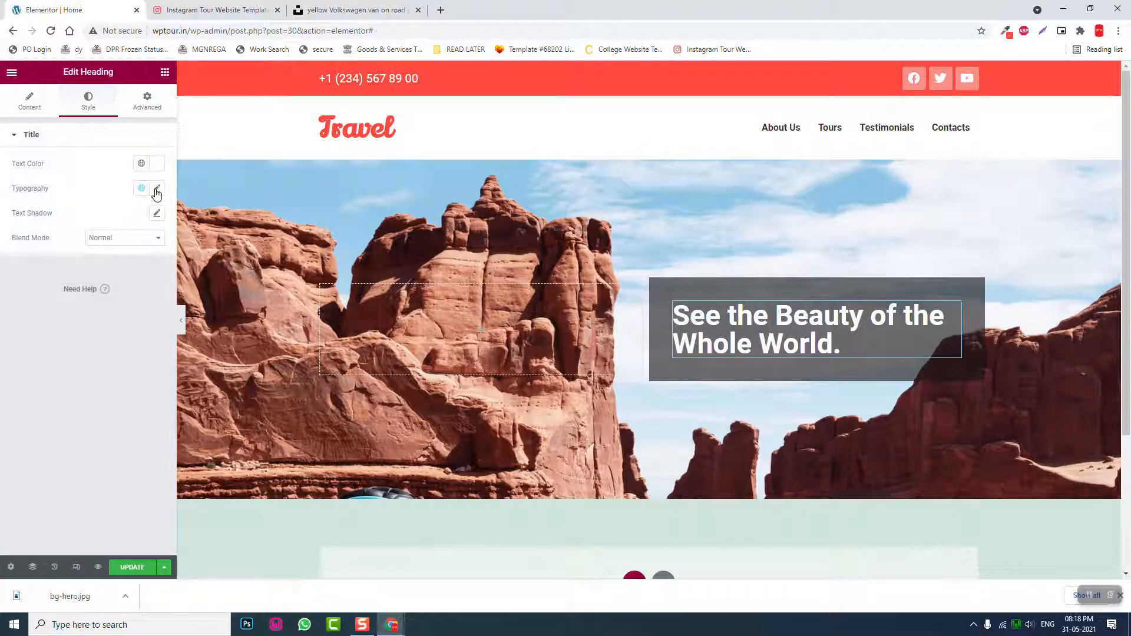
- Set the heading typography to size 100 px with 1.2 em line height
left_click(157, 190)
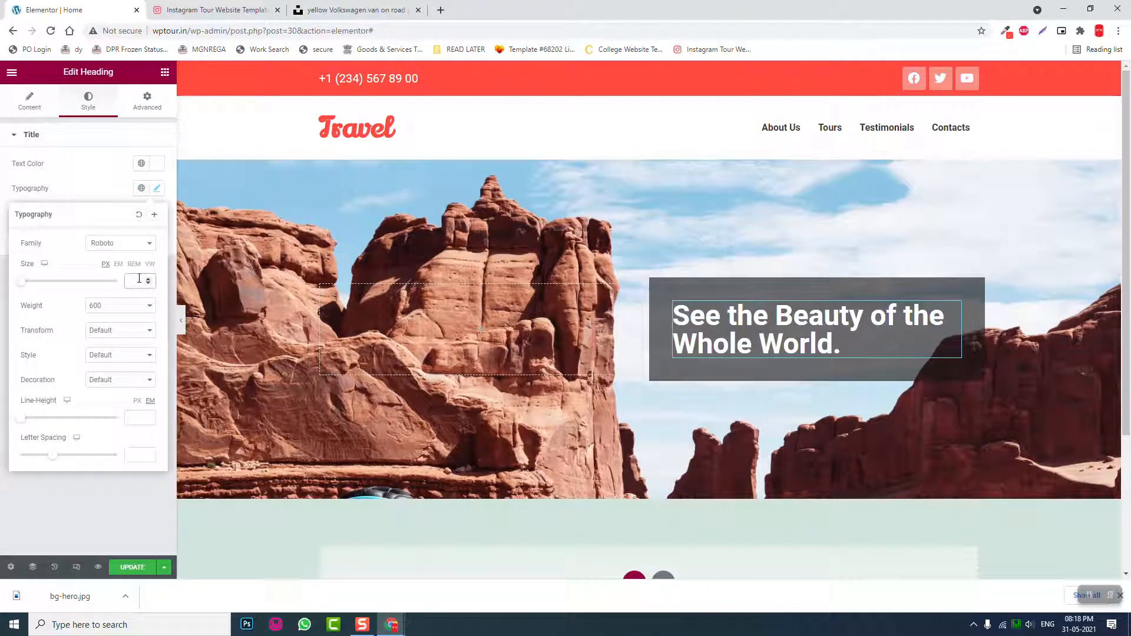
type("100")
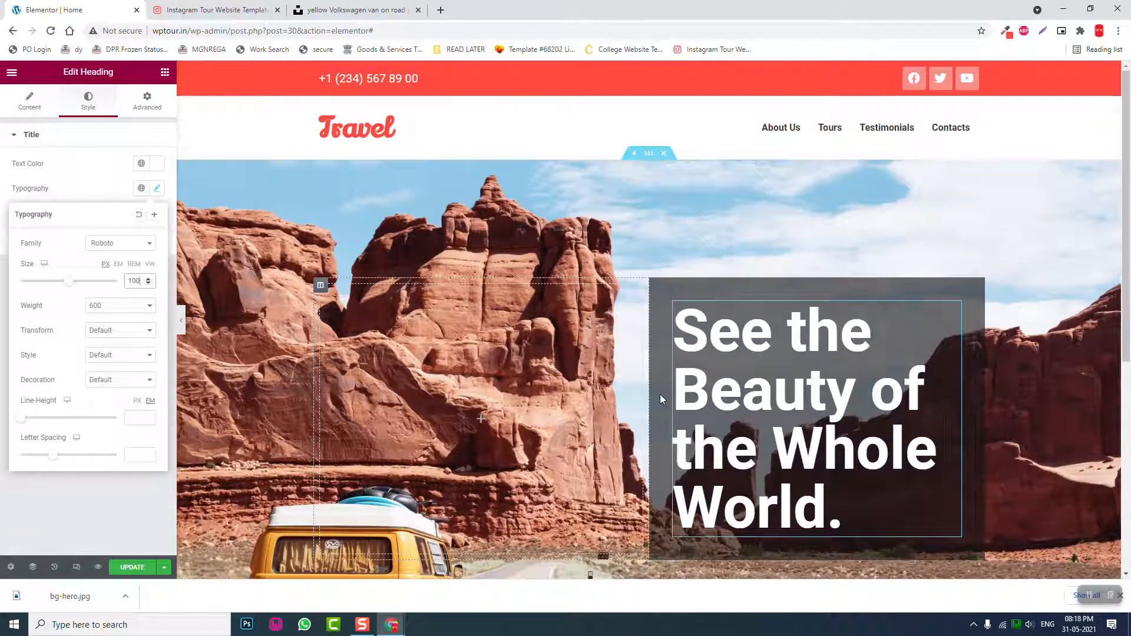
scroll("down", 3)
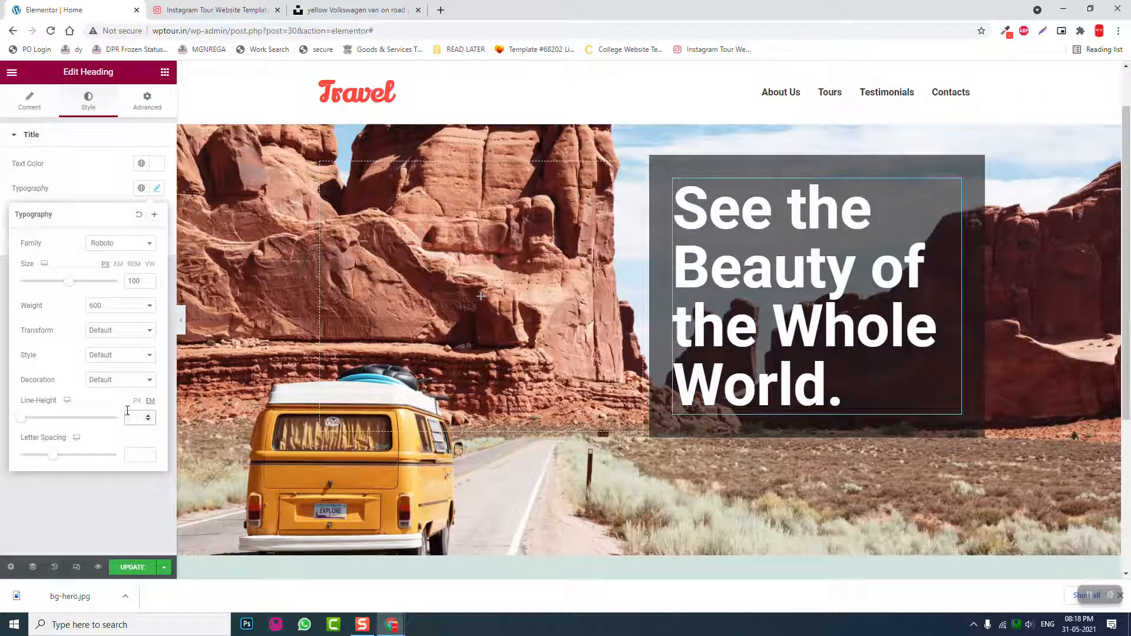
type("1.2")
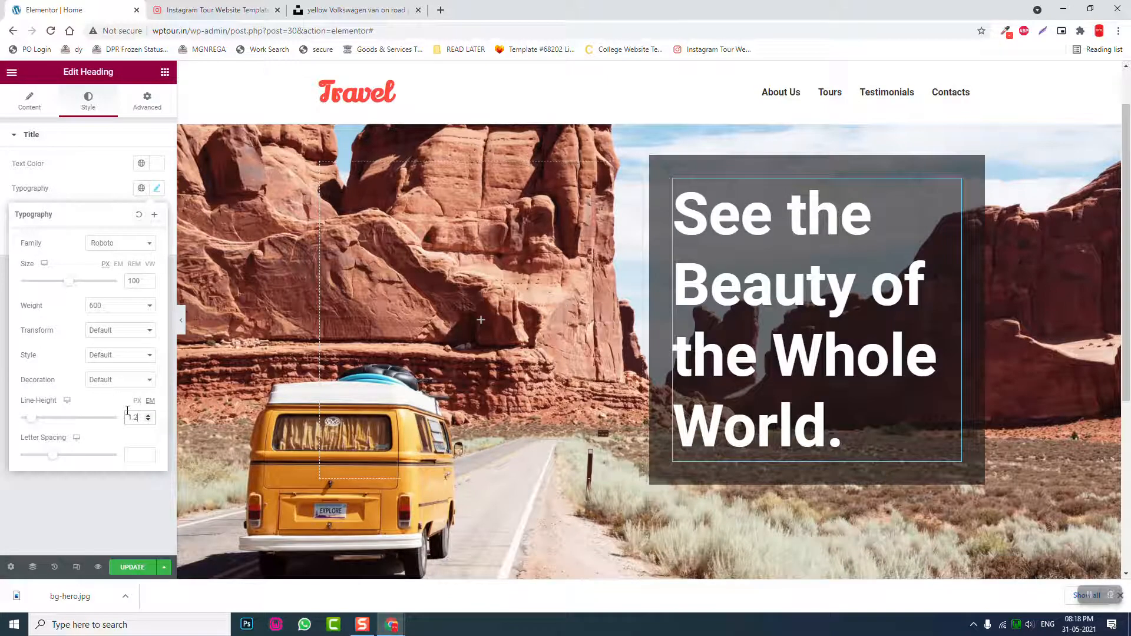
left_click(213, 10)
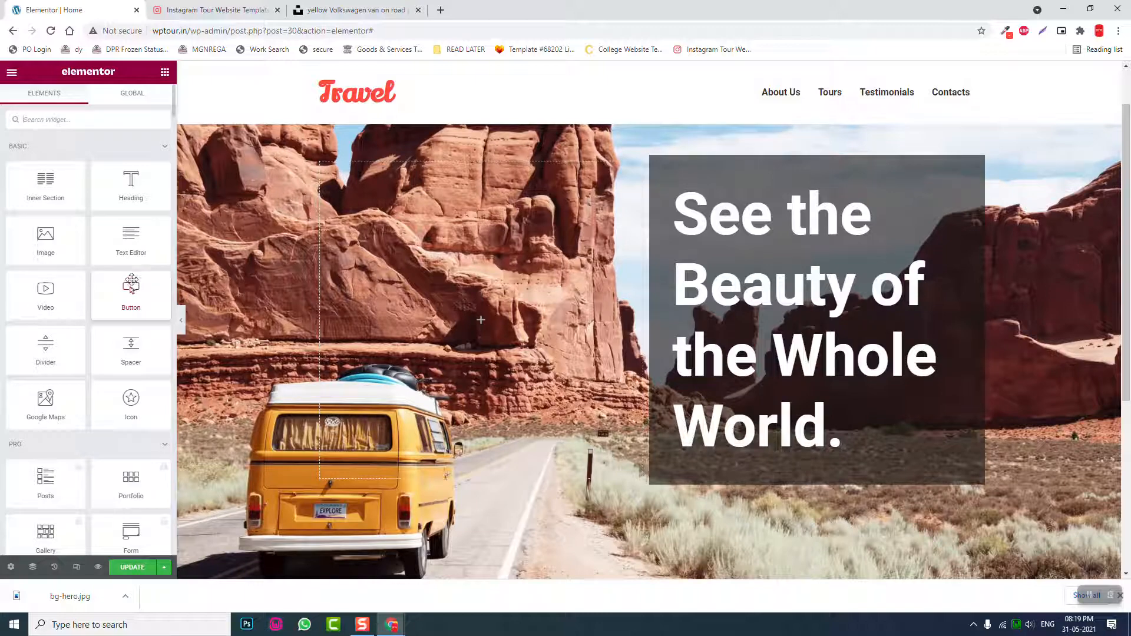
- Give the dark hero heading column a border radius of 15 on all corners
left_click(215, 9)
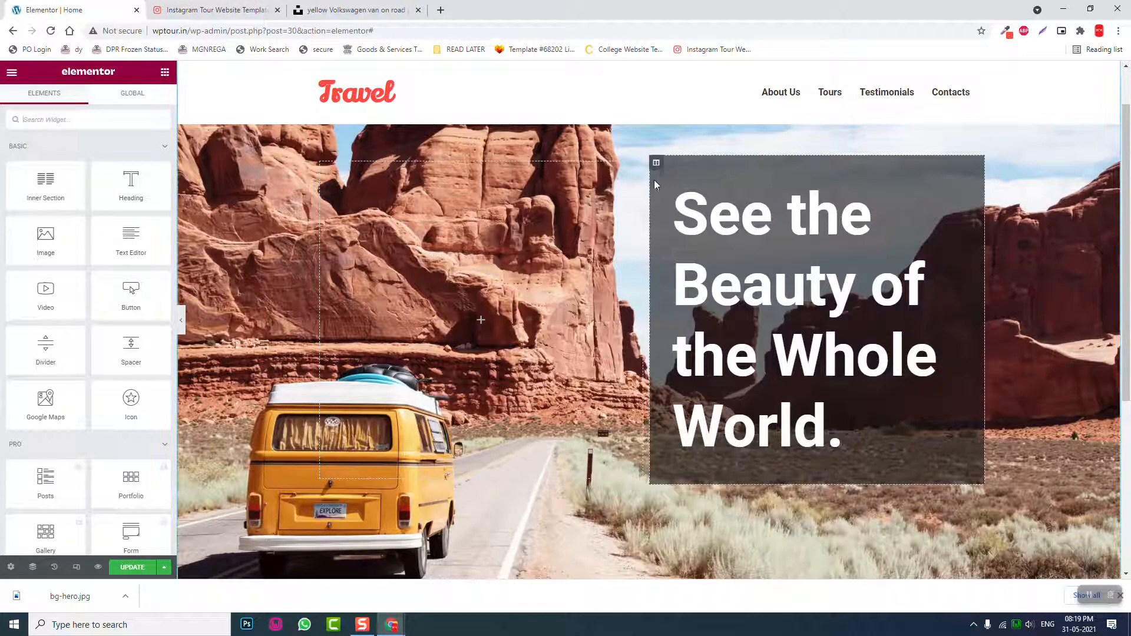
left_click(656, 162)
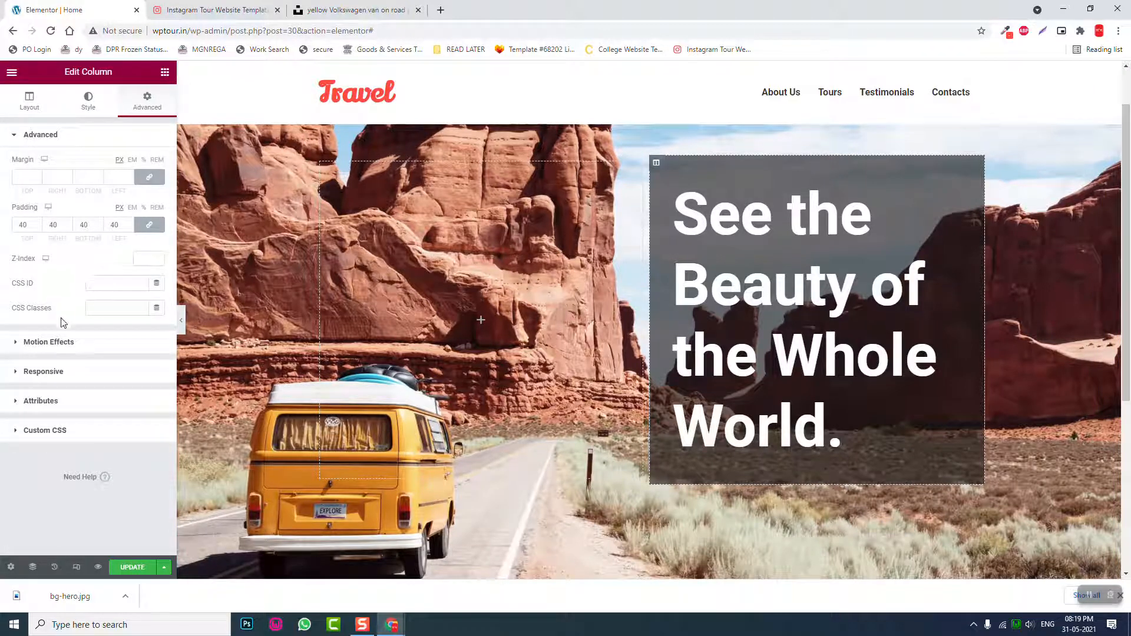
left_click(88, 101)
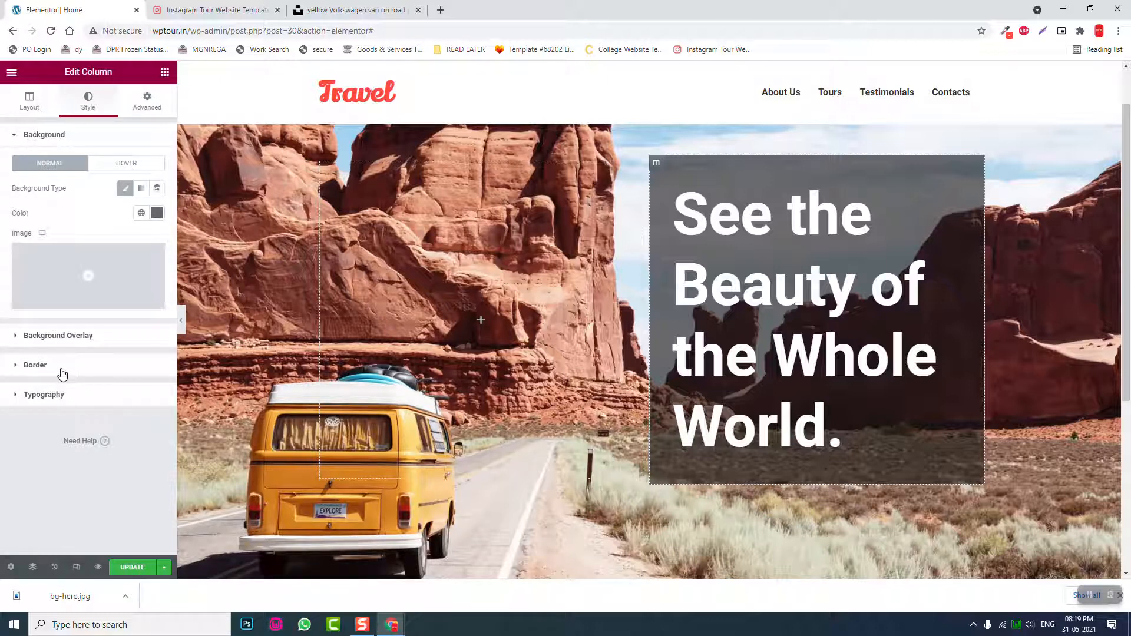
left_click(35, 364)
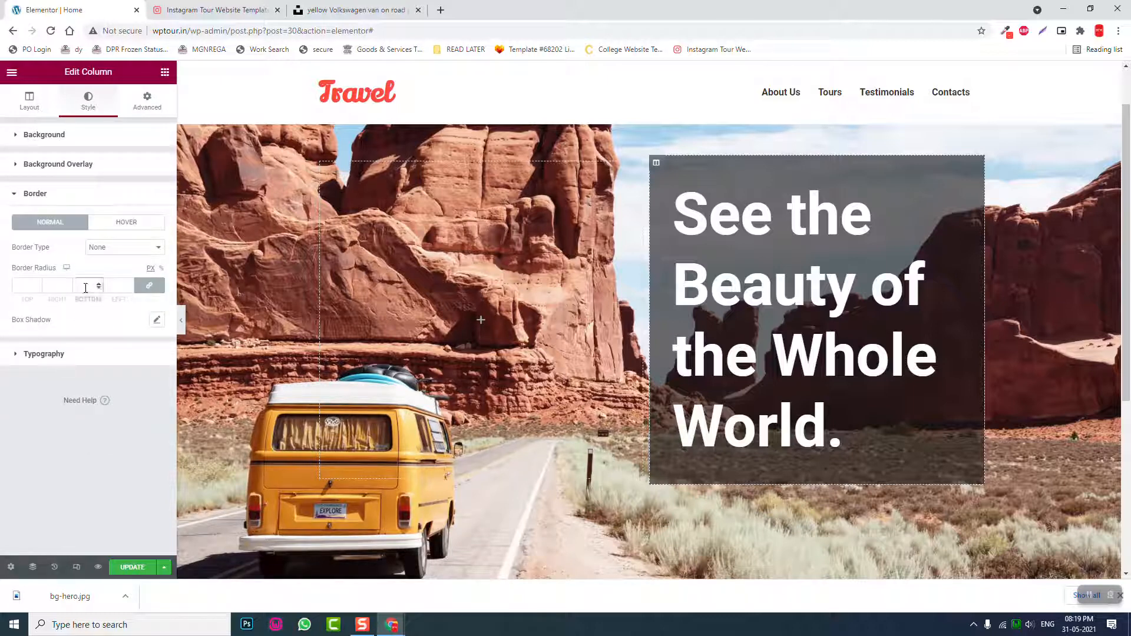
type("15")
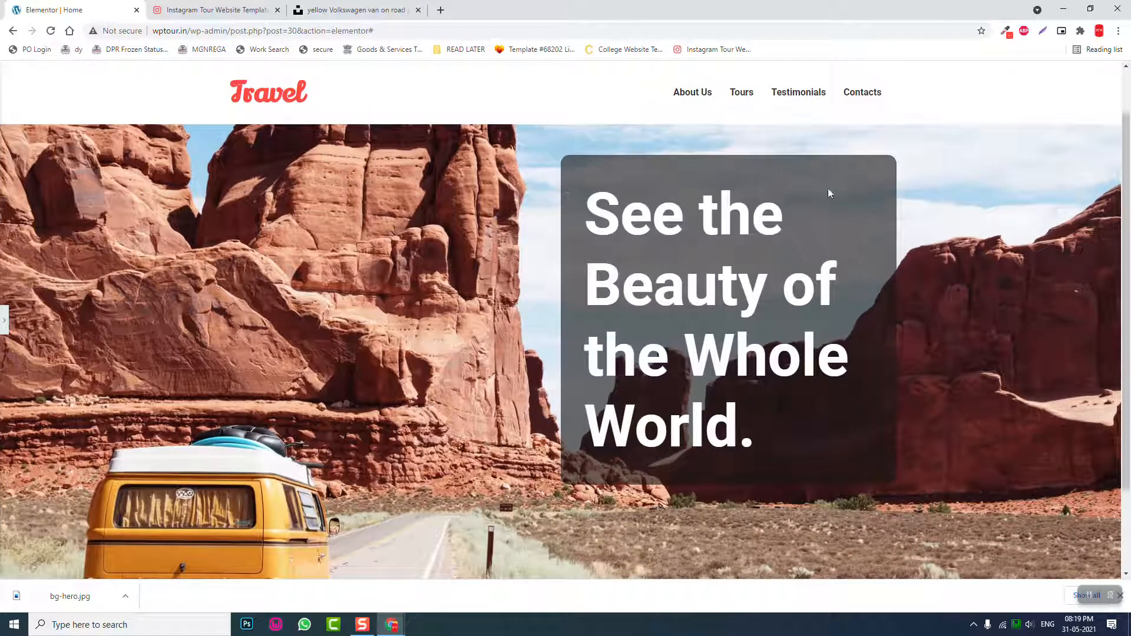
mouse_move(3, 378)
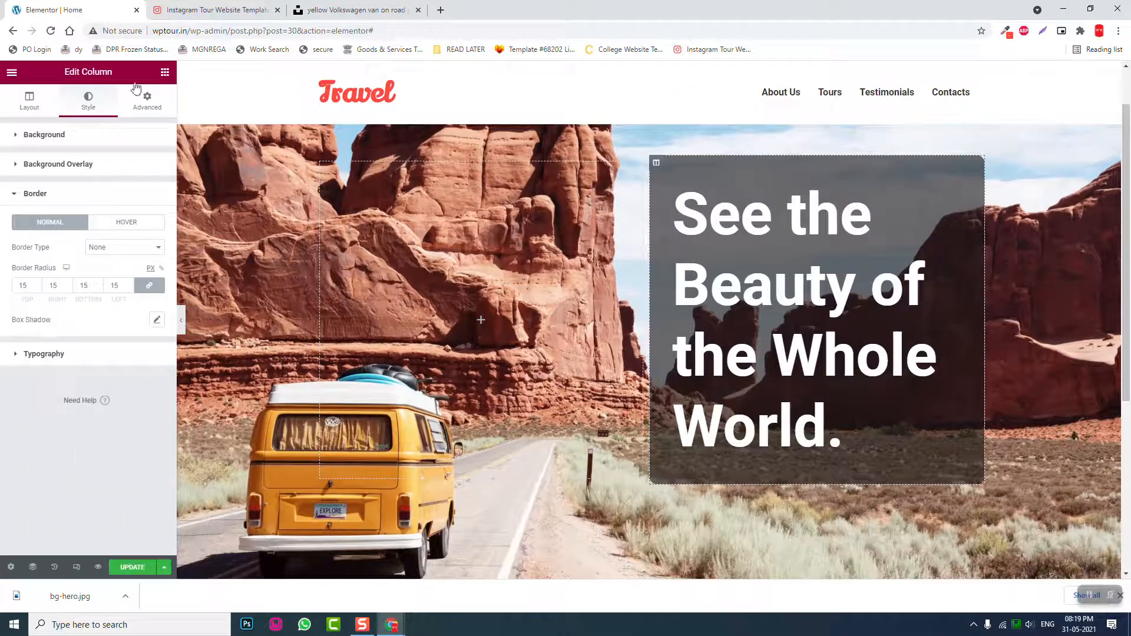
- Drop an Icon Box widget below the hero heading, icon on the left, clearing its description
left_click(10, 71)
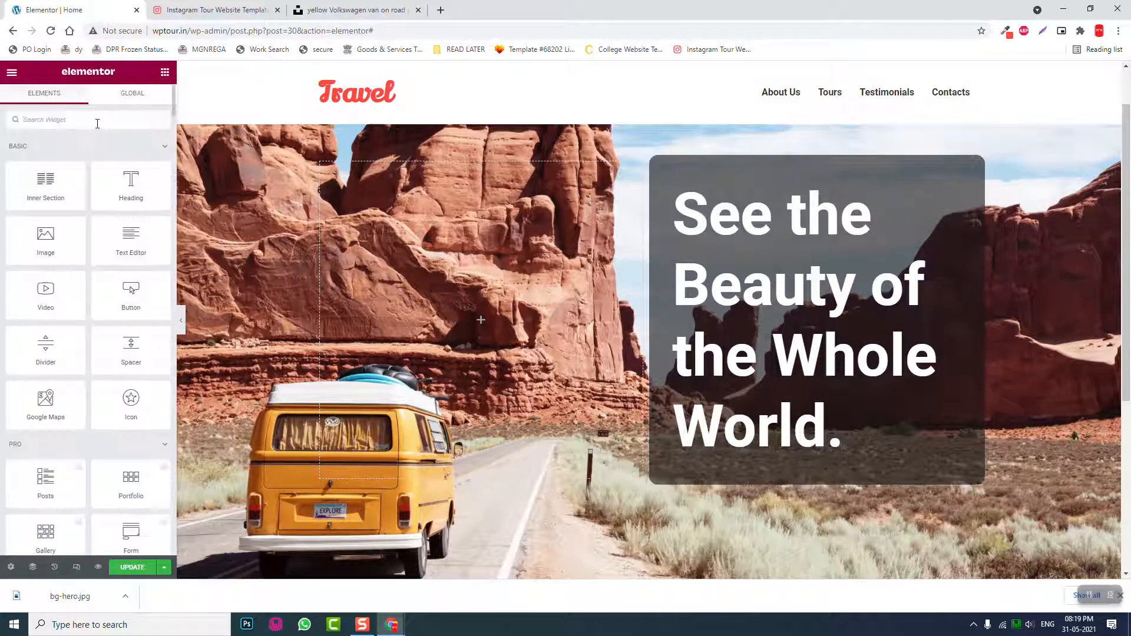
type("icon")
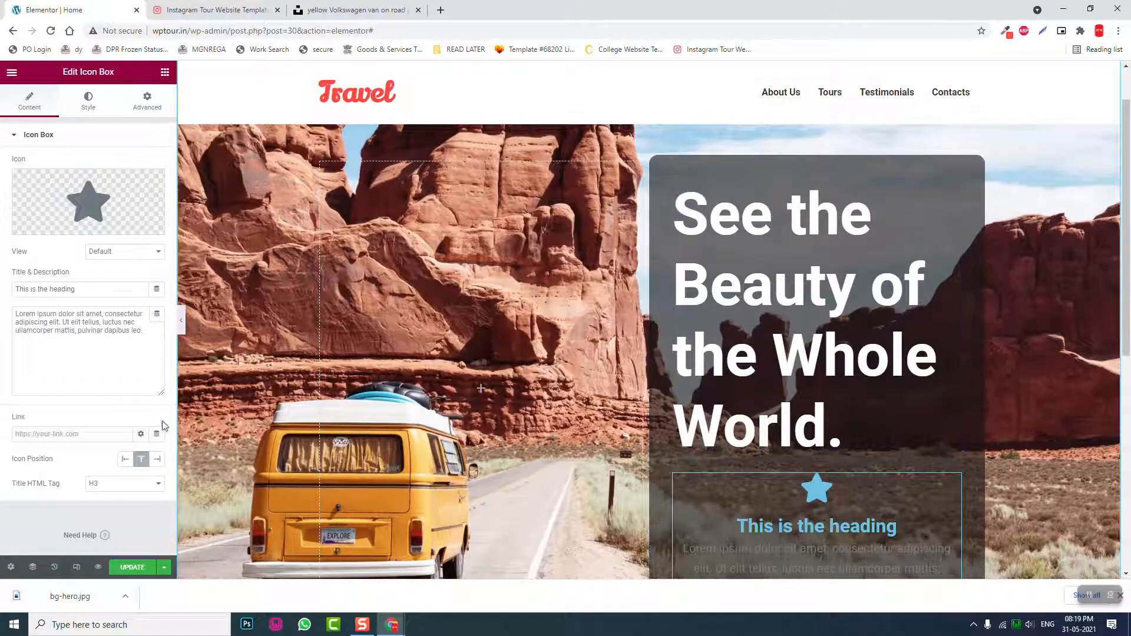
left_click(125, 460)
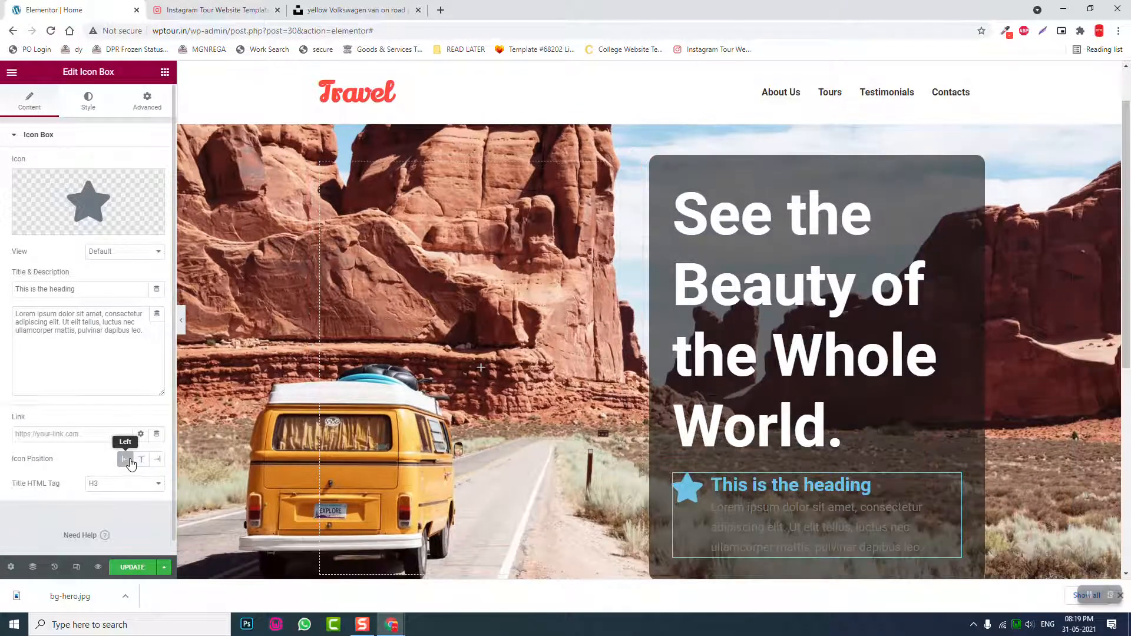
triple_click(83, 322)
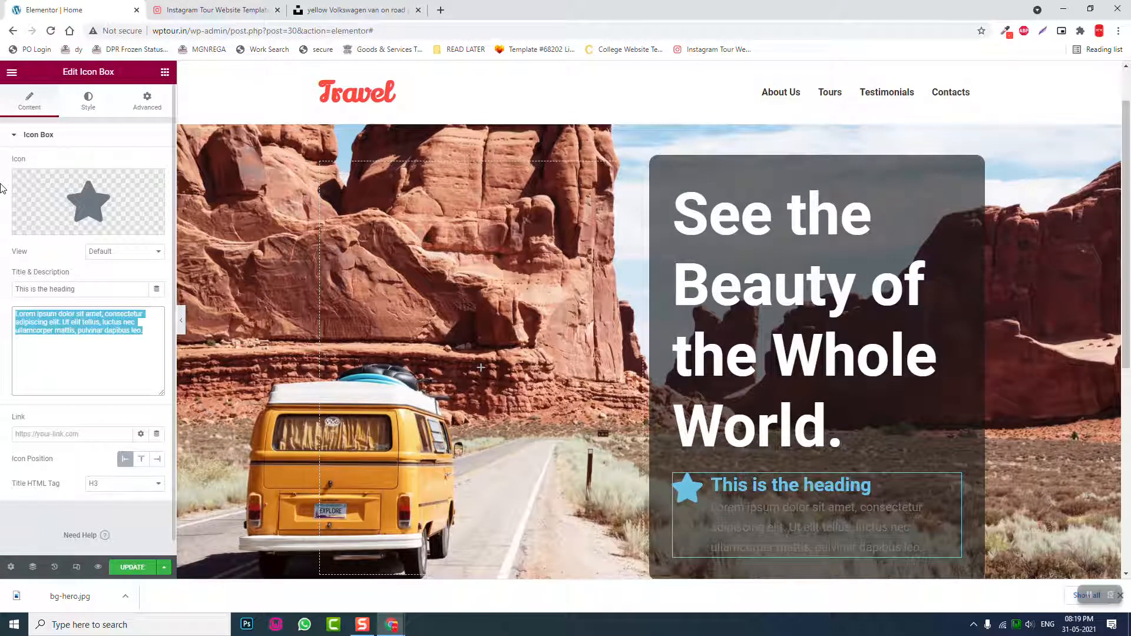
- Title the icon box 'Learn About Our Tours' and link it to #tours
left_click(213, 9)
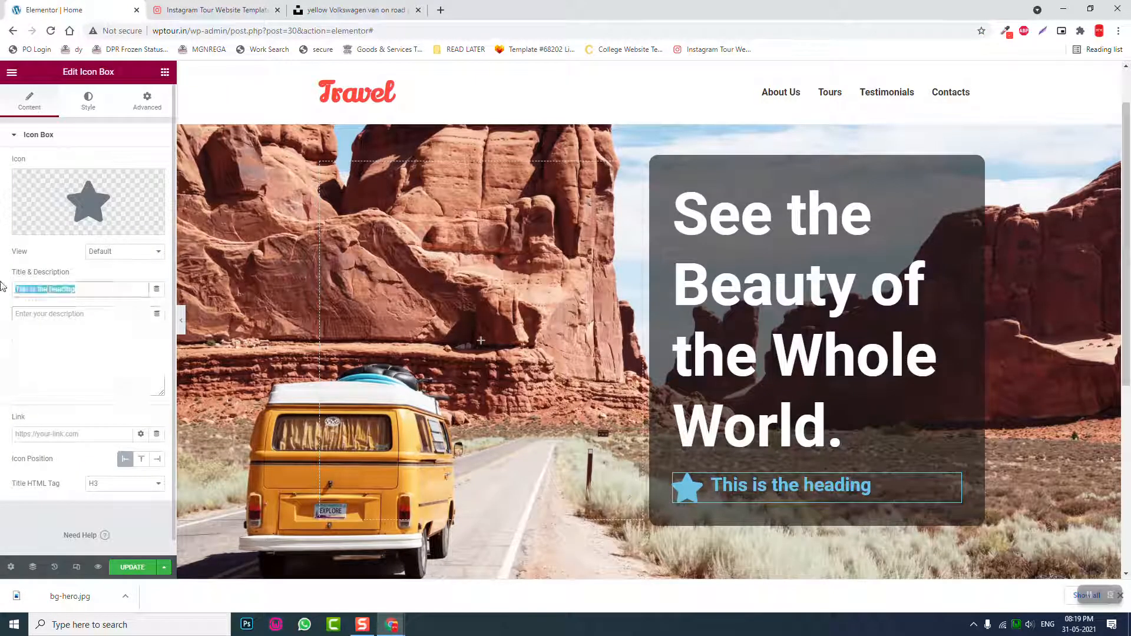
type("Learn About OUr")
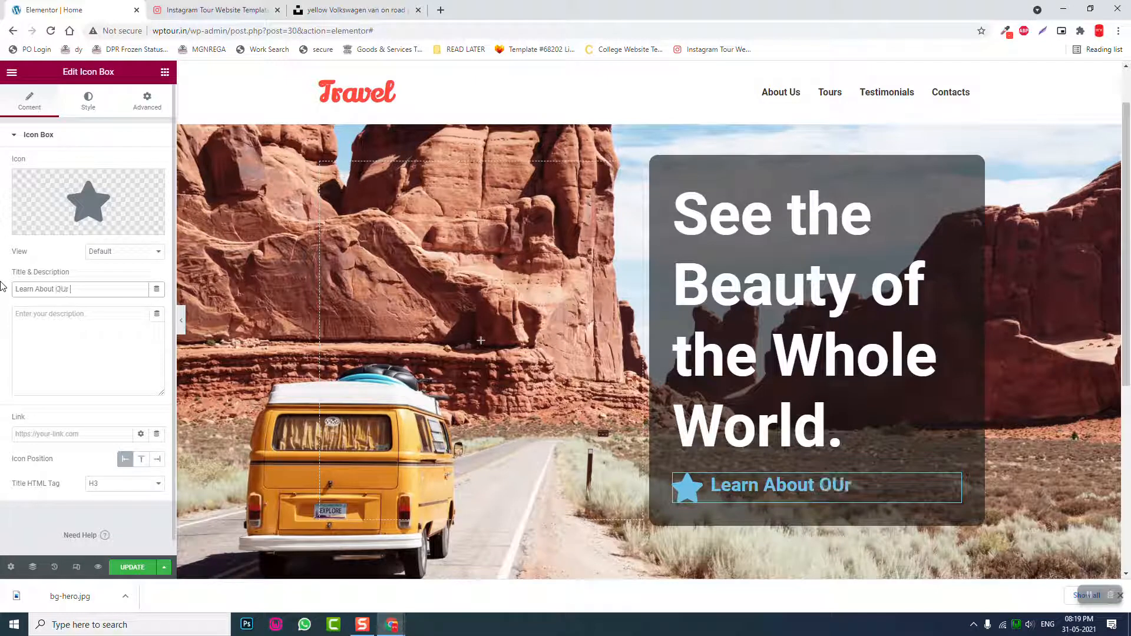
key("Backspace")
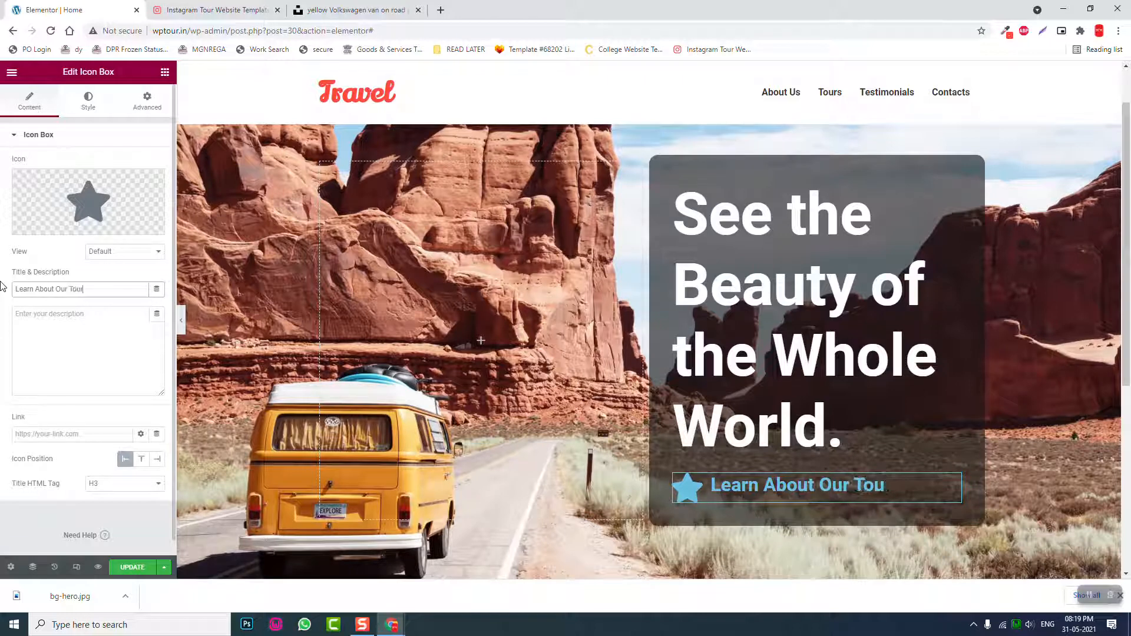
type("rs")
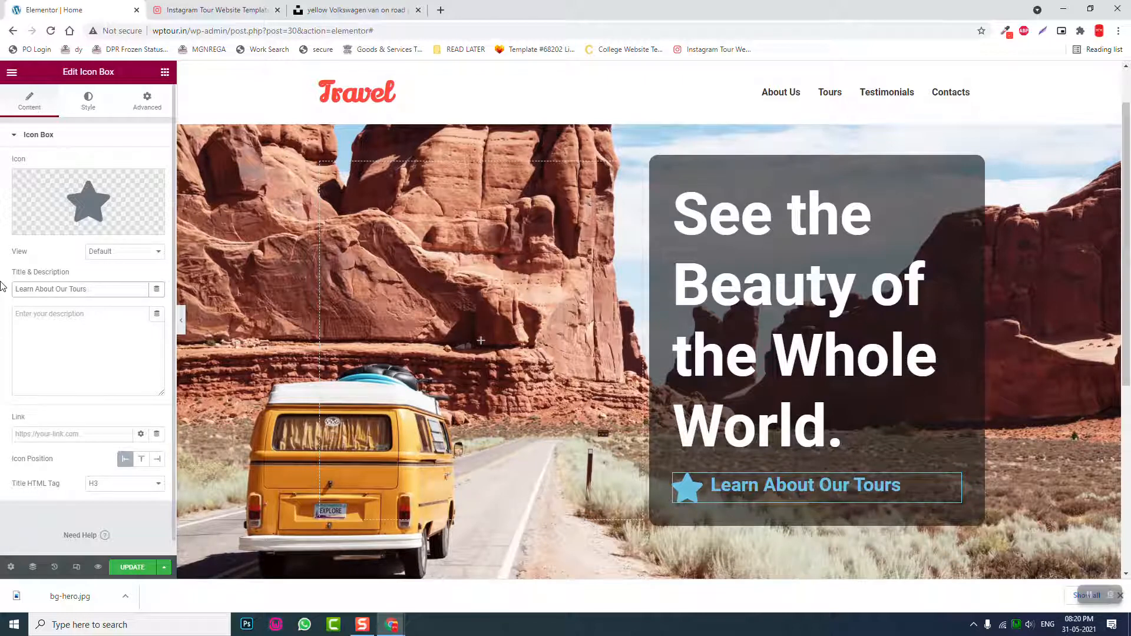
left_click(72, 434)
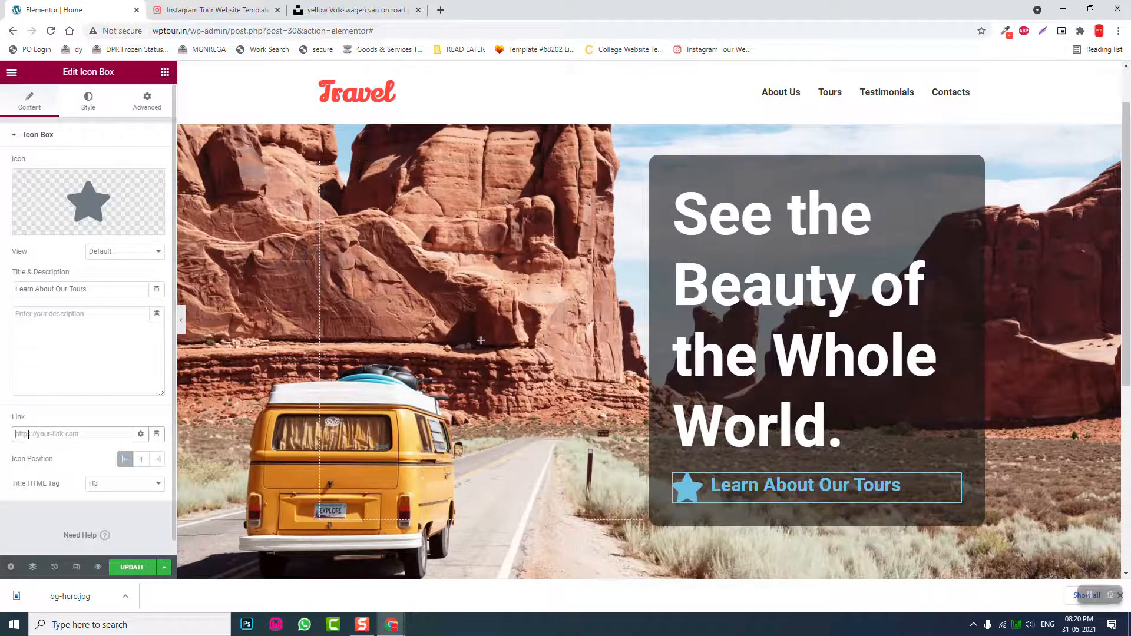
type("#tours")
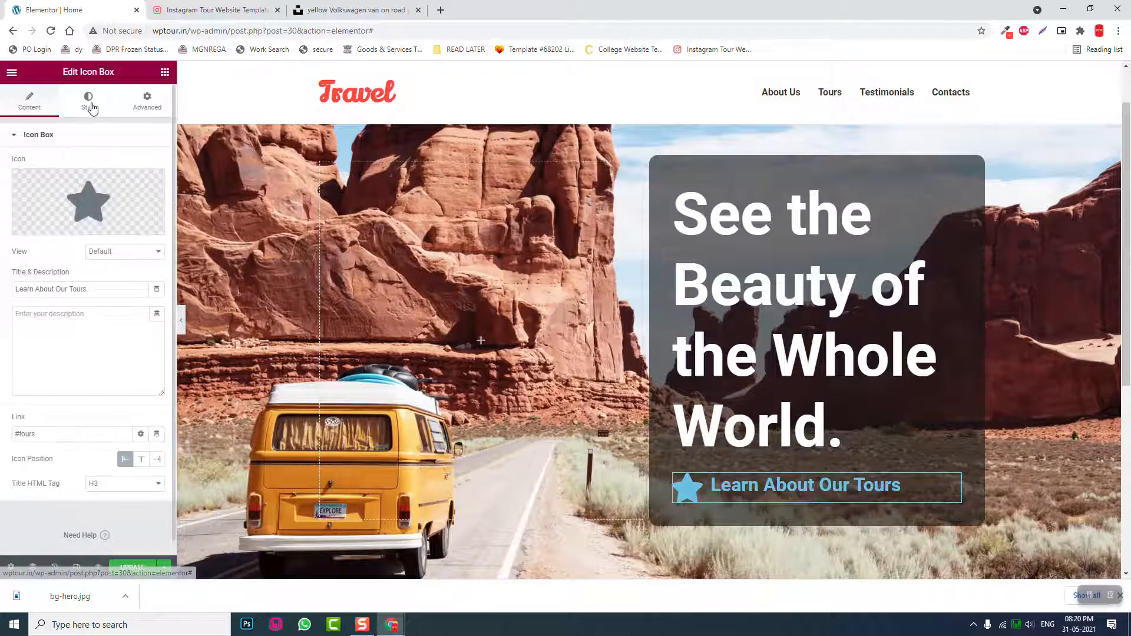
- Change the icon box View from Default to Stacked, putting the star in a circle
left_click(88, 101)
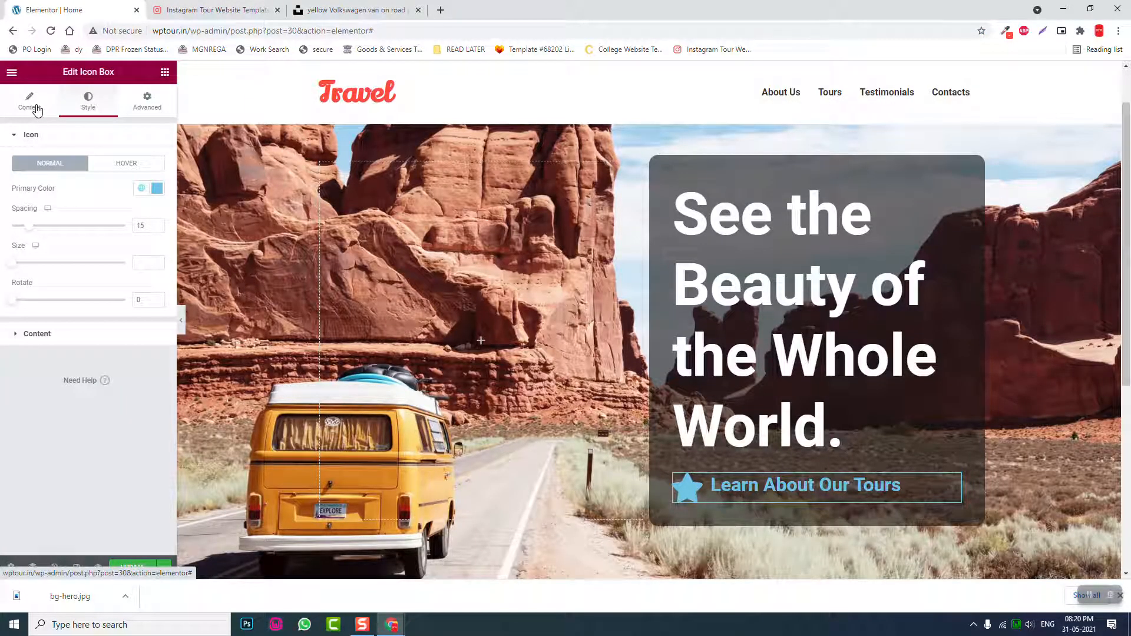
left_click(29, 100)
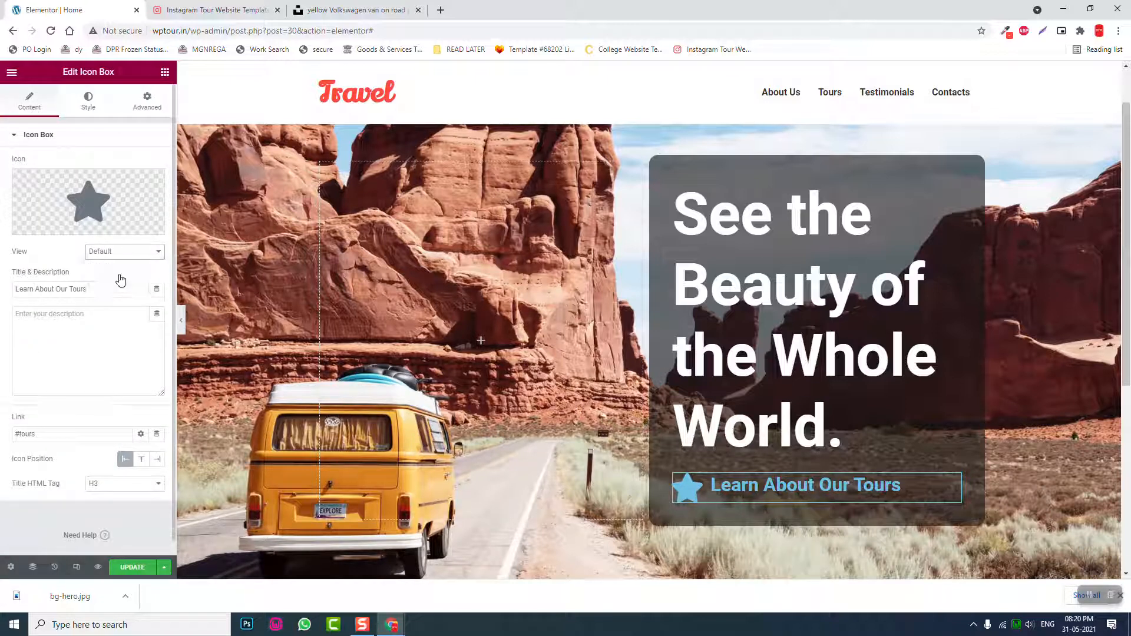
left_click(123, 251)
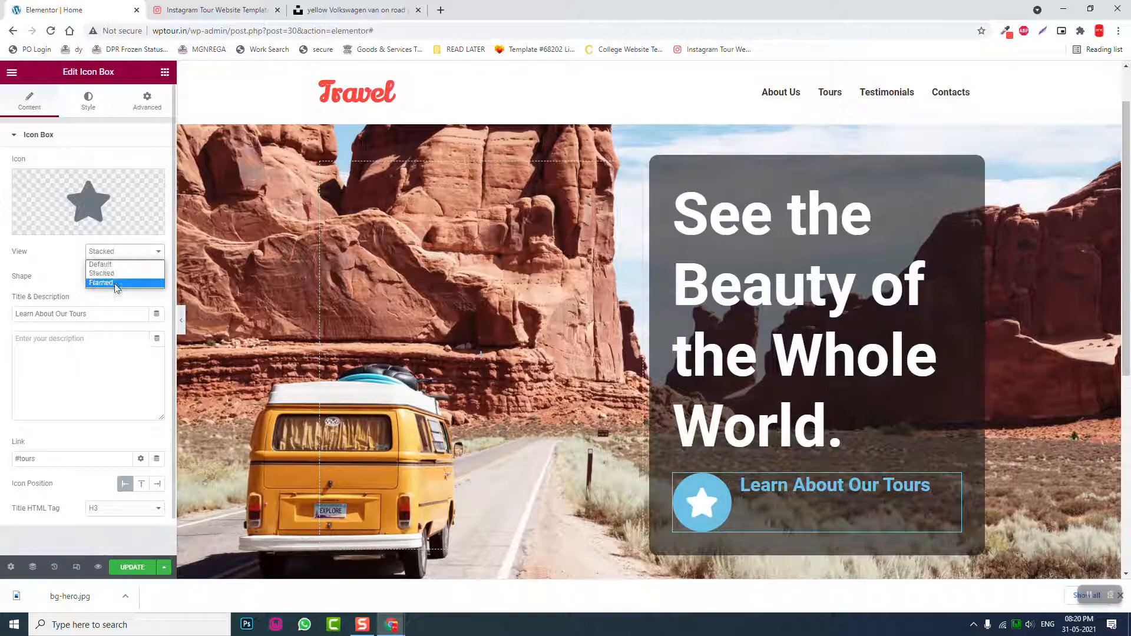
left_click(215, 9)
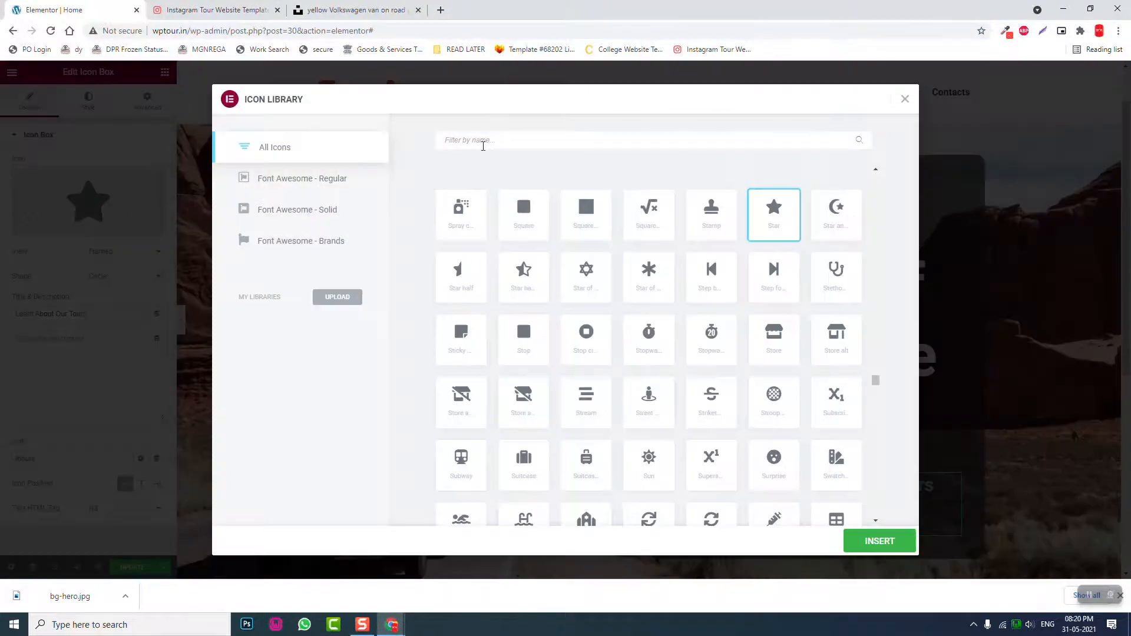
- Search the Icon Library for 'righ' and insert the arrow-right icon
type("rih")
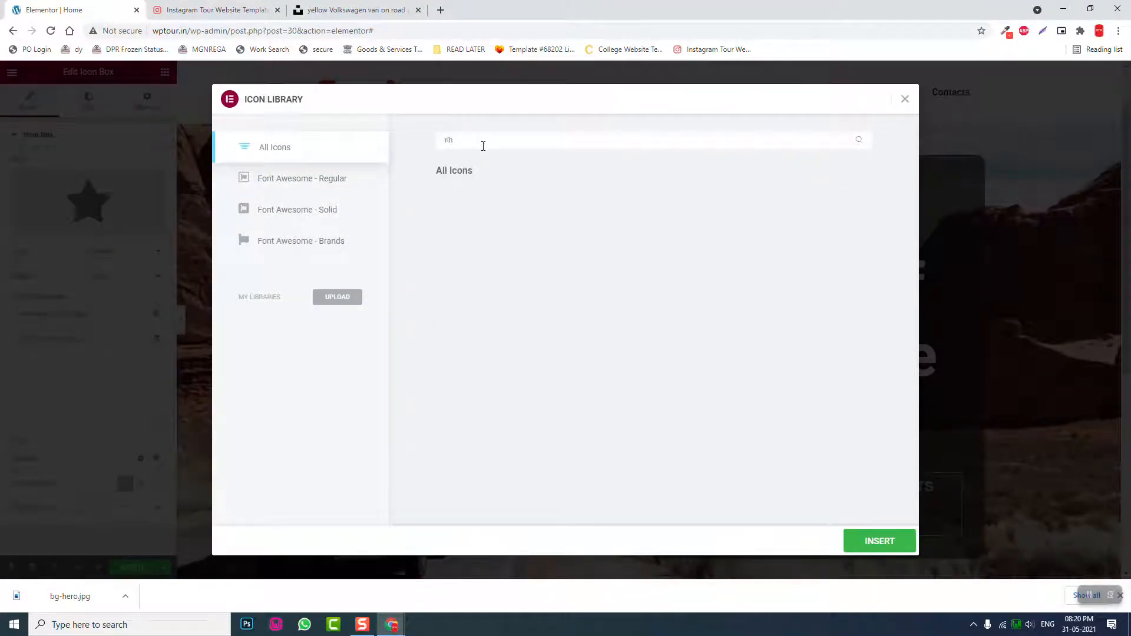
type("righ")
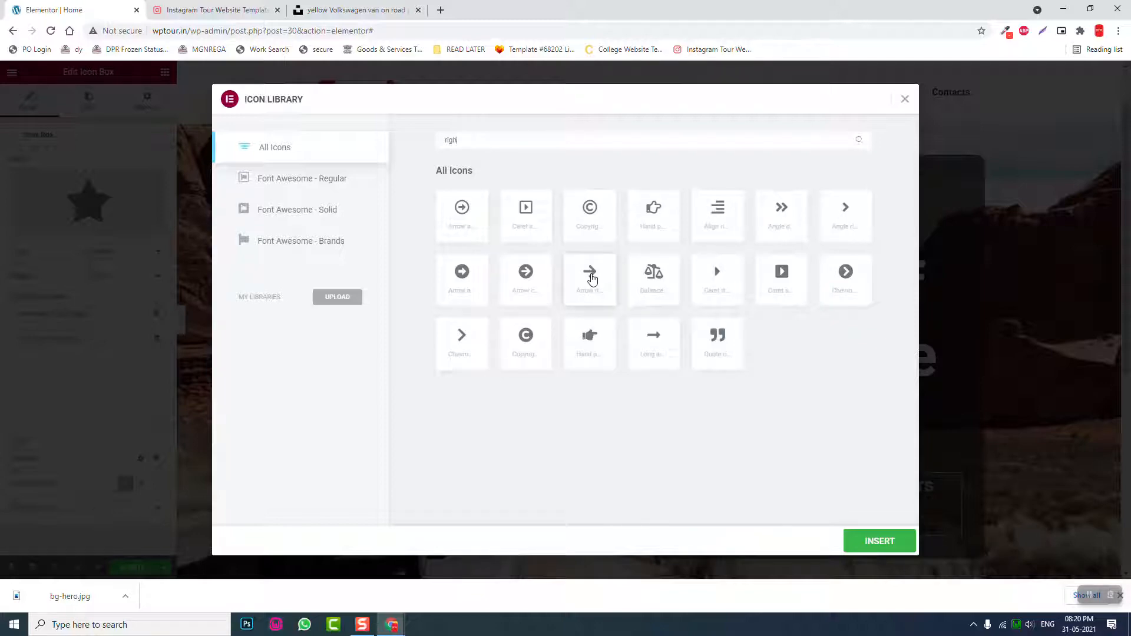
left_click(589, 280)
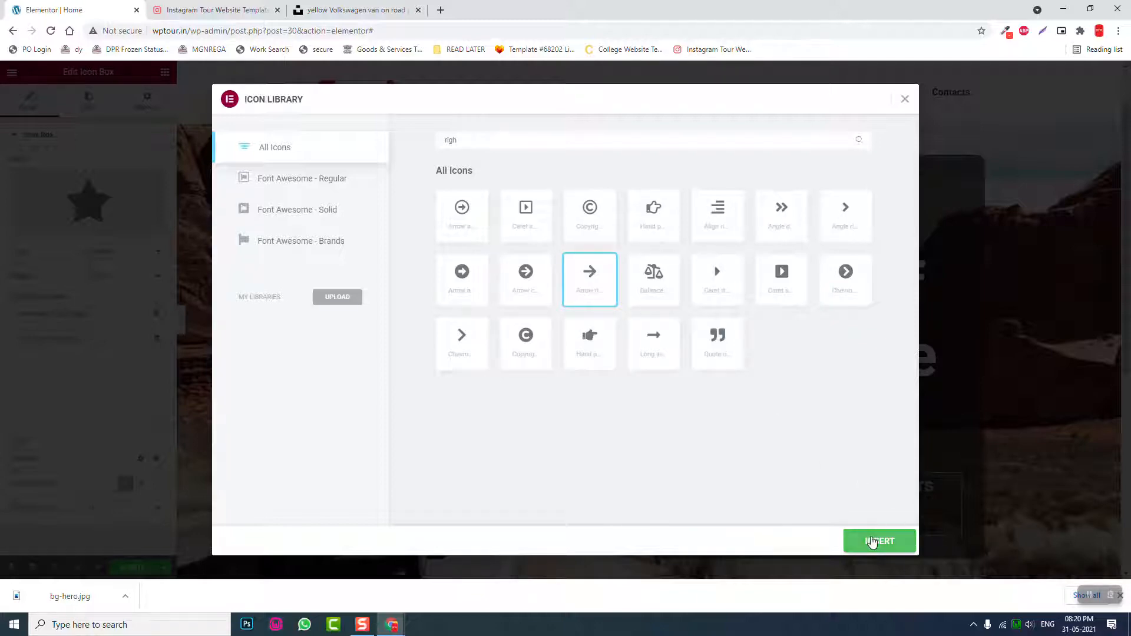
left_click(880, 540)
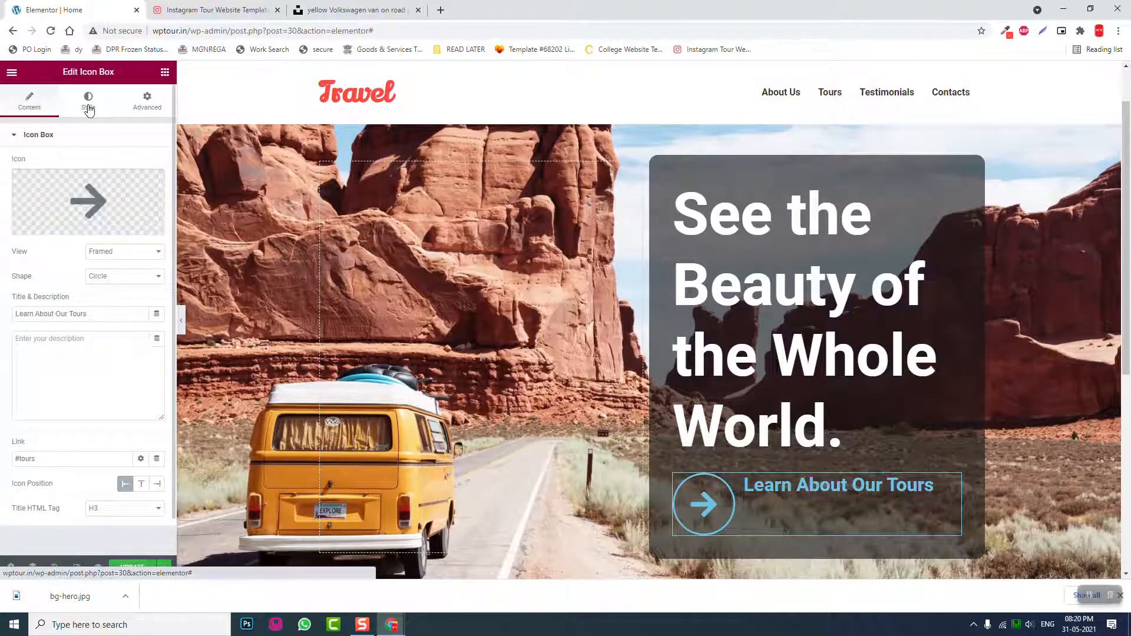
- Make the arrow icon white at size 20, middle-aligned, with a white title
left_click(87, 100)
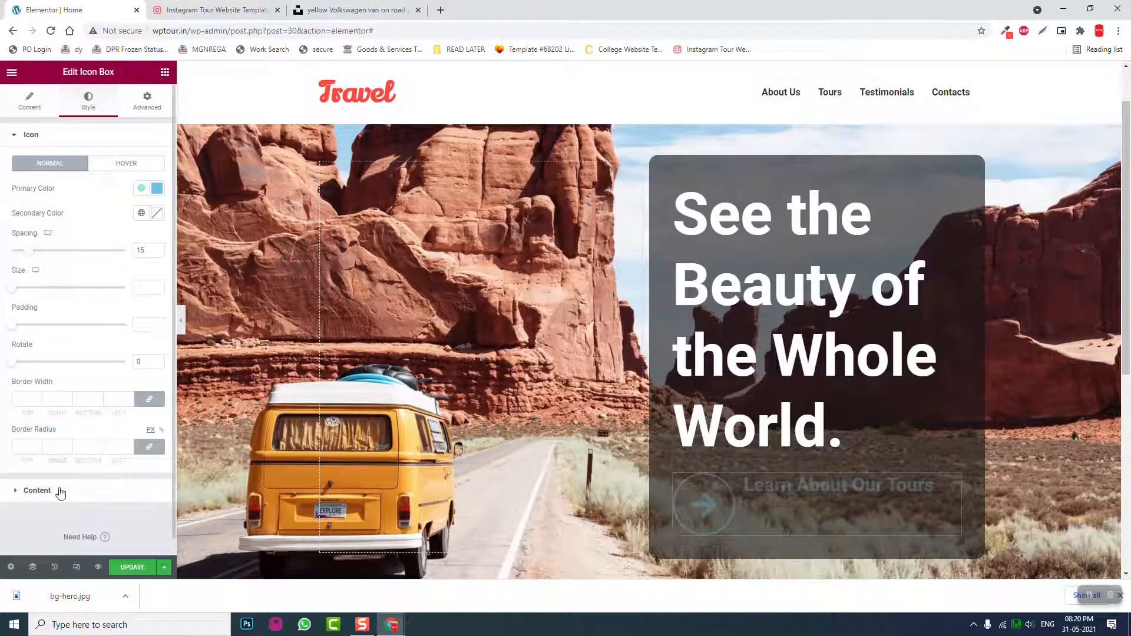
left_click(36, 491)
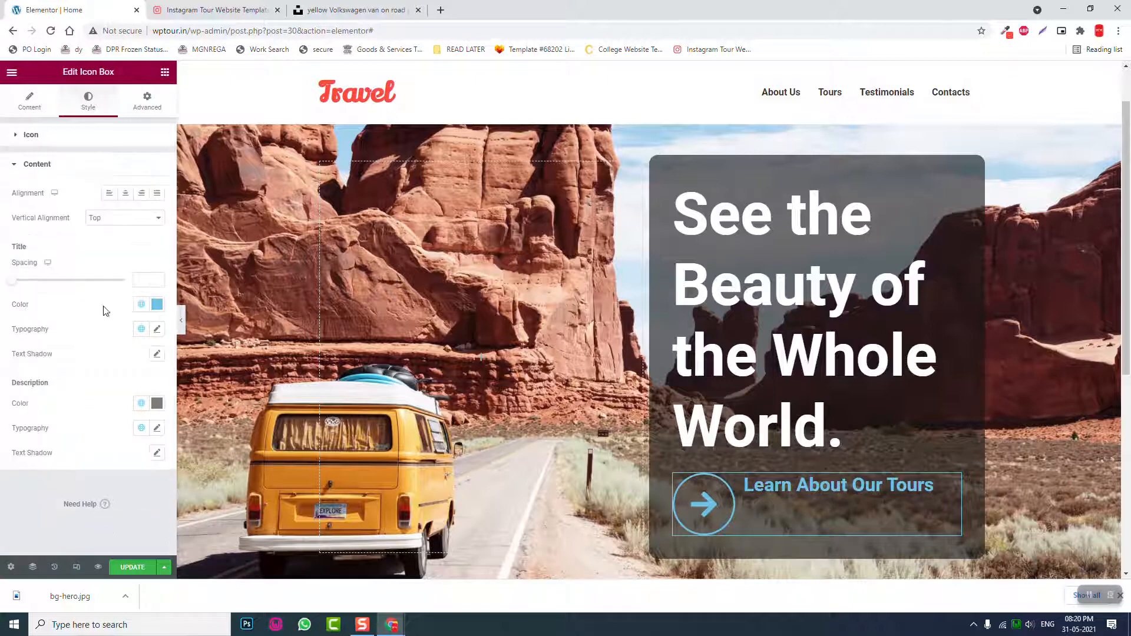
left_click(124, 218)
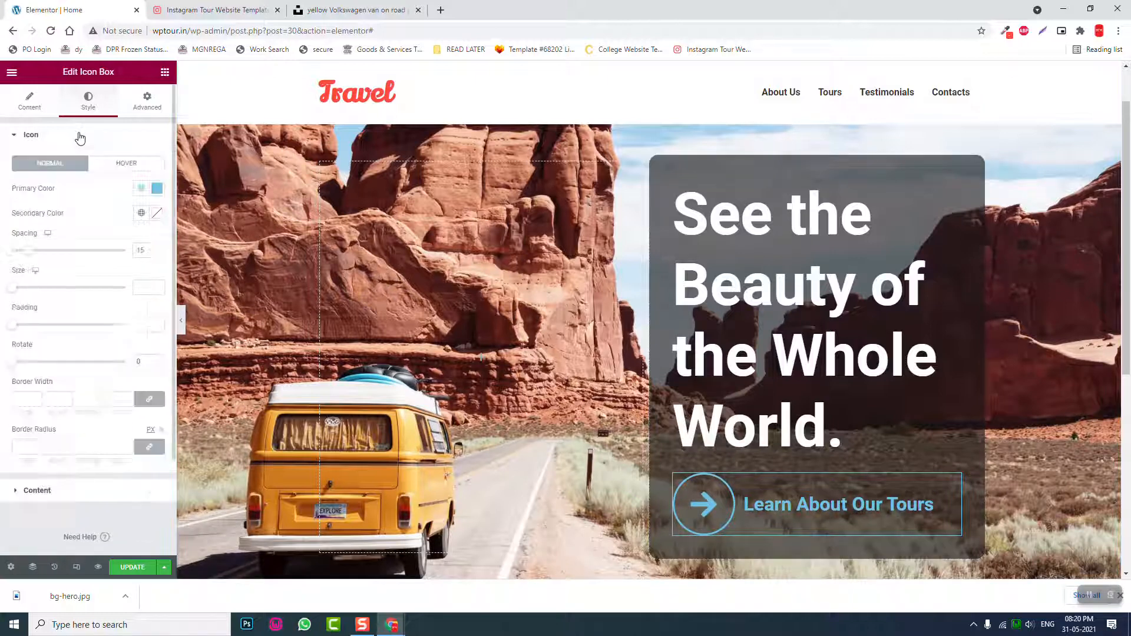
left_click(158, 188)
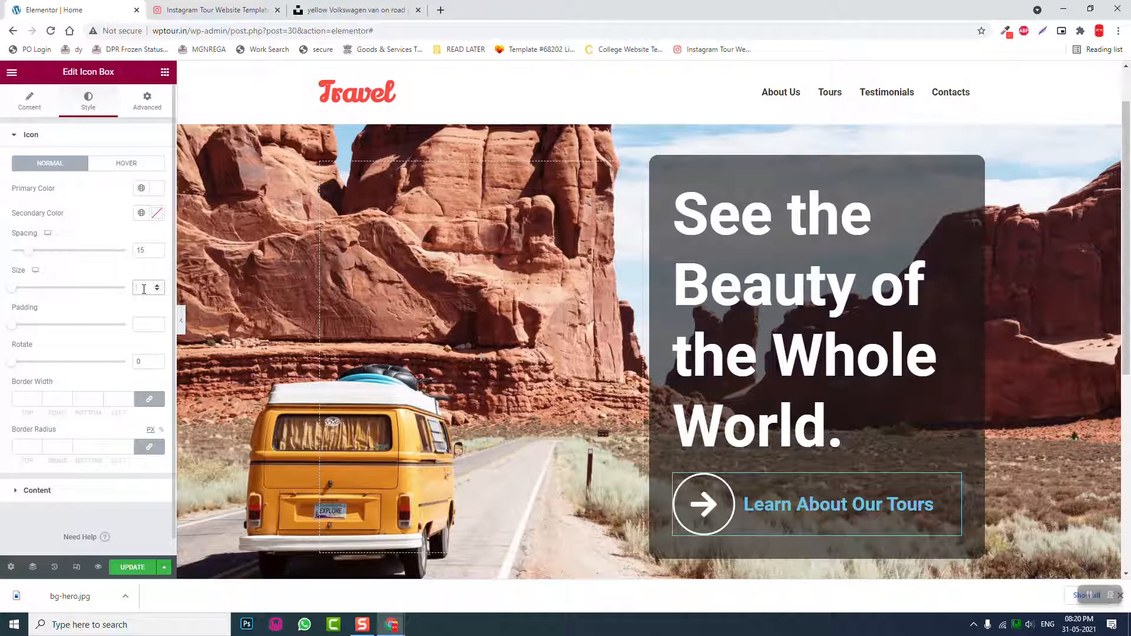
type("20")
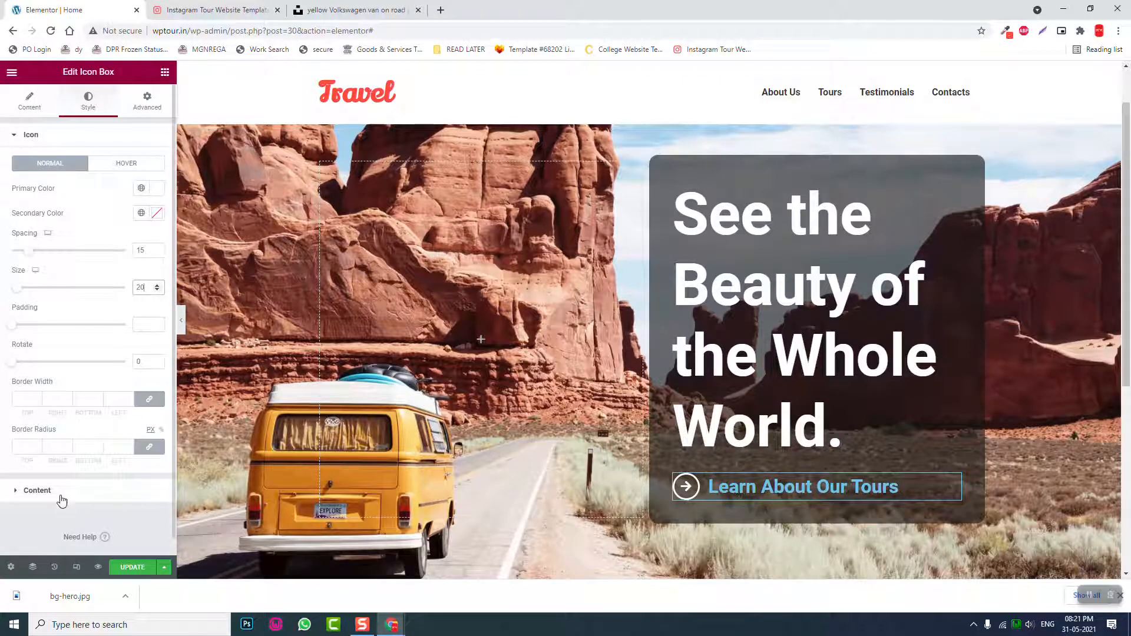
left_click(37, 491)
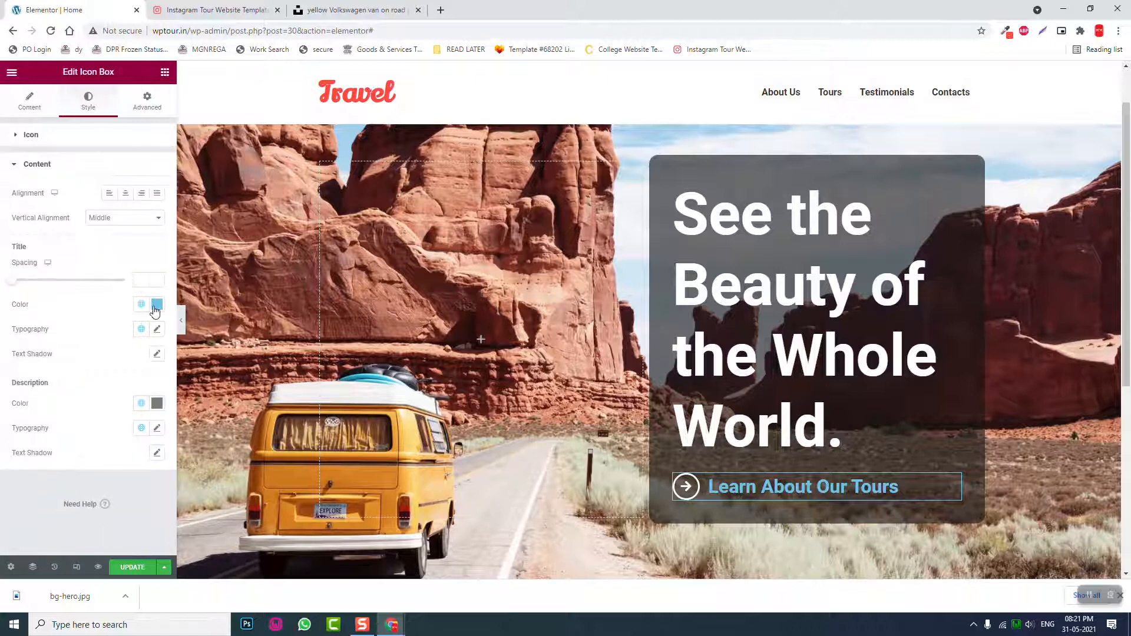
left_click(157, 304)
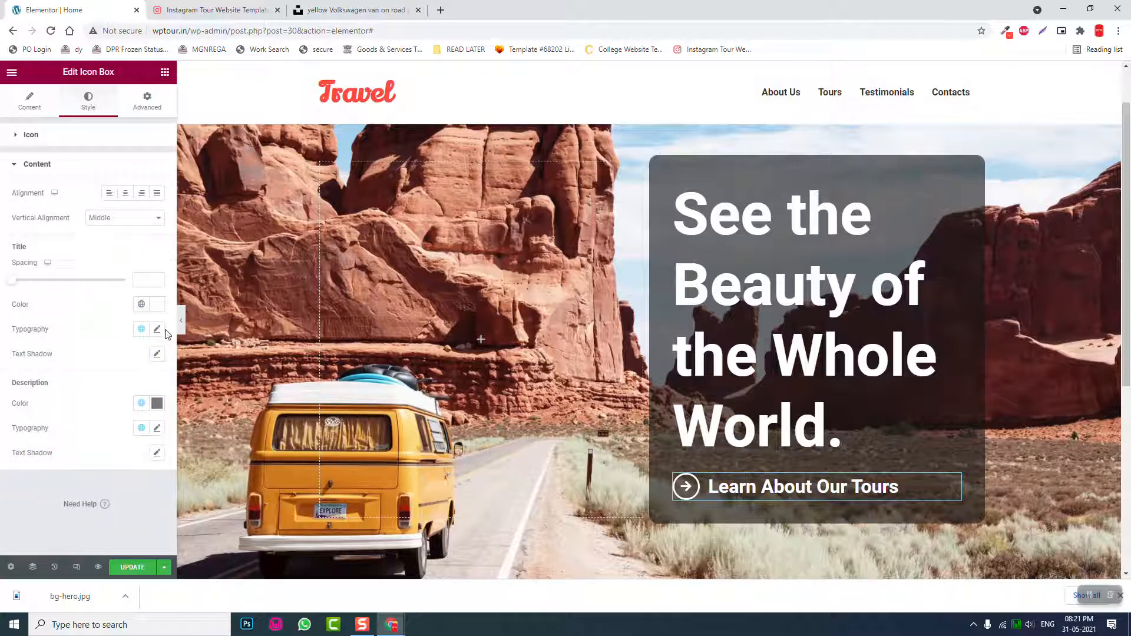
- Set the title typography size to 20 px, trying an underline then removing it
left_click(156, 329)
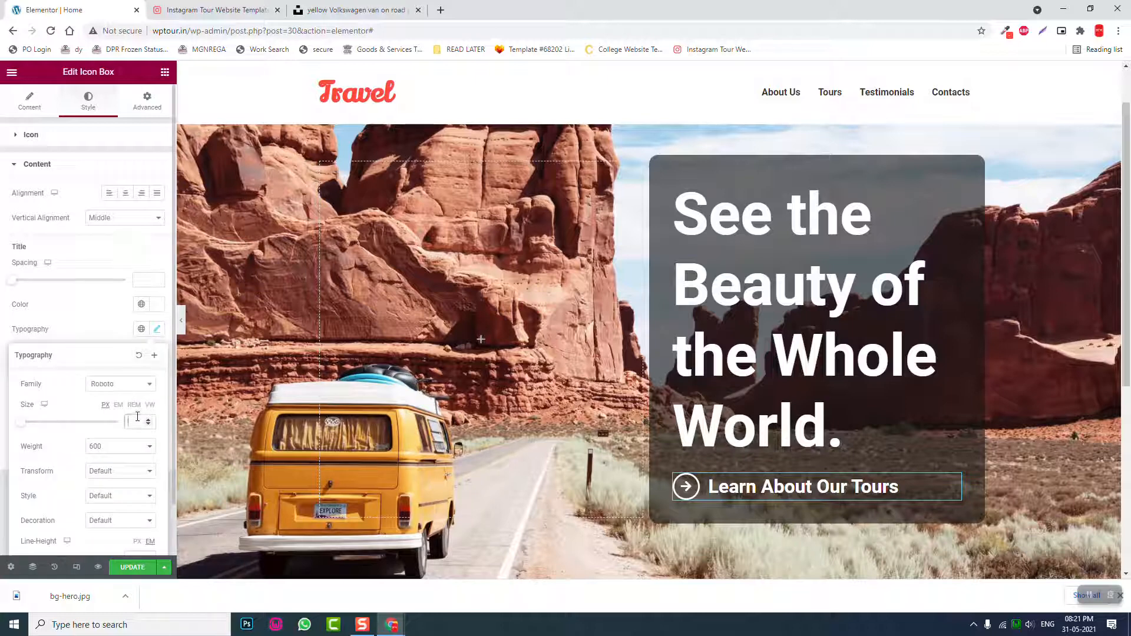
type("20")
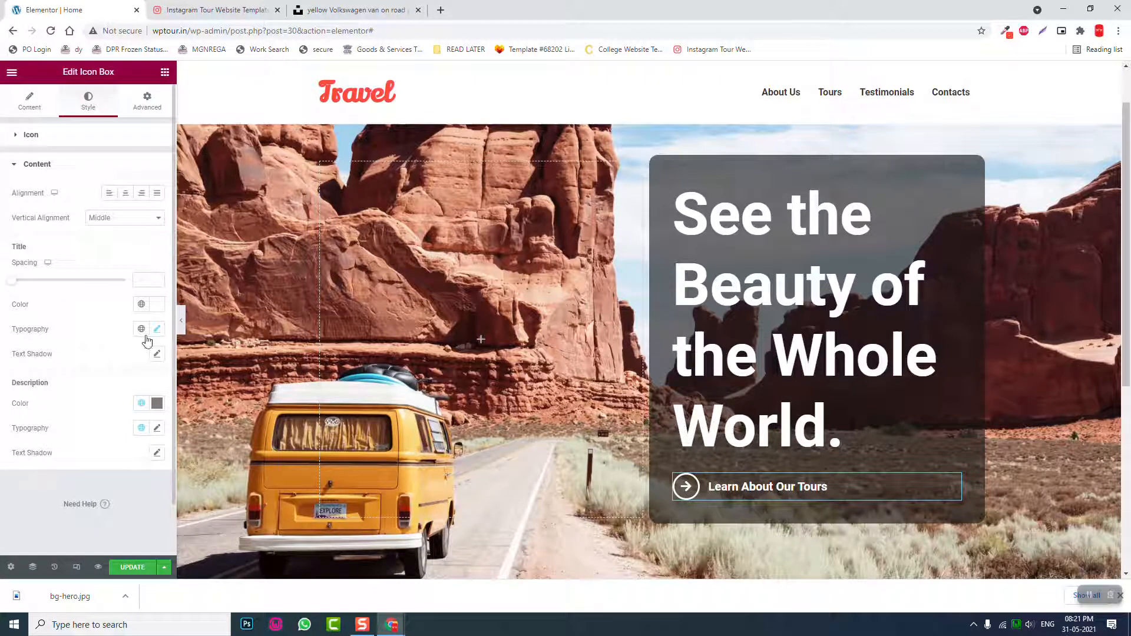
left_click(157, 328)
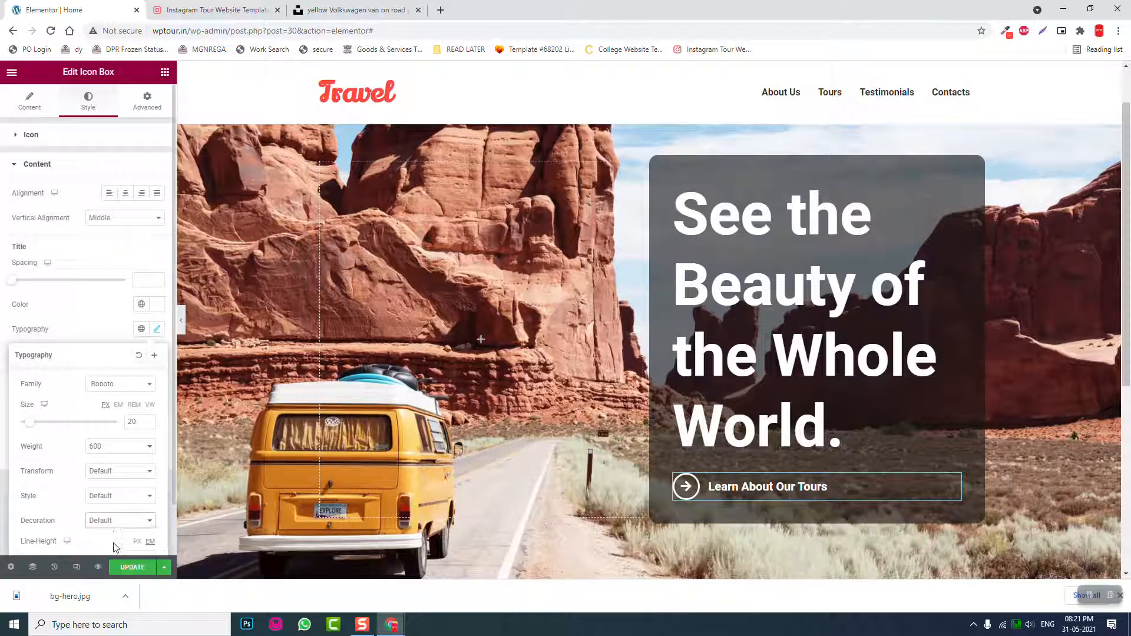
left_click(119, 520)
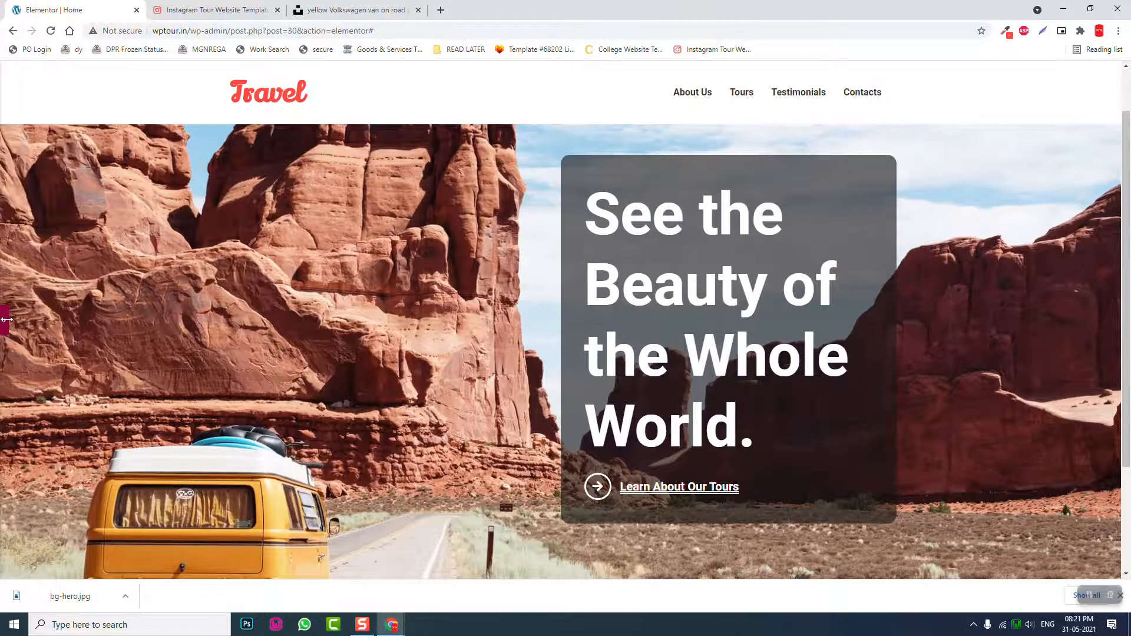
left_click(678, 486)
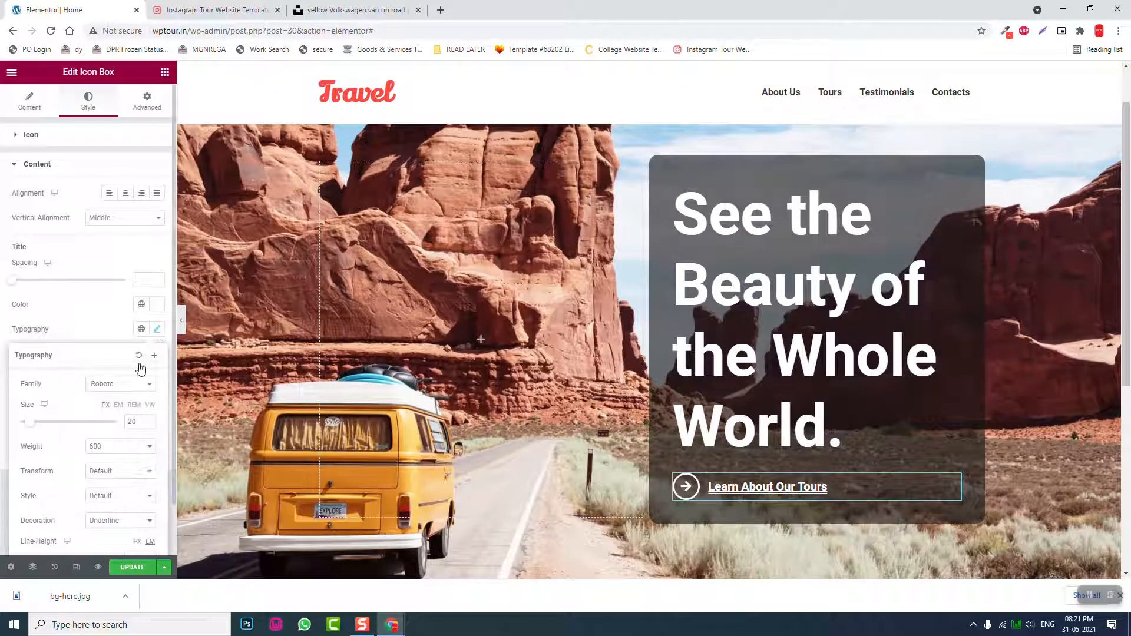
left_click(119, 521)
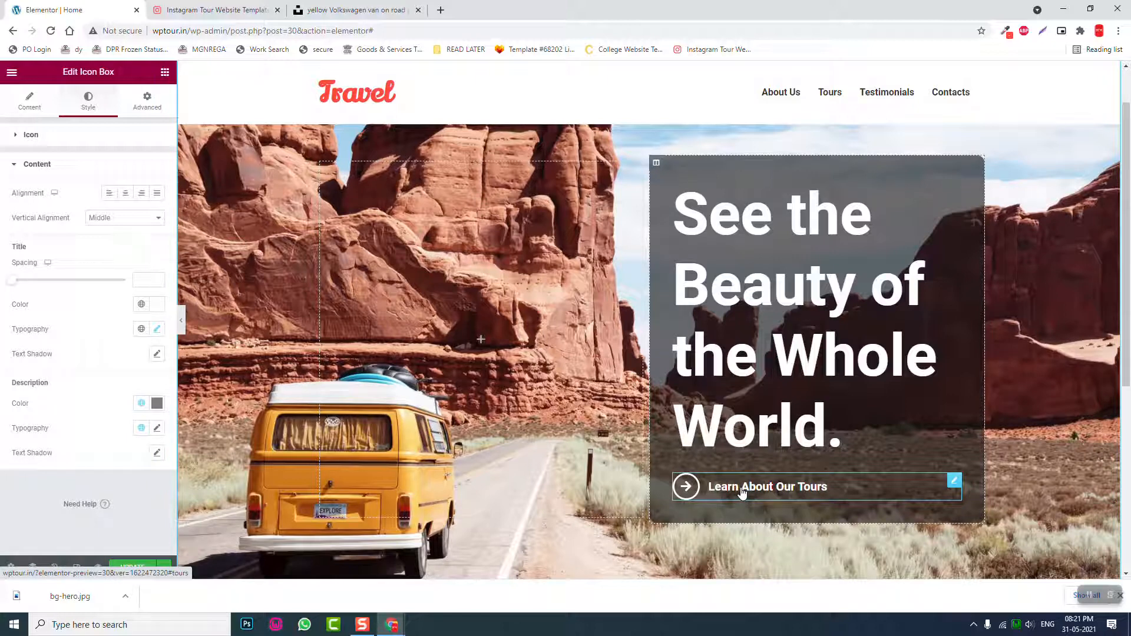
mouse_move(224, 344)
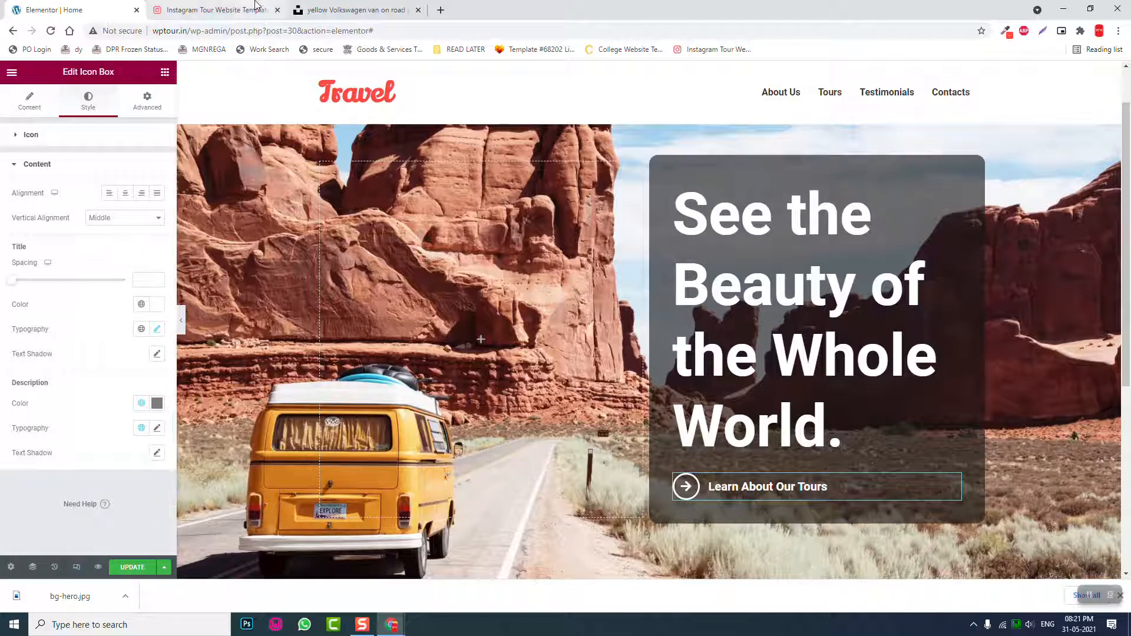
left_click(213, 10)
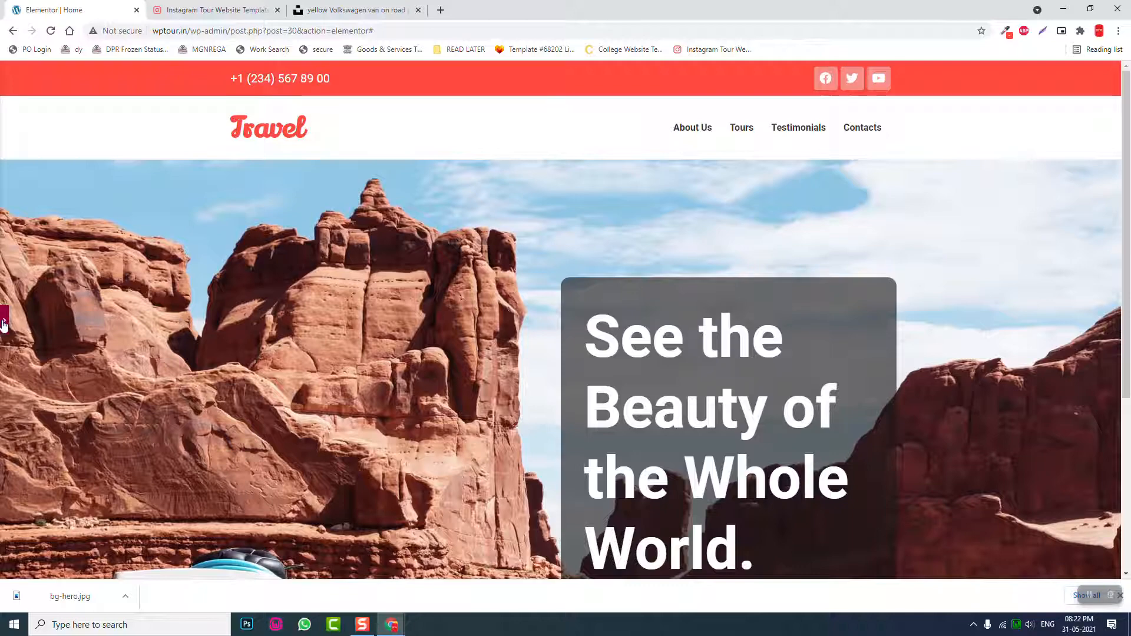
- Cut the hero section padding from 200 to 100 px and preview the result
left_click(4, 324)
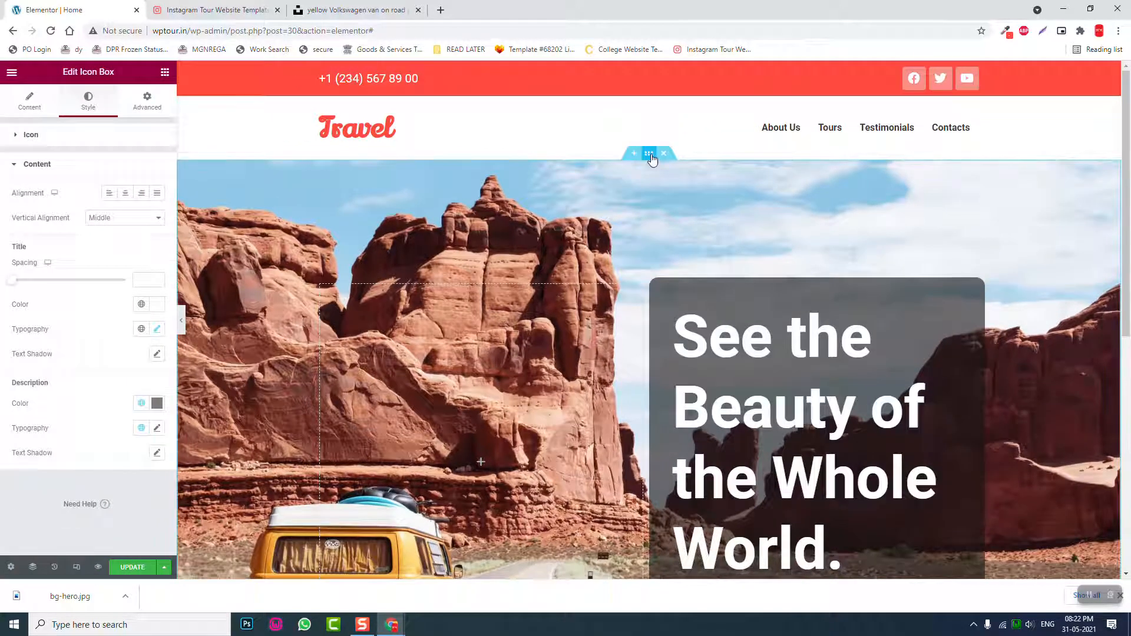
left_click(649, 153)
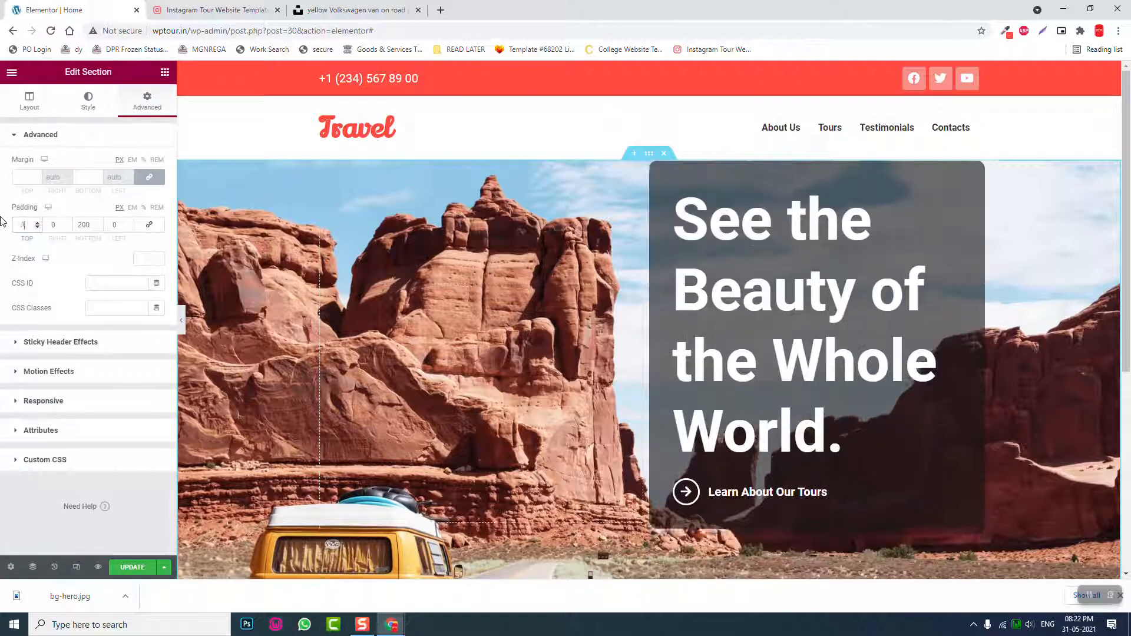
type("100")
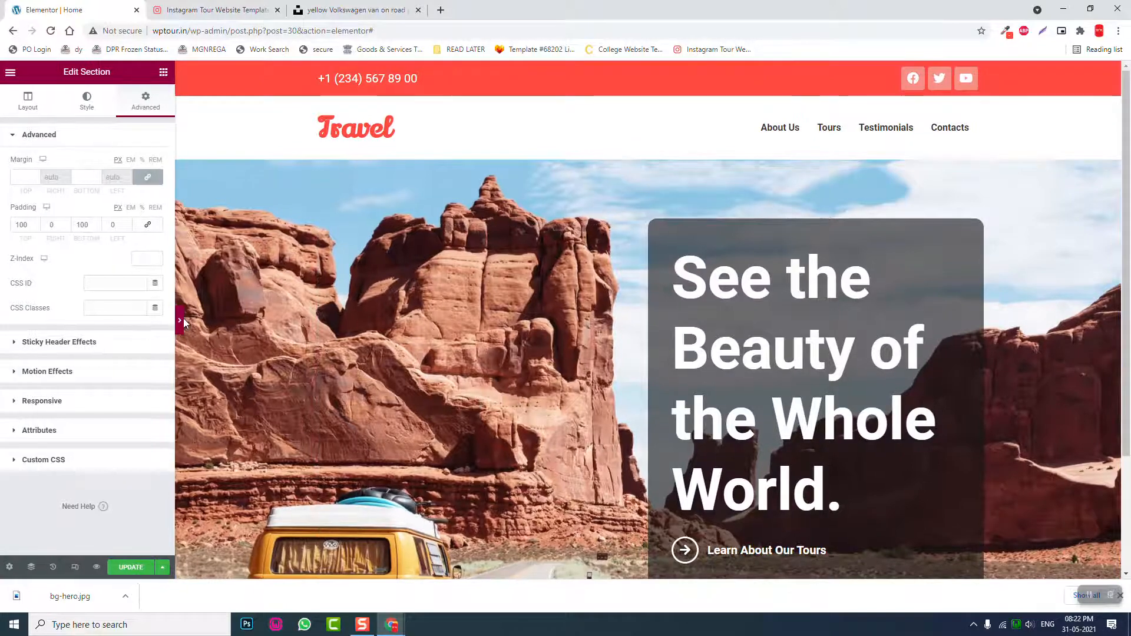
left_click(180, 320)
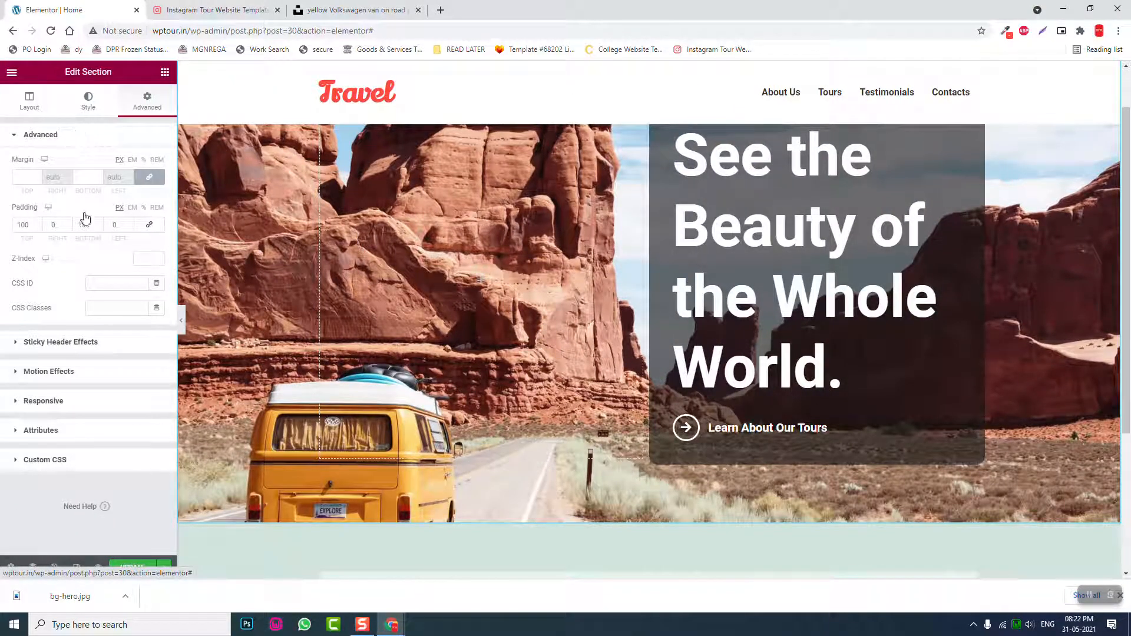
- Set the hero background image position to Center Center and scroll the preview
left_click(88, 97)
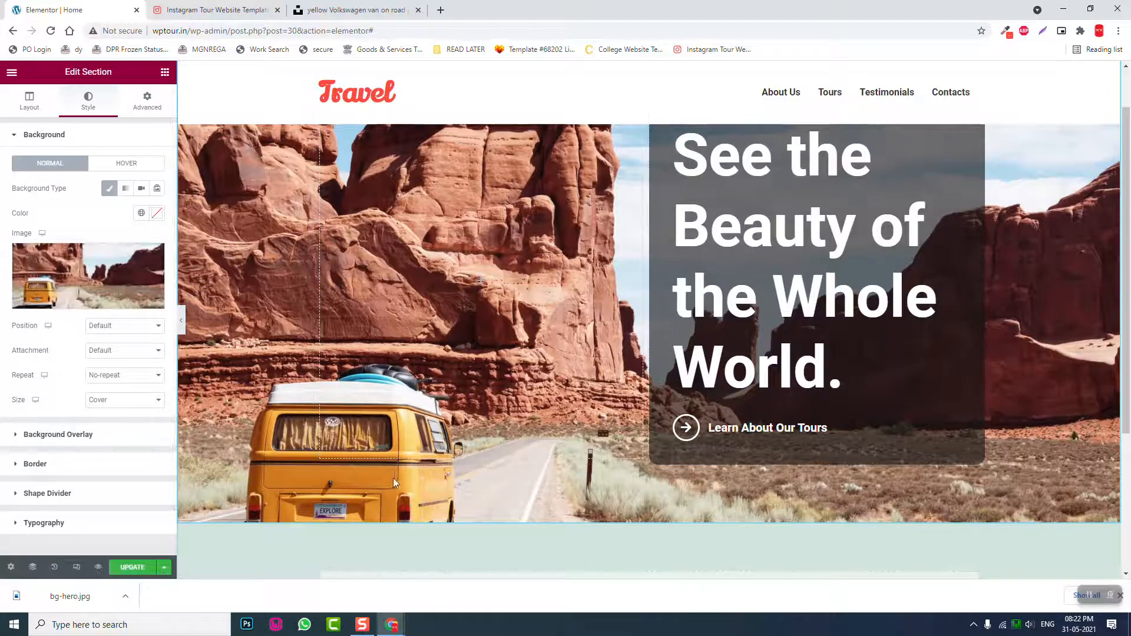
left_click(122, 325)
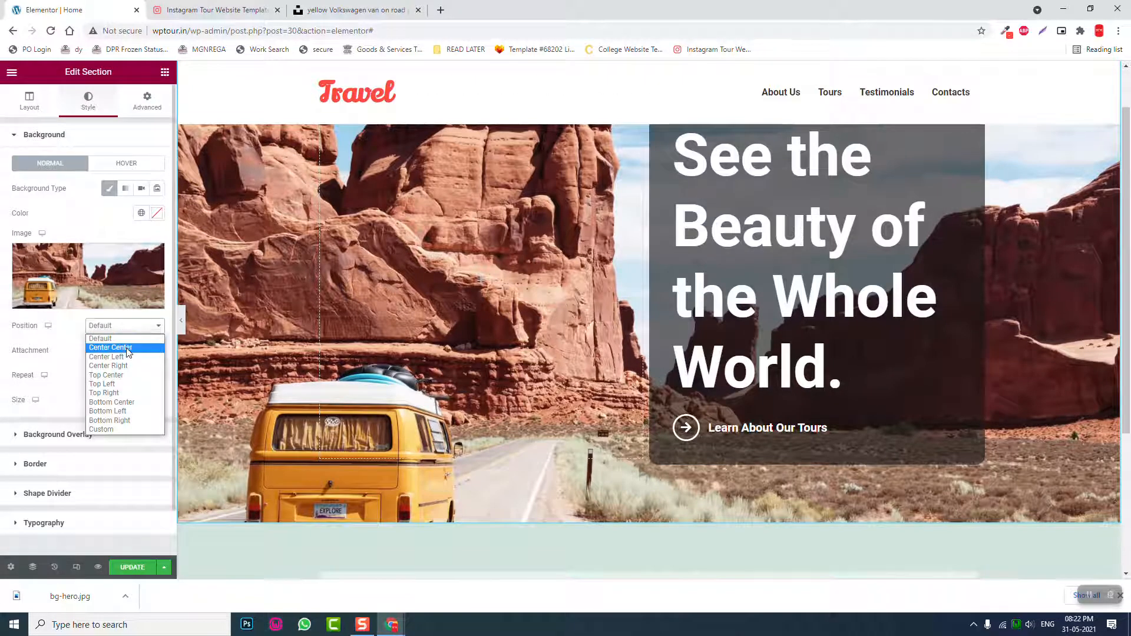
left_click(110, 347)
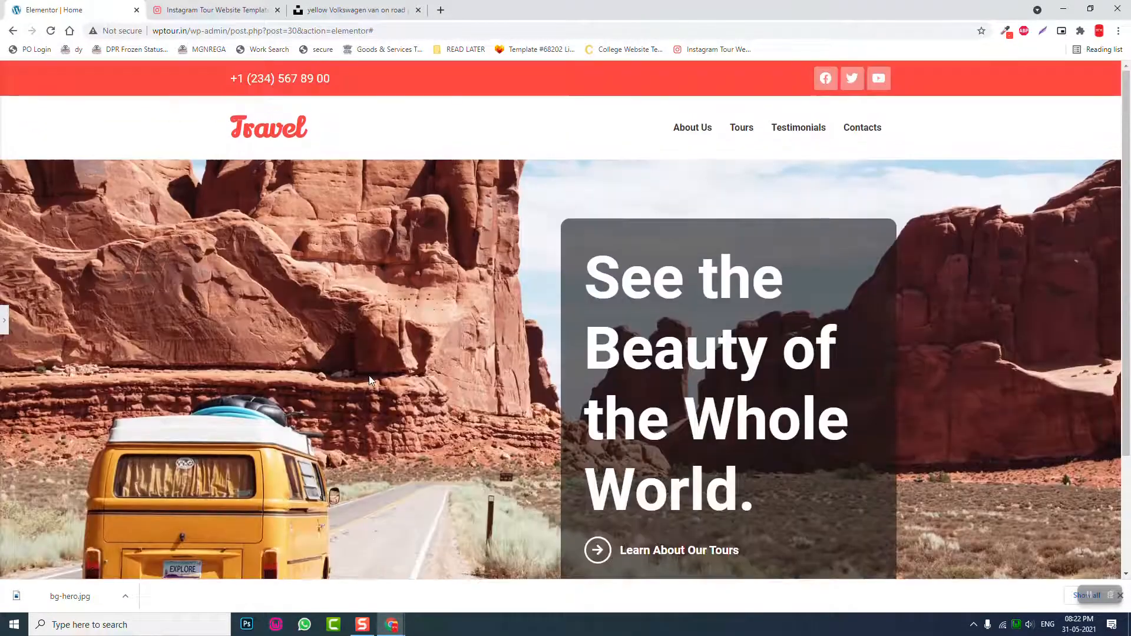
scroll("down", 3)
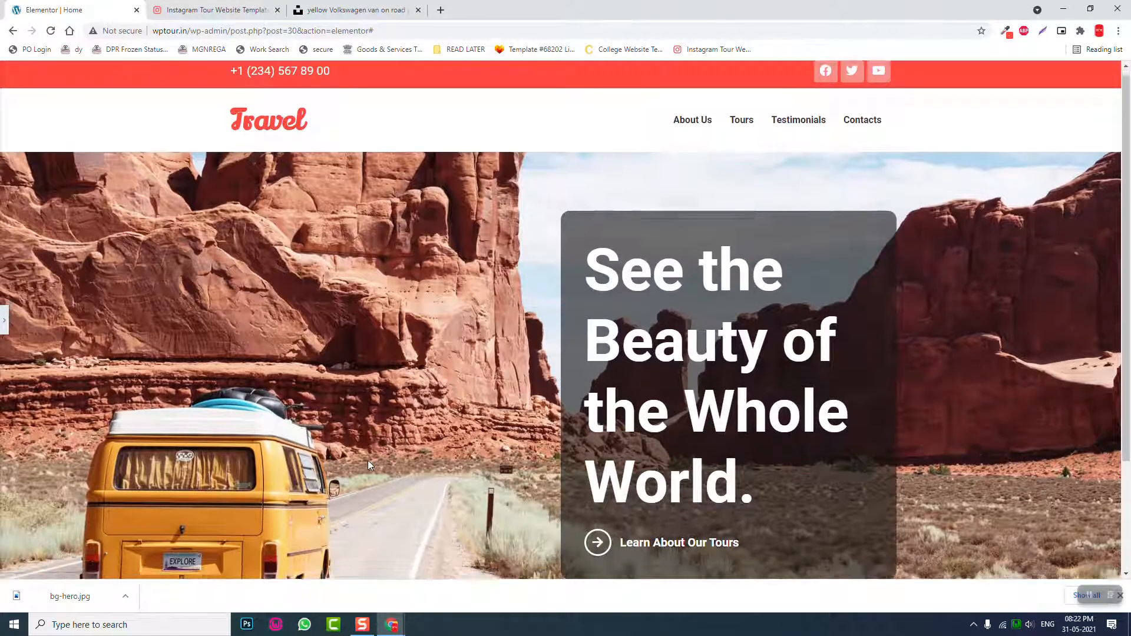
scroll("down", 3)
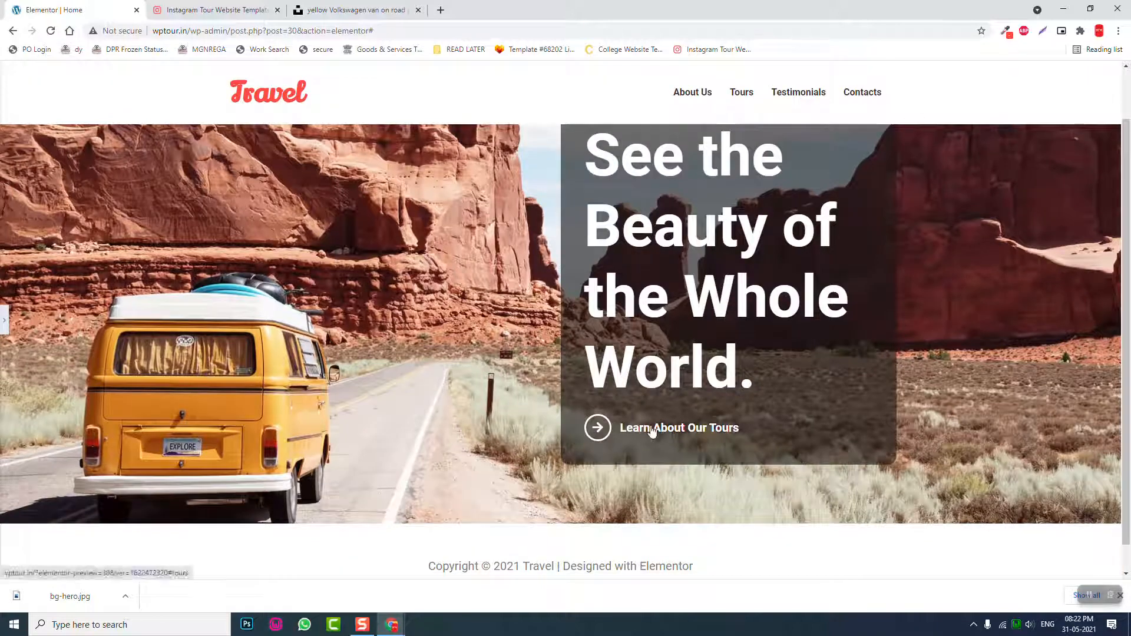
mouse_move(76, 443)
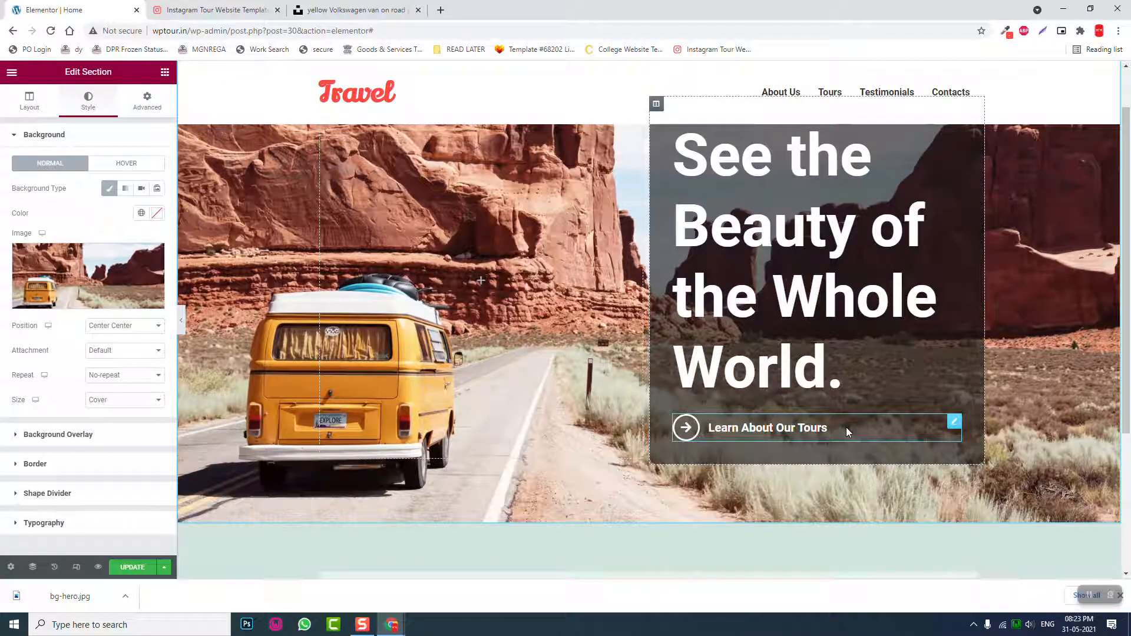
- Give the Learn About Our Tours icon a Grow hover animation, then preview full-width
left_click(685, 427)
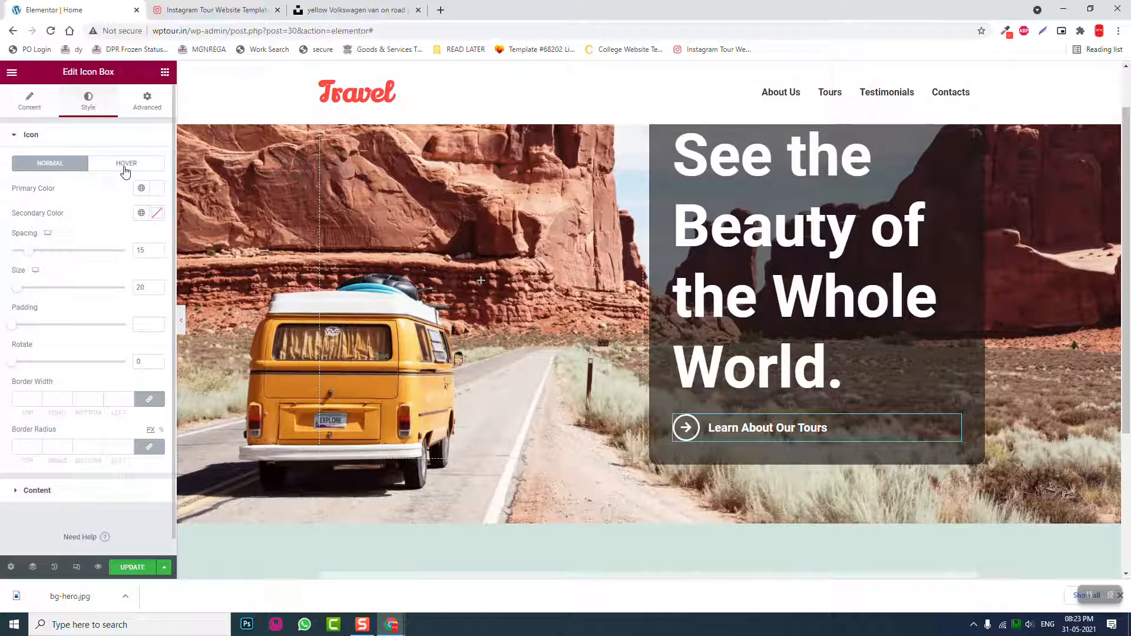
left_click(126, 163)
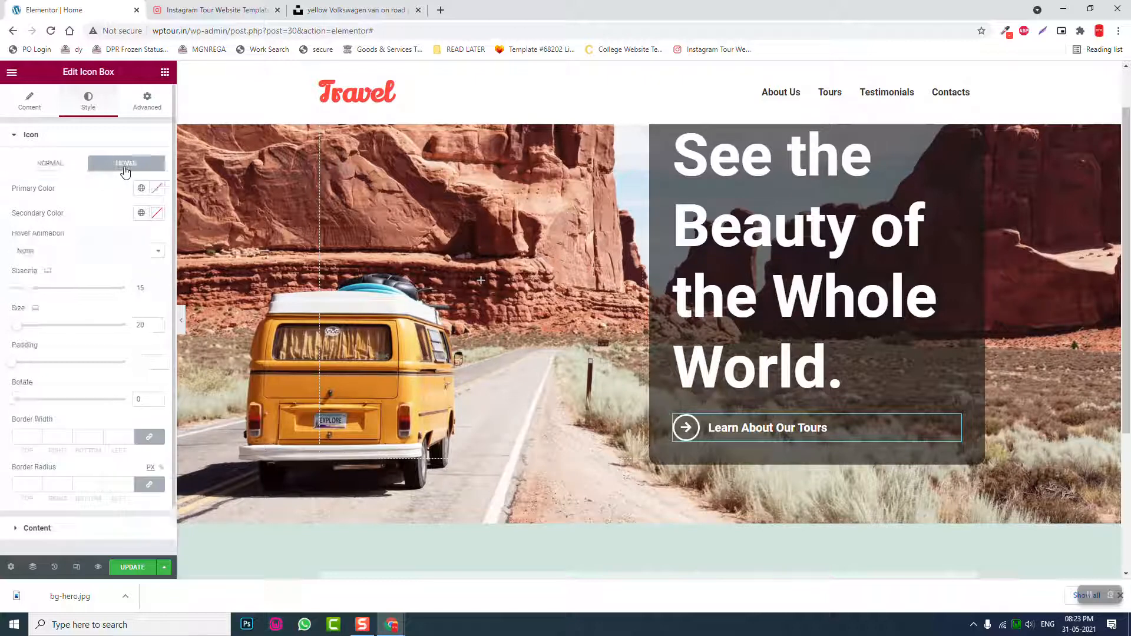
left_click(86, 250)
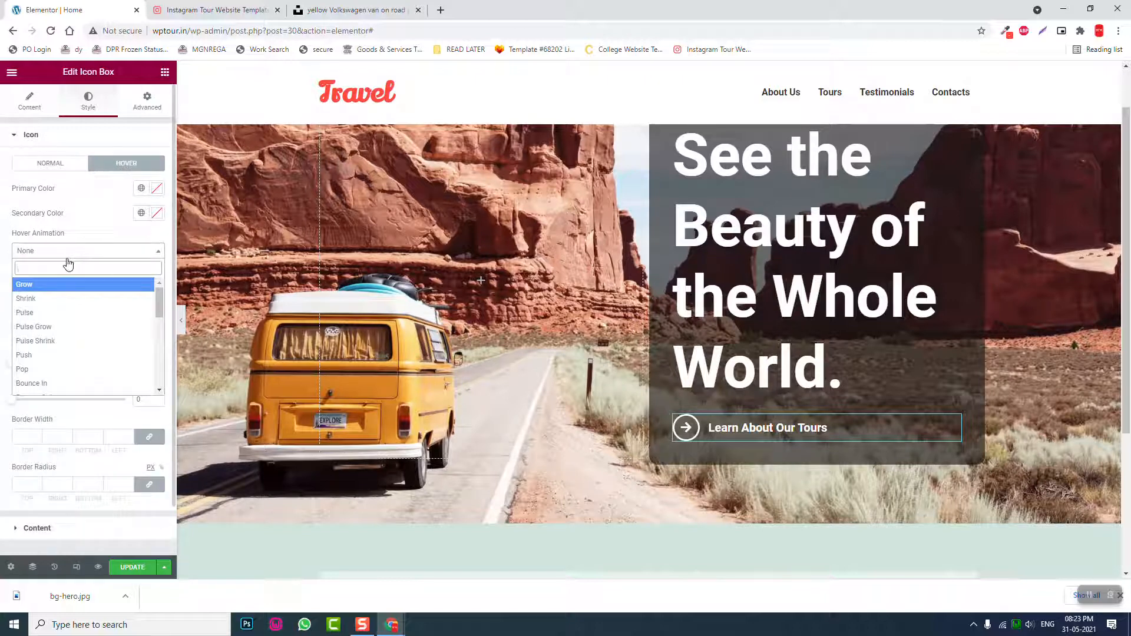
left_click(23, 283)
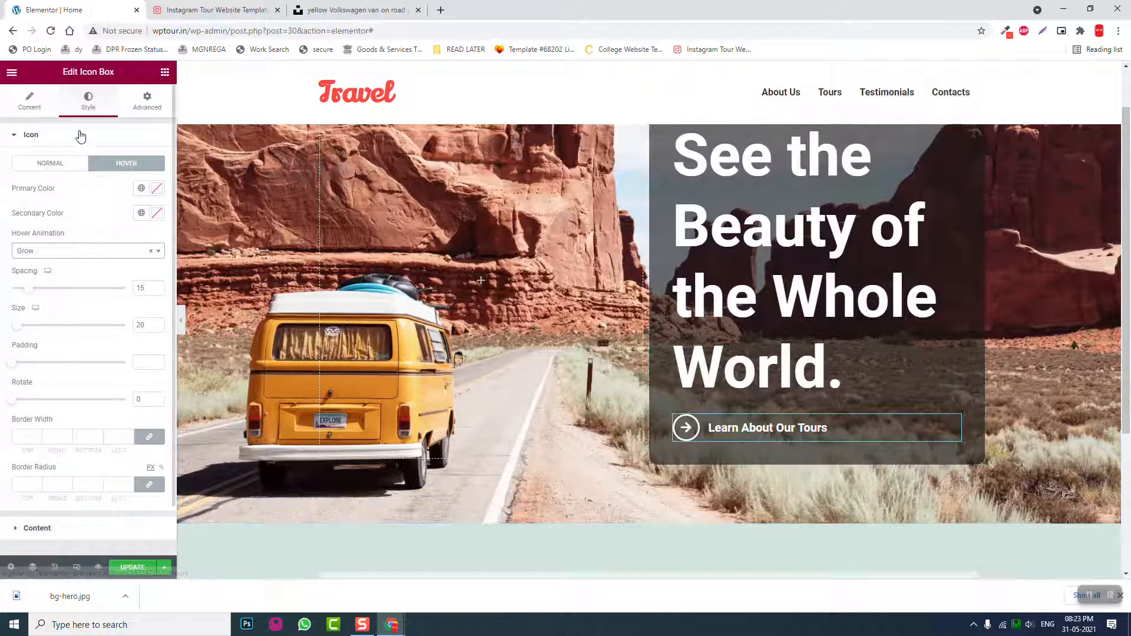
left_click(29, 101)
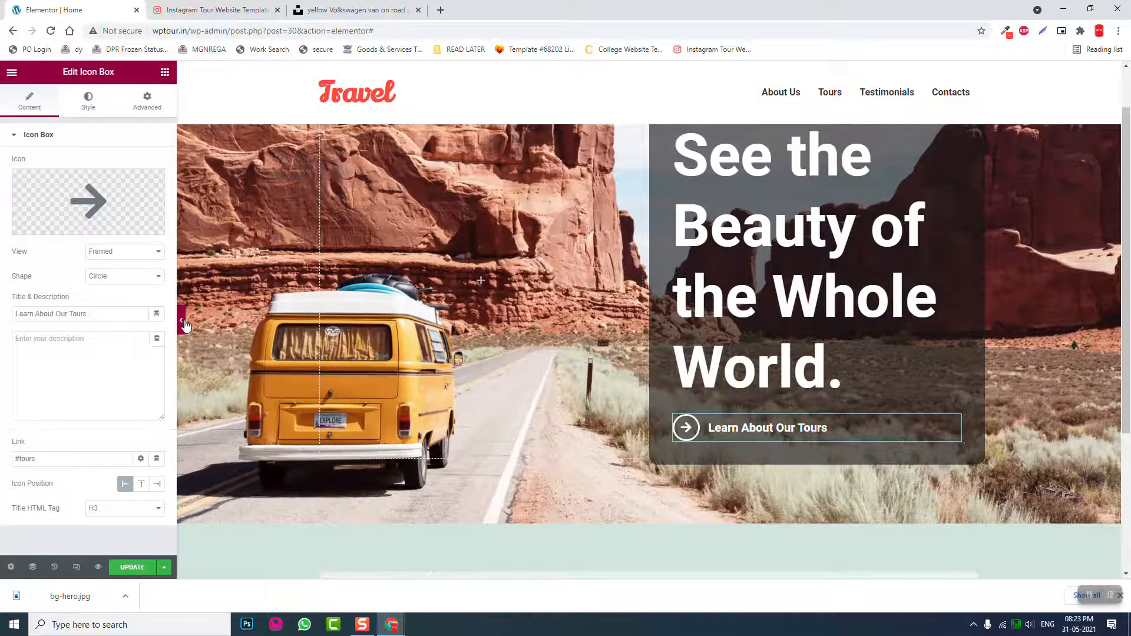
left_click(184, 321)
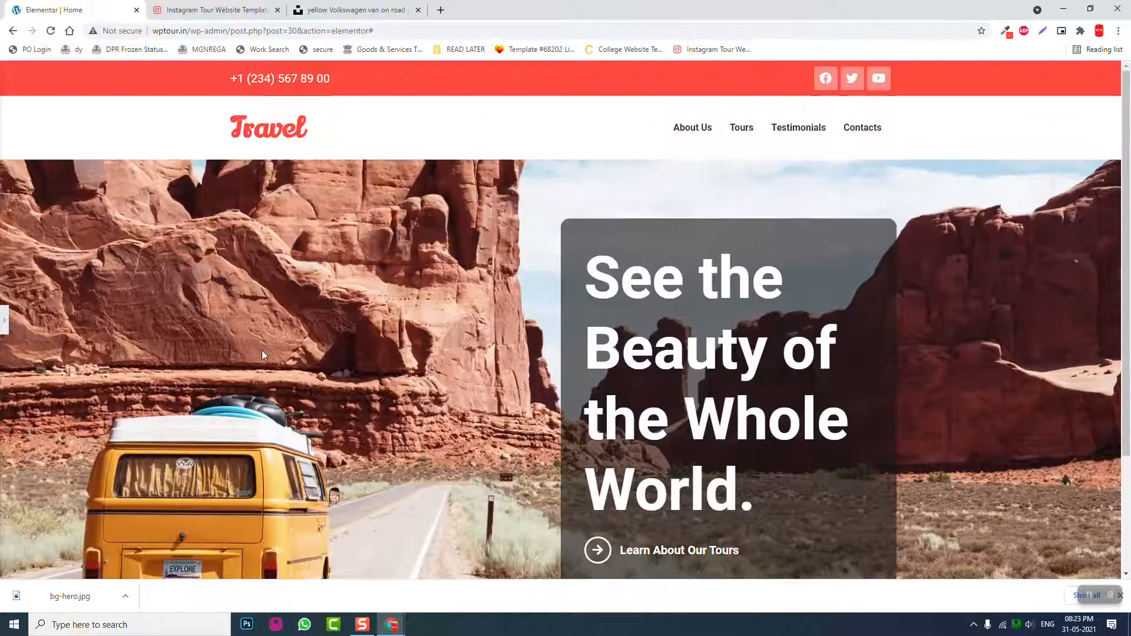
scroll("down", 3)
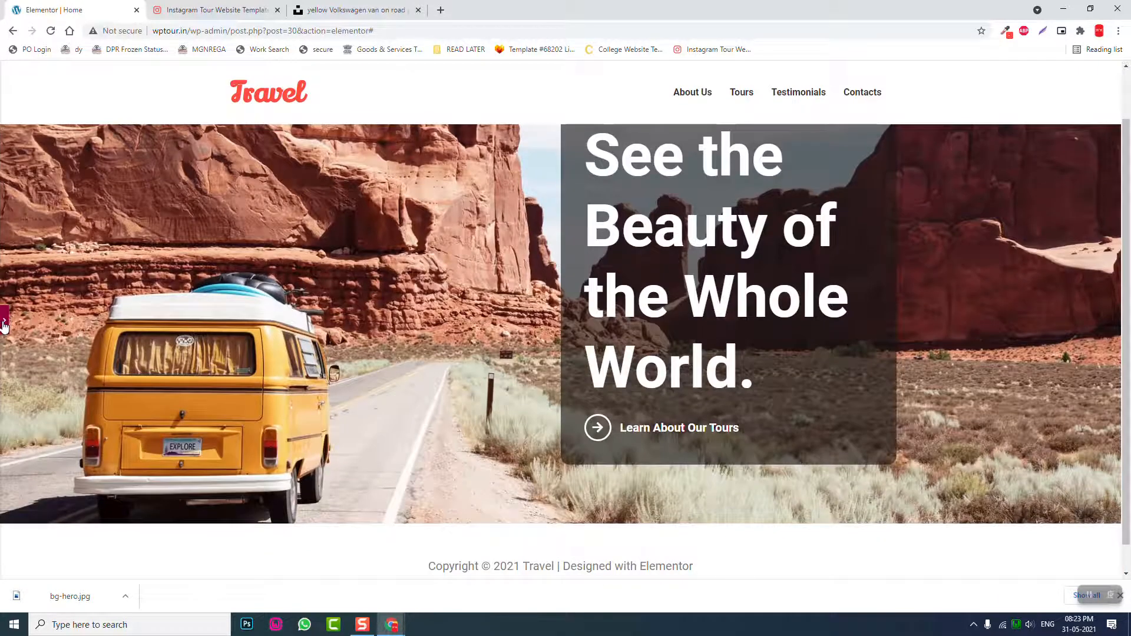
- Compare against the demo site and set the page Background Type to Classic
left_click(678, 428)
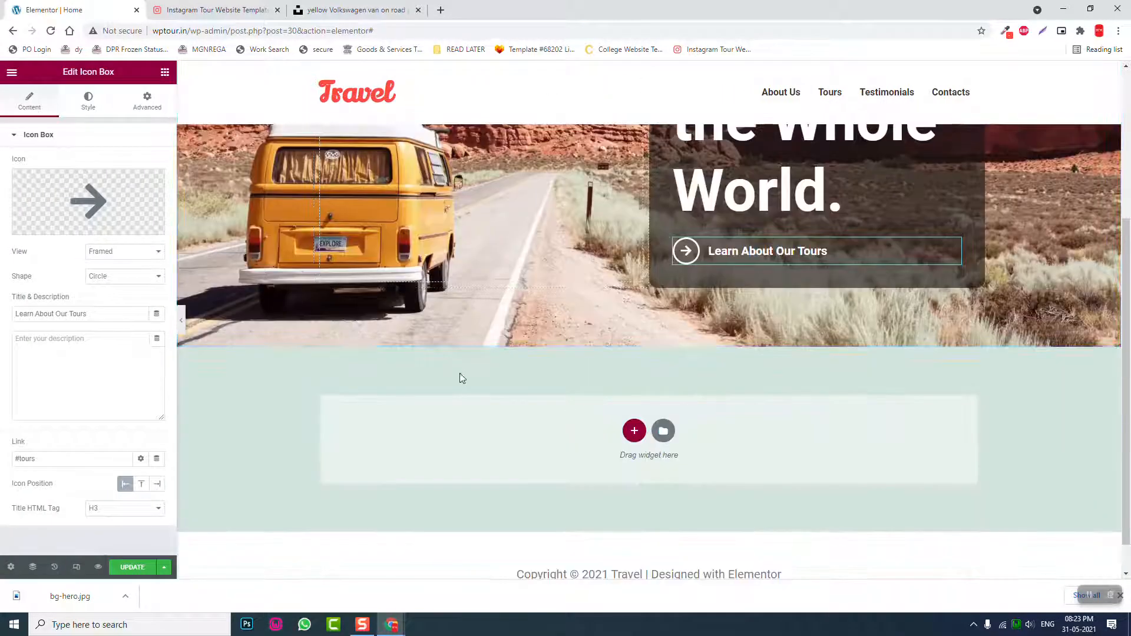
left_click(214, 10)
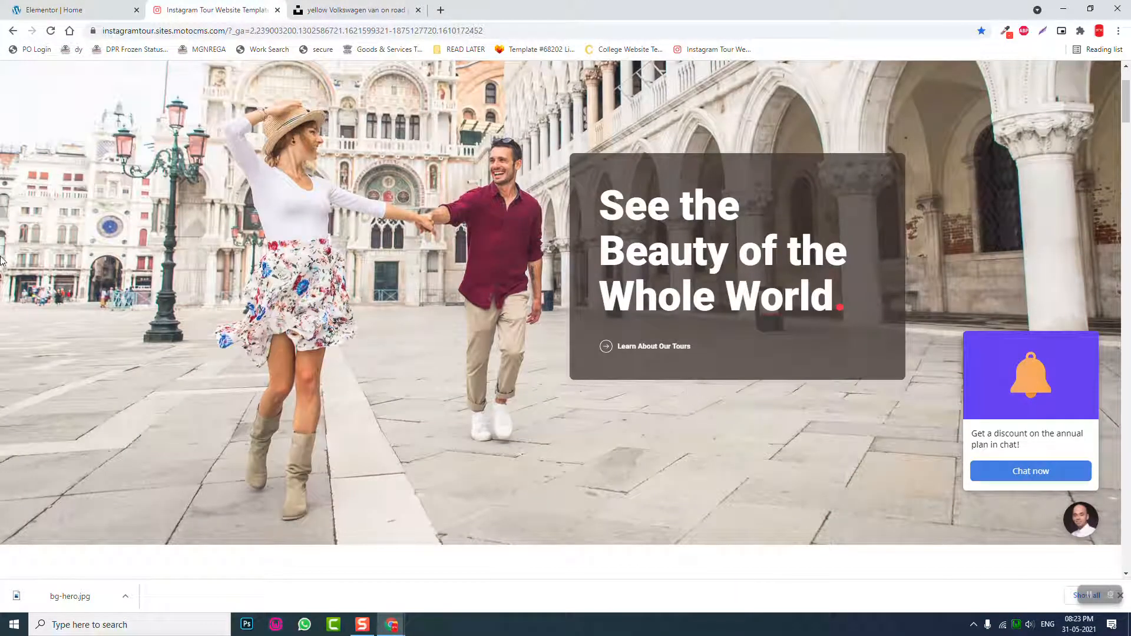
scroll("down", 3)
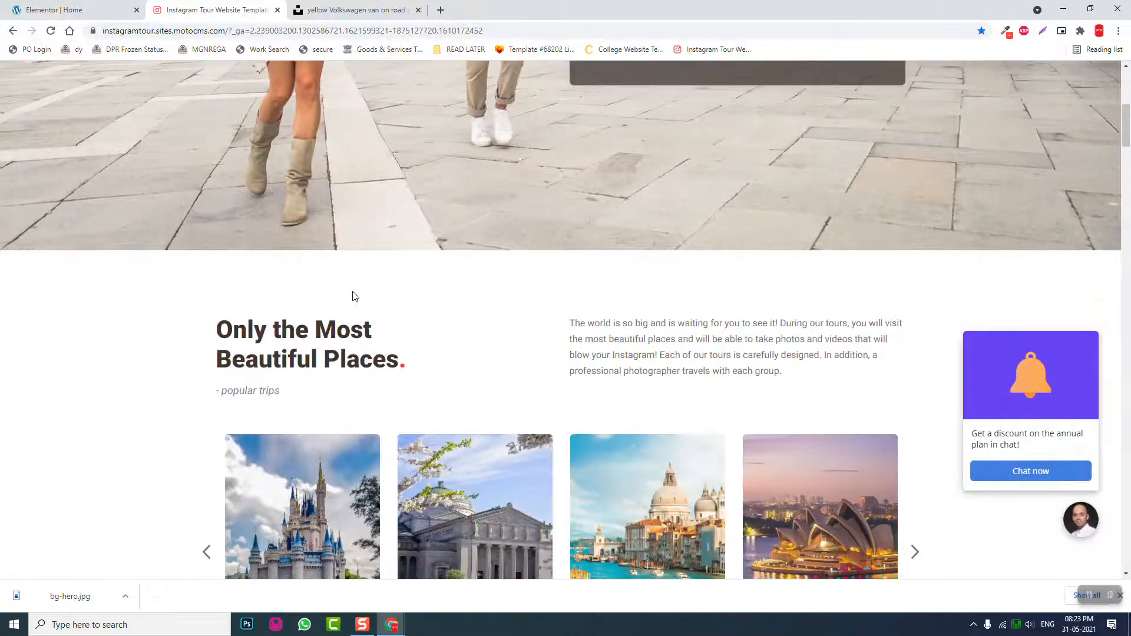
left_click(72, 9)
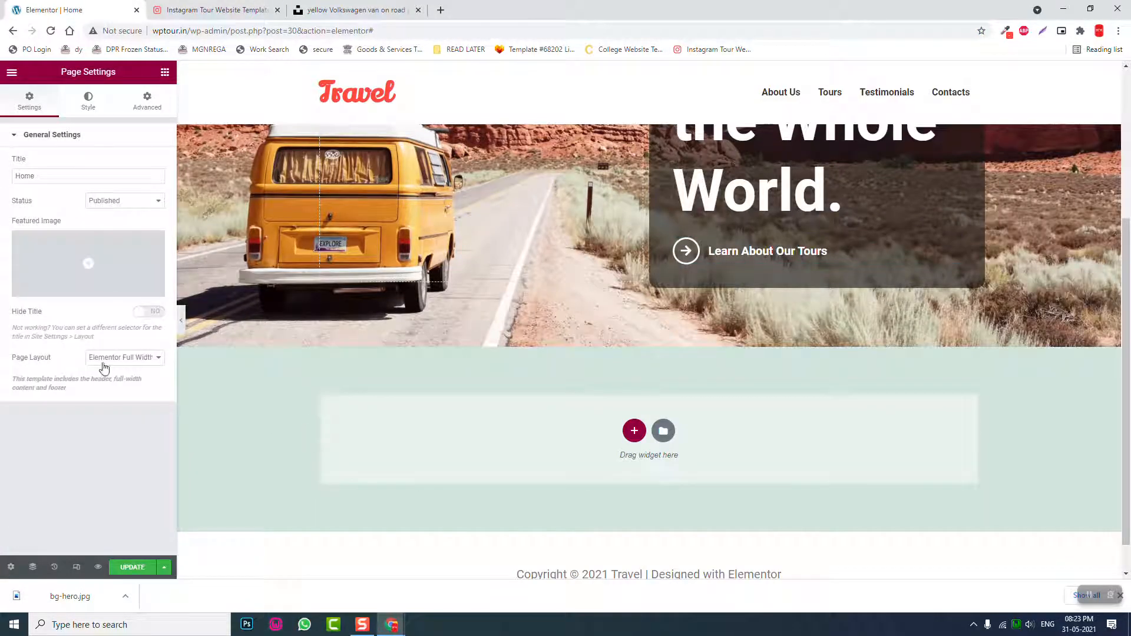
left_click(87, 101)
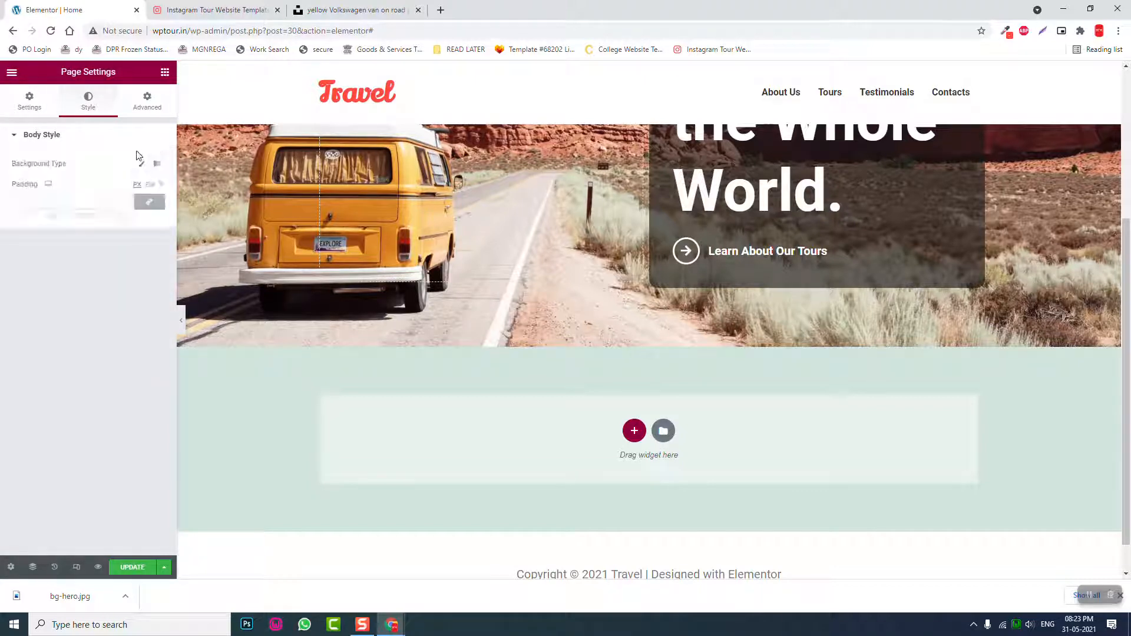
left_click(142, 164)
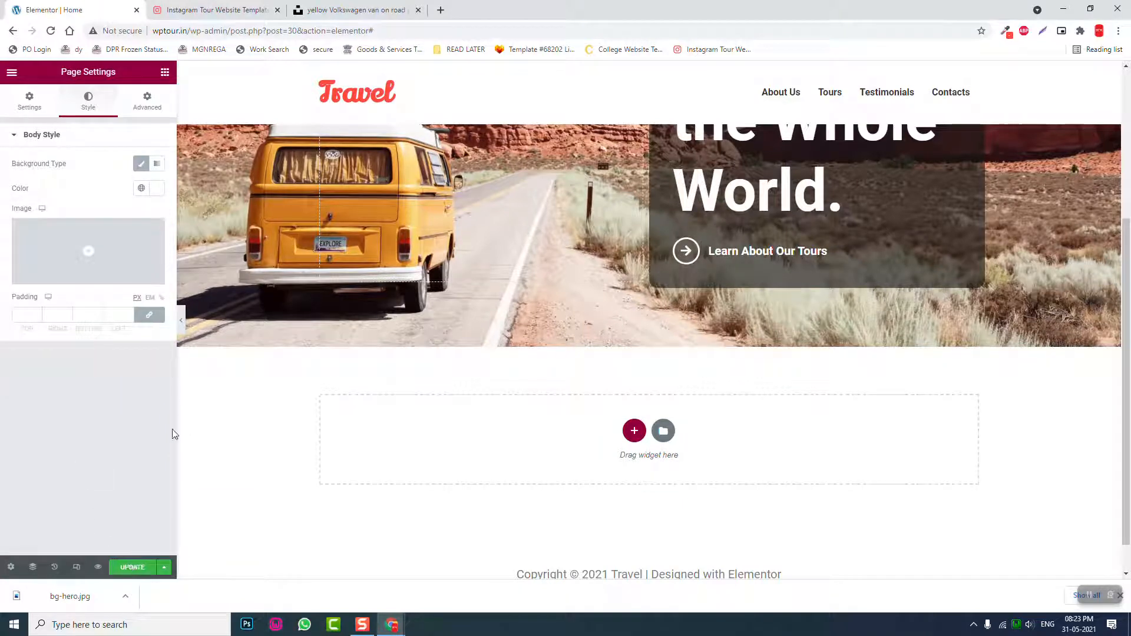
left_click(214, 10)
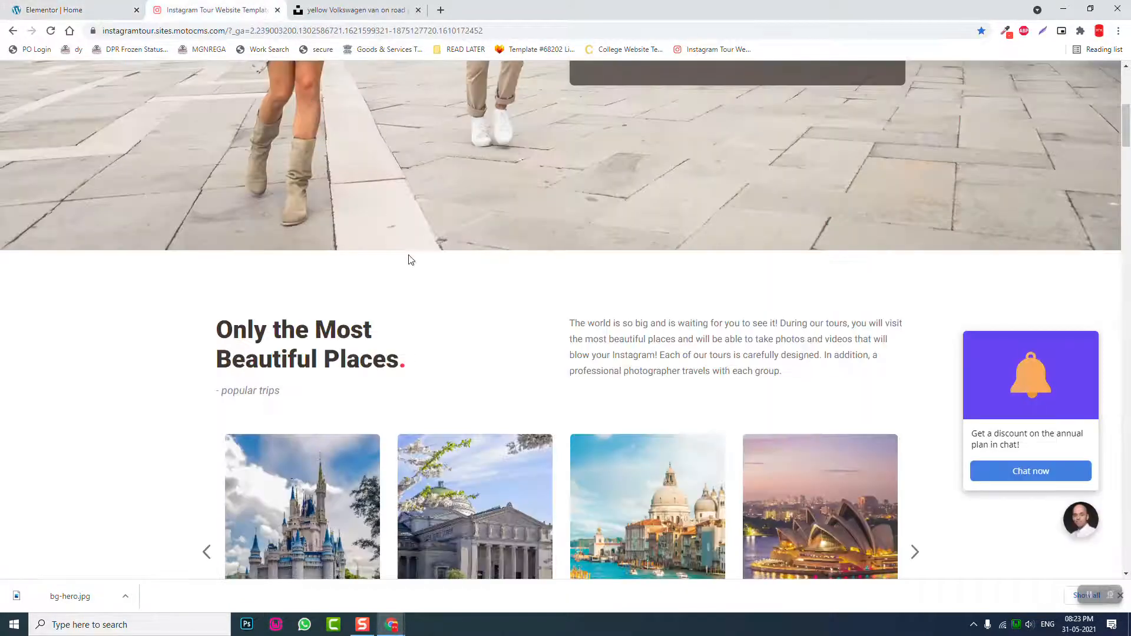
mouse_move(764, 353)
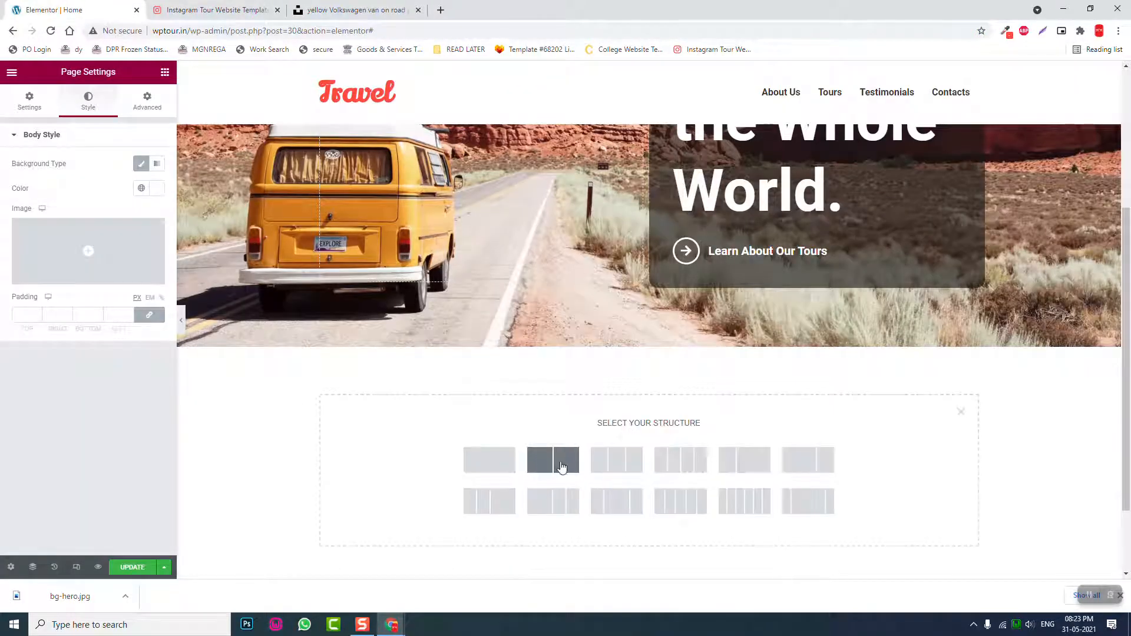
- Add a two-column section below the hero with 100 px top padding
left_click(553, 460)
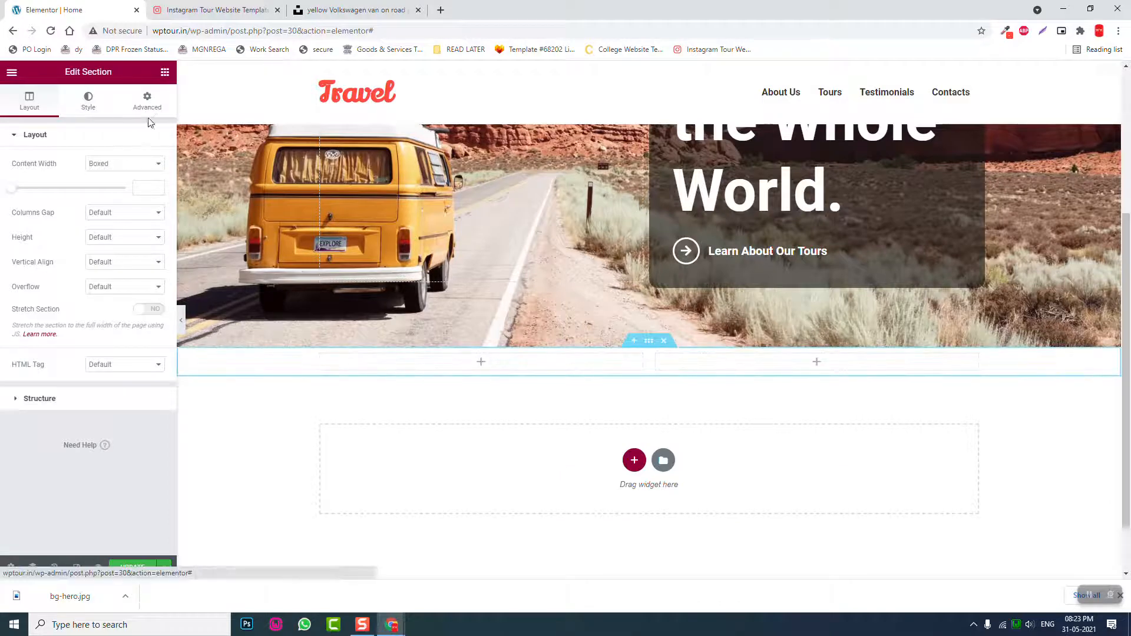
left_click(148, 100)
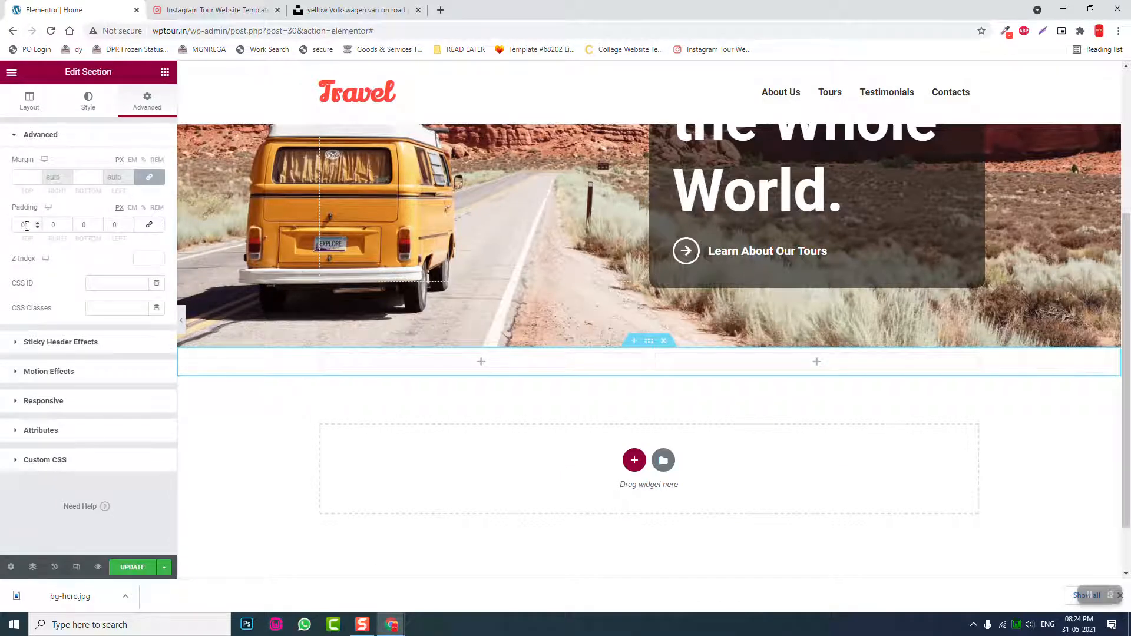
type("100")
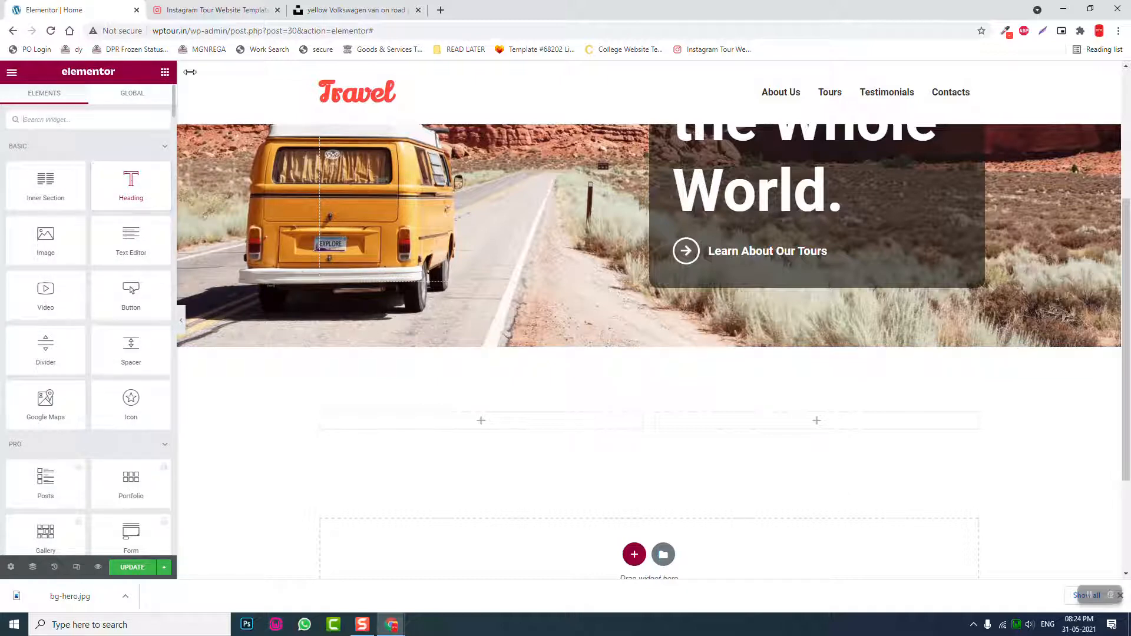
mouse_move(131, 238)
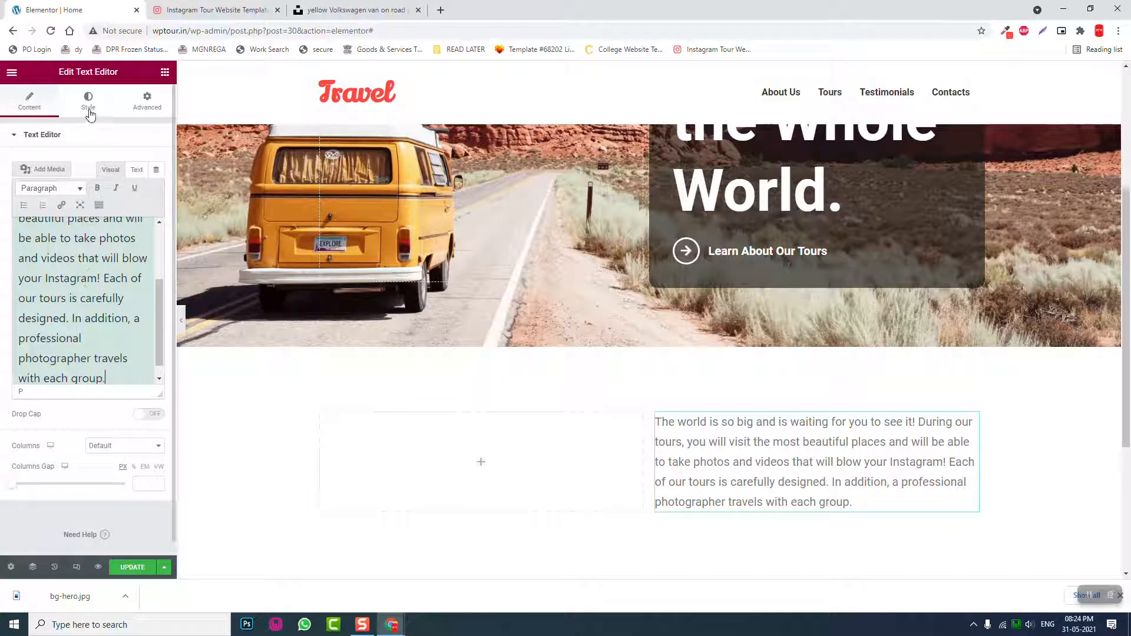
- Justify the 'The world is so big…' paragraph and give the section 60 px bottom padding
left_click(88, 101)
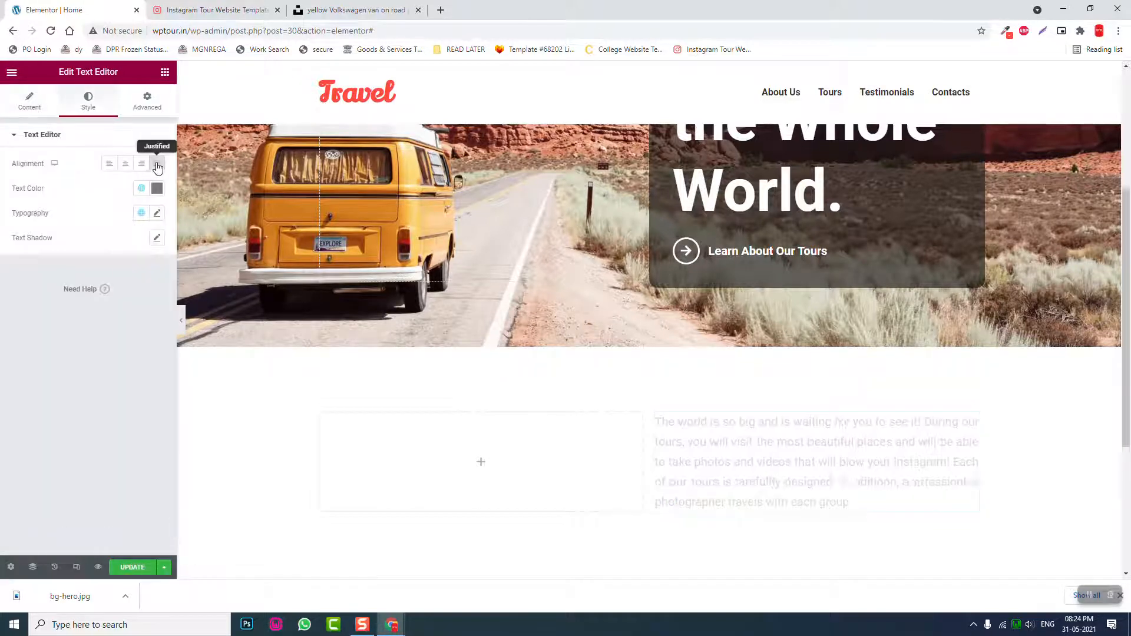
left_click(157, 163)
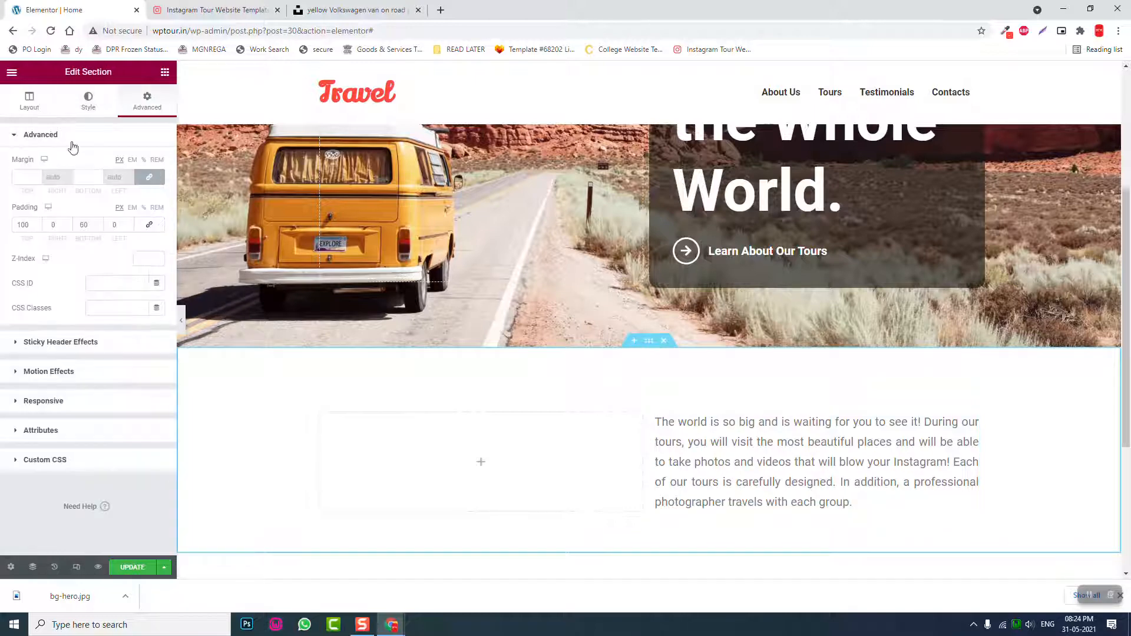
left_click(29, 101)
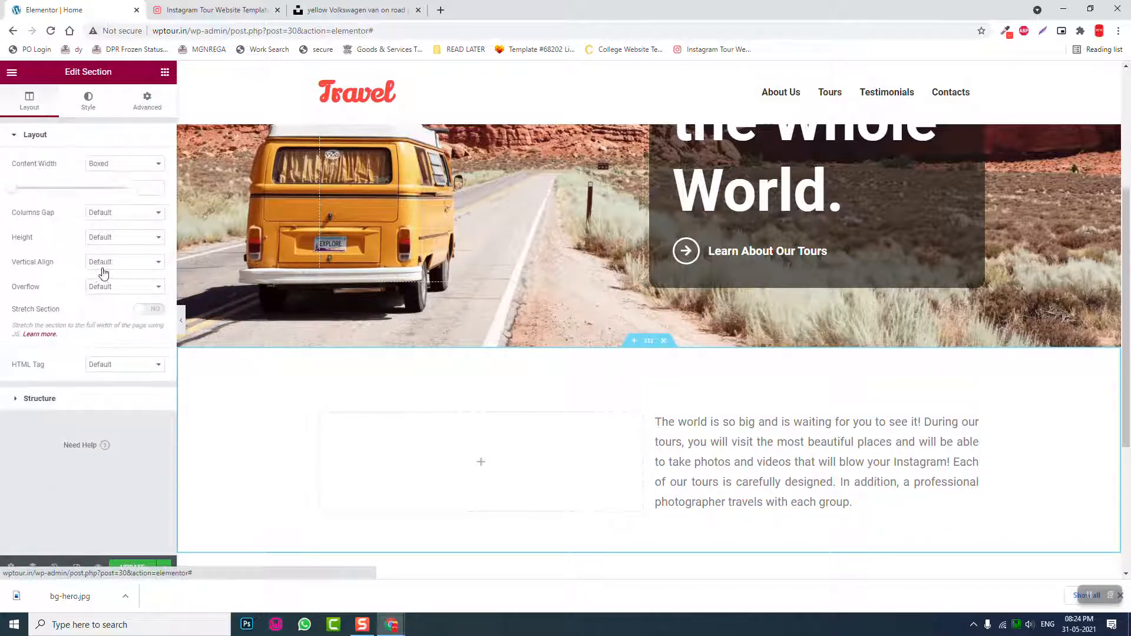
left_click(124, 262)
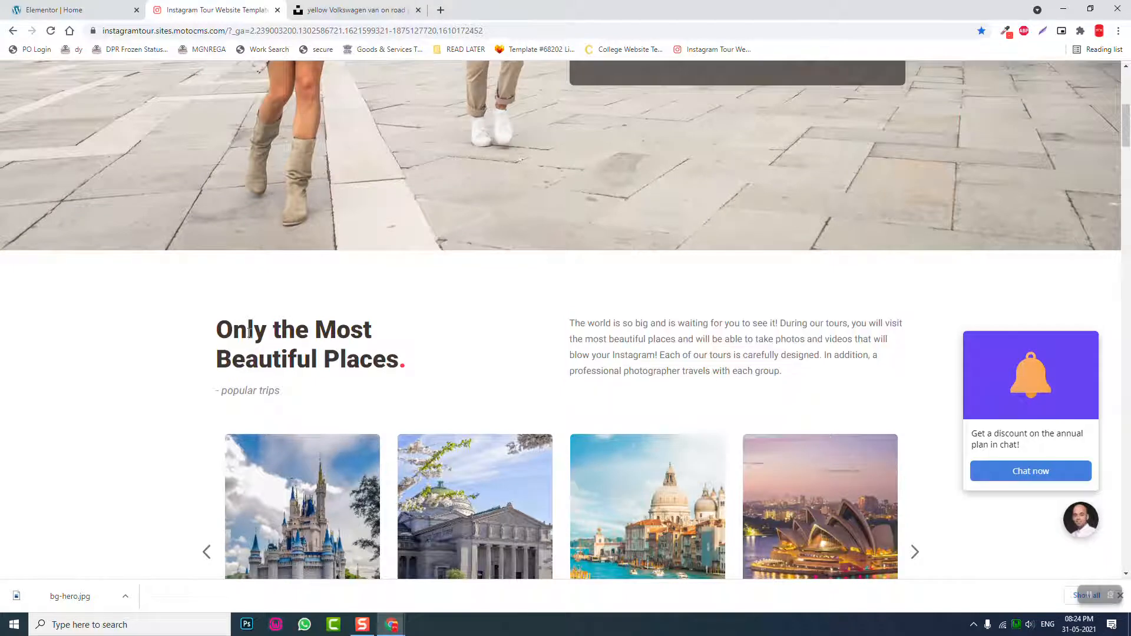
- Copy 'Only the Most Beautiful Places.' from the demo into the left-column heading
left_click_drag(569, 322, 880, 355)
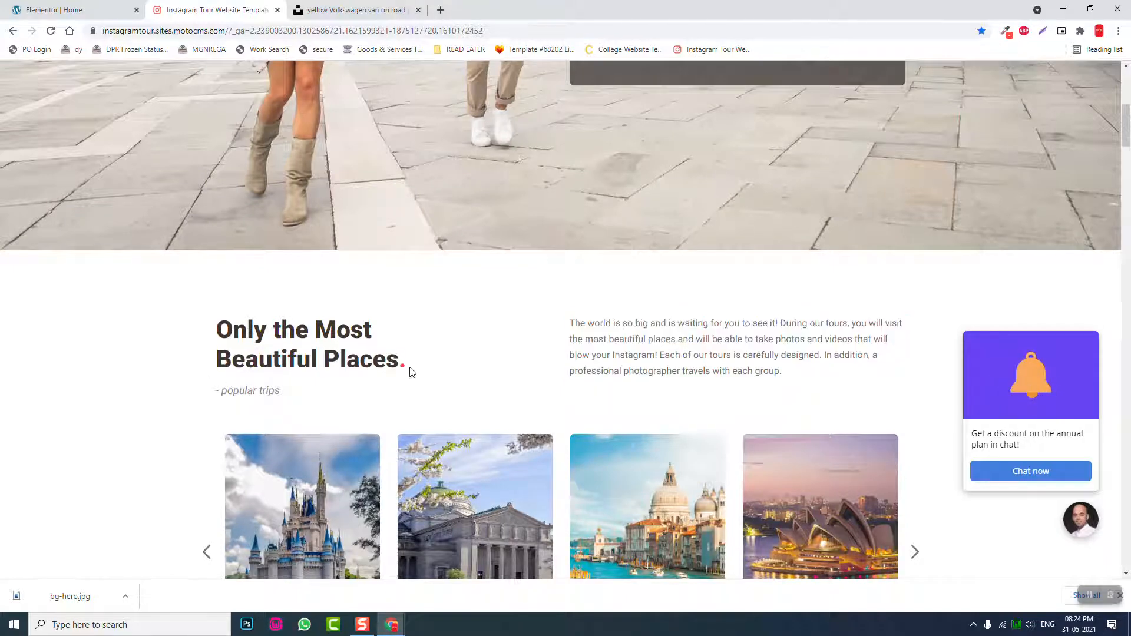
left_click_drag(216, 330, 406, 361)
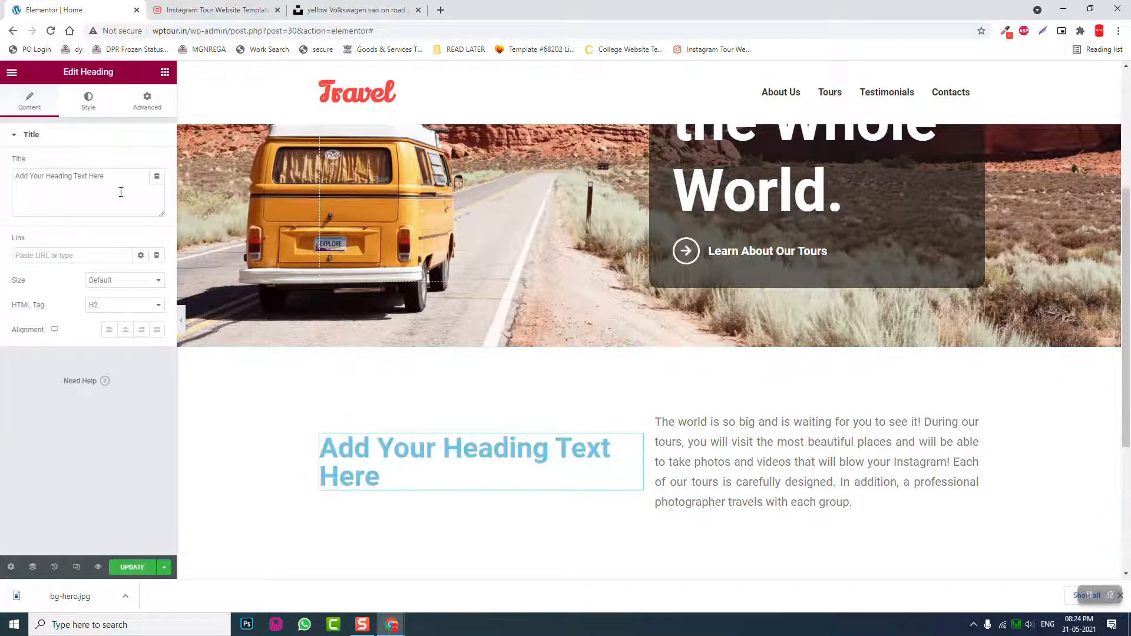
type("Only the Most Beautiful Places.")
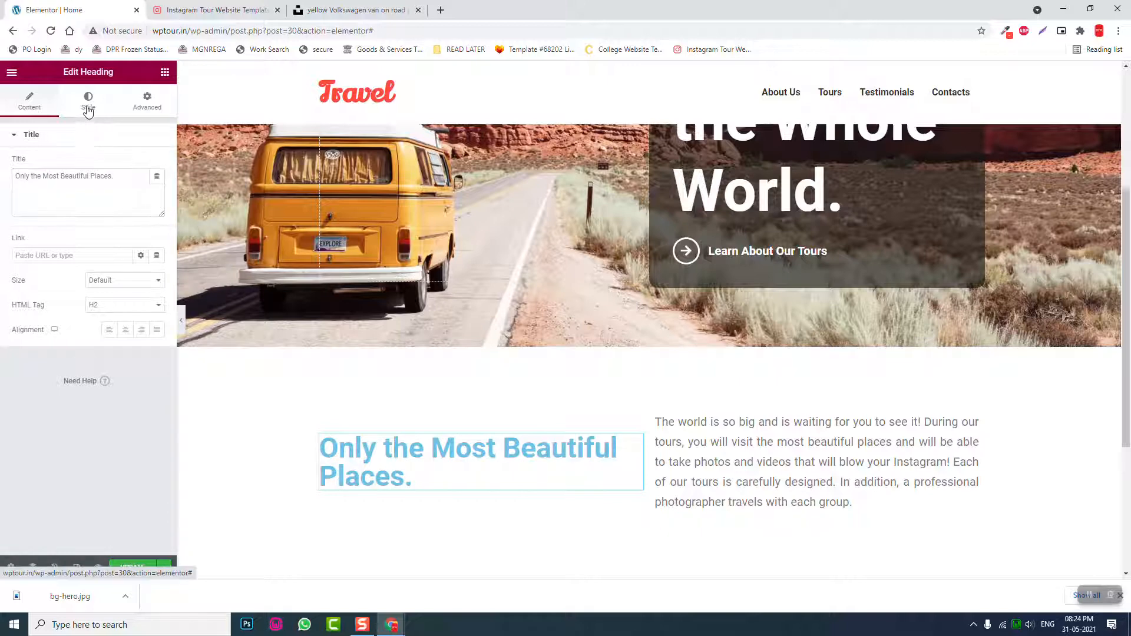
- Set the heading's text color to dark grey #444545
left_click(88, 101)
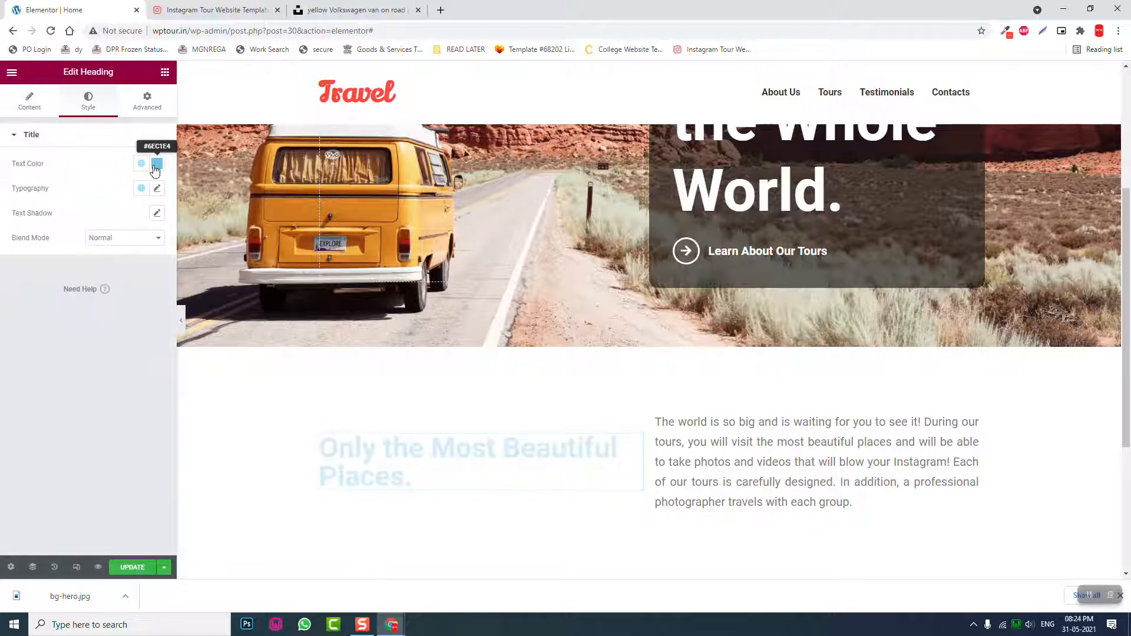
left_click(157, 164)
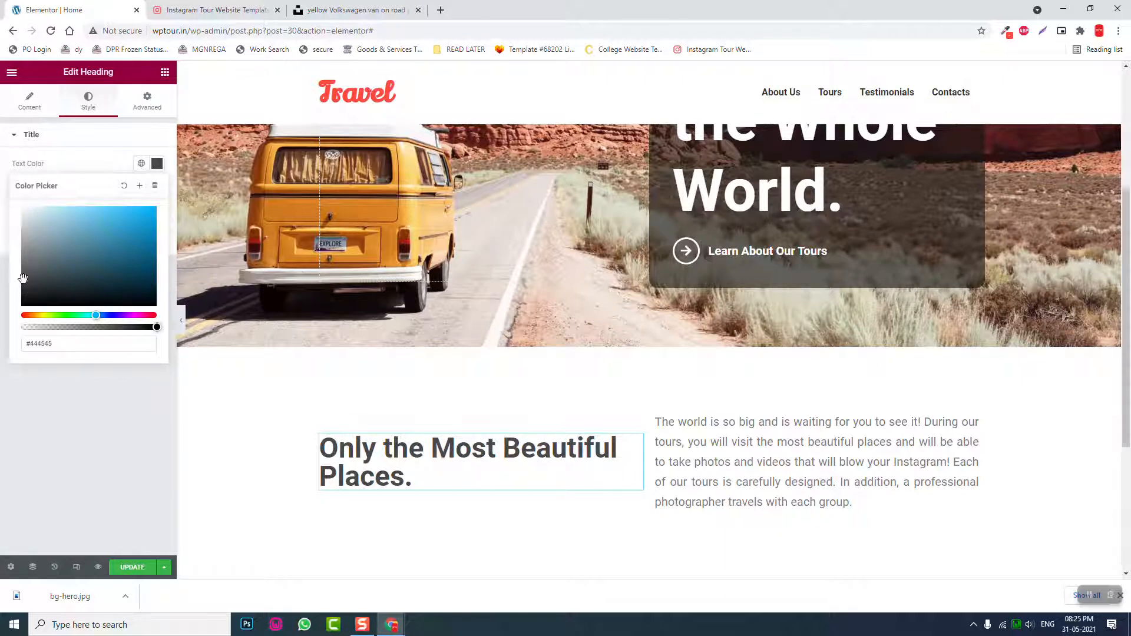
left_click(156, 163)
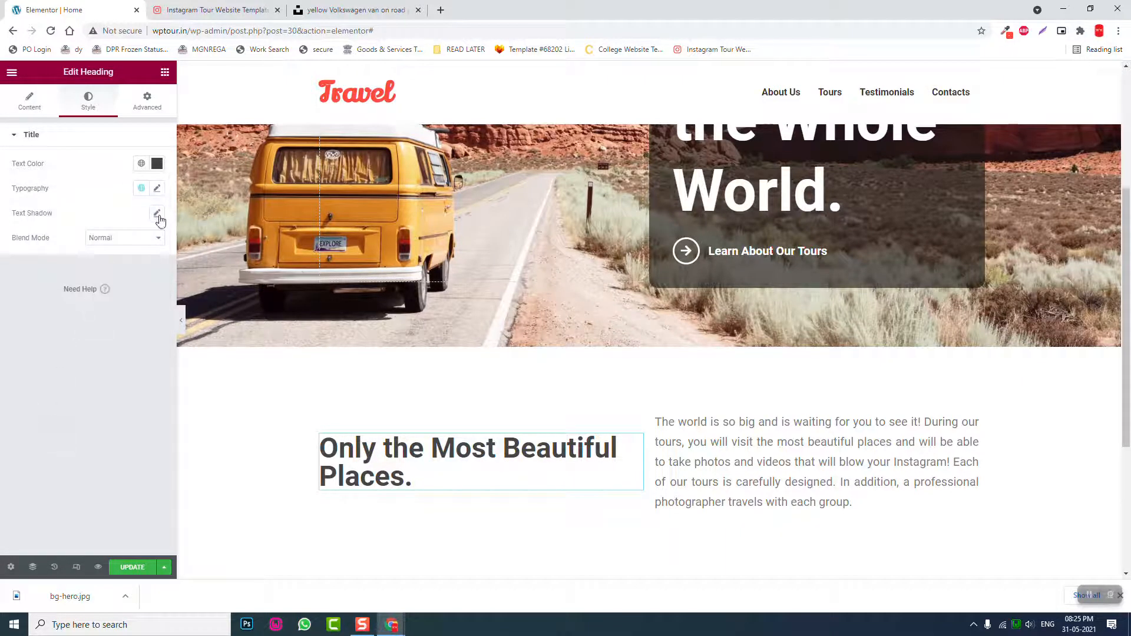
left_click(157, 188)
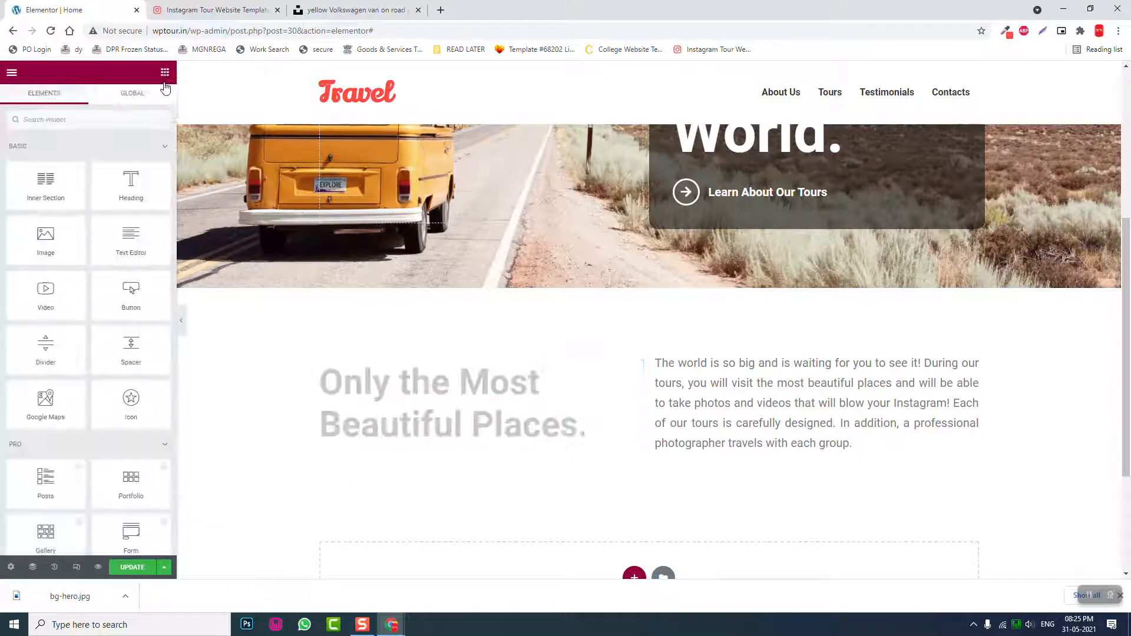
- Duplicate the main heading and retitle the copy '- popular trips' as H6
left_click(429, 402)
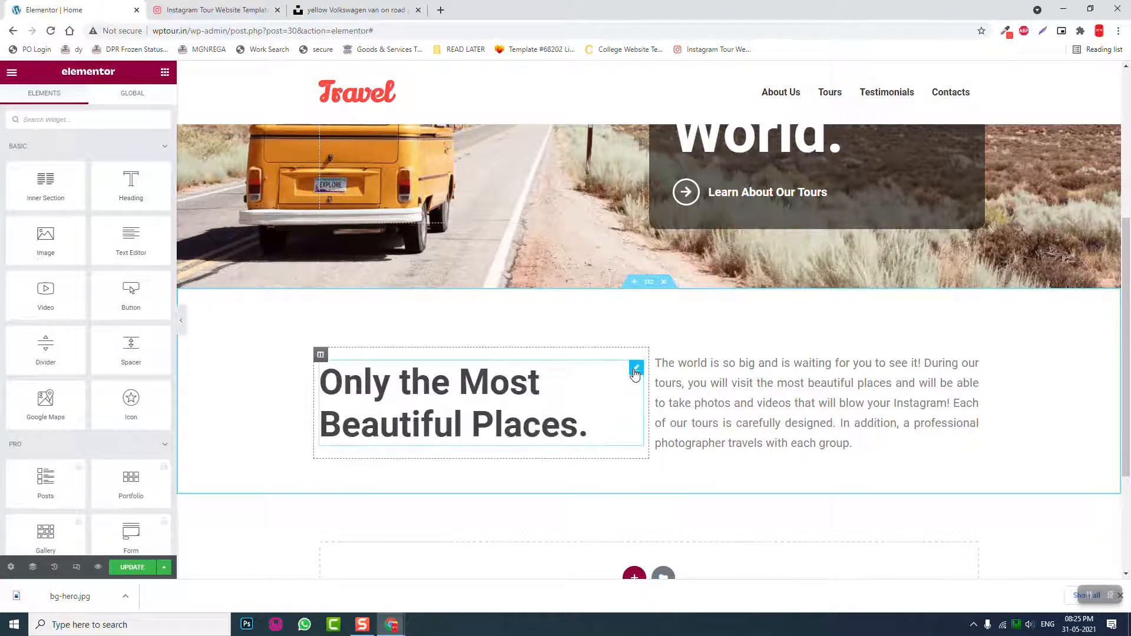
left_click(636, 367)
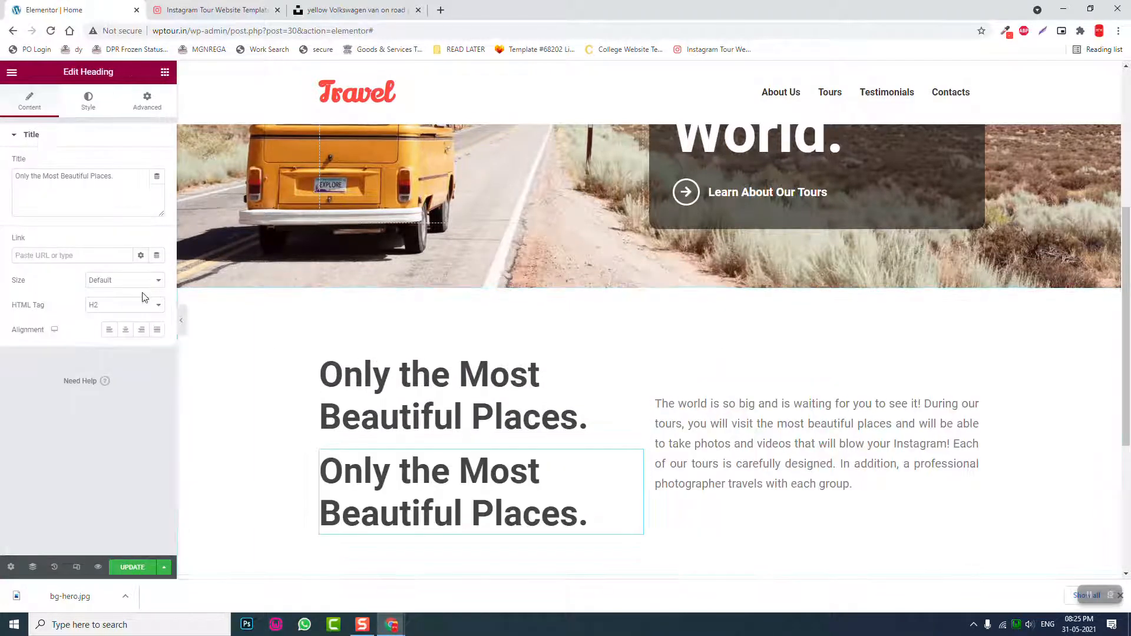
left_click(122, 304)
type("- popular trips")
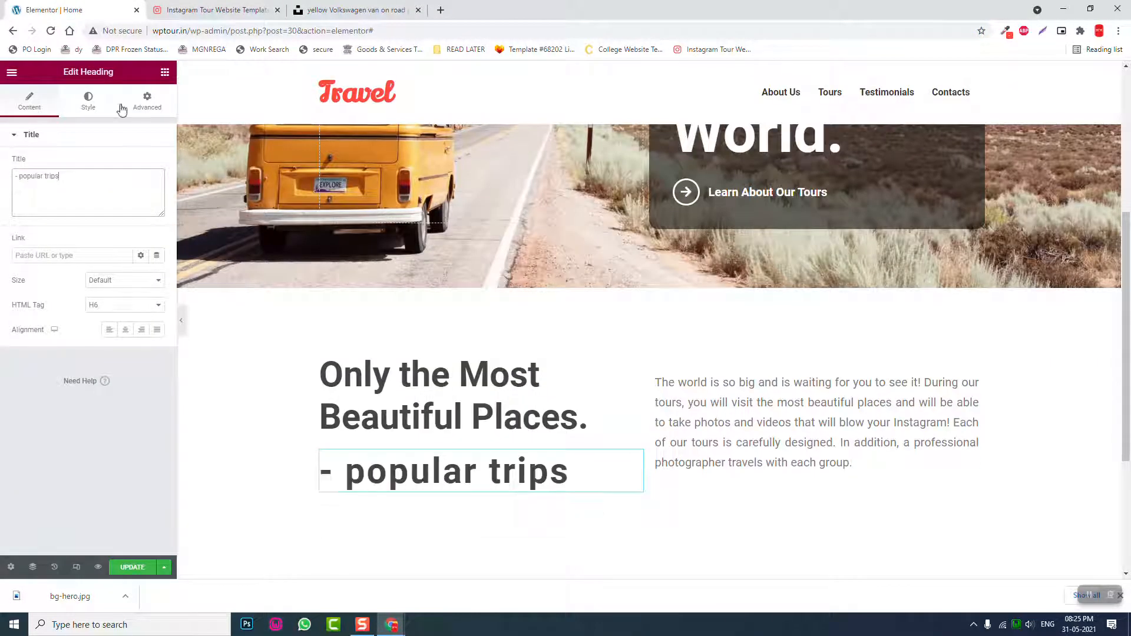
- Style the subtitle at size 20, weight 400, italic, and preview full-width
left_click(88, 101)
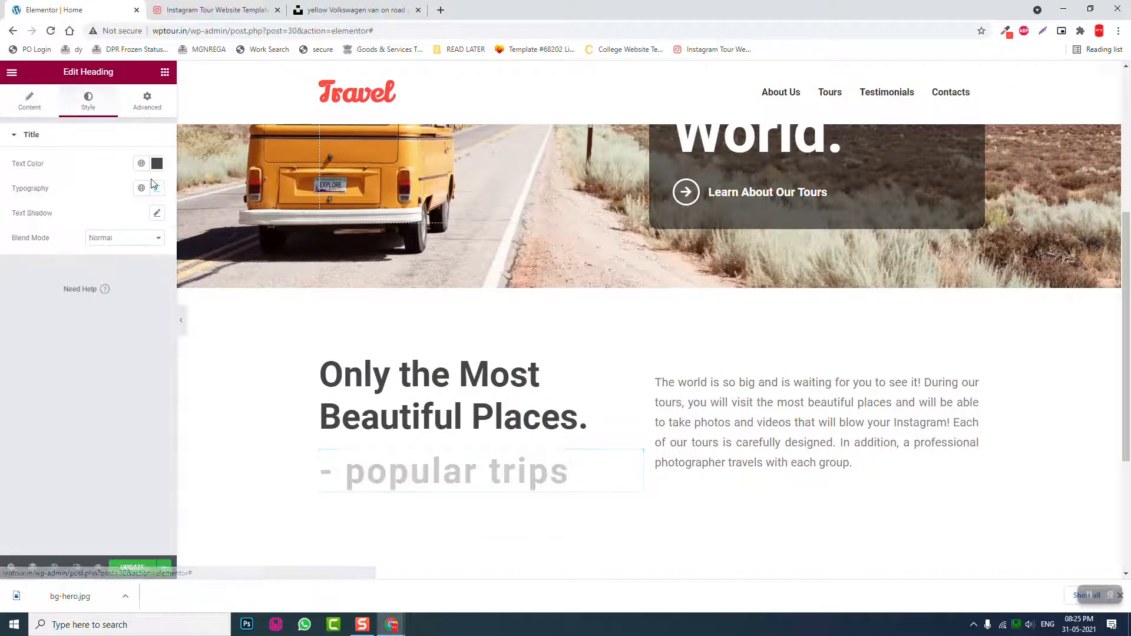
left_click(156, 163)
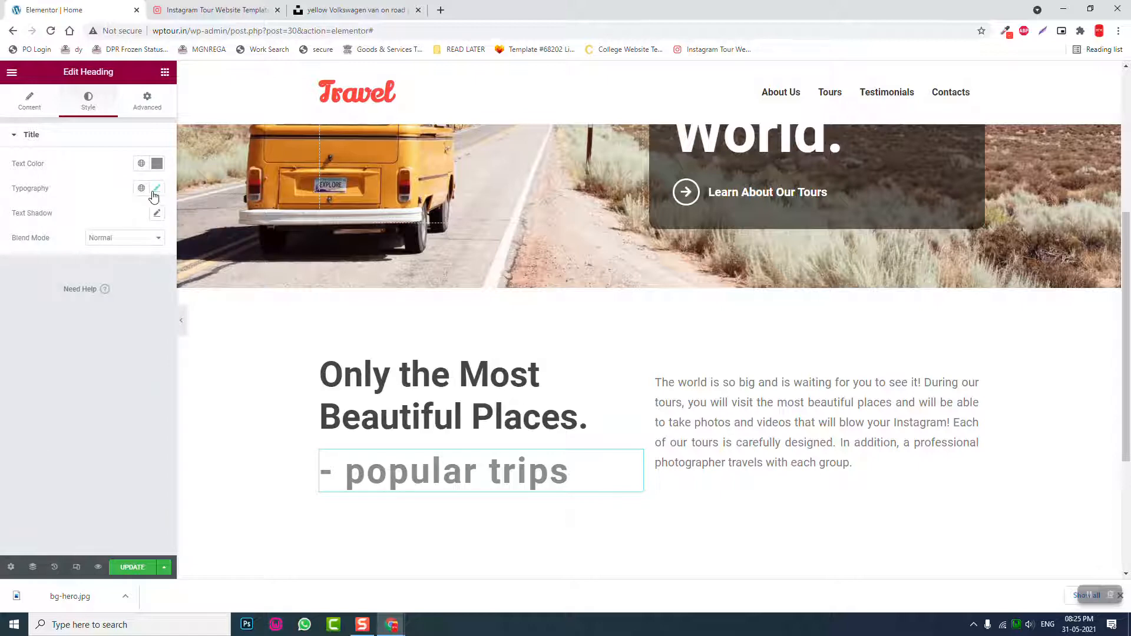
left_click(157, 189)
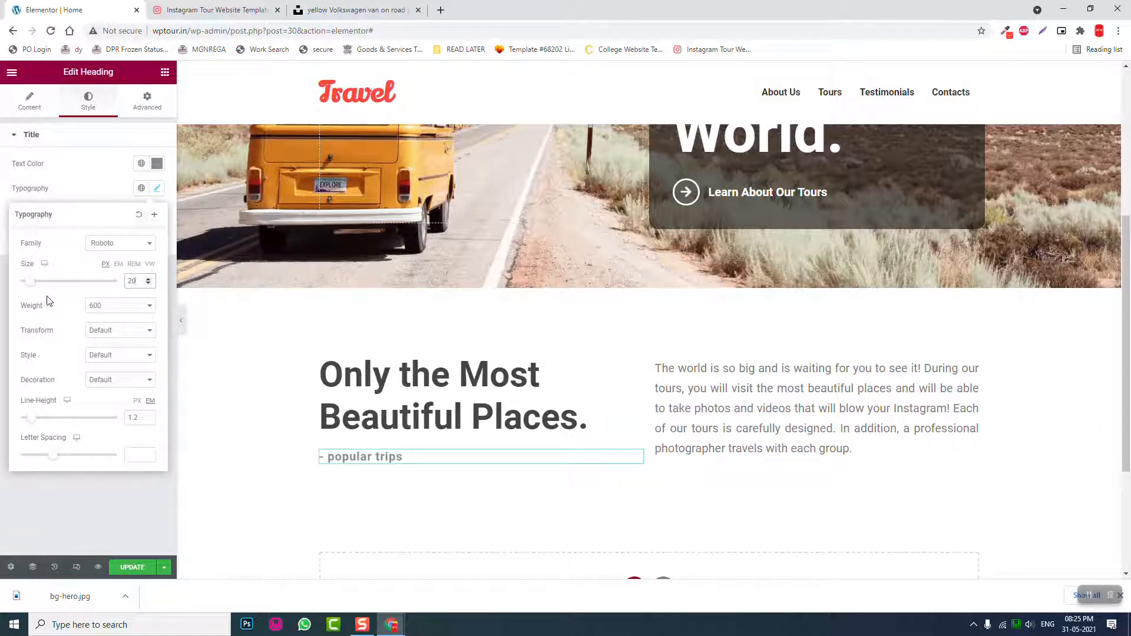
left_click(119, 355)
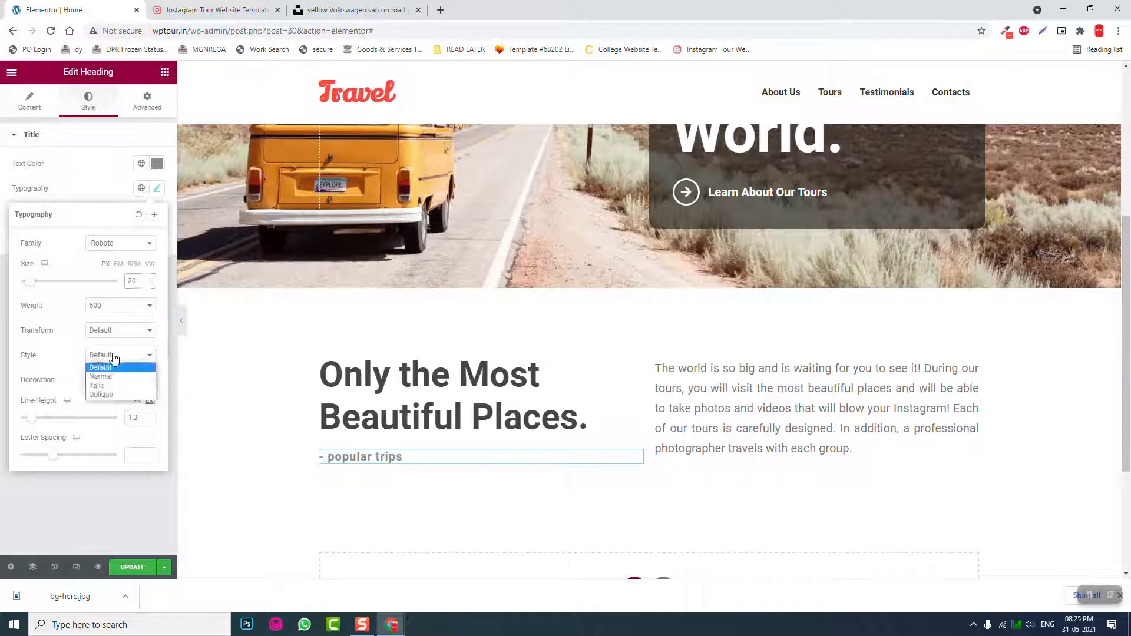
left_click(96, 386)
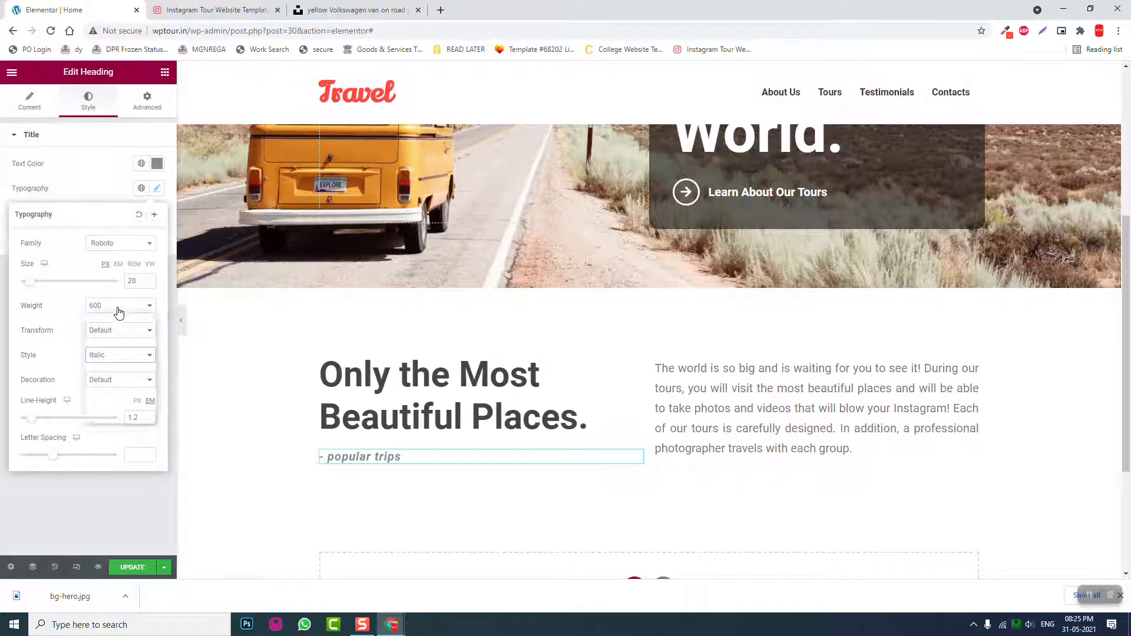
left_click(119, 305)
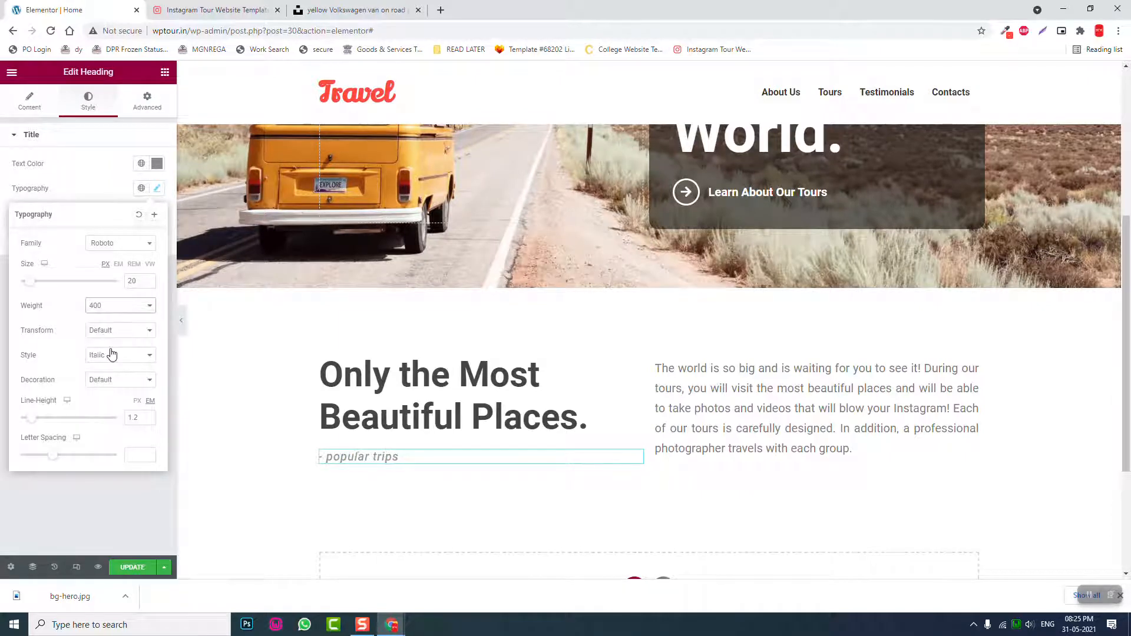
left_click(212, 10)
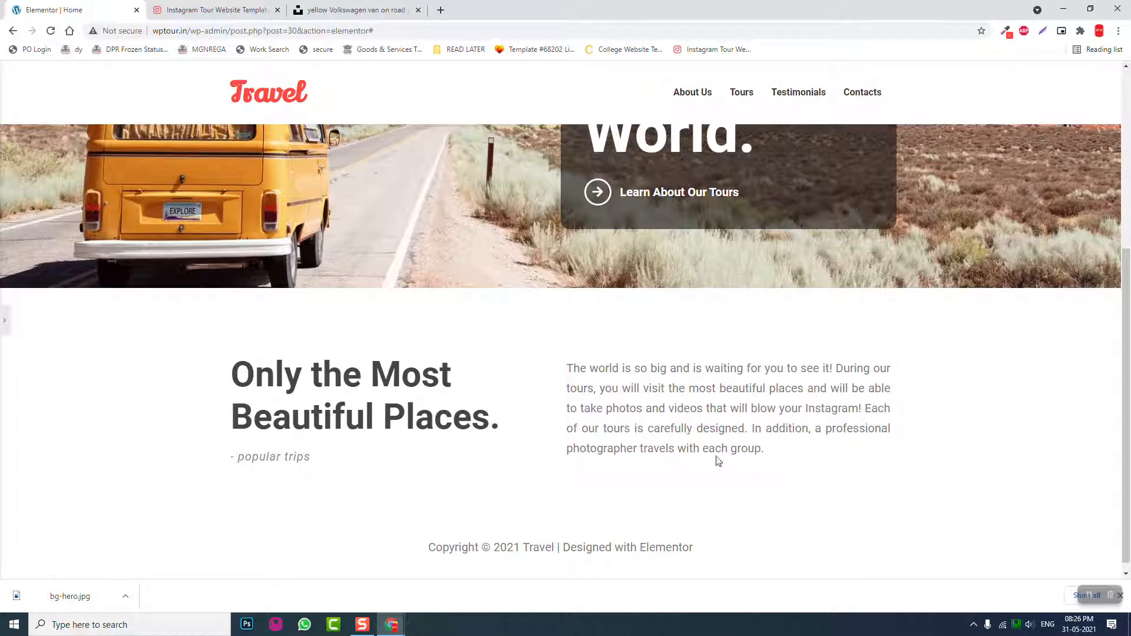
- Compare the section against the demo template and return to the page
scroll("down", 3)
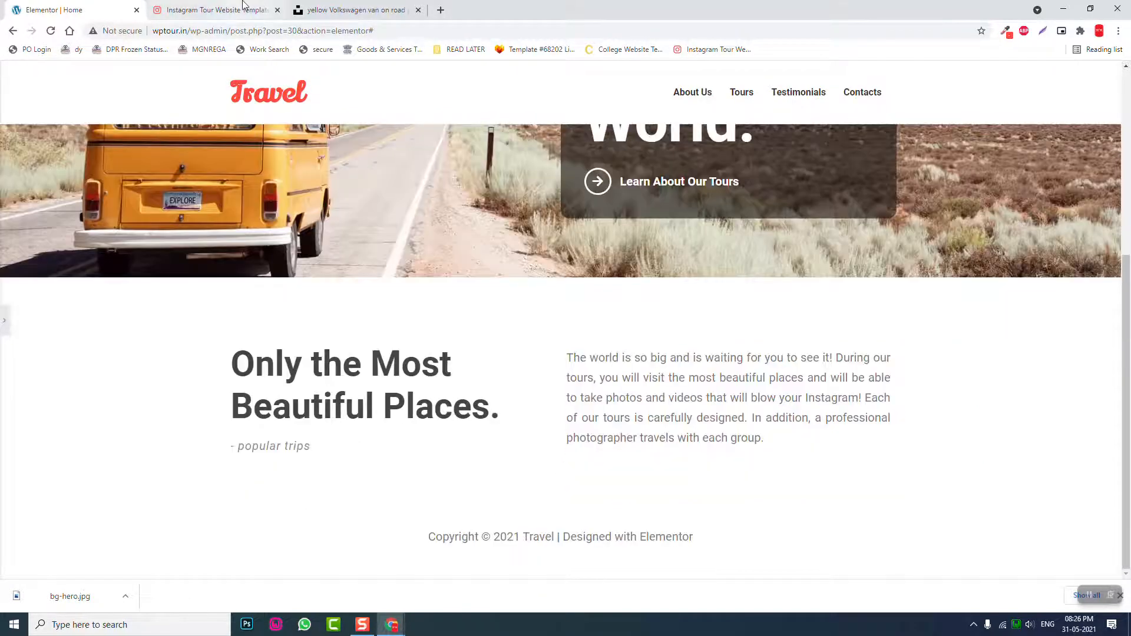
left_click(212, 10)
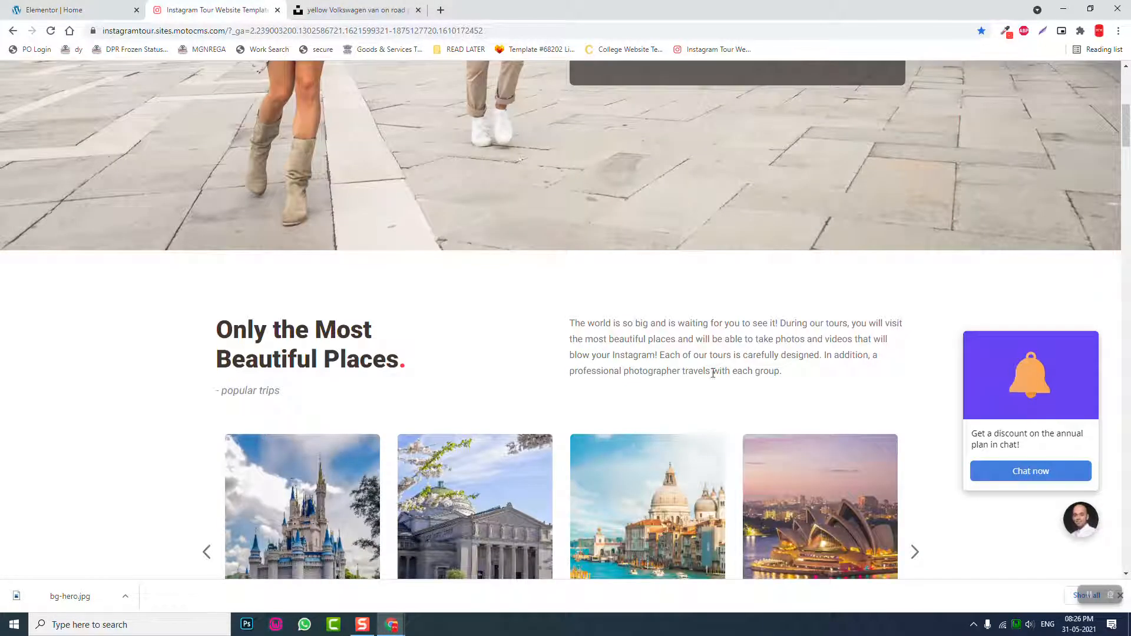
left_click(72, 10)
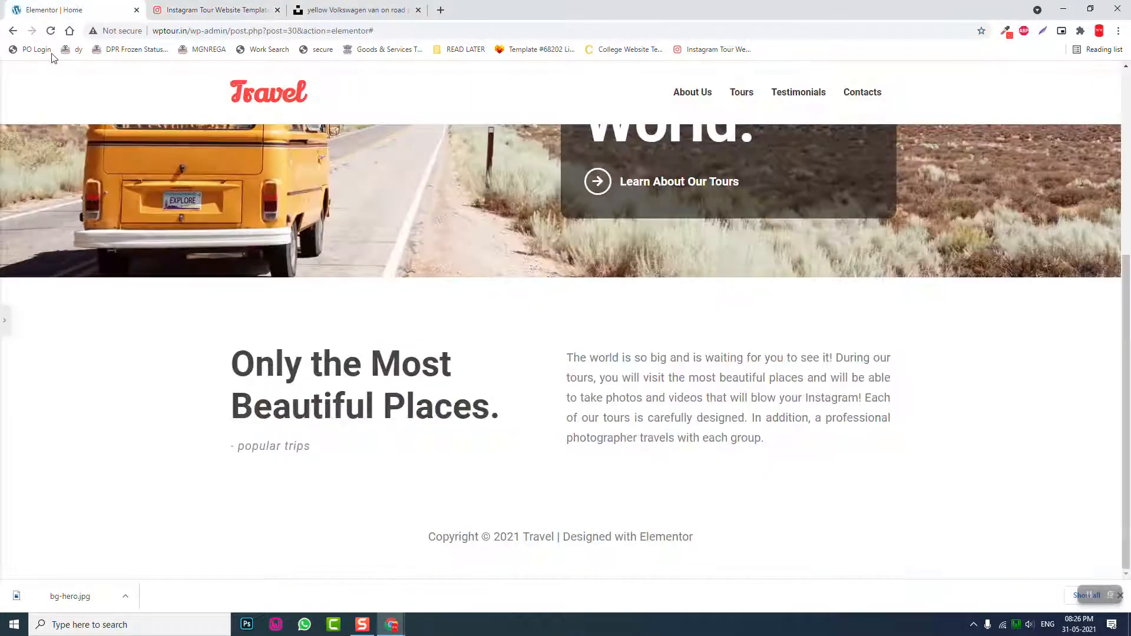
- Resize the heading to 50 px, break it after 'Most', and update the page
left_click(360, 382)
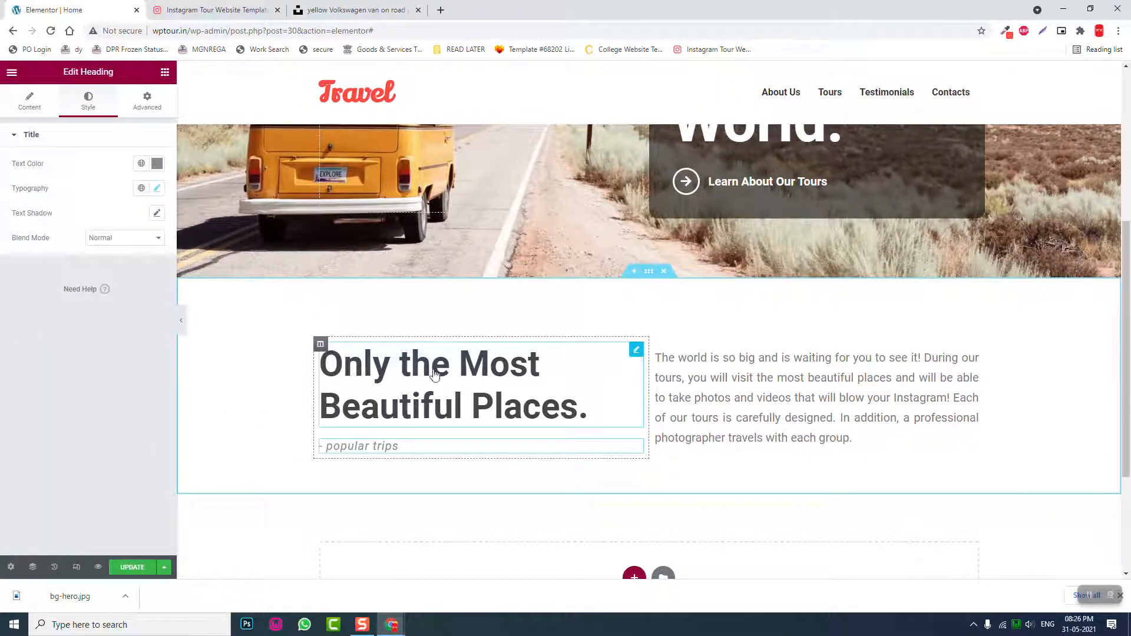
left_click(156, 188)
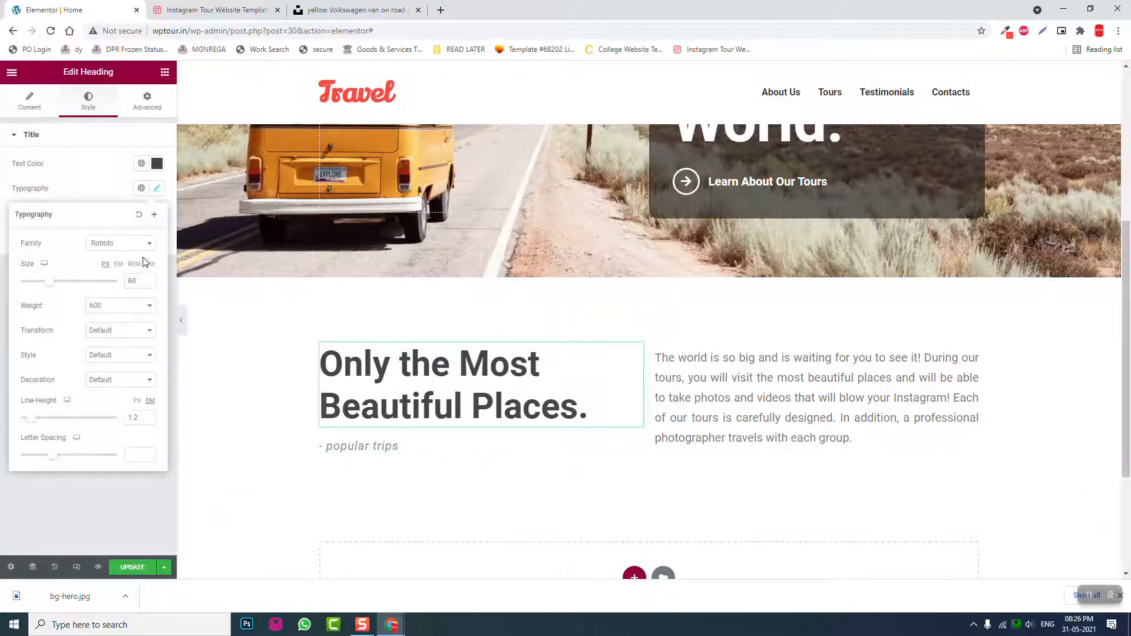
left_click(133, 280)
type("50")
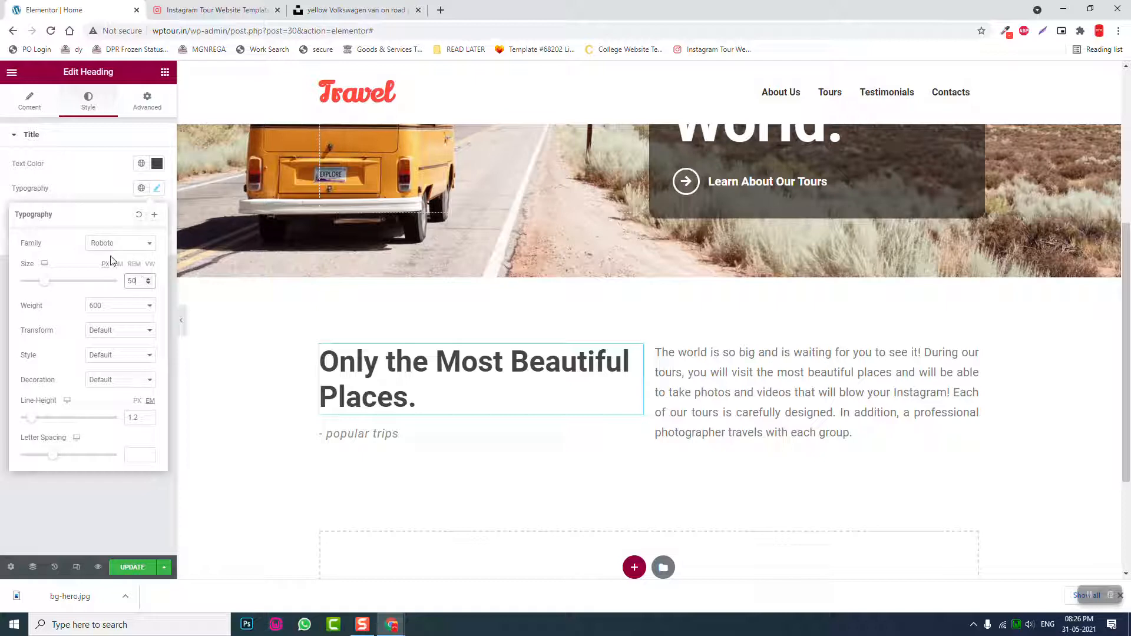
left_click(212, 9)
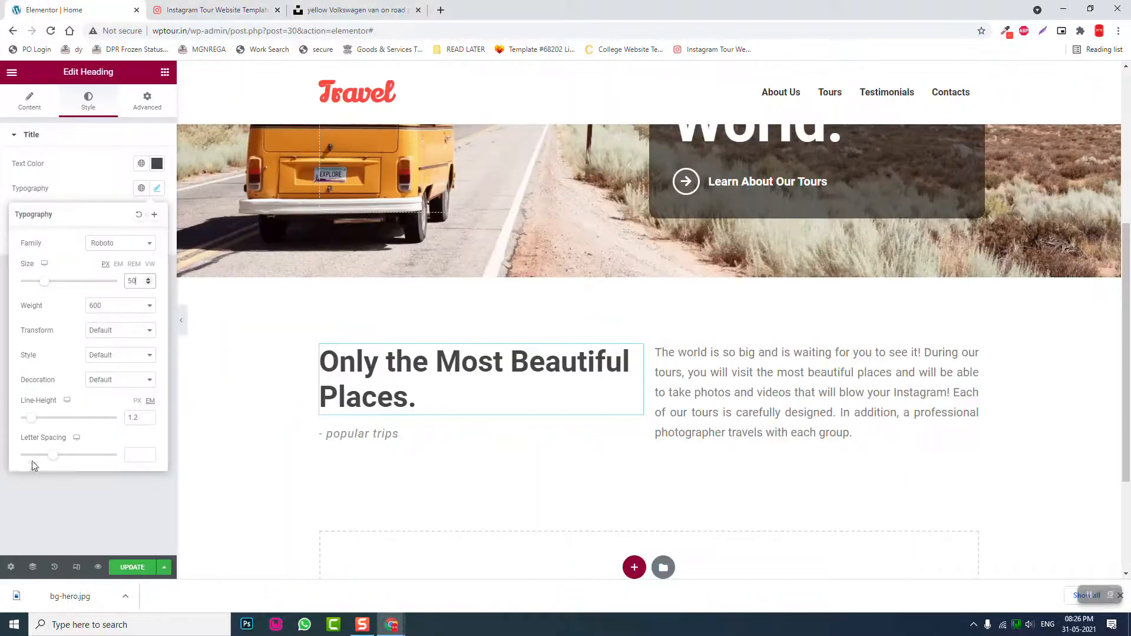
left_click(29, 101)
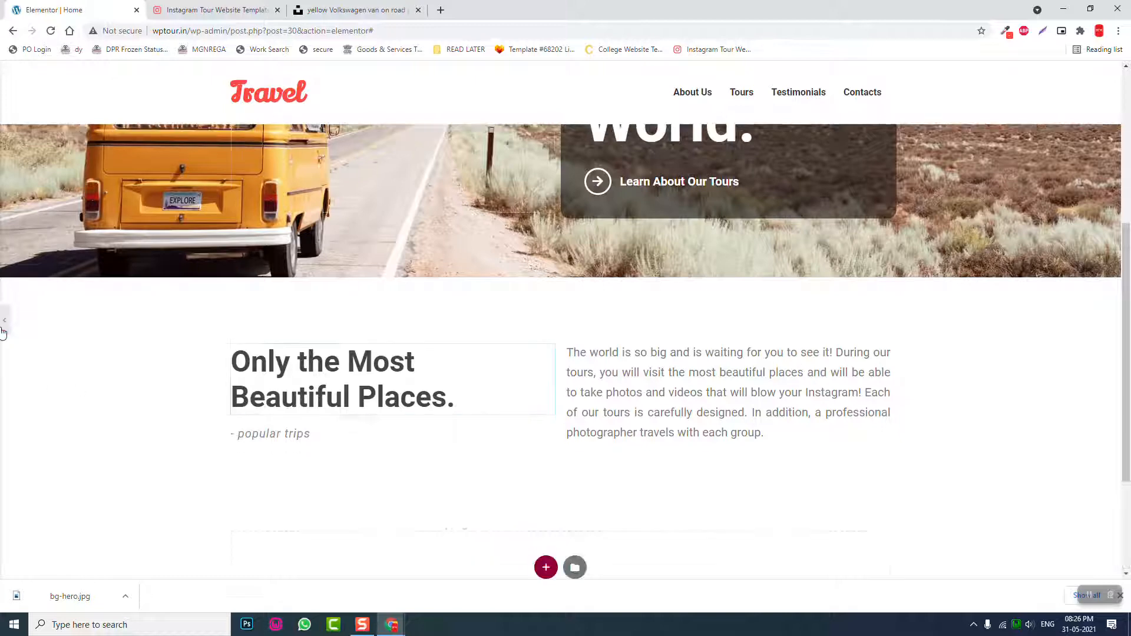
left_click(343, 378)
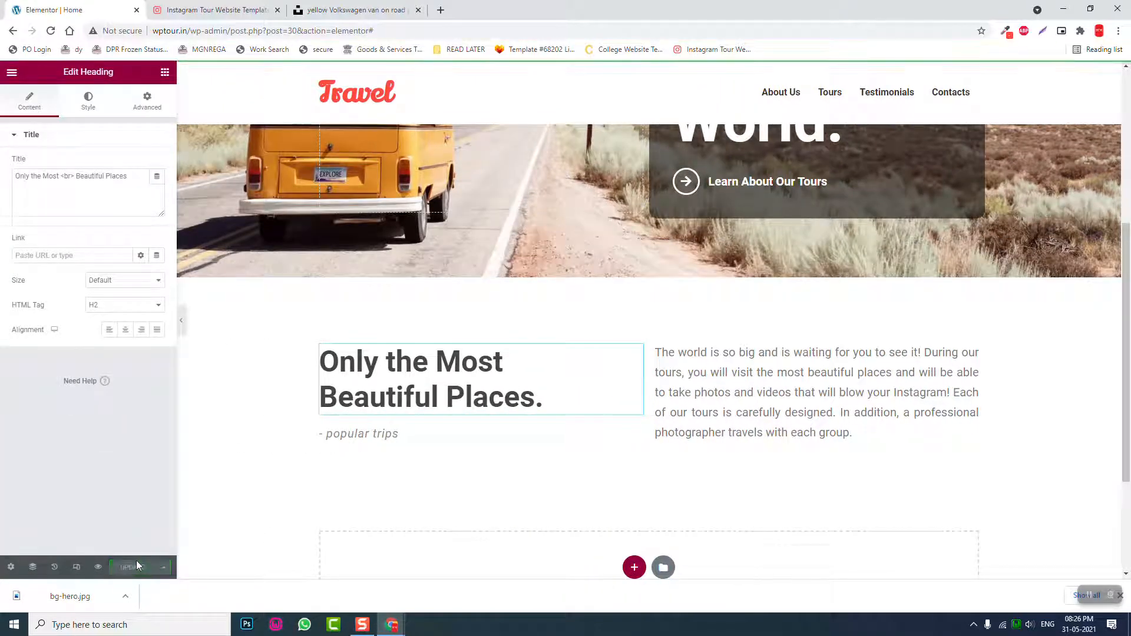
left_click(214, 9)
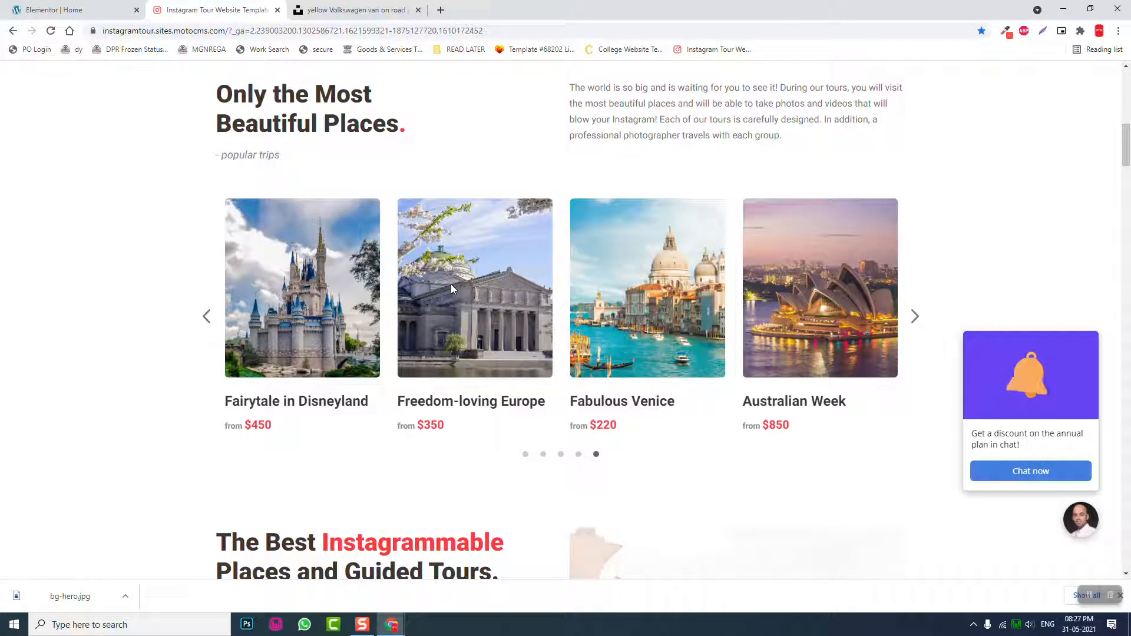
mouse_move(552, 311)
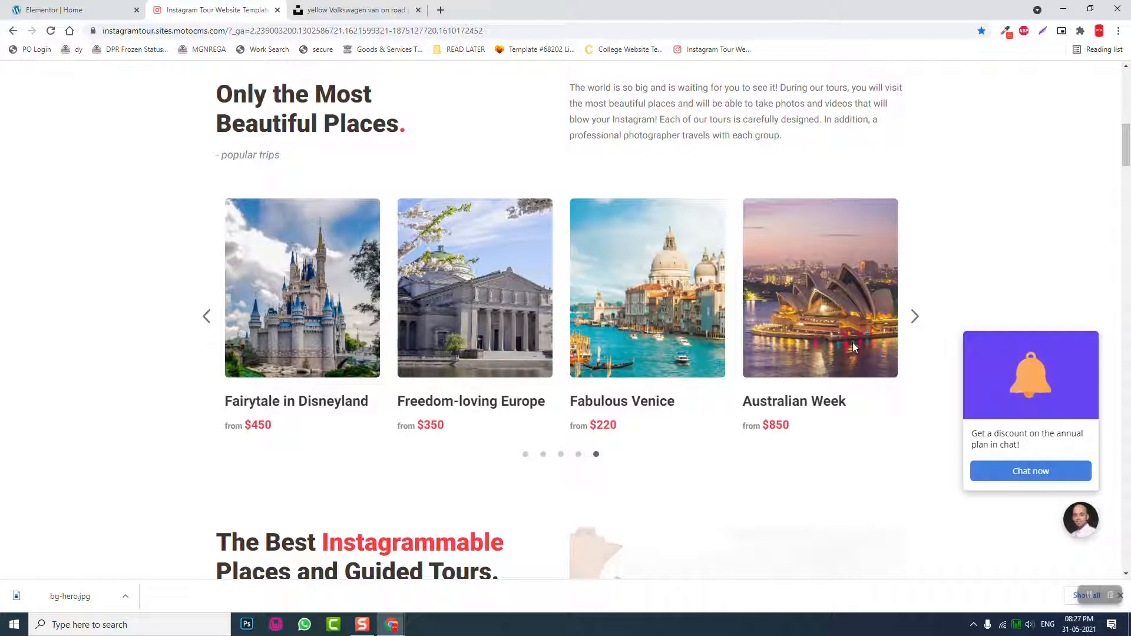
mouse_move(491, 363)
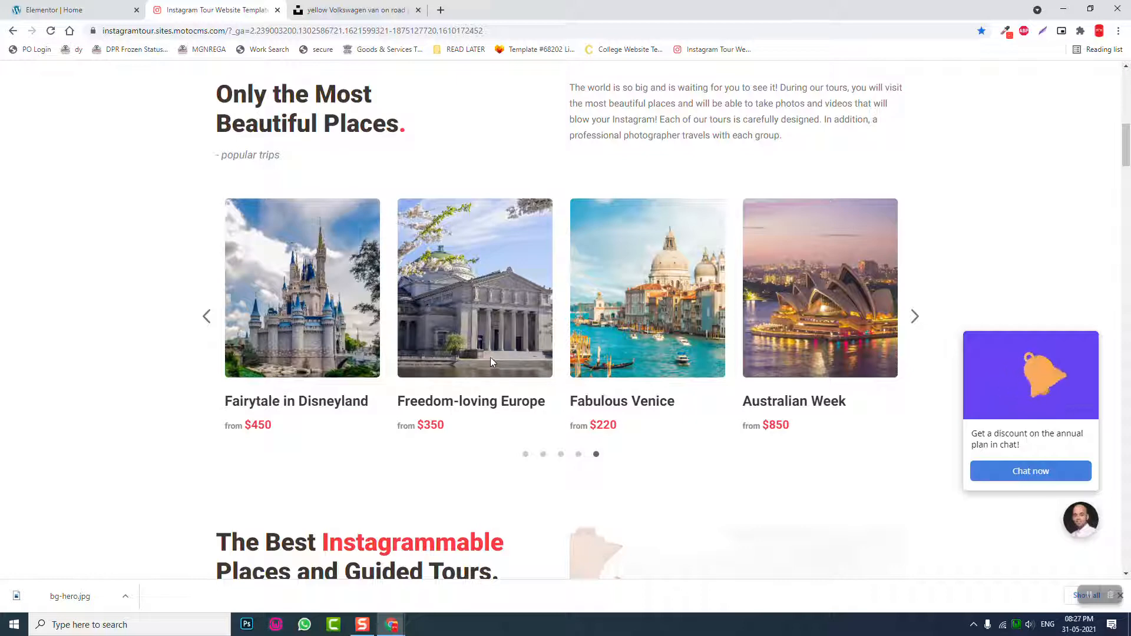
mouse_move(171, 138)
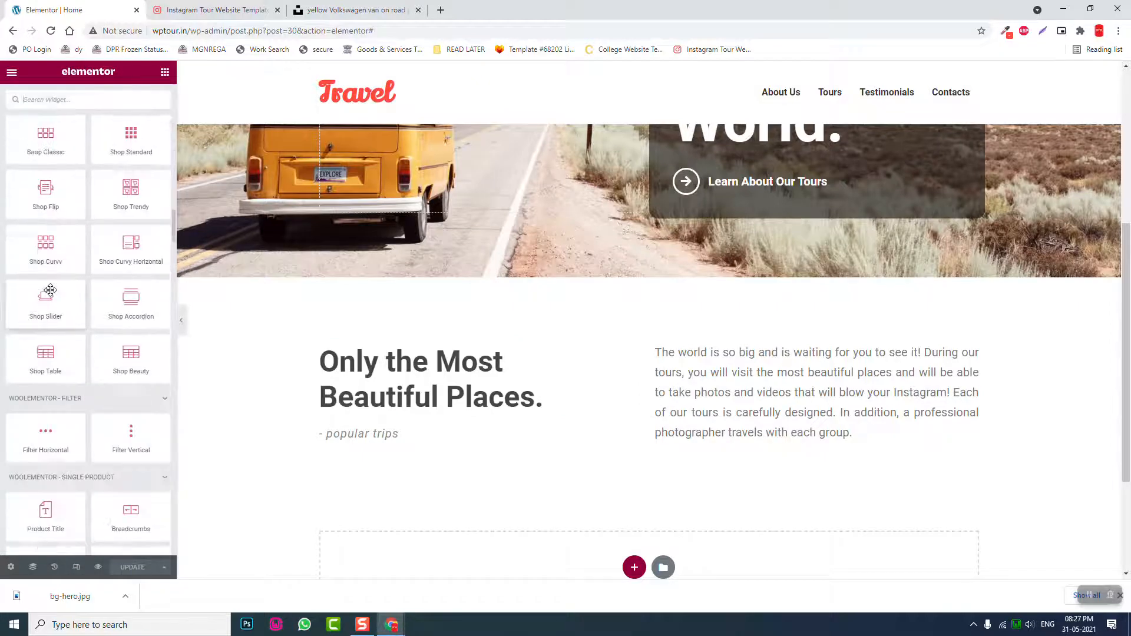
scroll("down", 3)
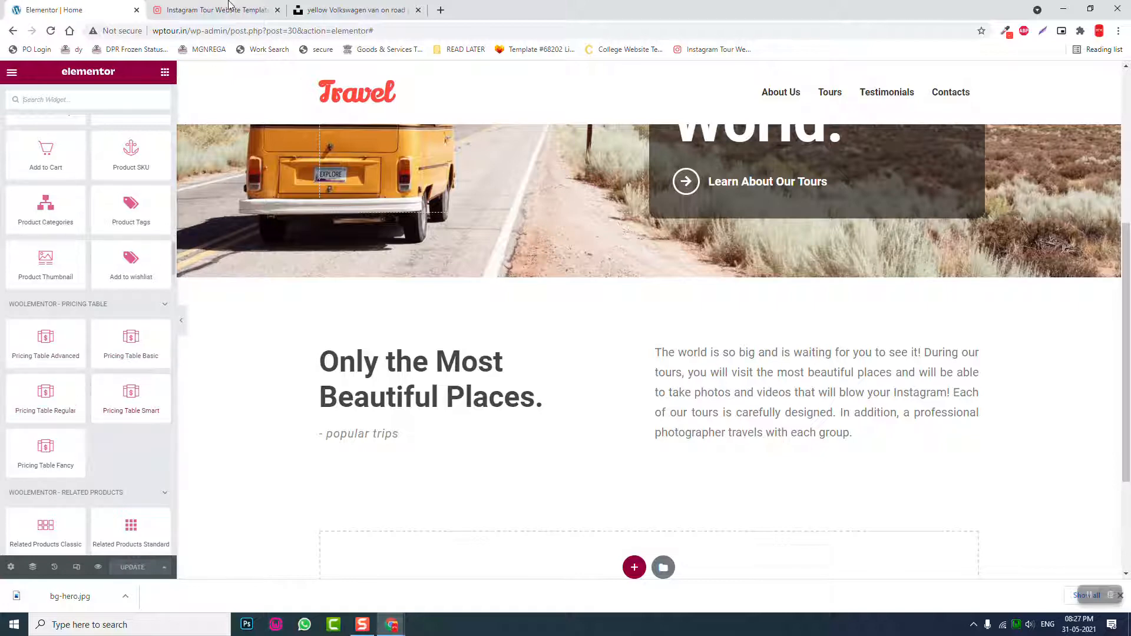
scroll("down", 3)
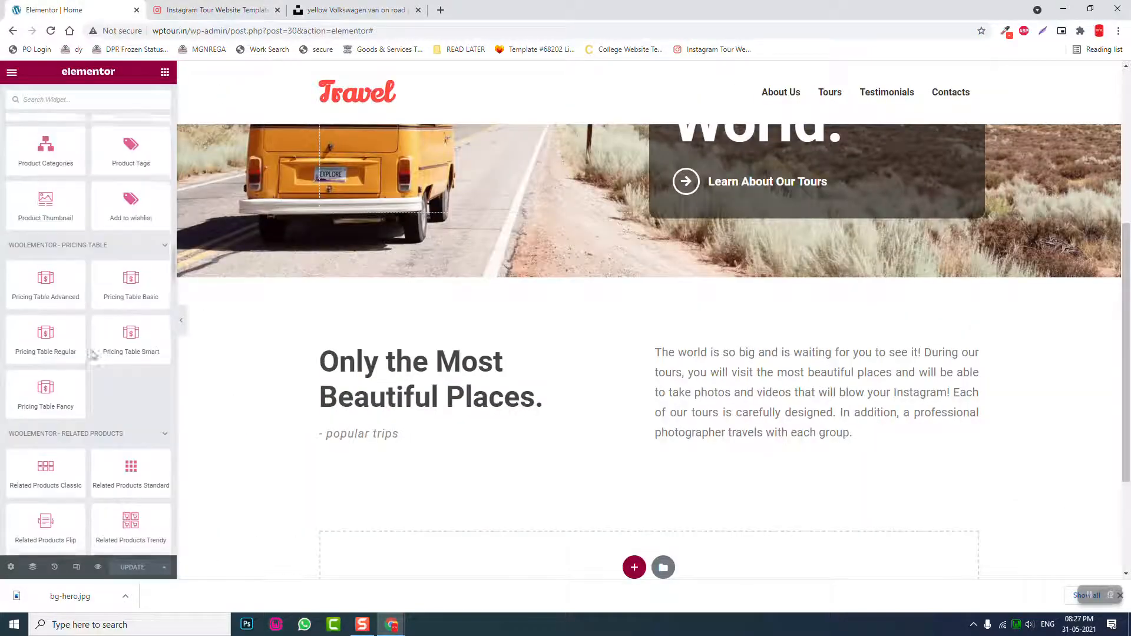
scroll("down", 3)
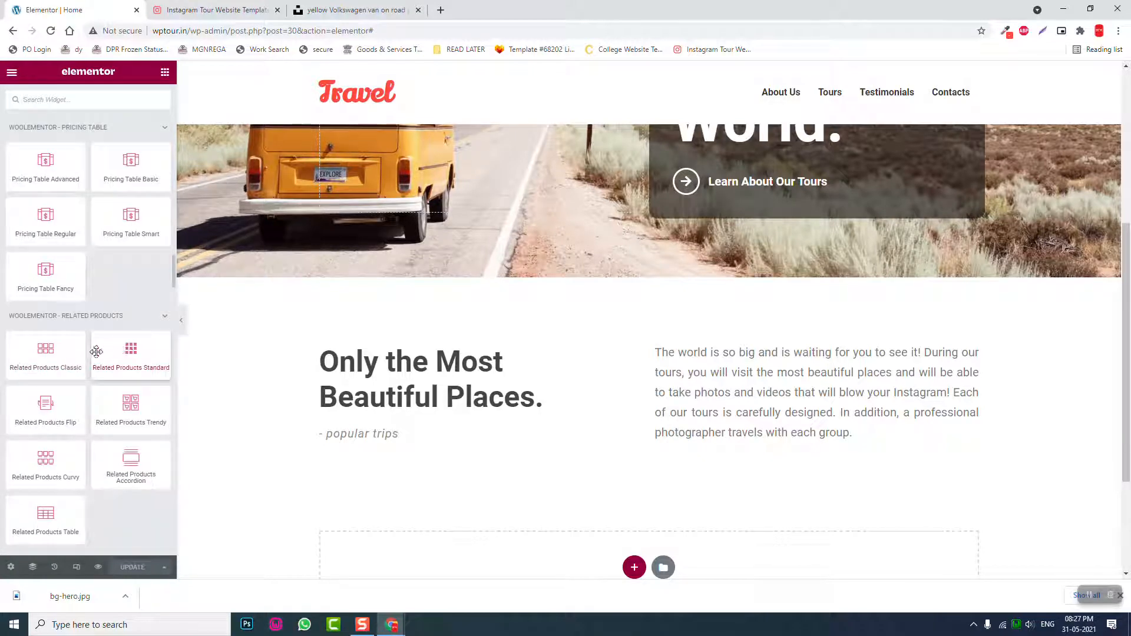
mouse_move(63, 391)
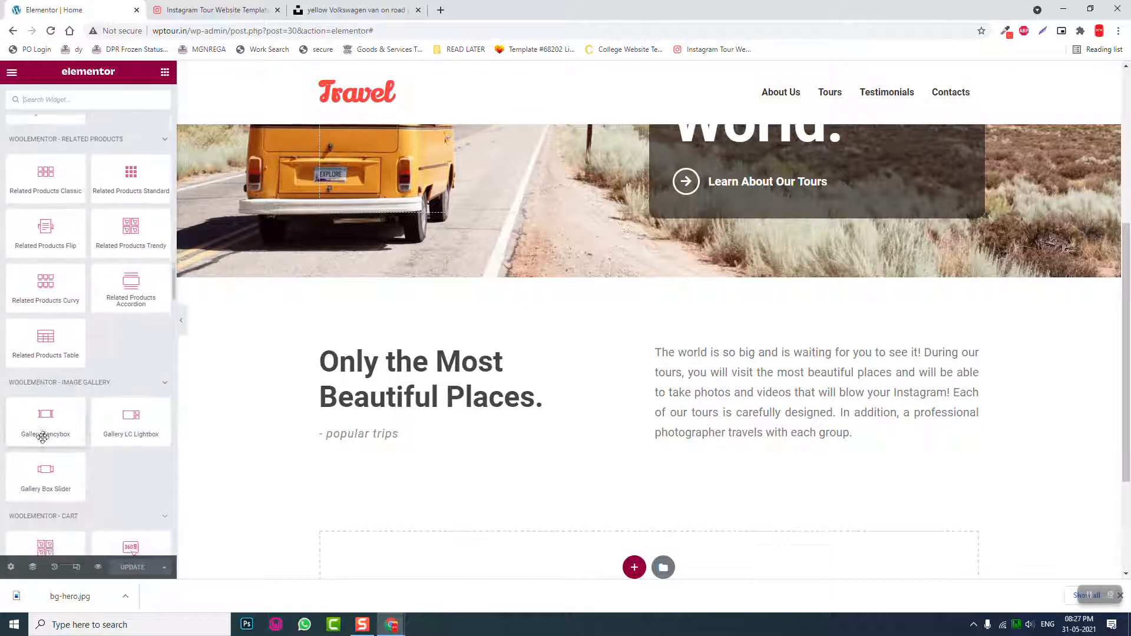
scroll("down", 3)
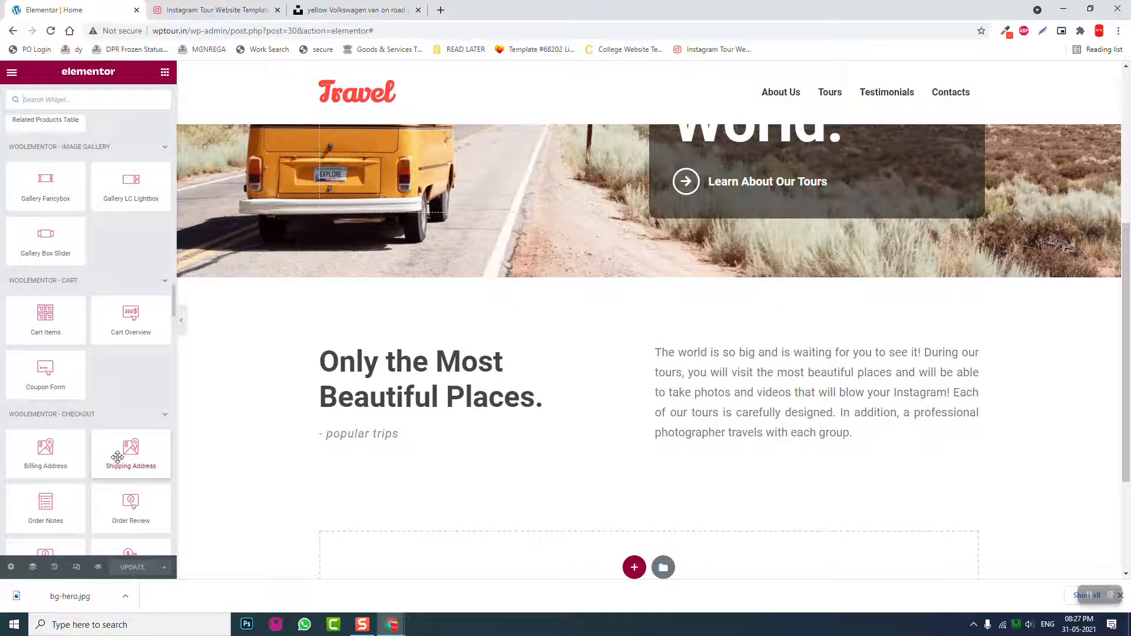
scroll("down", 3)
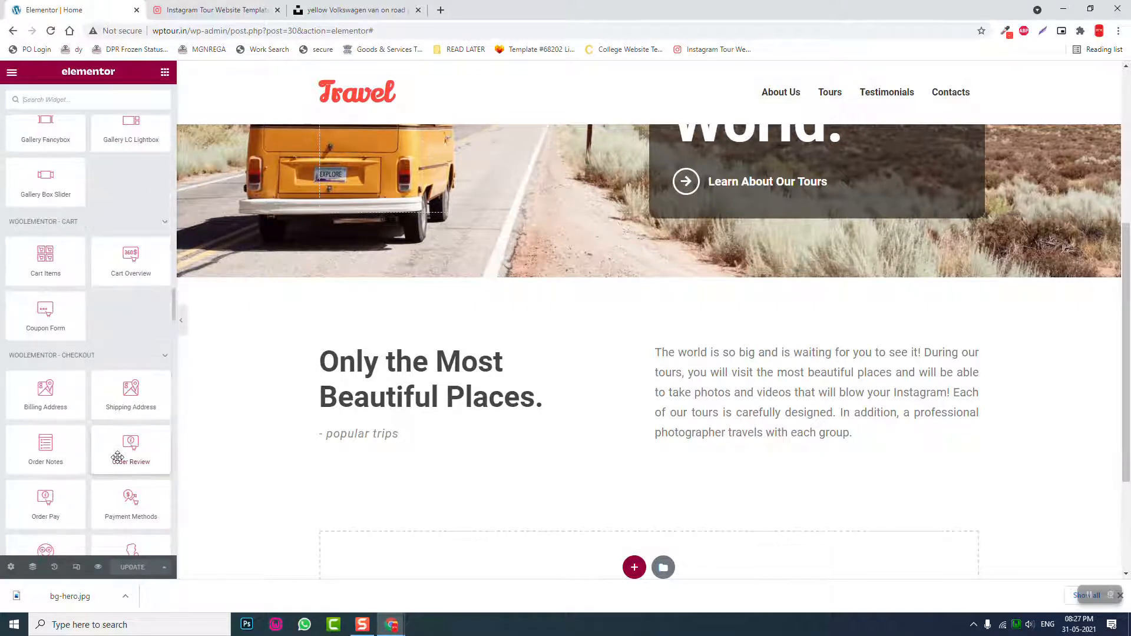
scroll("down", 3)
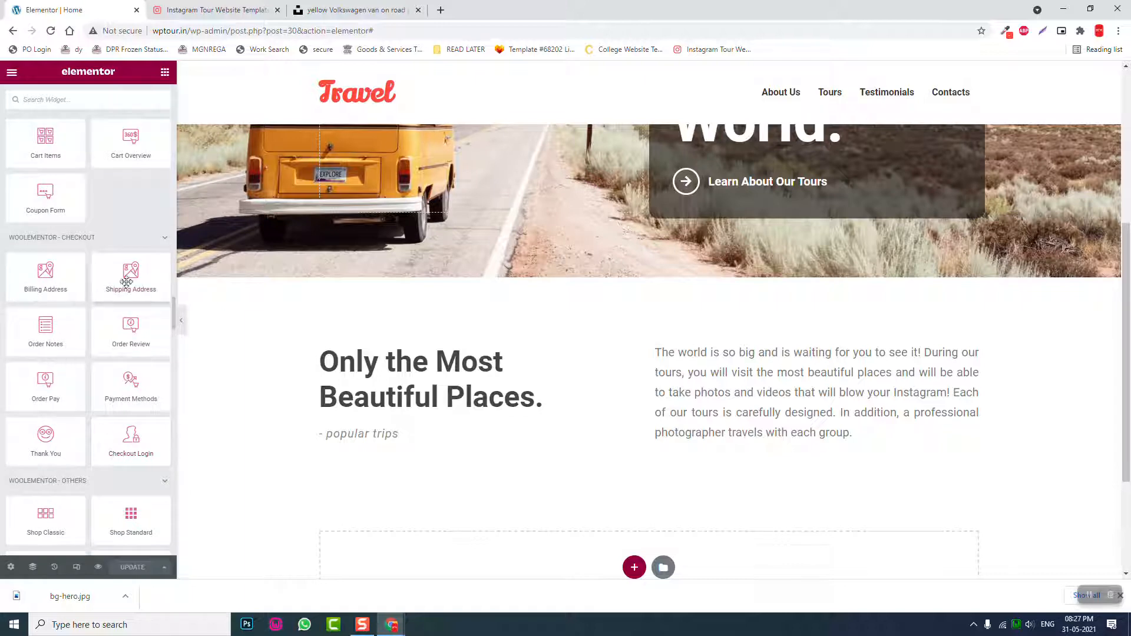
scroll("down", 3)
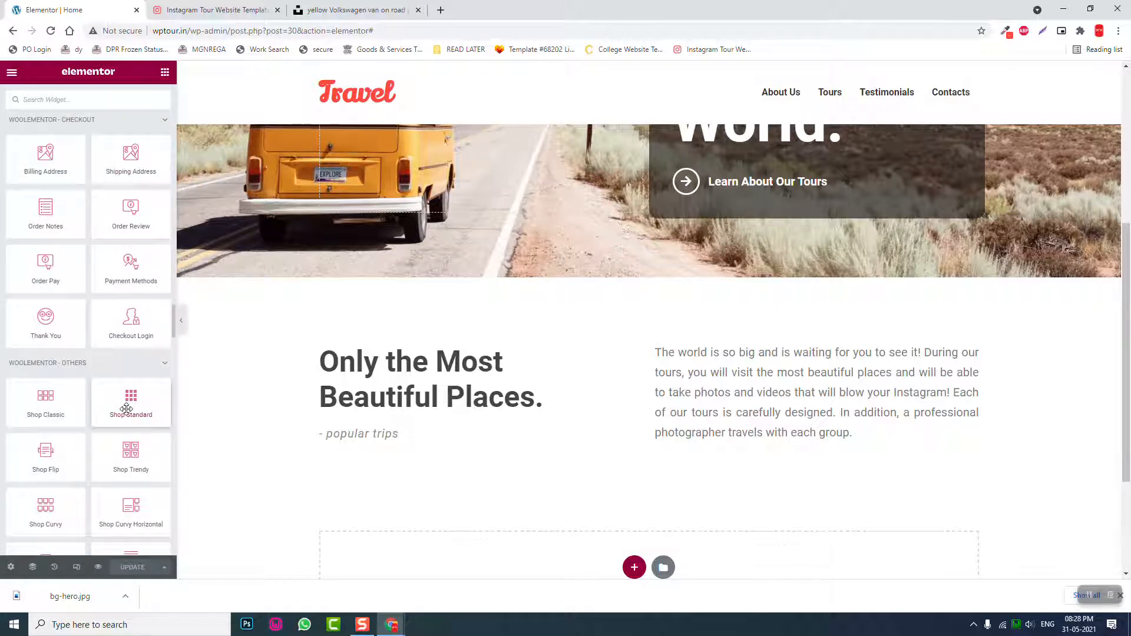
scroll("down", 3)
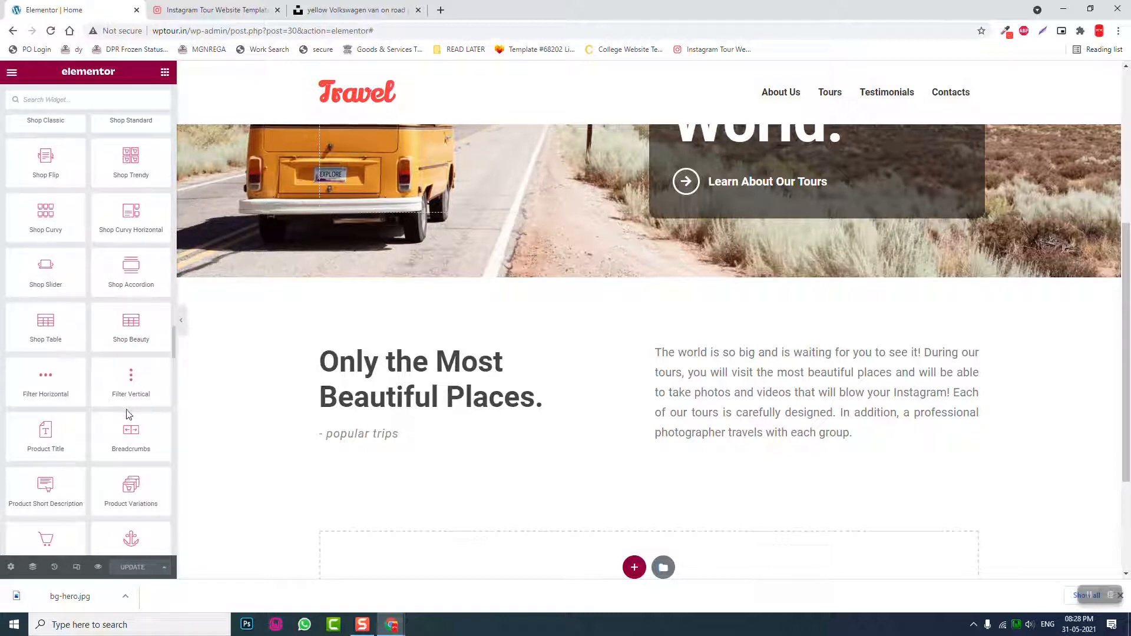
scroll("down", 3)
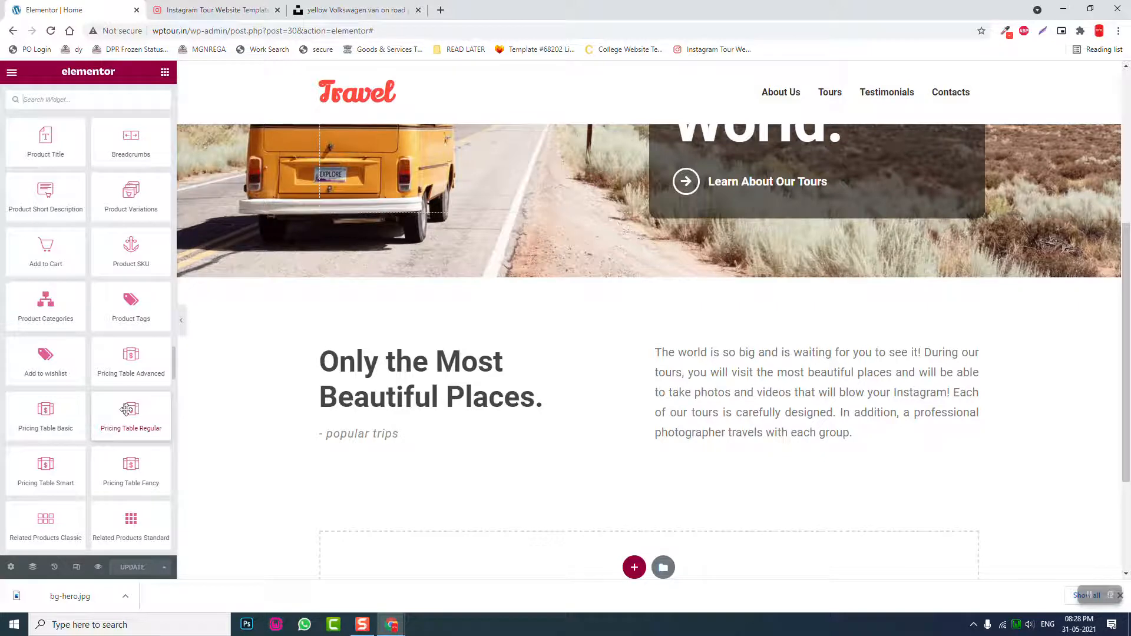
scroll("down", 3)
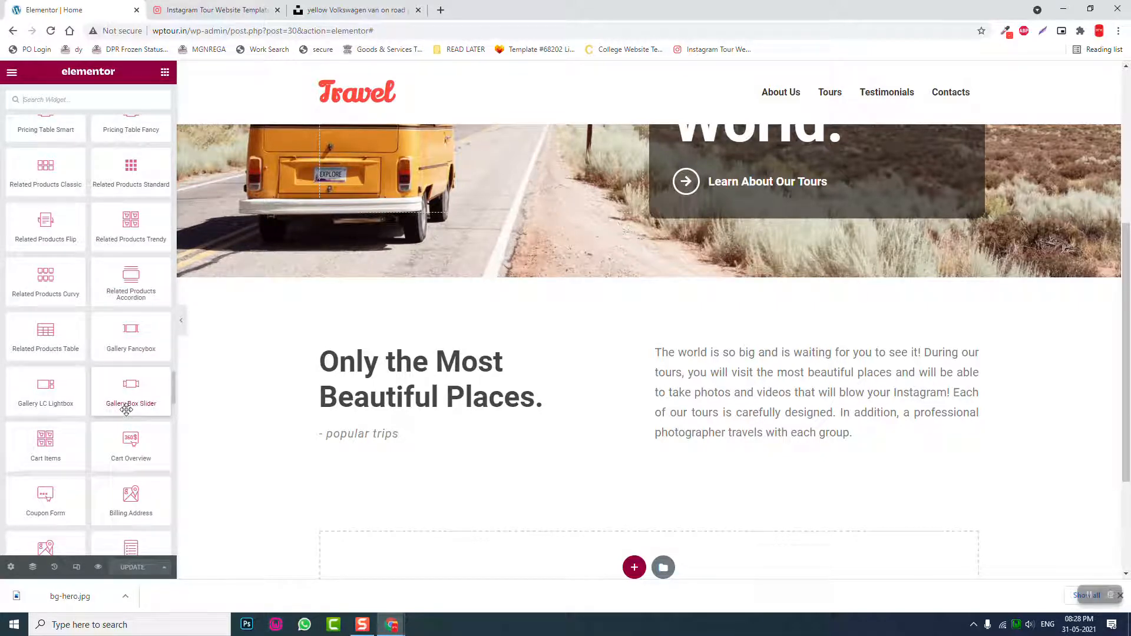
scroll("down", 3)
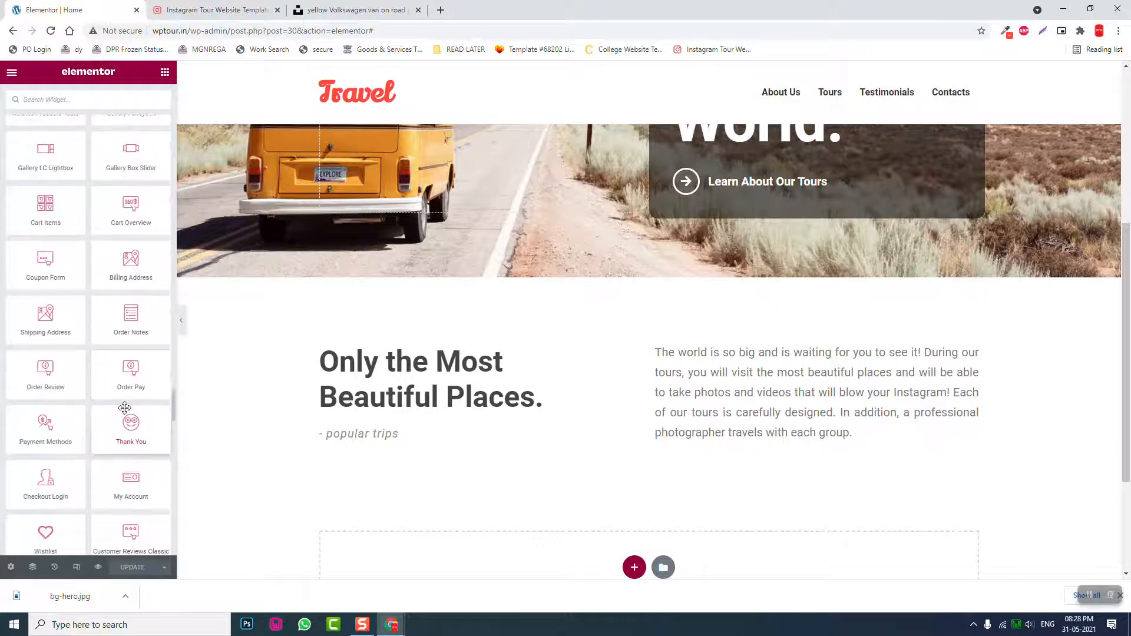
scroll("down", 3)
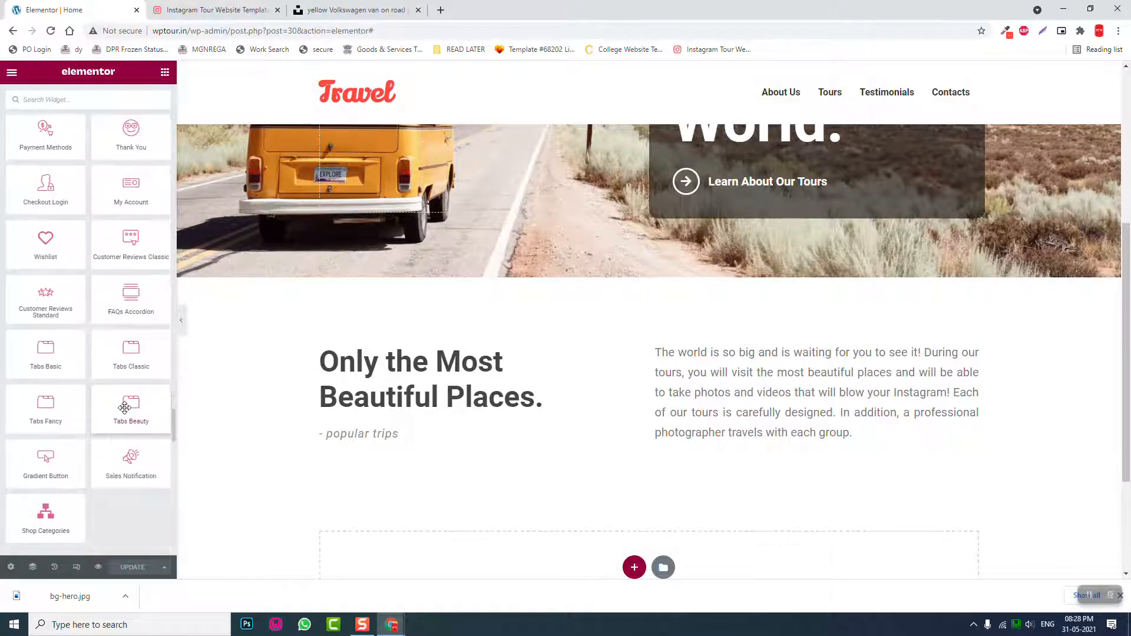
scroll("down", 3)
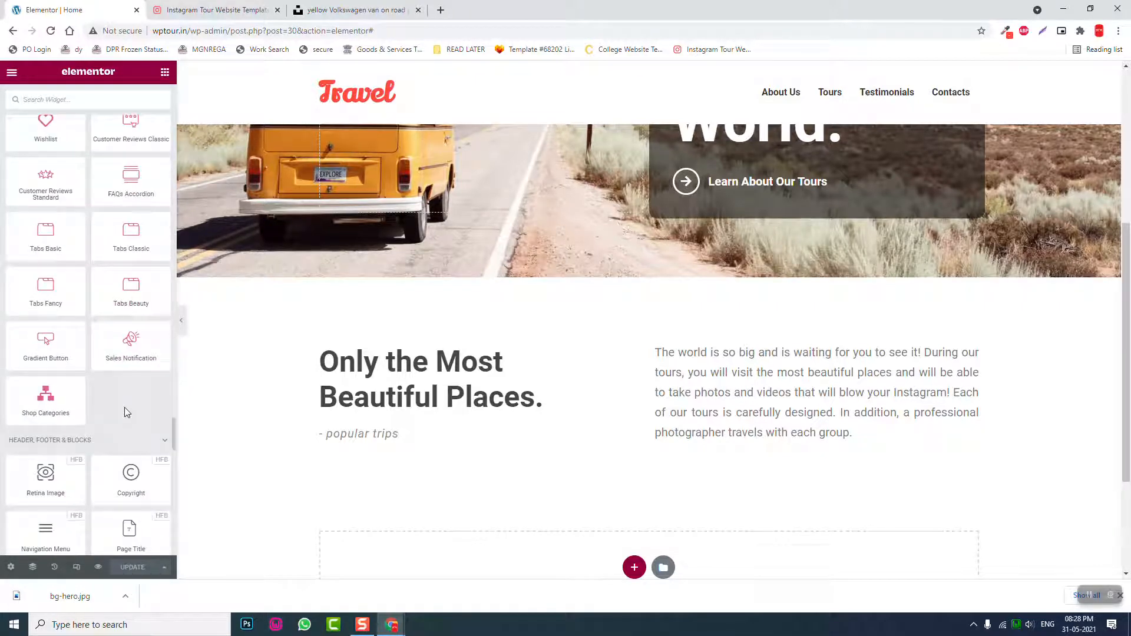
scroll("down", 3)
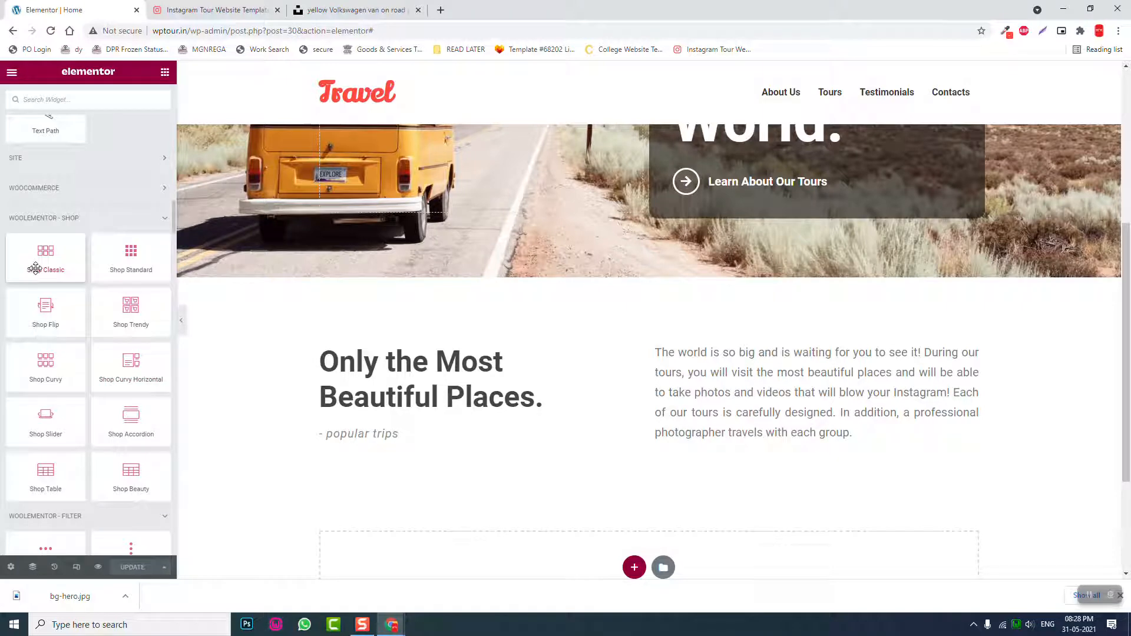
mouse_move(142, 195)
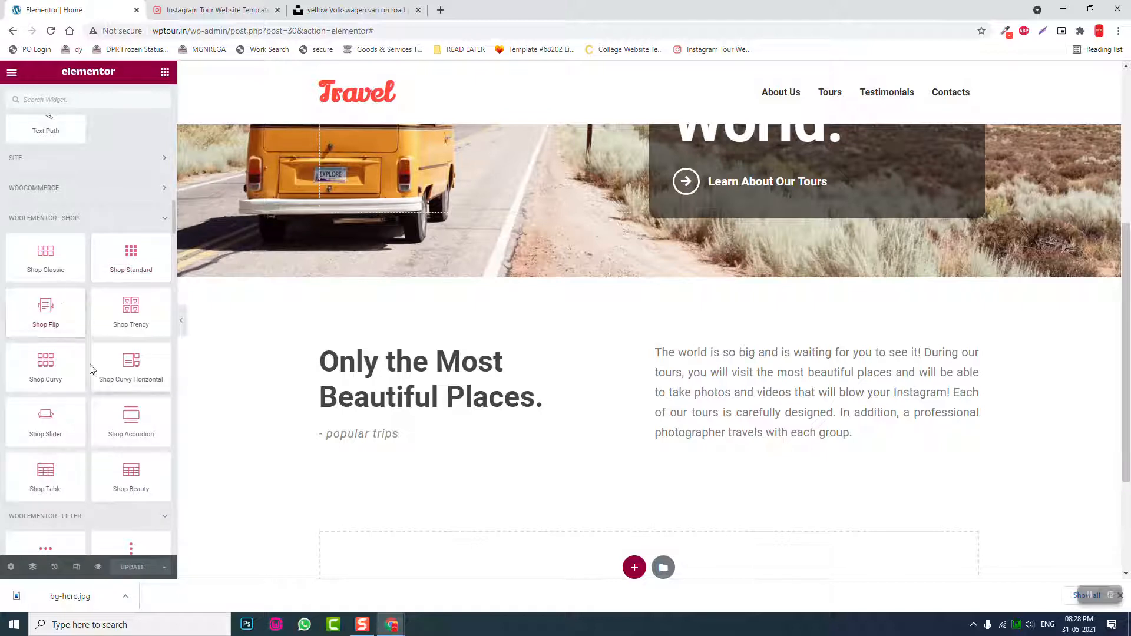
mouse_move(66, 302)
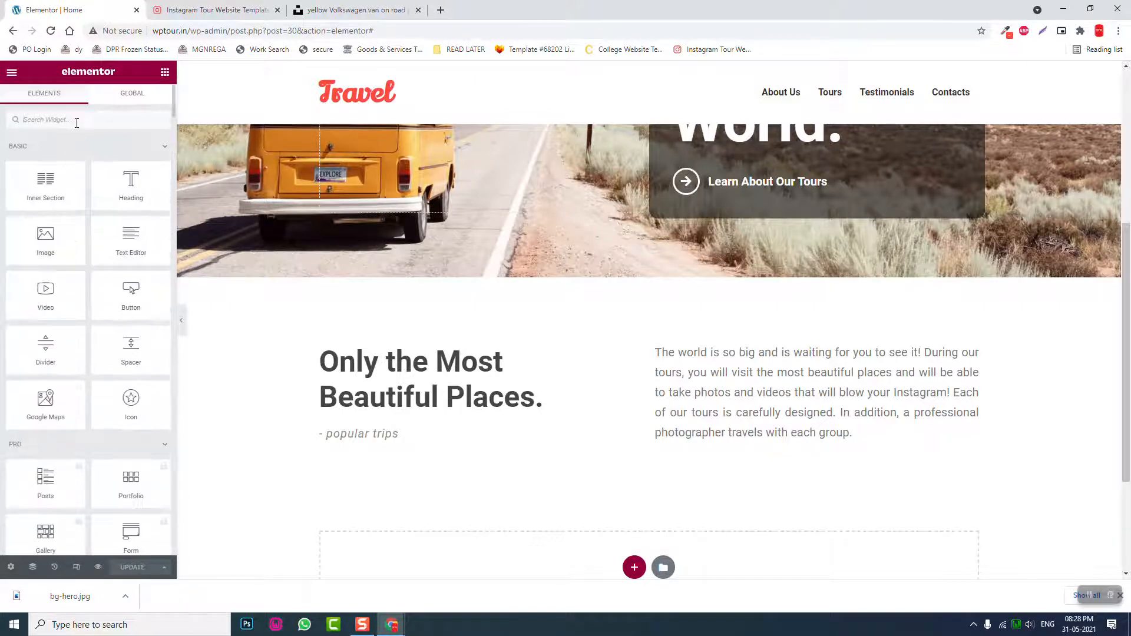
- Search widgets for 'cart' and 'carou', then clear and browse the WooLentor shop widgets
type("cart")
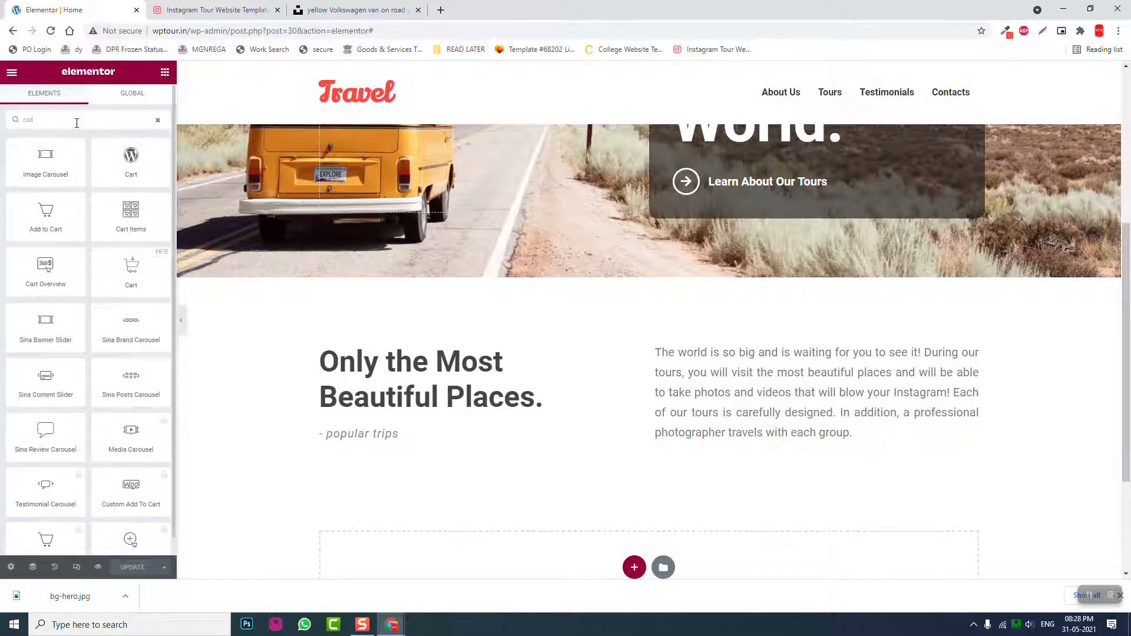
type("carou")
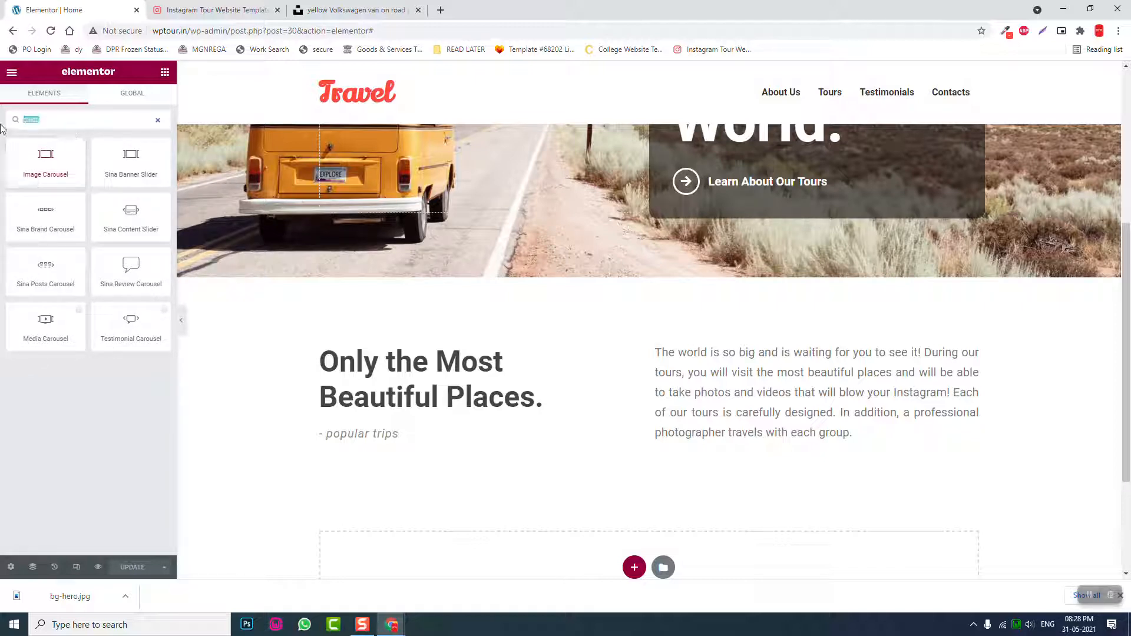
left_click(157, 119)
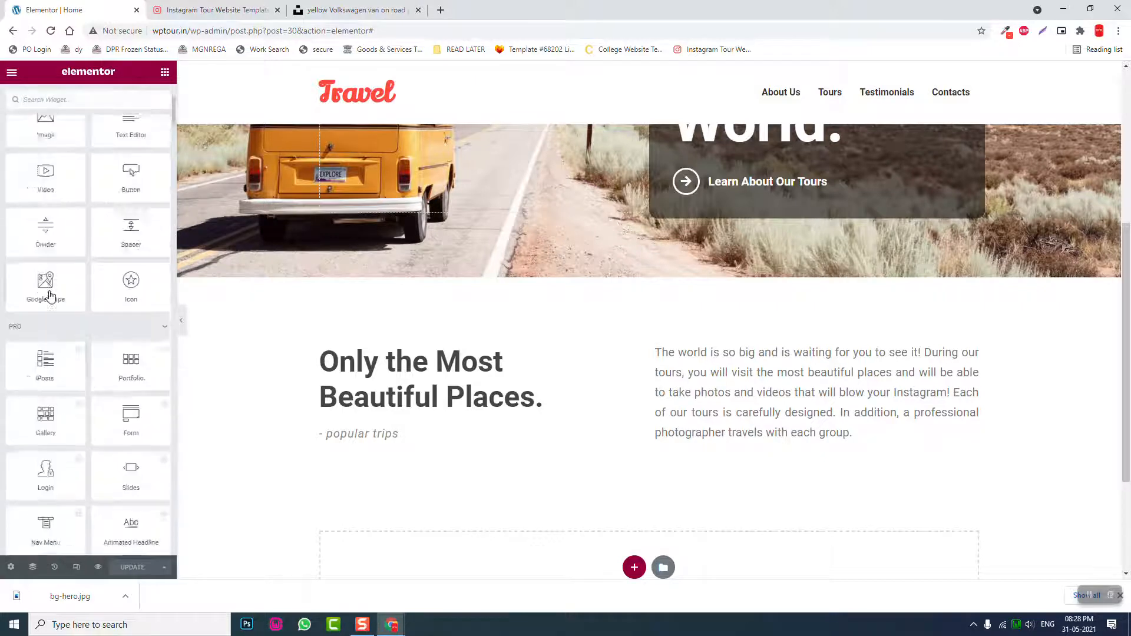
scroll("down", 3)
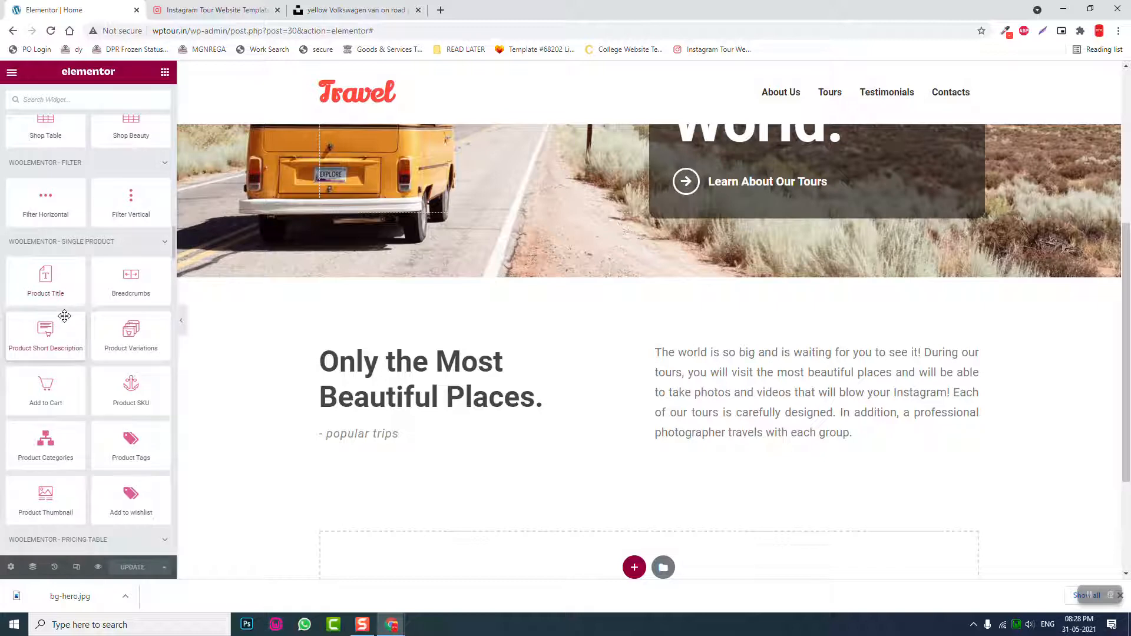
mouse_move(97, 303)
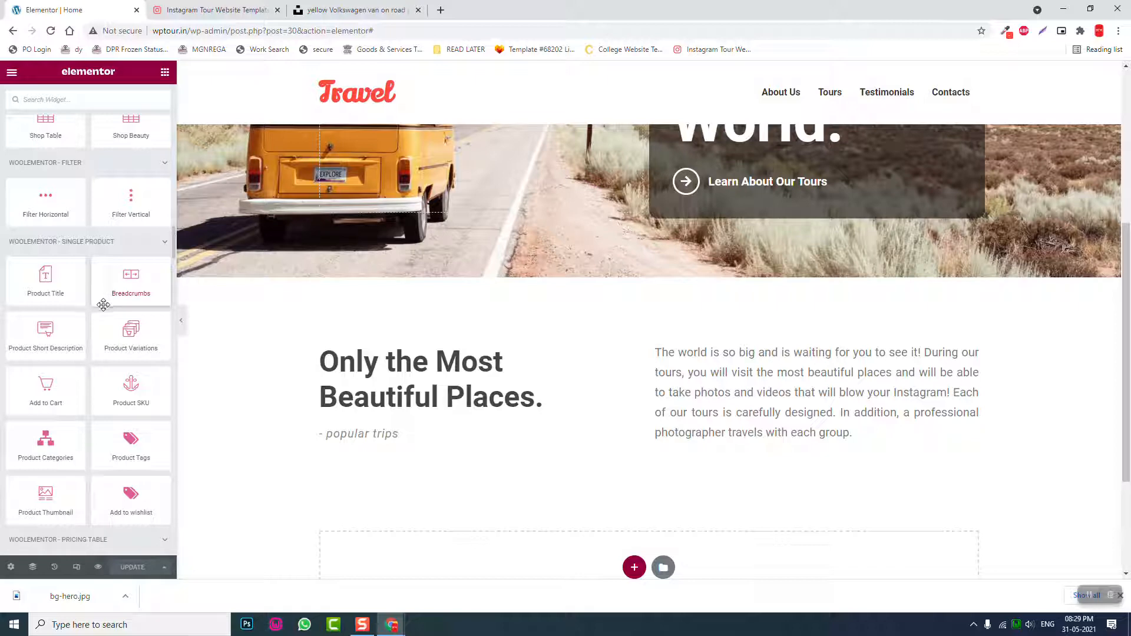
scroll("down", 3)
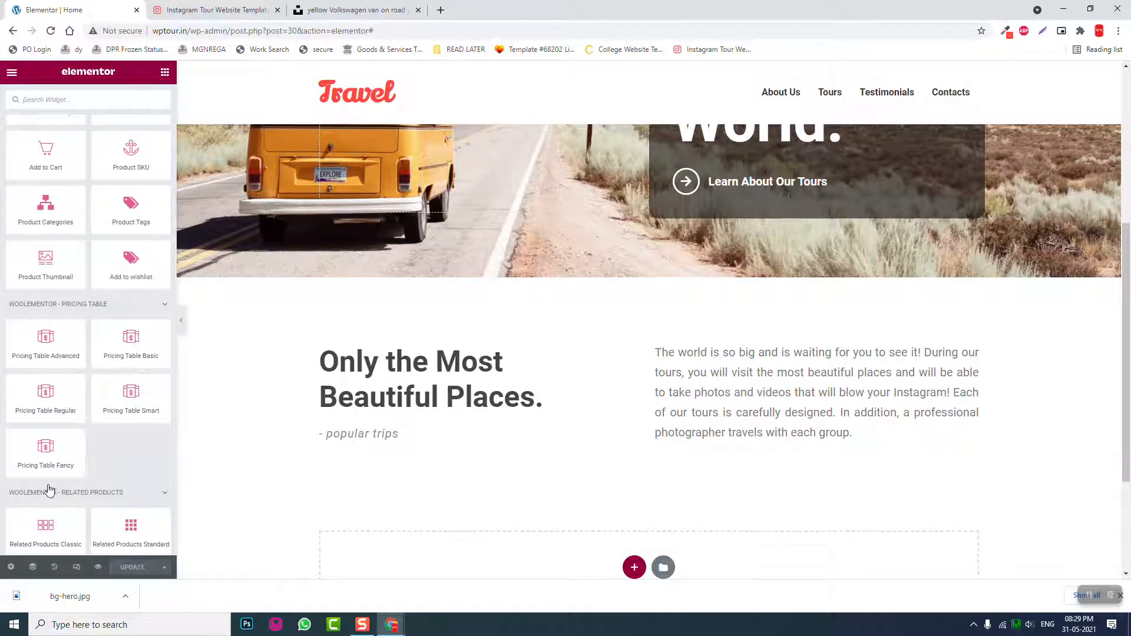
scroll("down", 3)
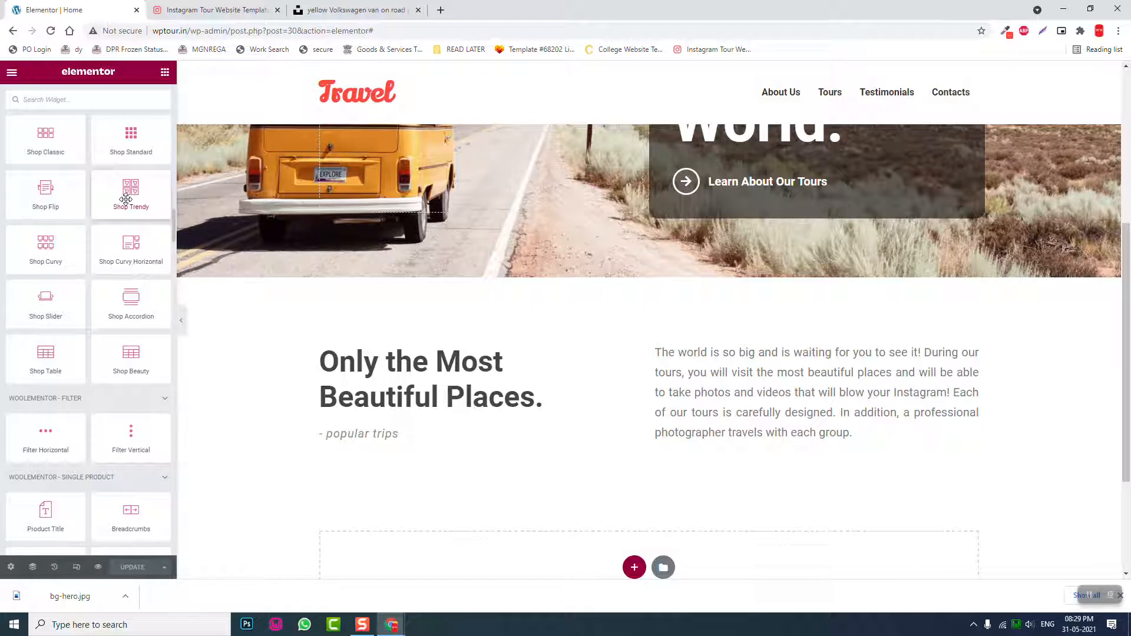
mouse_move(45, 302)
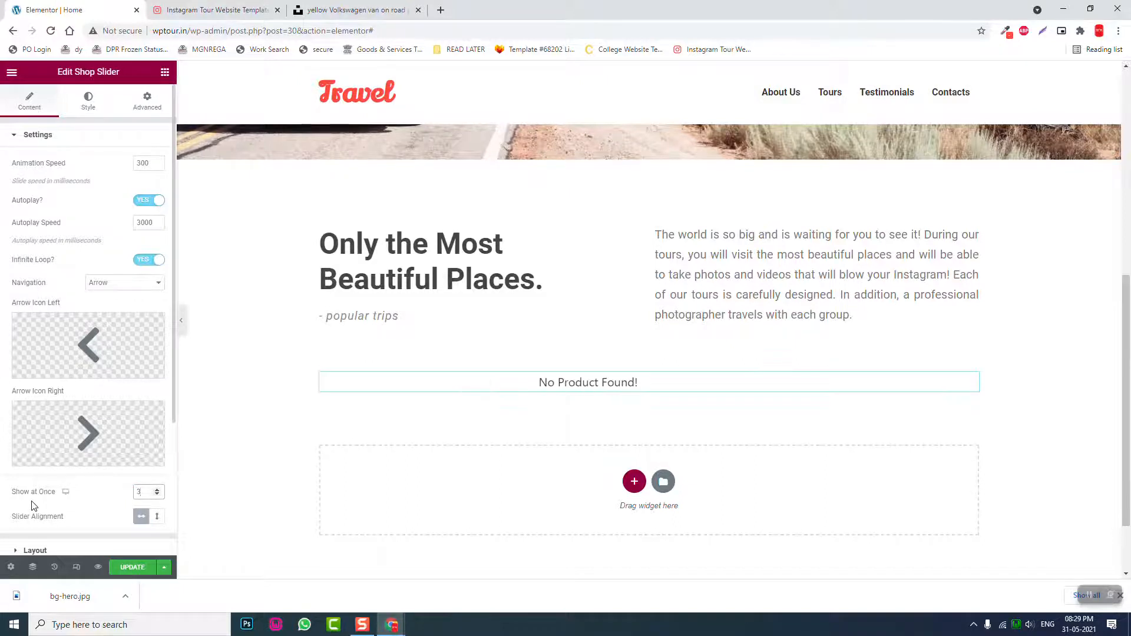
- Review the Shop Slider's layout and query options and compare with the demo carousel
left_click(587, 382)
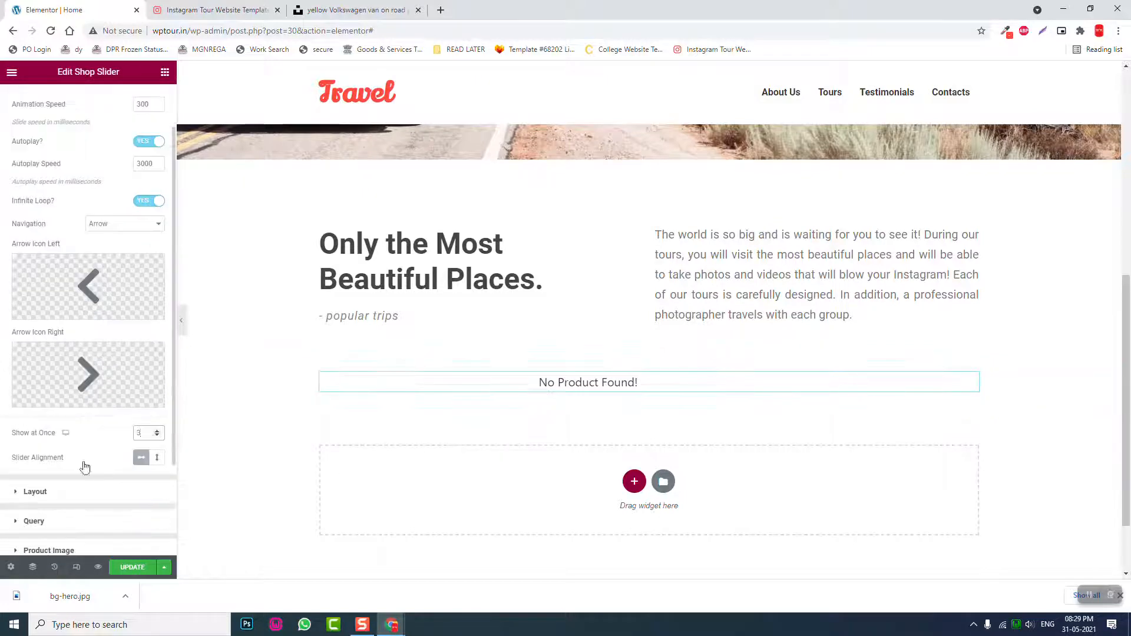
scroll("down", 3)
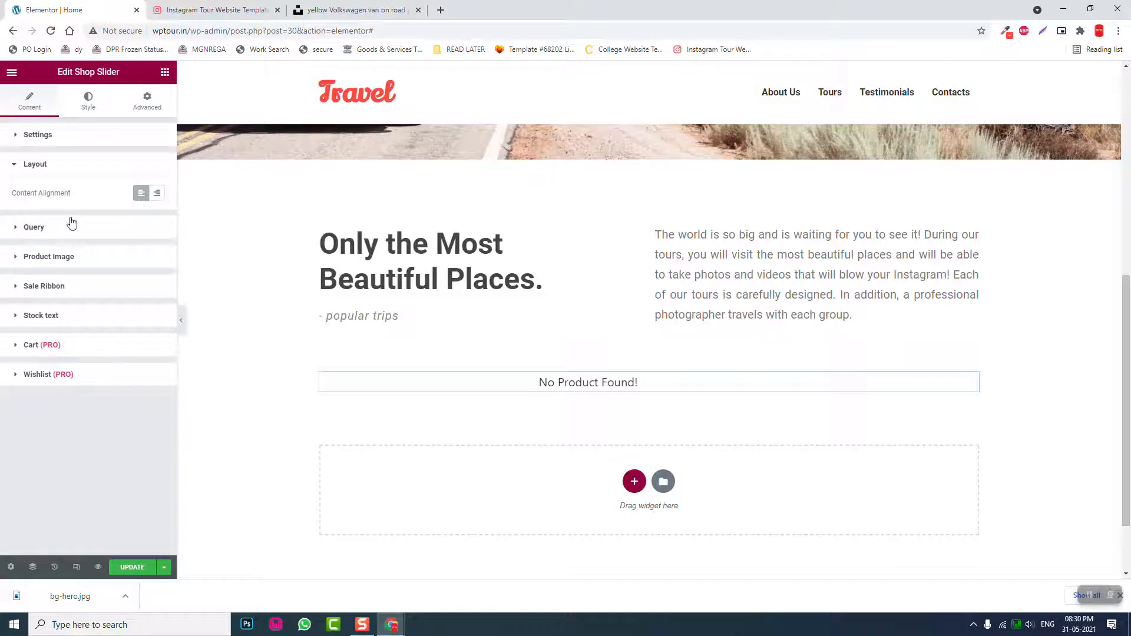
left_click(34, 226)
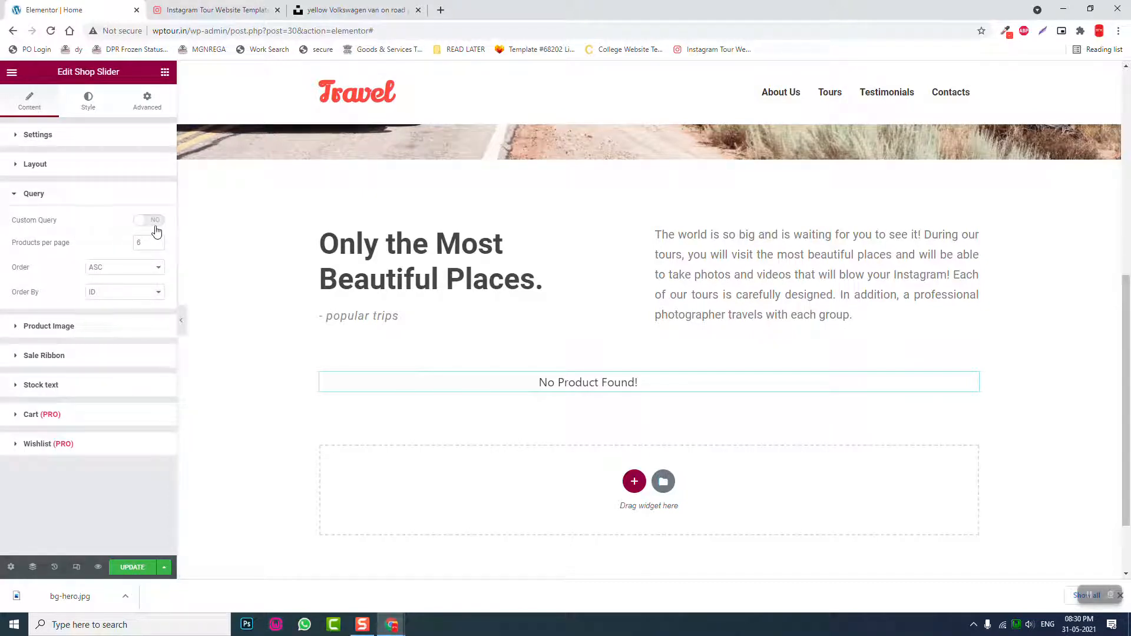
mouse_move(144, 267)
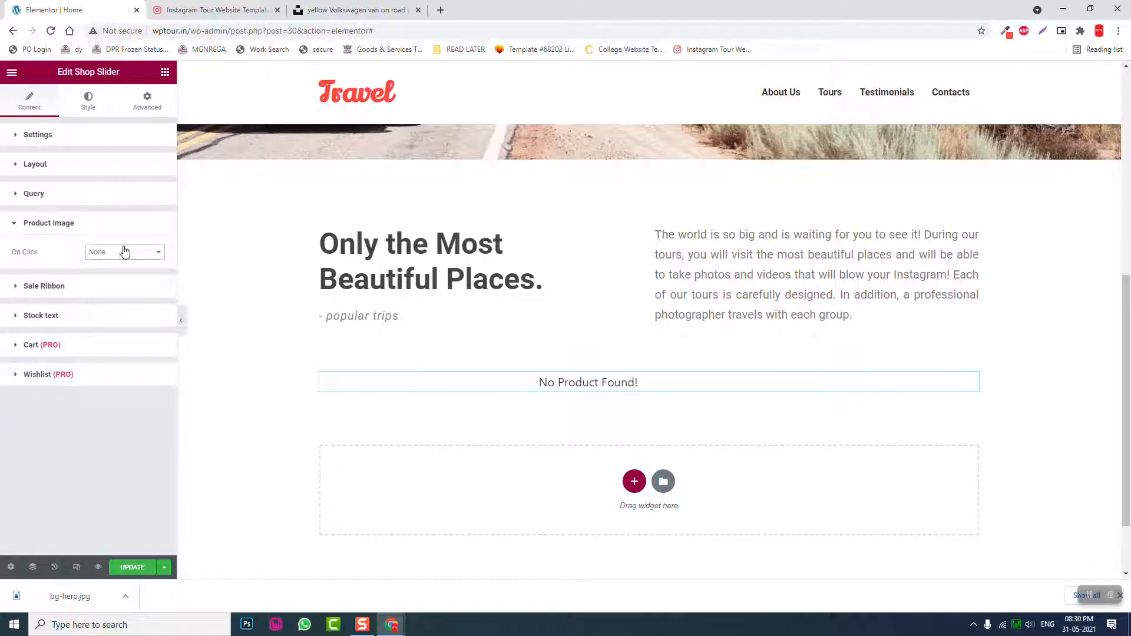
mouse_move(93, 320)
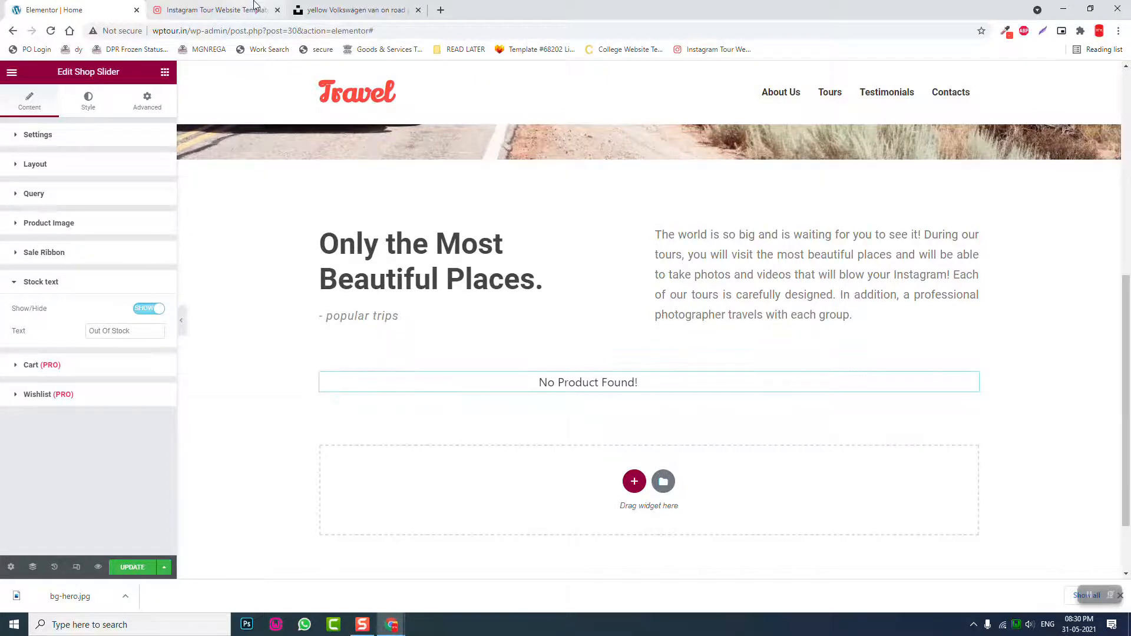
left_click(212, 9)
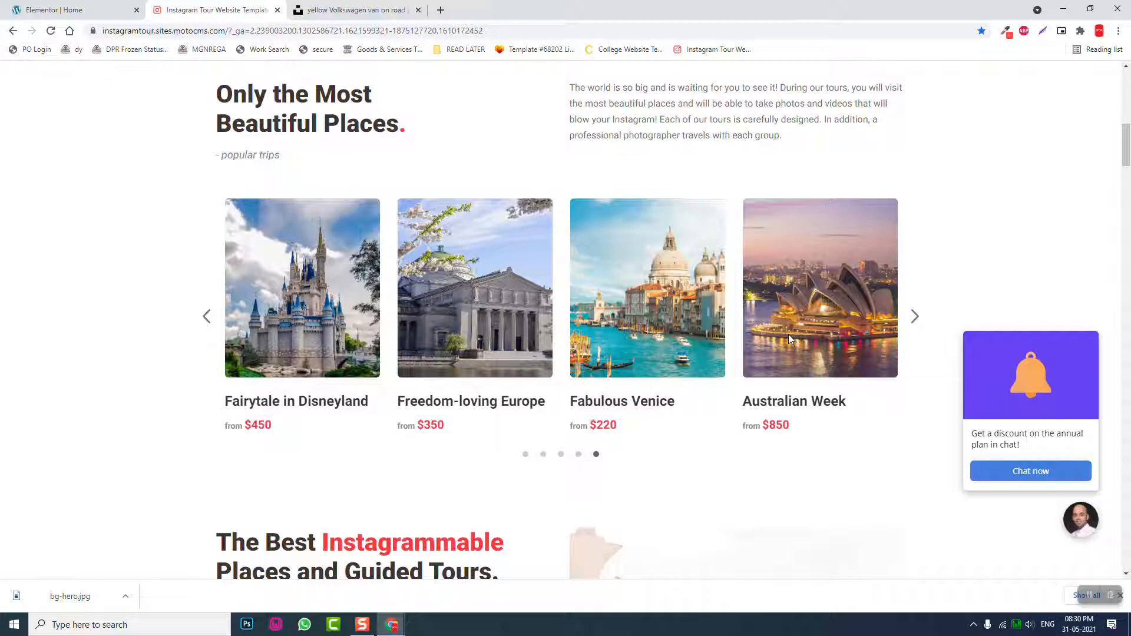
mouse_move(817, 364)
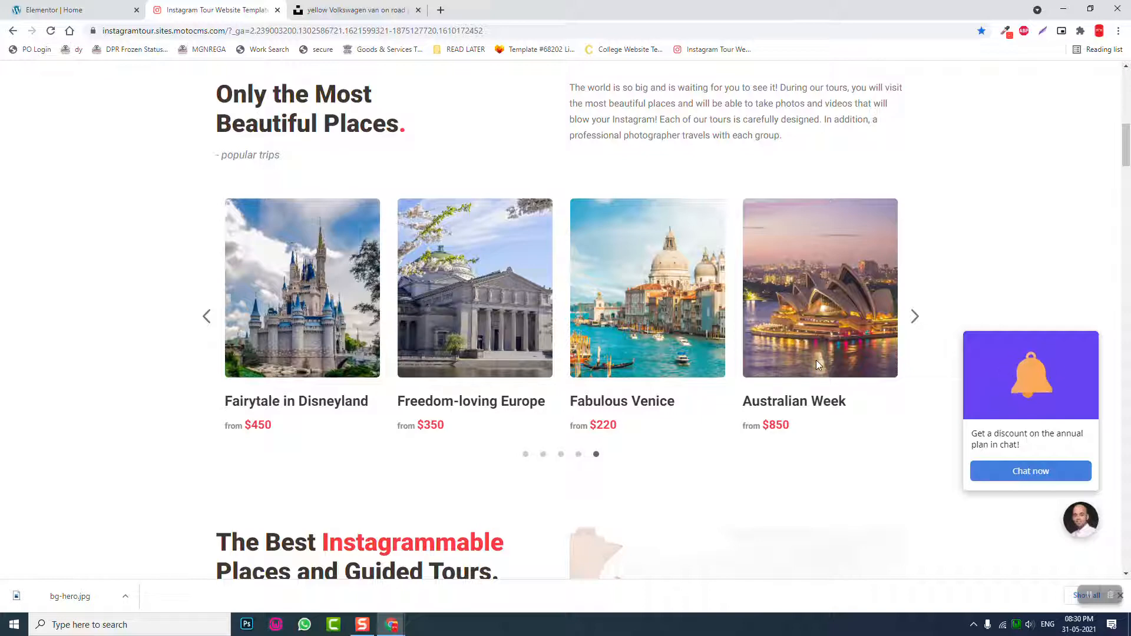